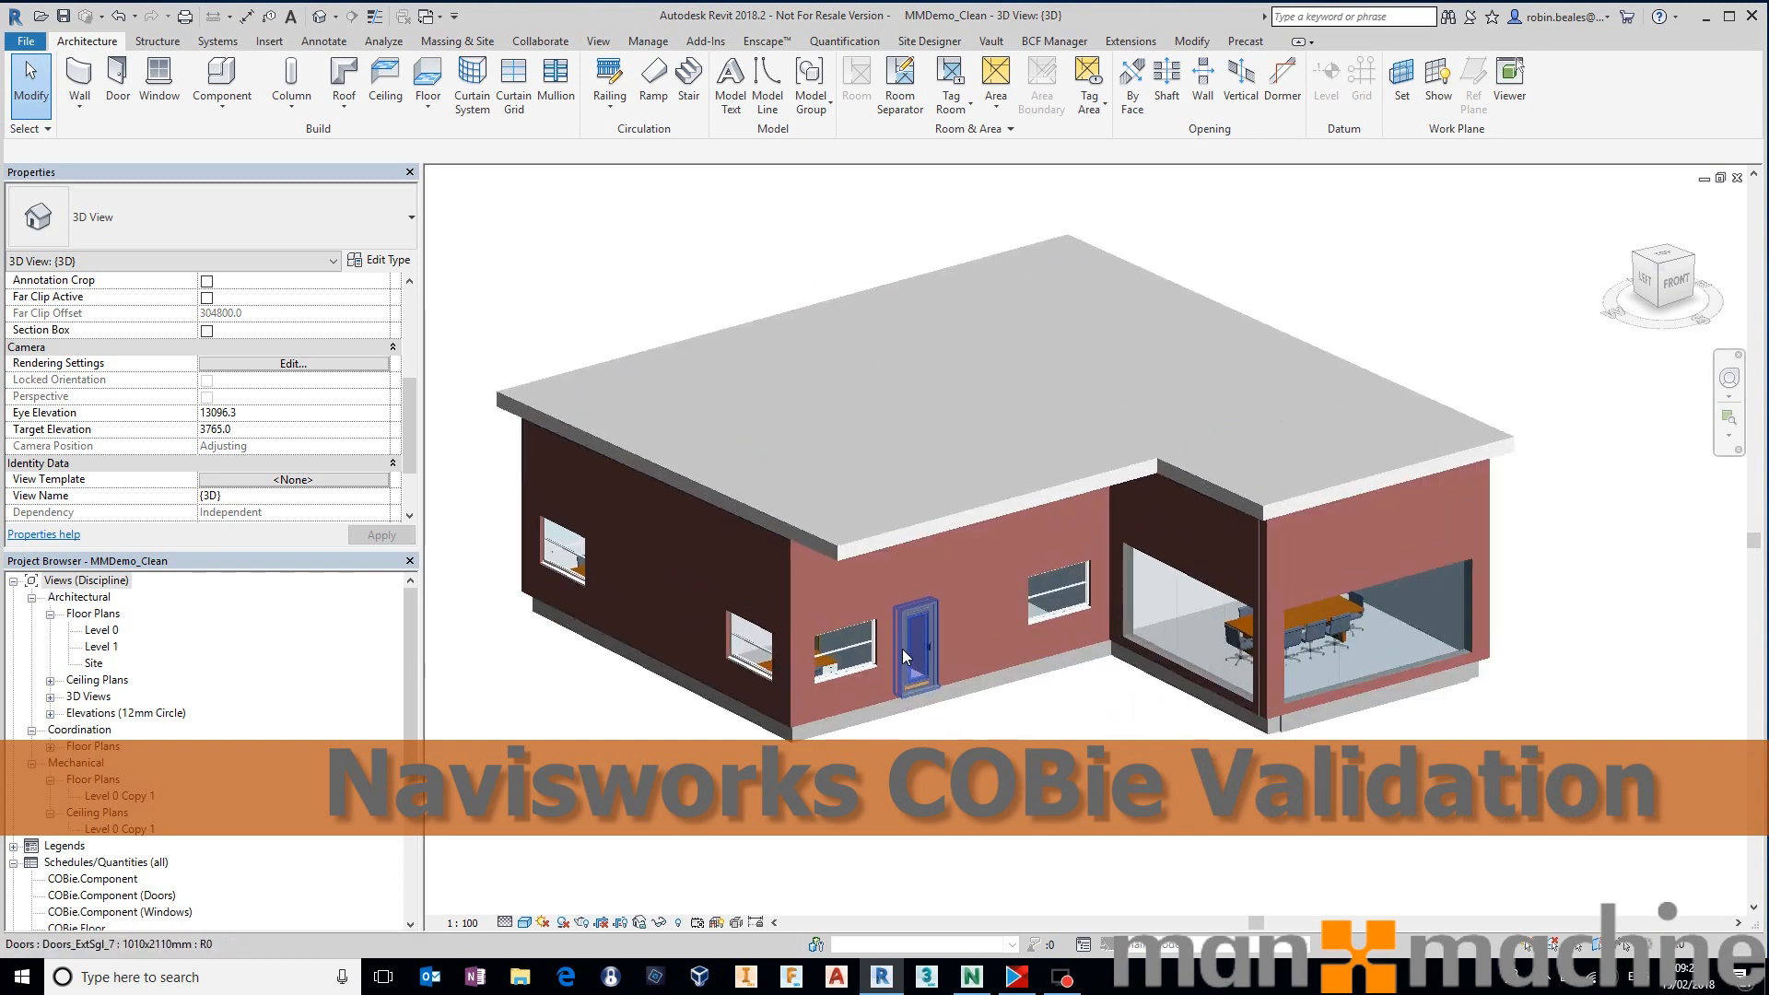
# Inspect the exterior door's COBie data, then clear the selection.
pyautogui.click(914, 643)
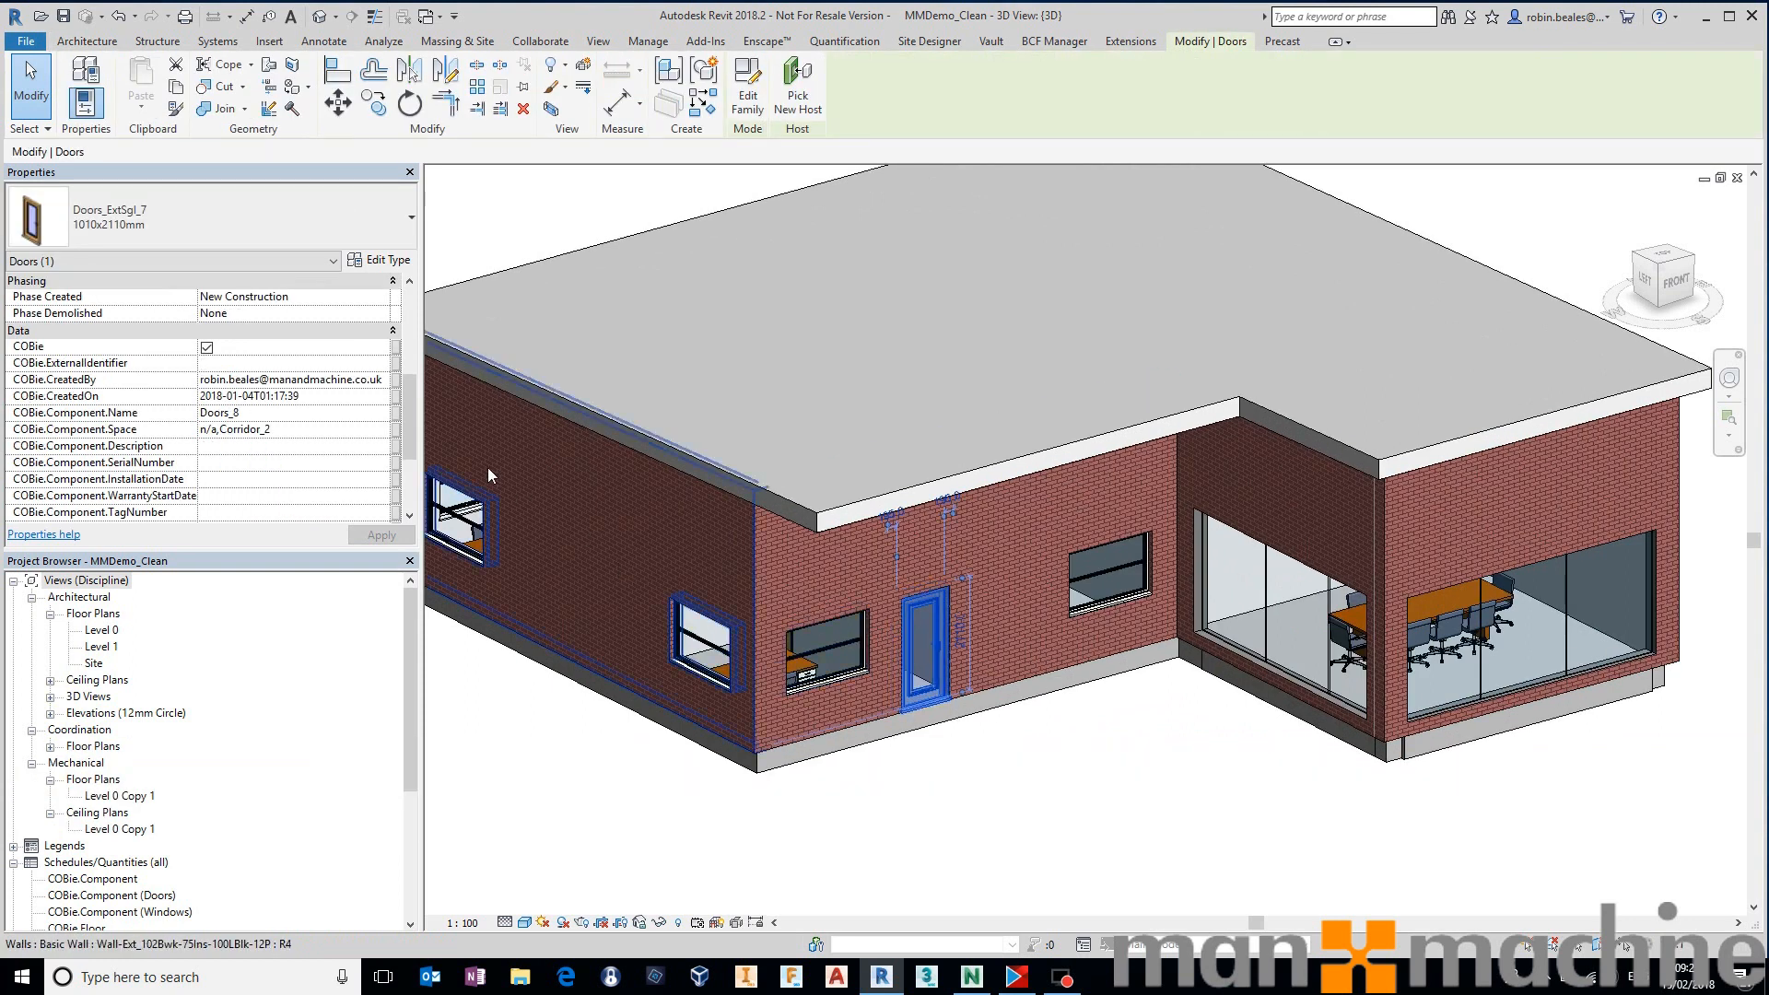
pyautogui.scroll(-3)
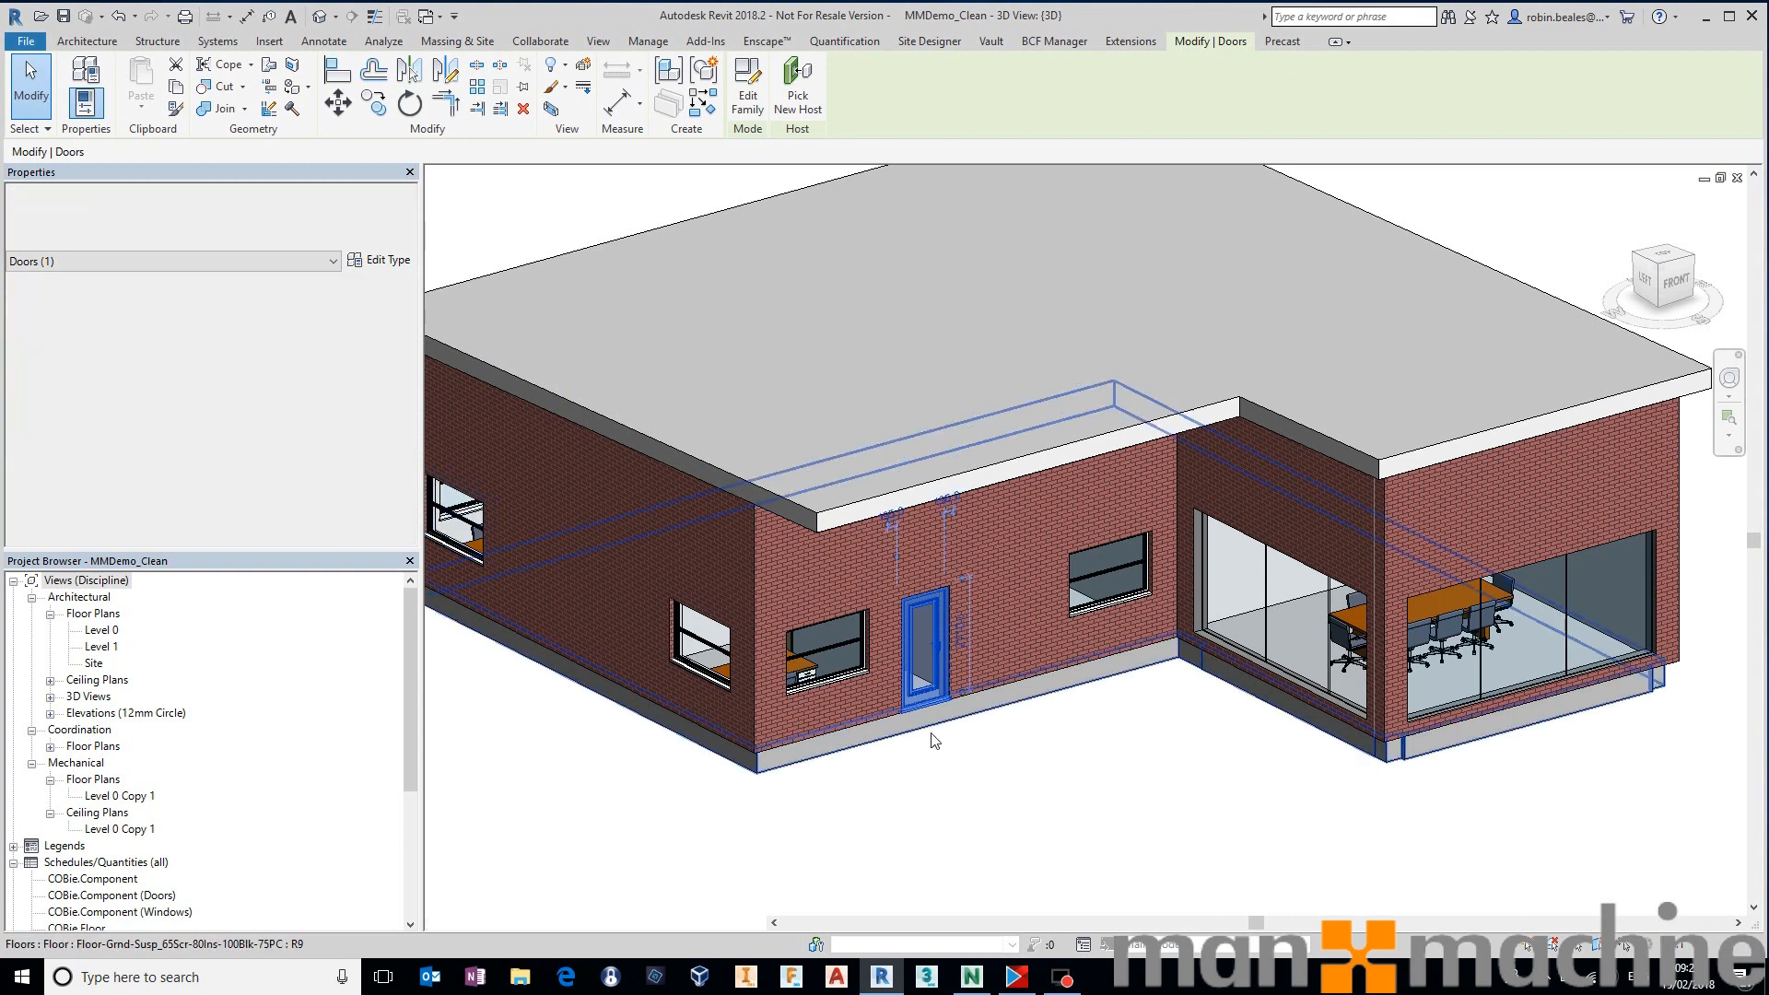
pyautogui.click(934, 740)
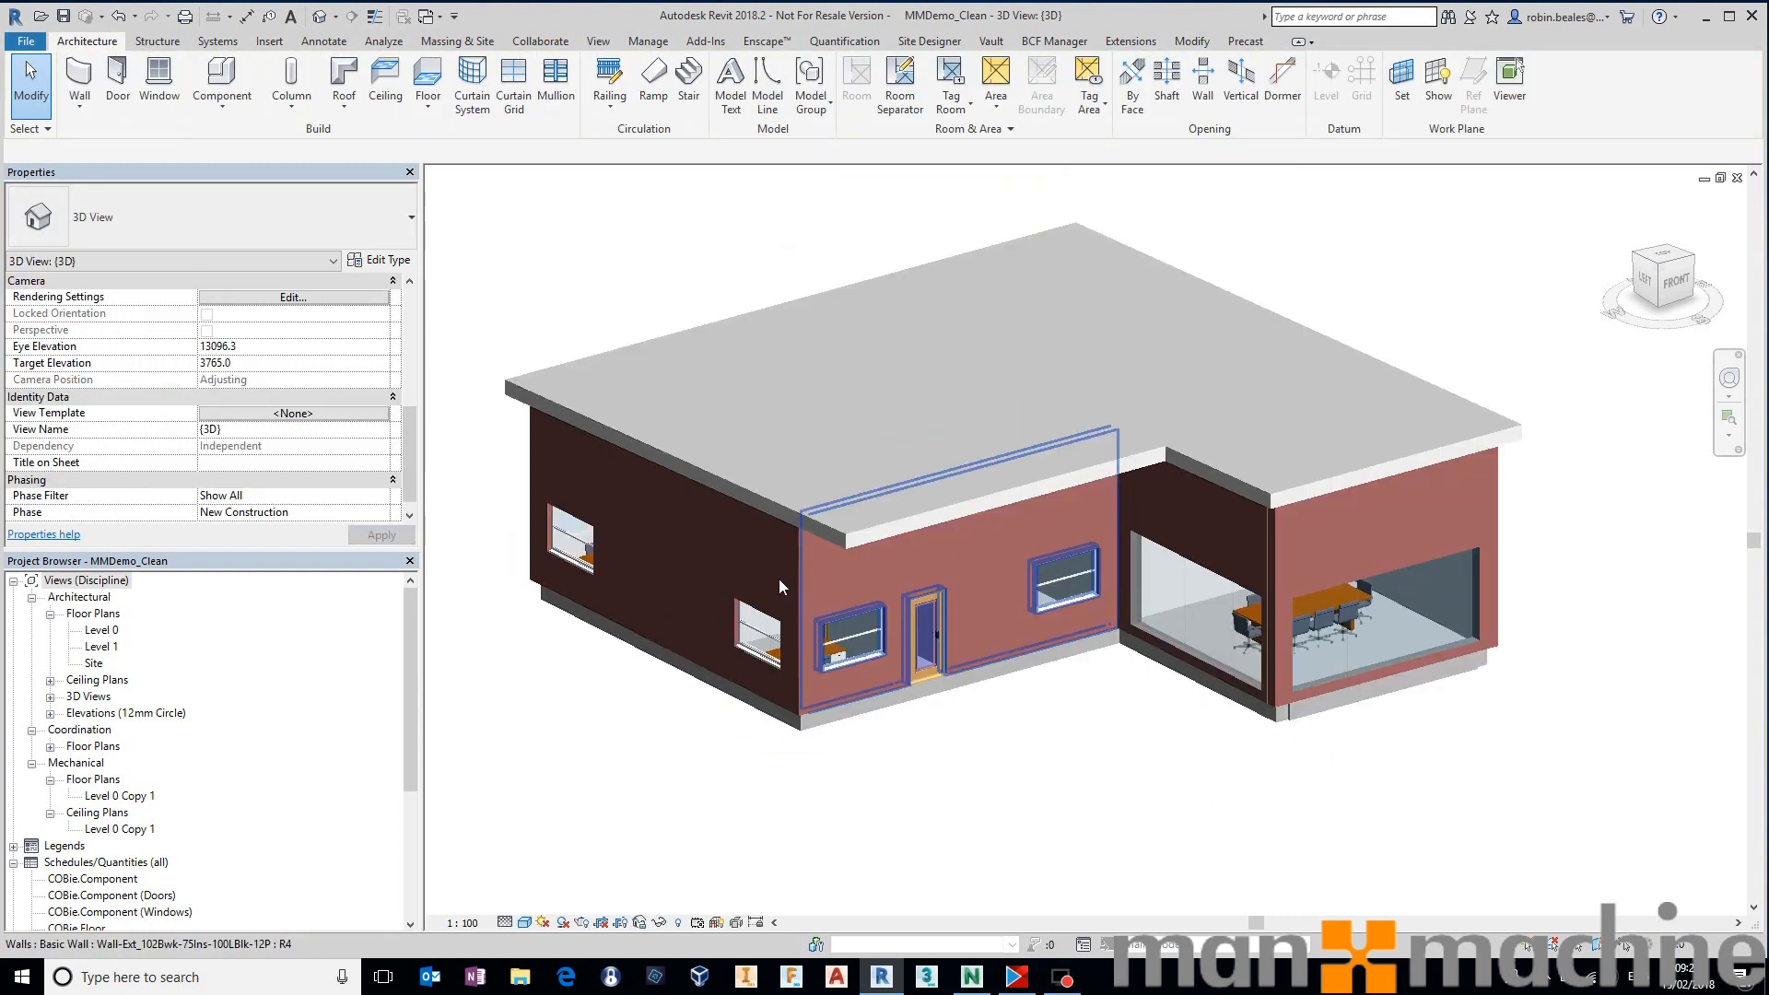
pyautogui.click(1060, 700)
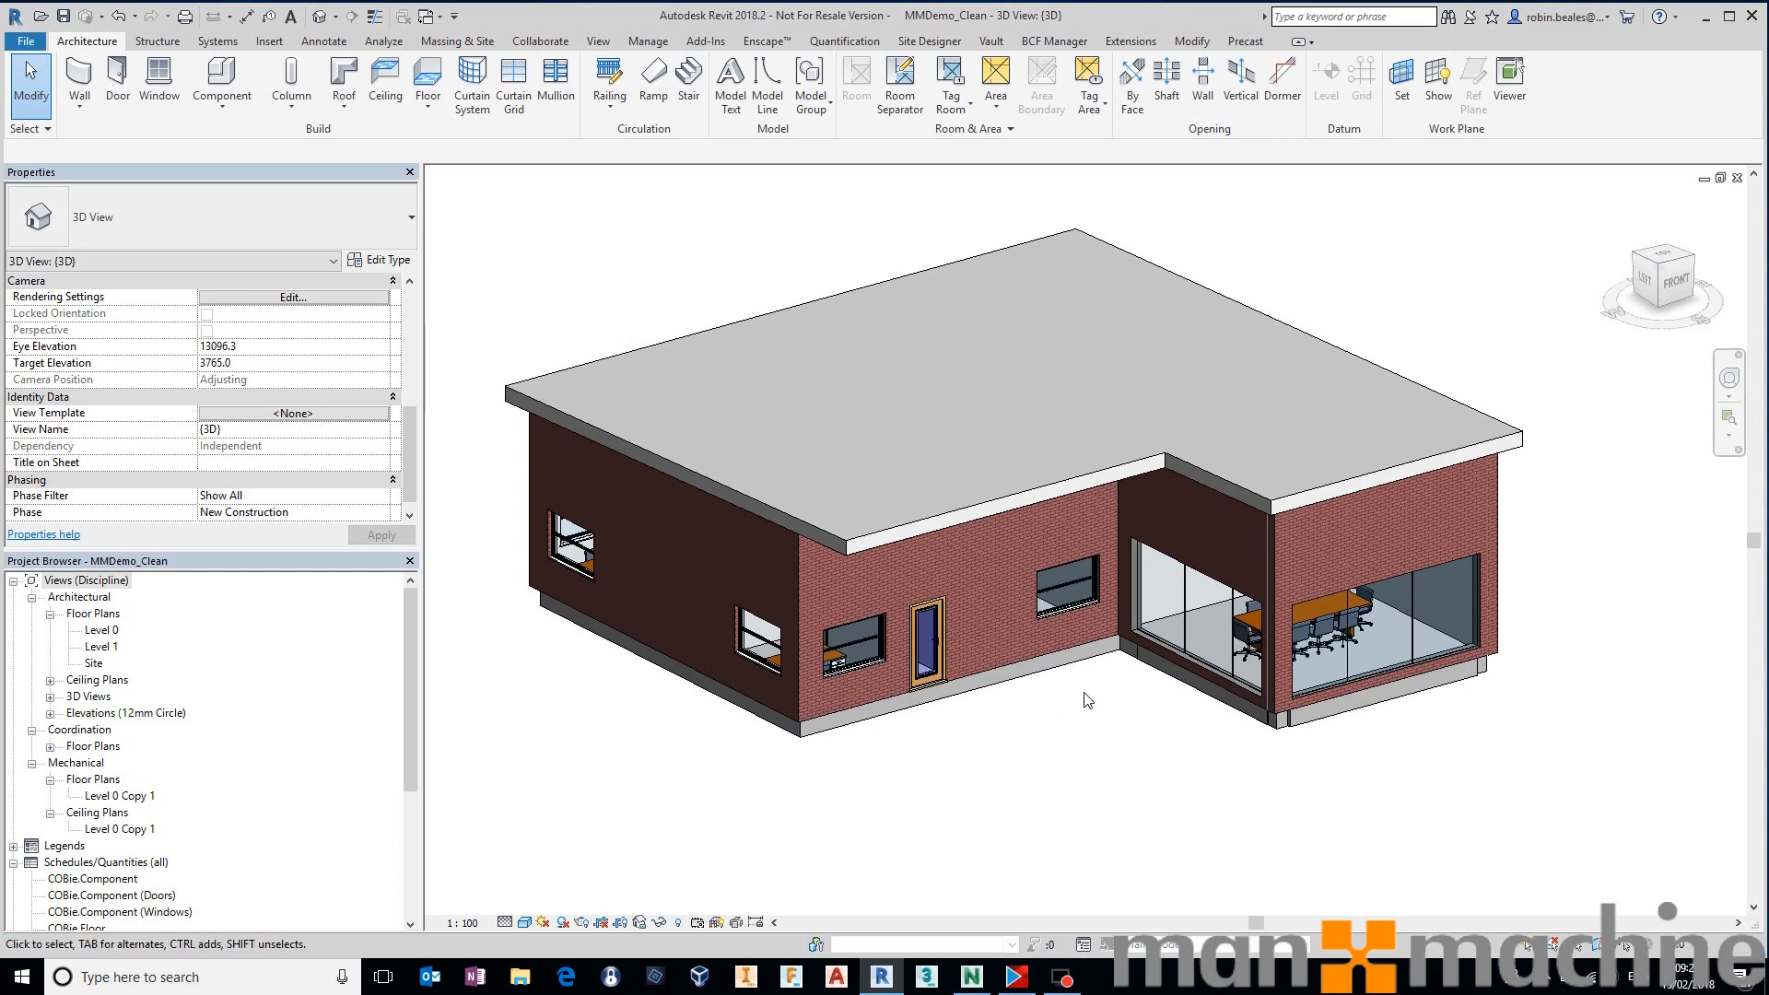
pyautogui.moveTo(1096, 702)
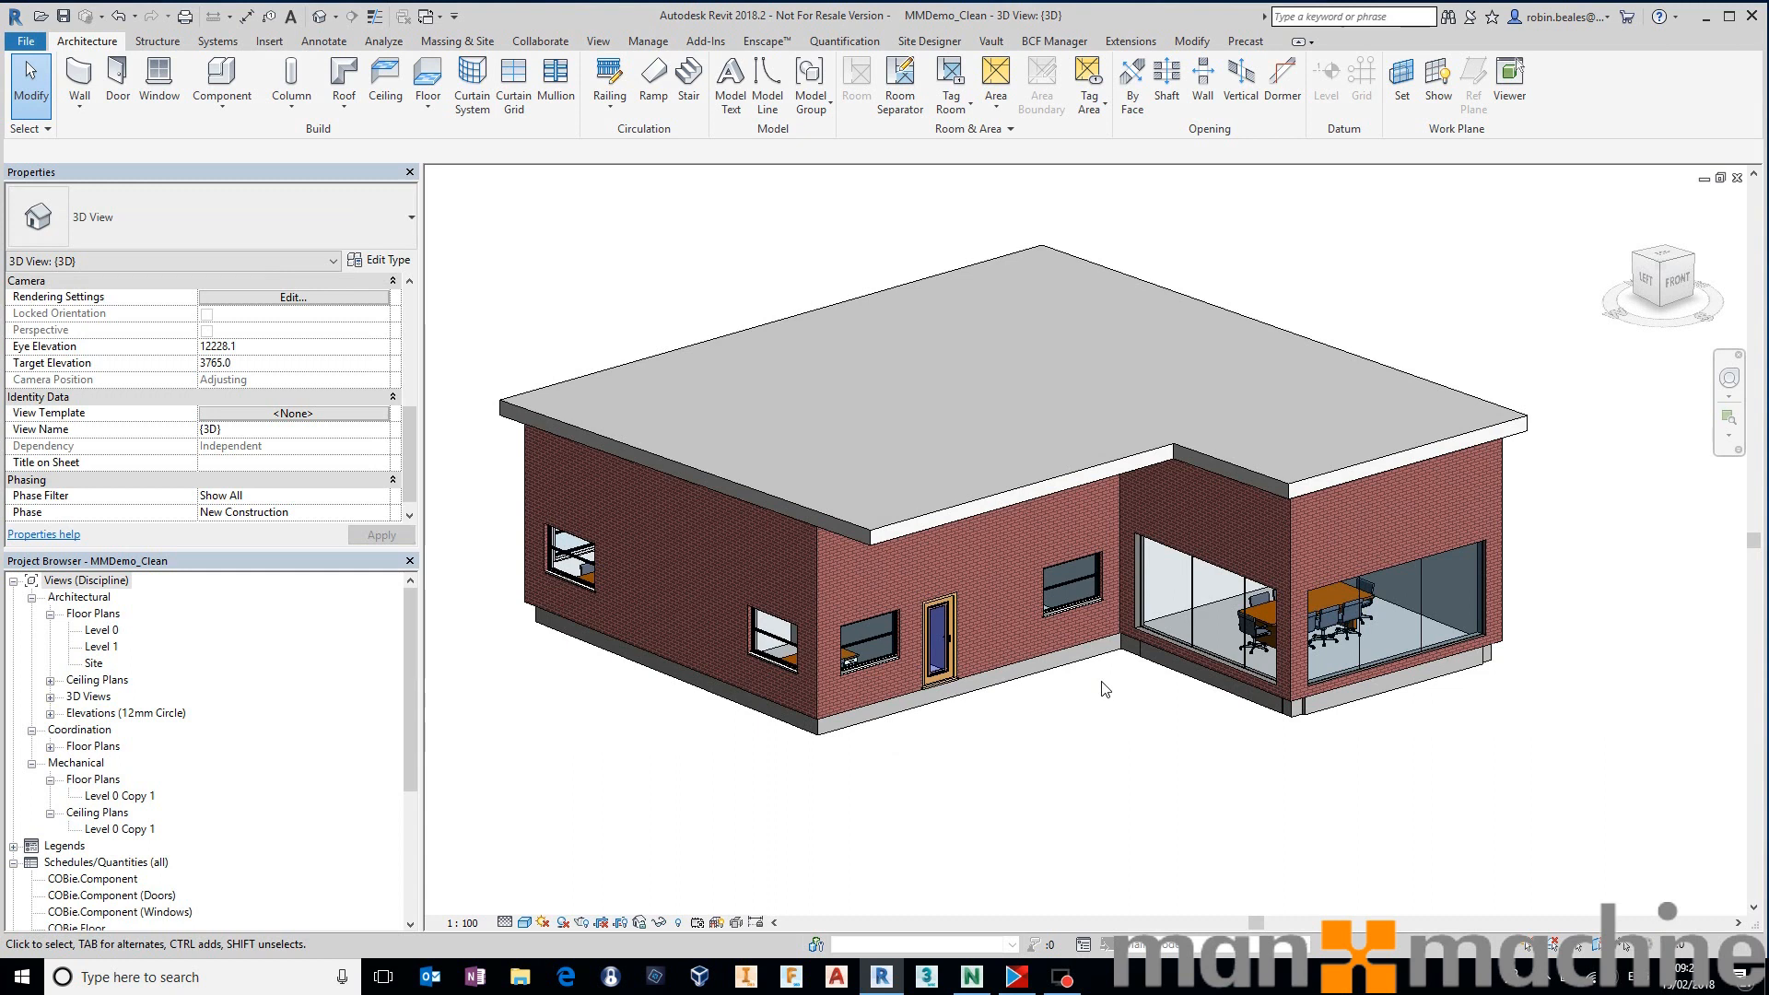
pyautogui.moveTo(1086, 662)
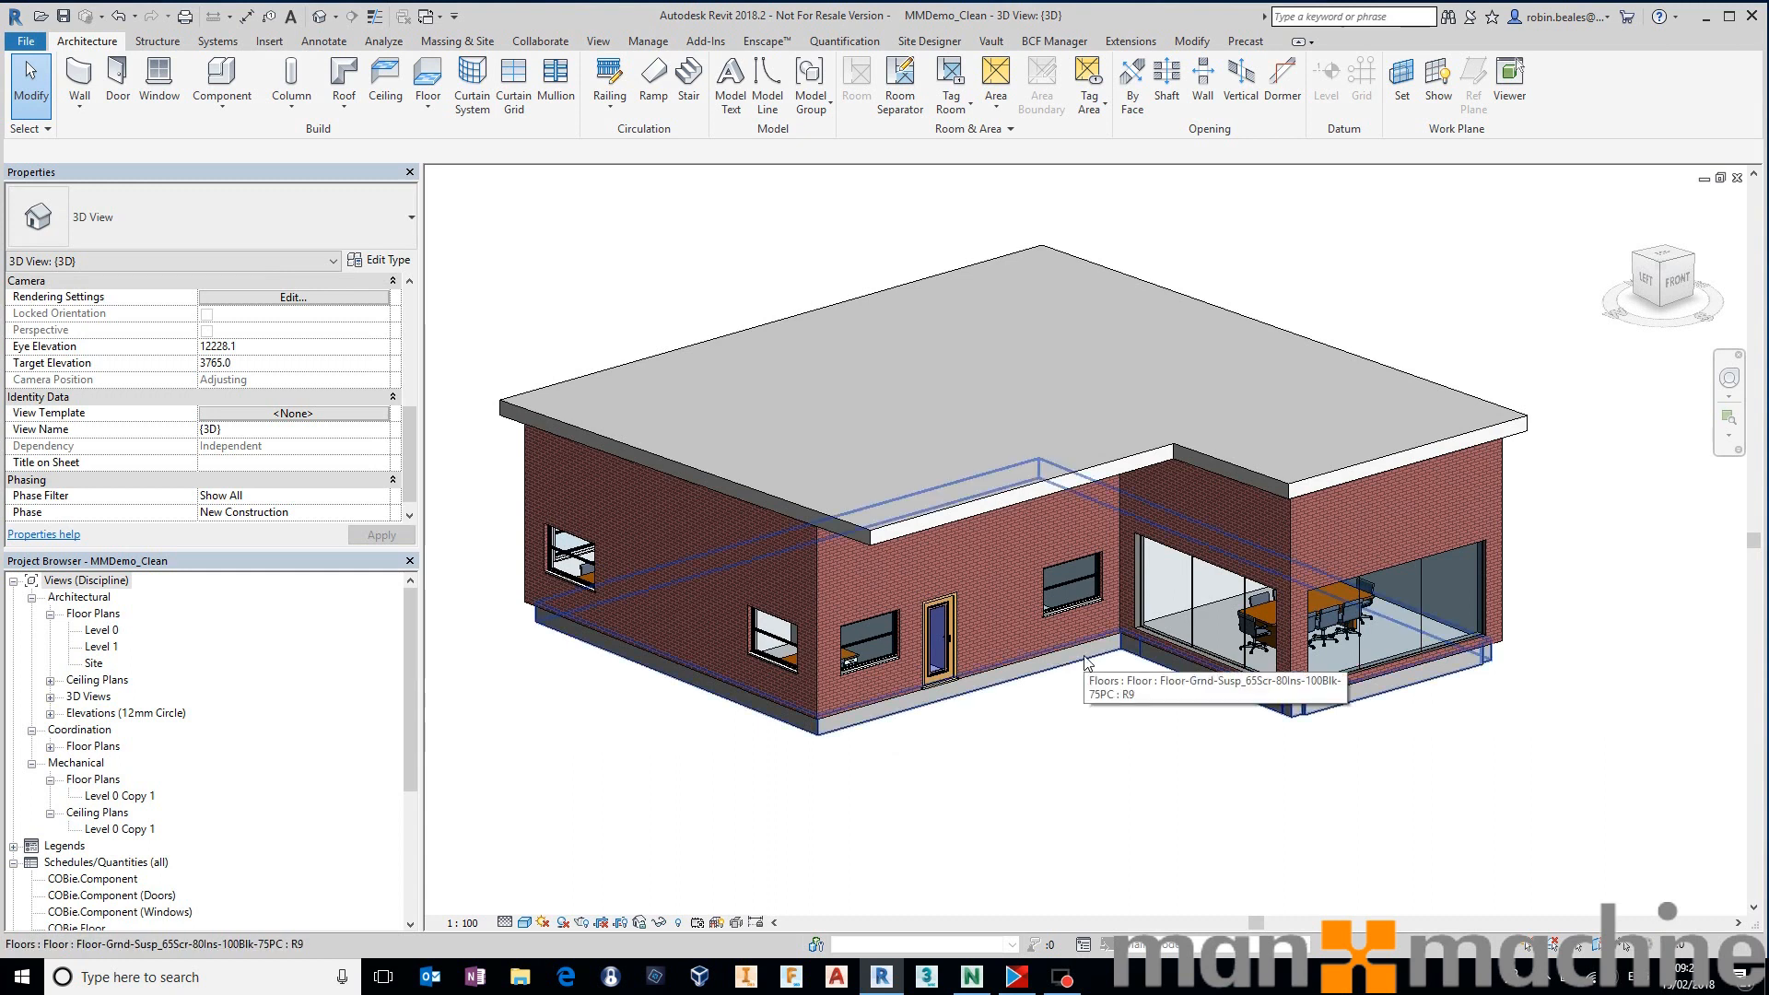
pyautogui.moveTo(1145, 723)
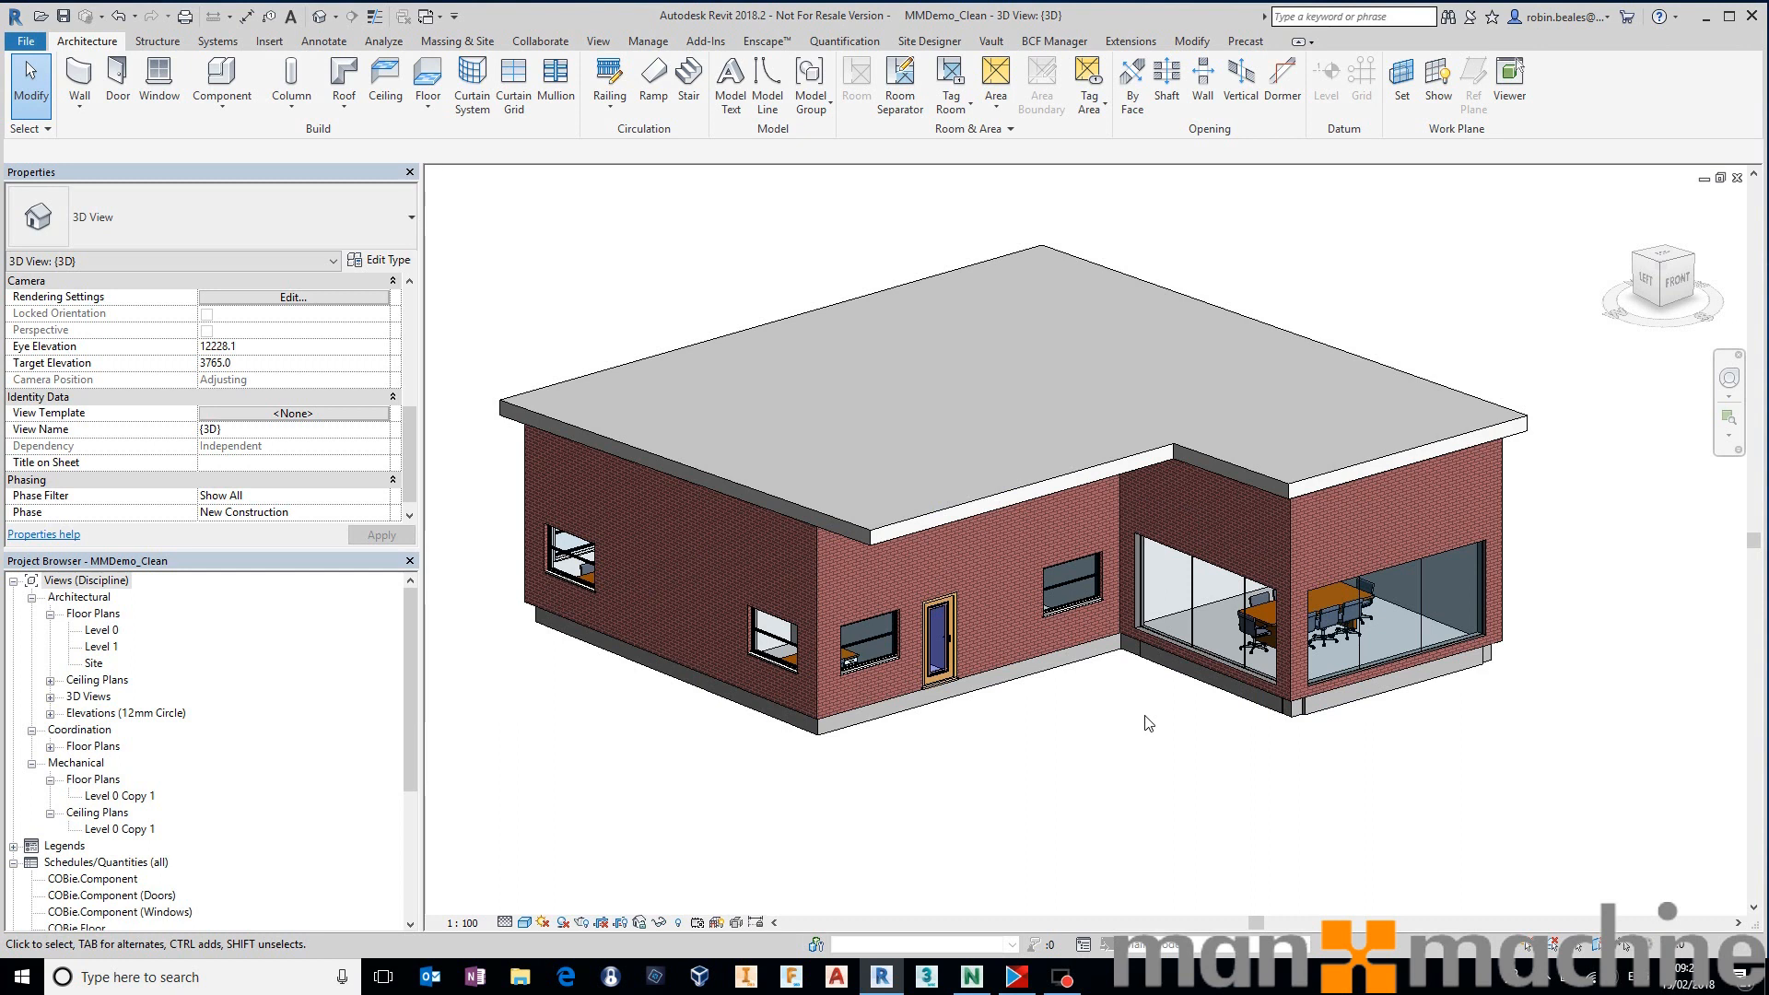
pyautogui.moveTo(1028, 782)
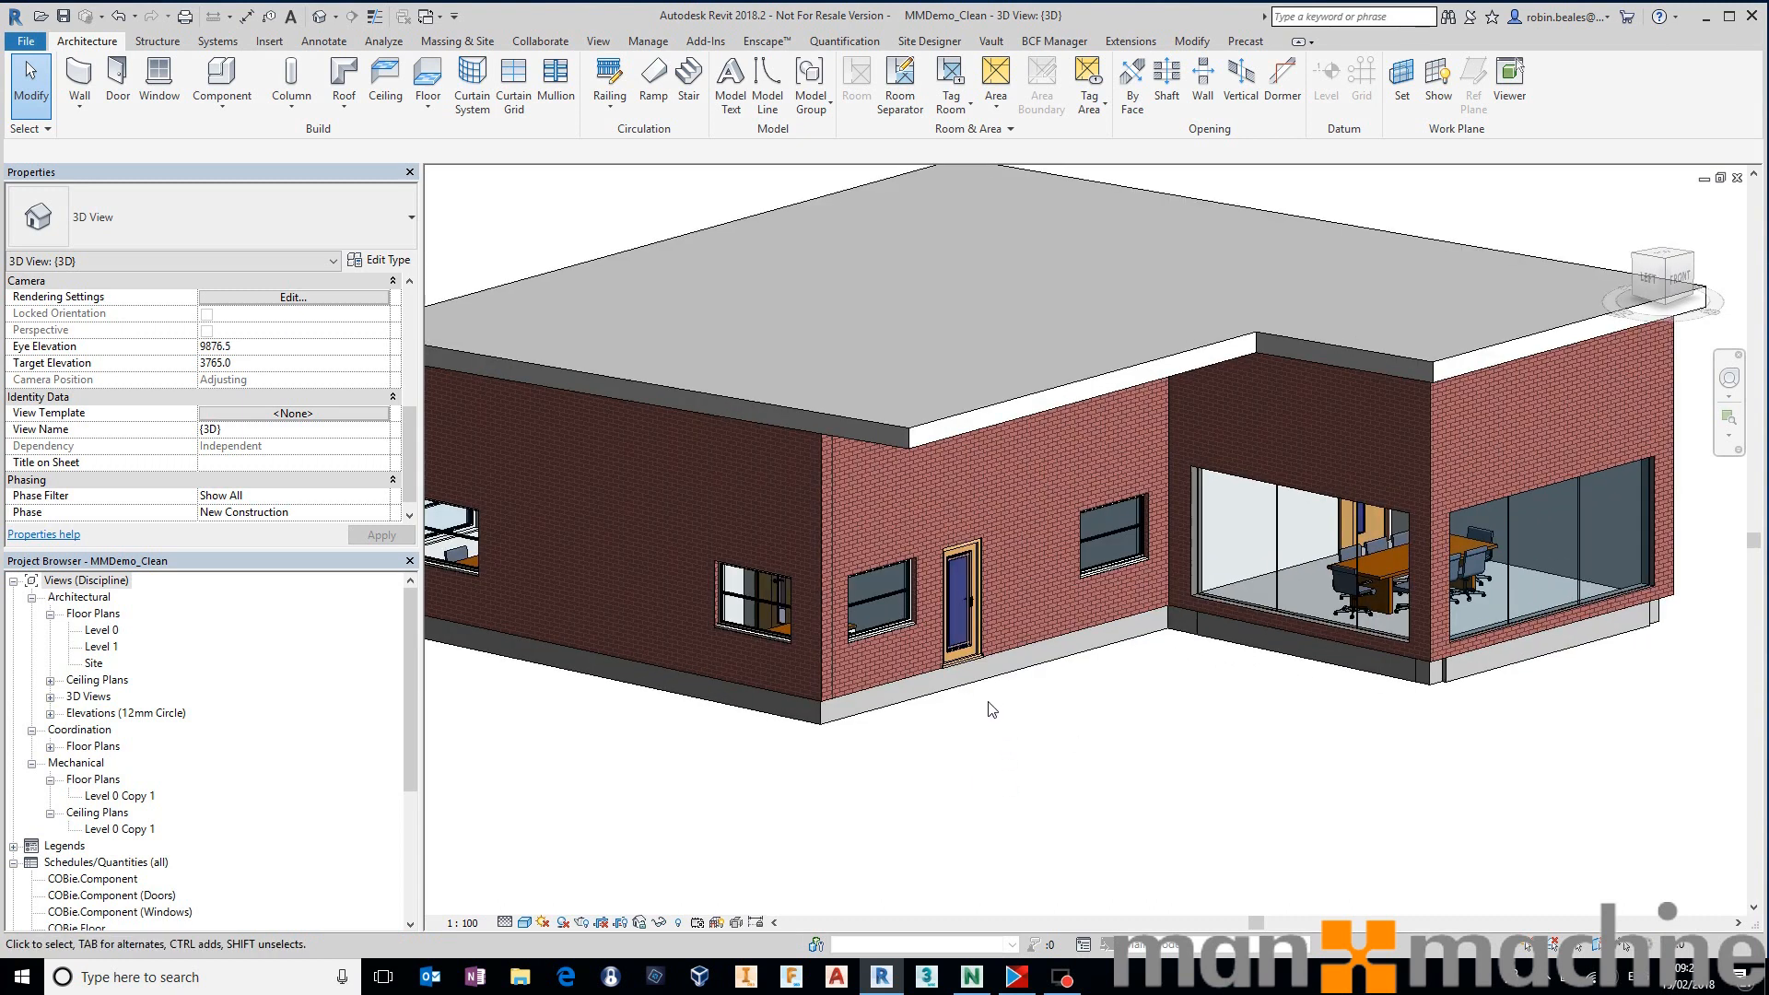
# Reselect the door and enter n/a as its COBie component description.
pyautogui.click(993, 684)
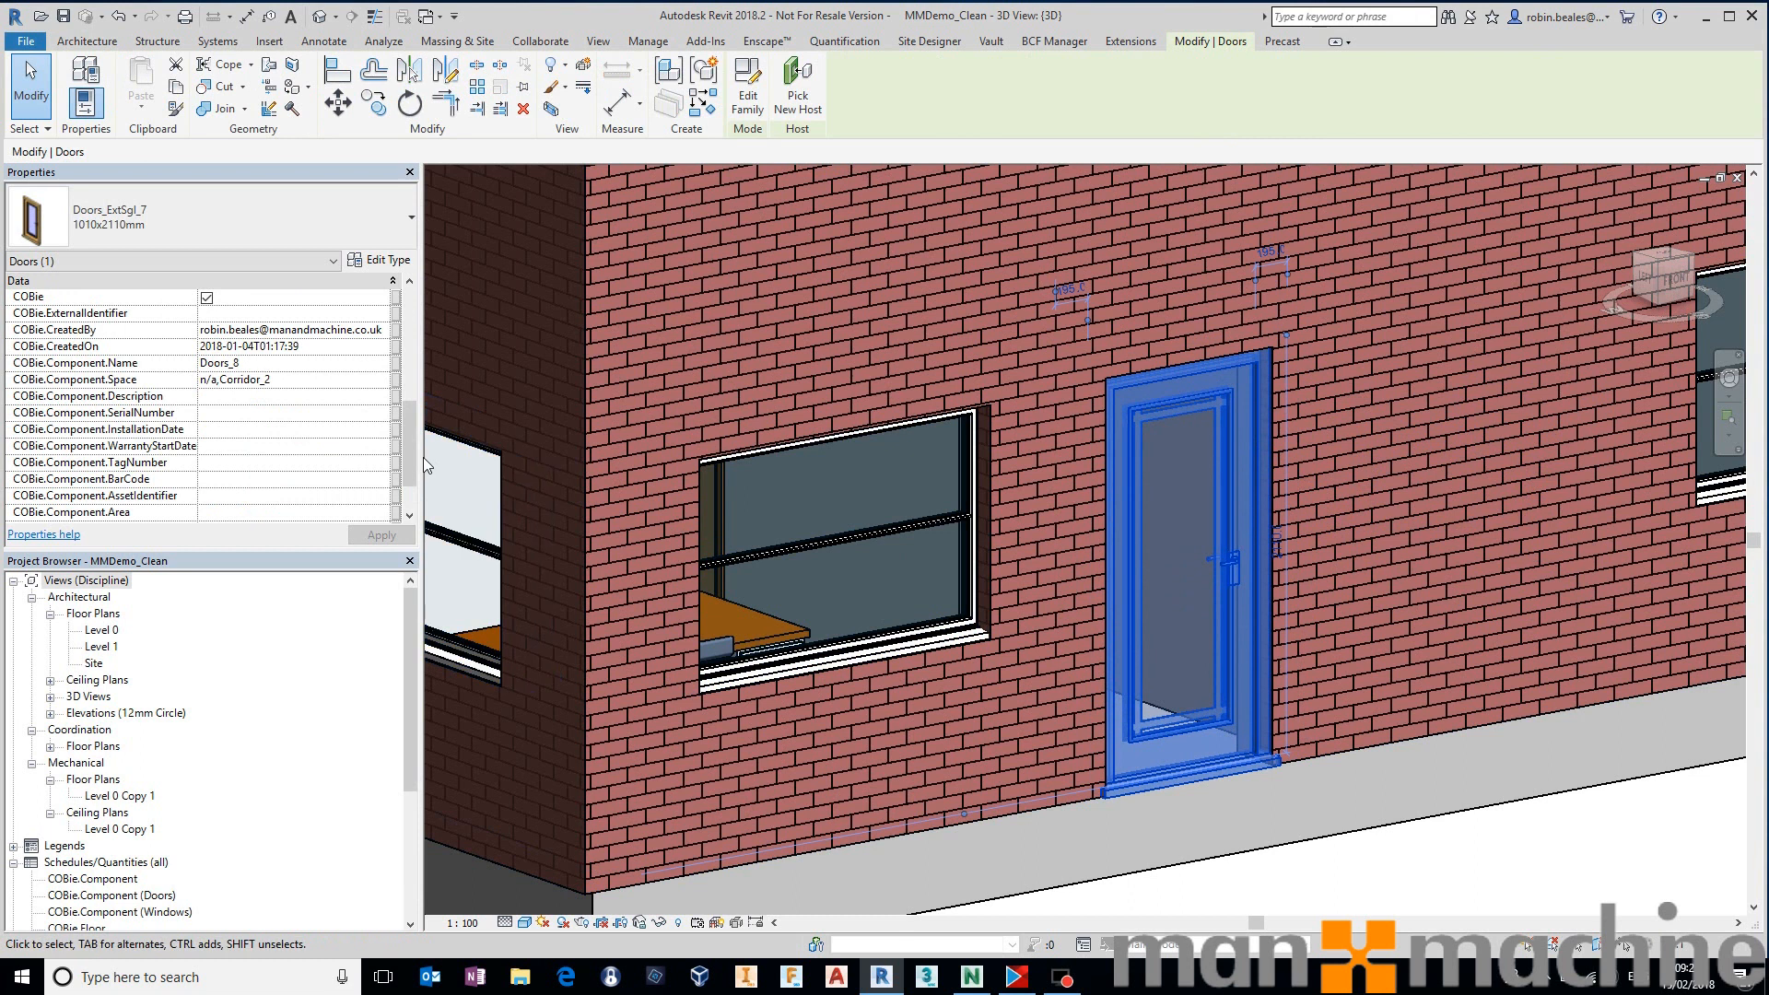
pyautogui.scroll(-3)
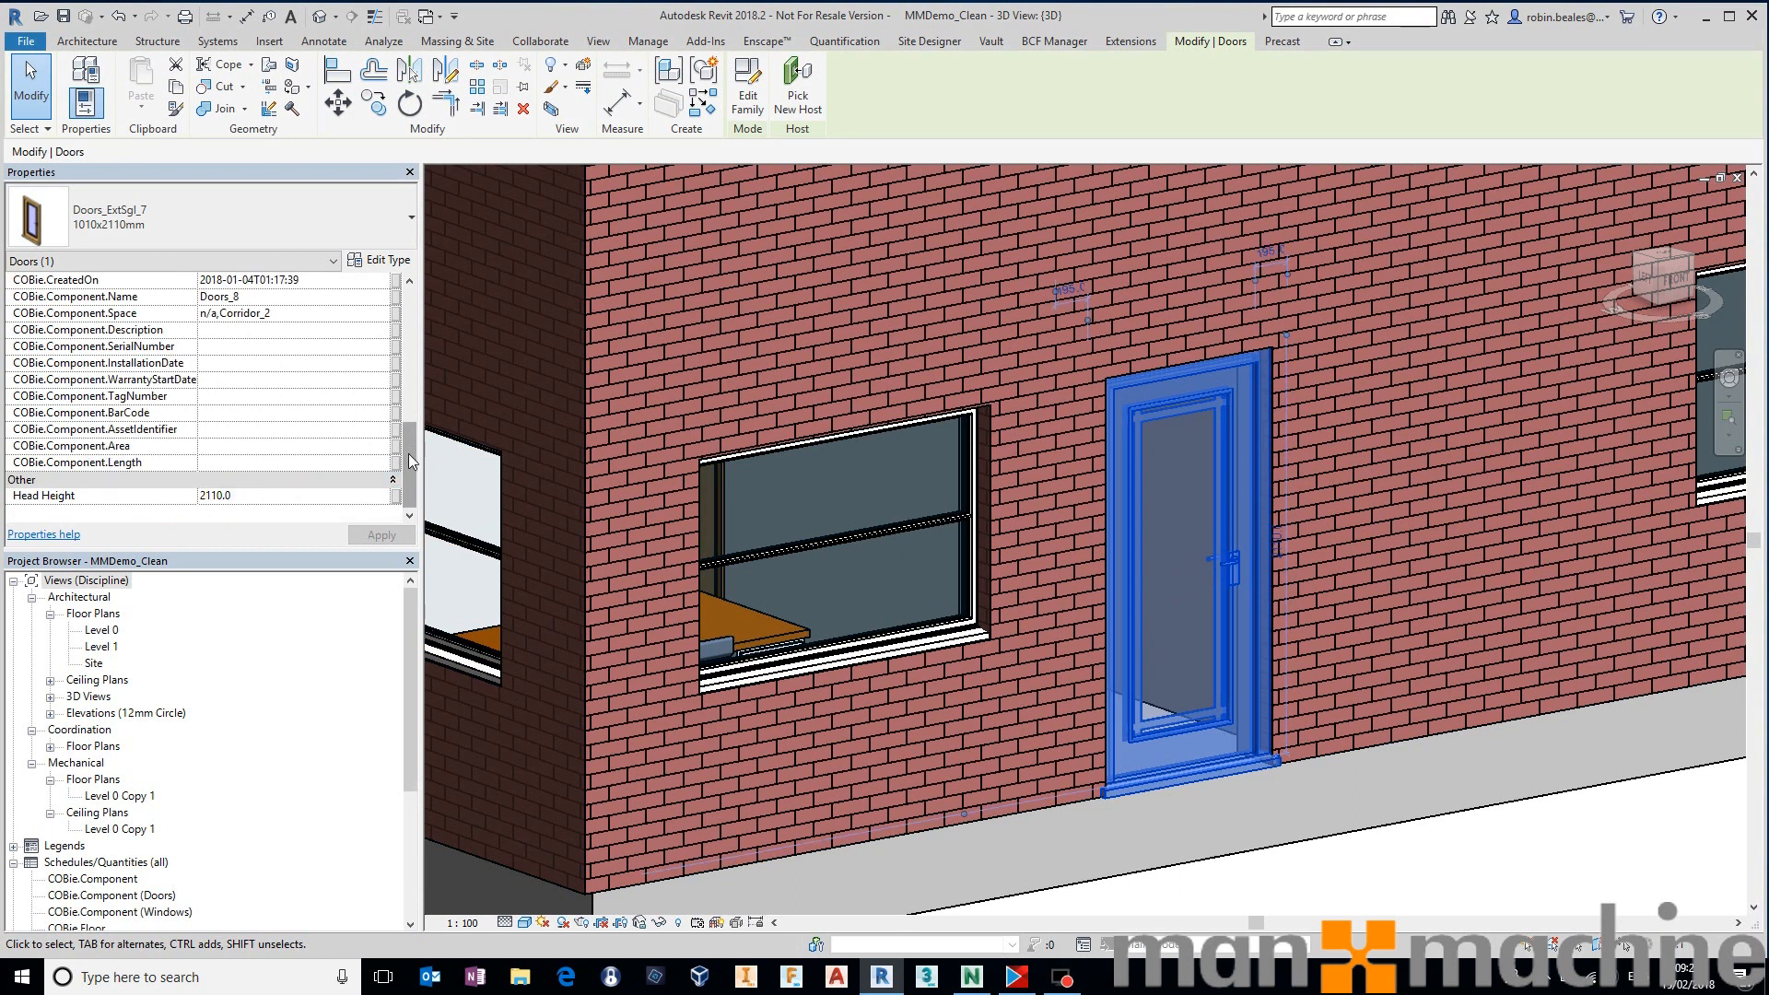
pyautogui.scroll(3)
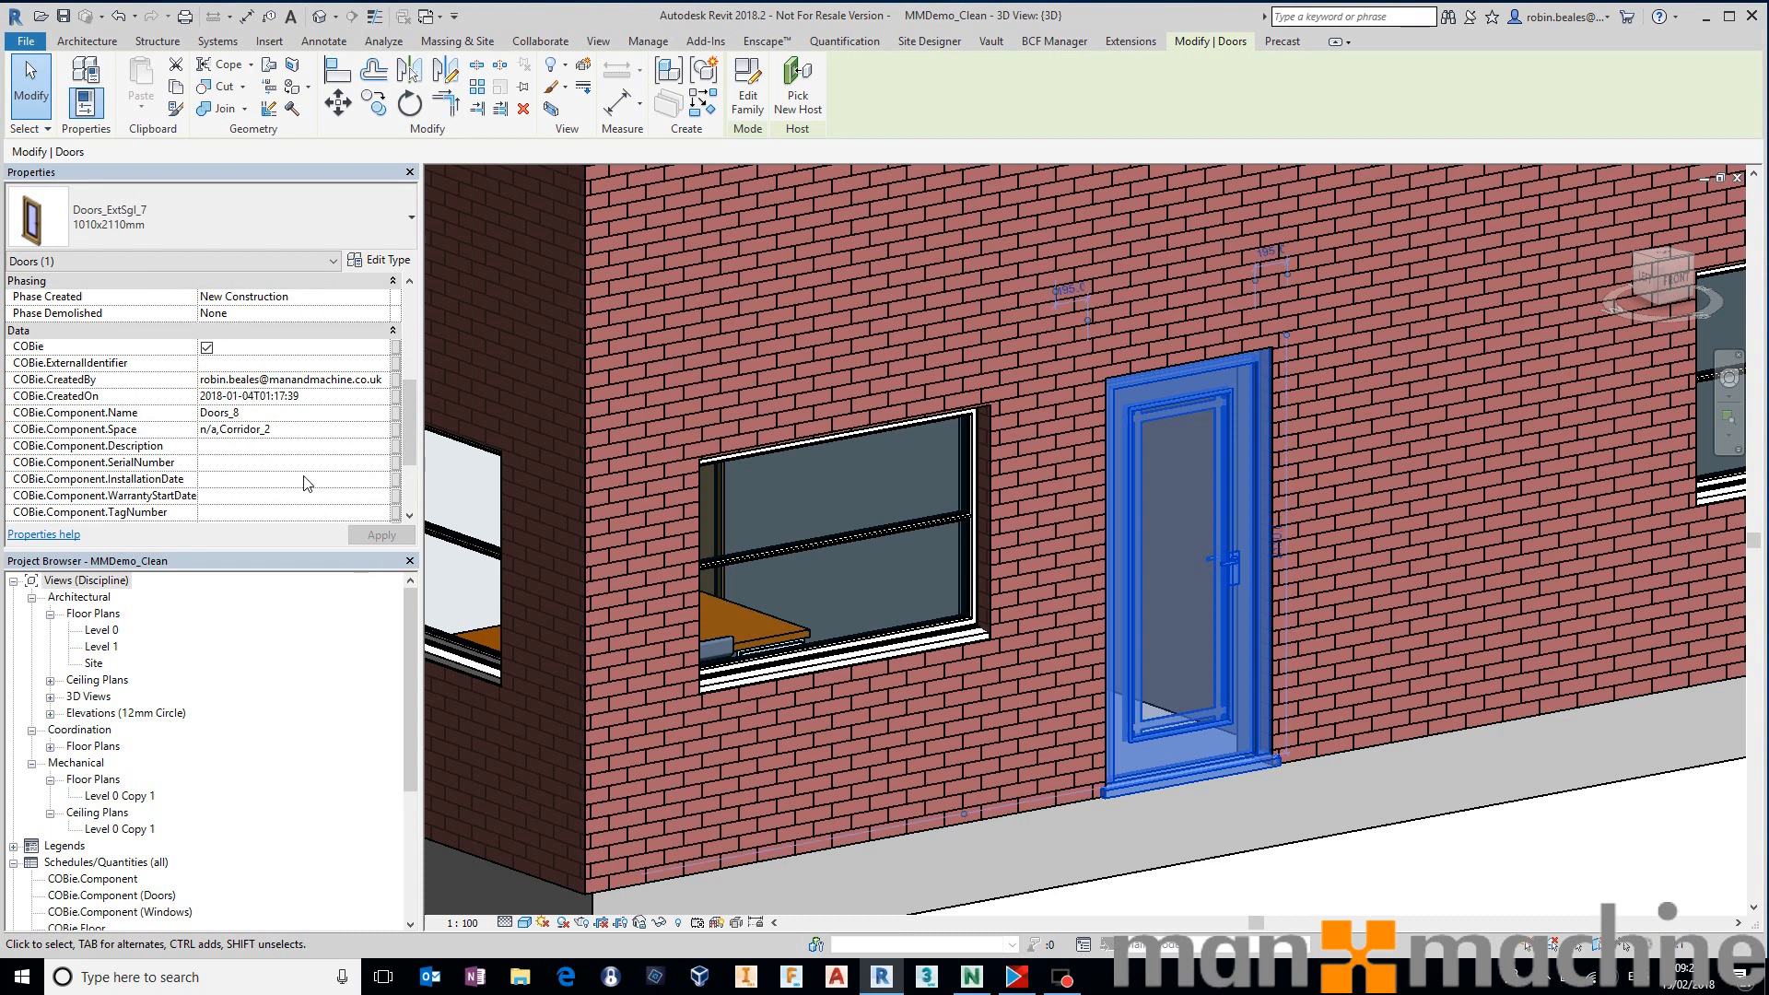
pyautogui.moveTo(268, 457)
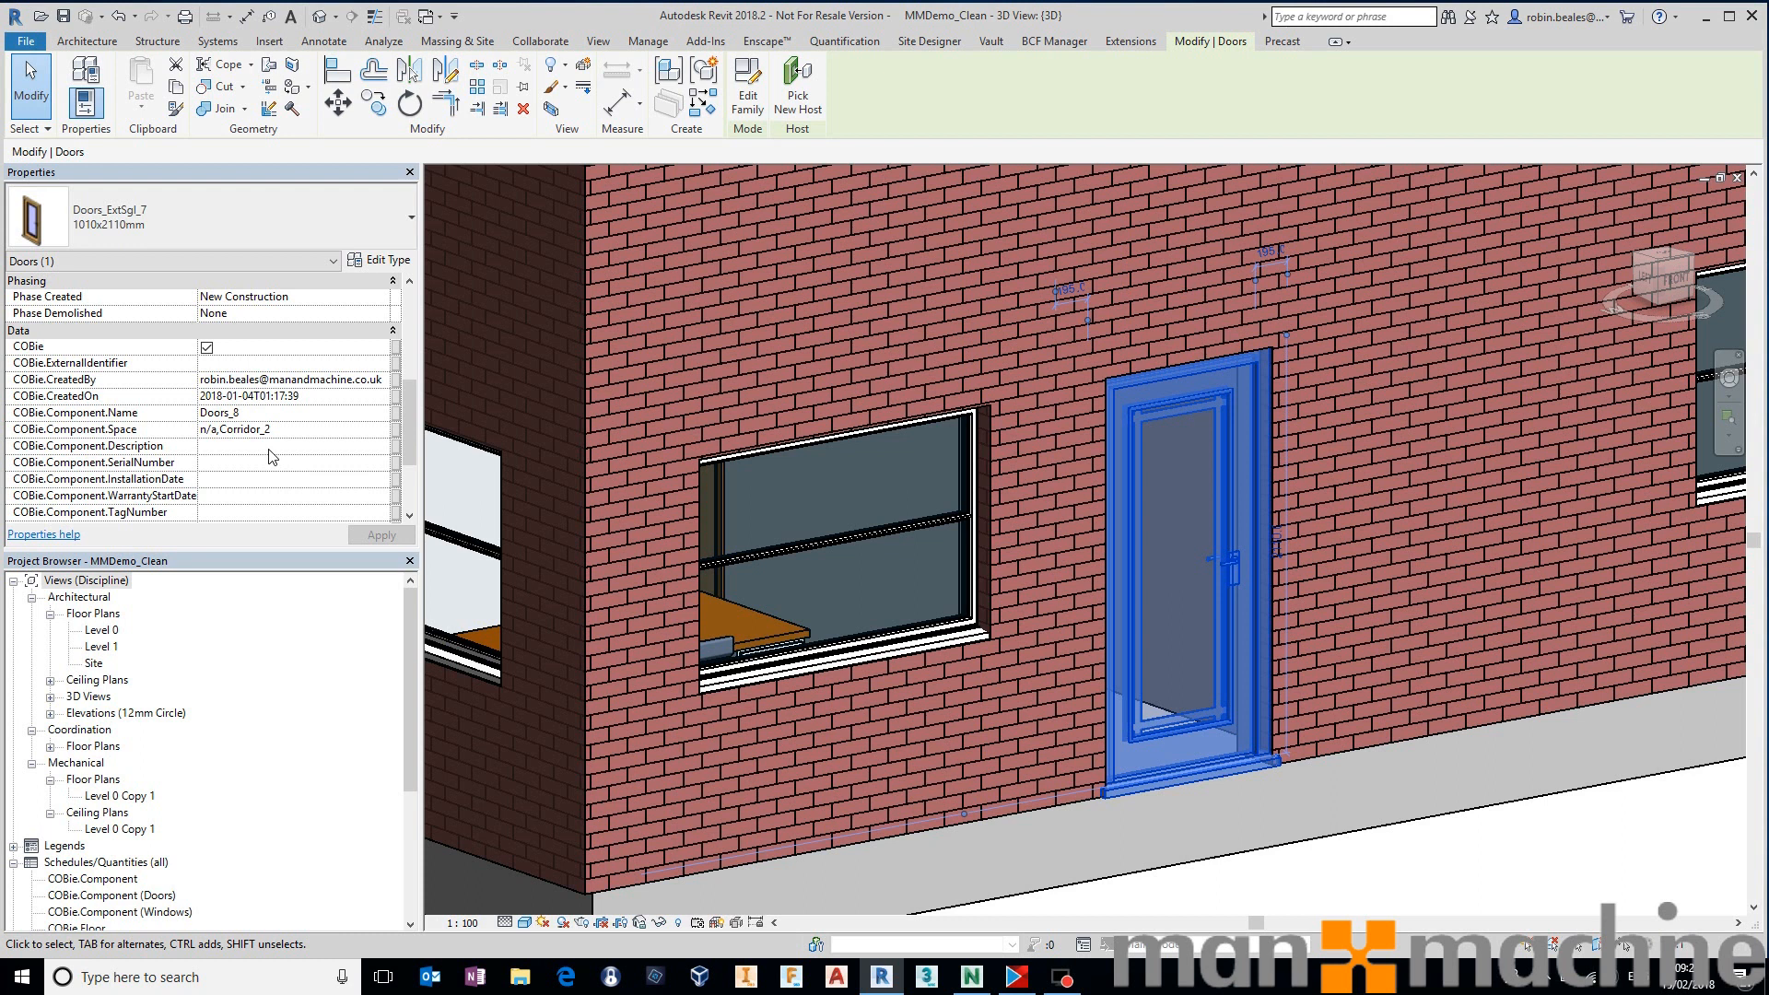
pyautogui.moveTo(277, 456)
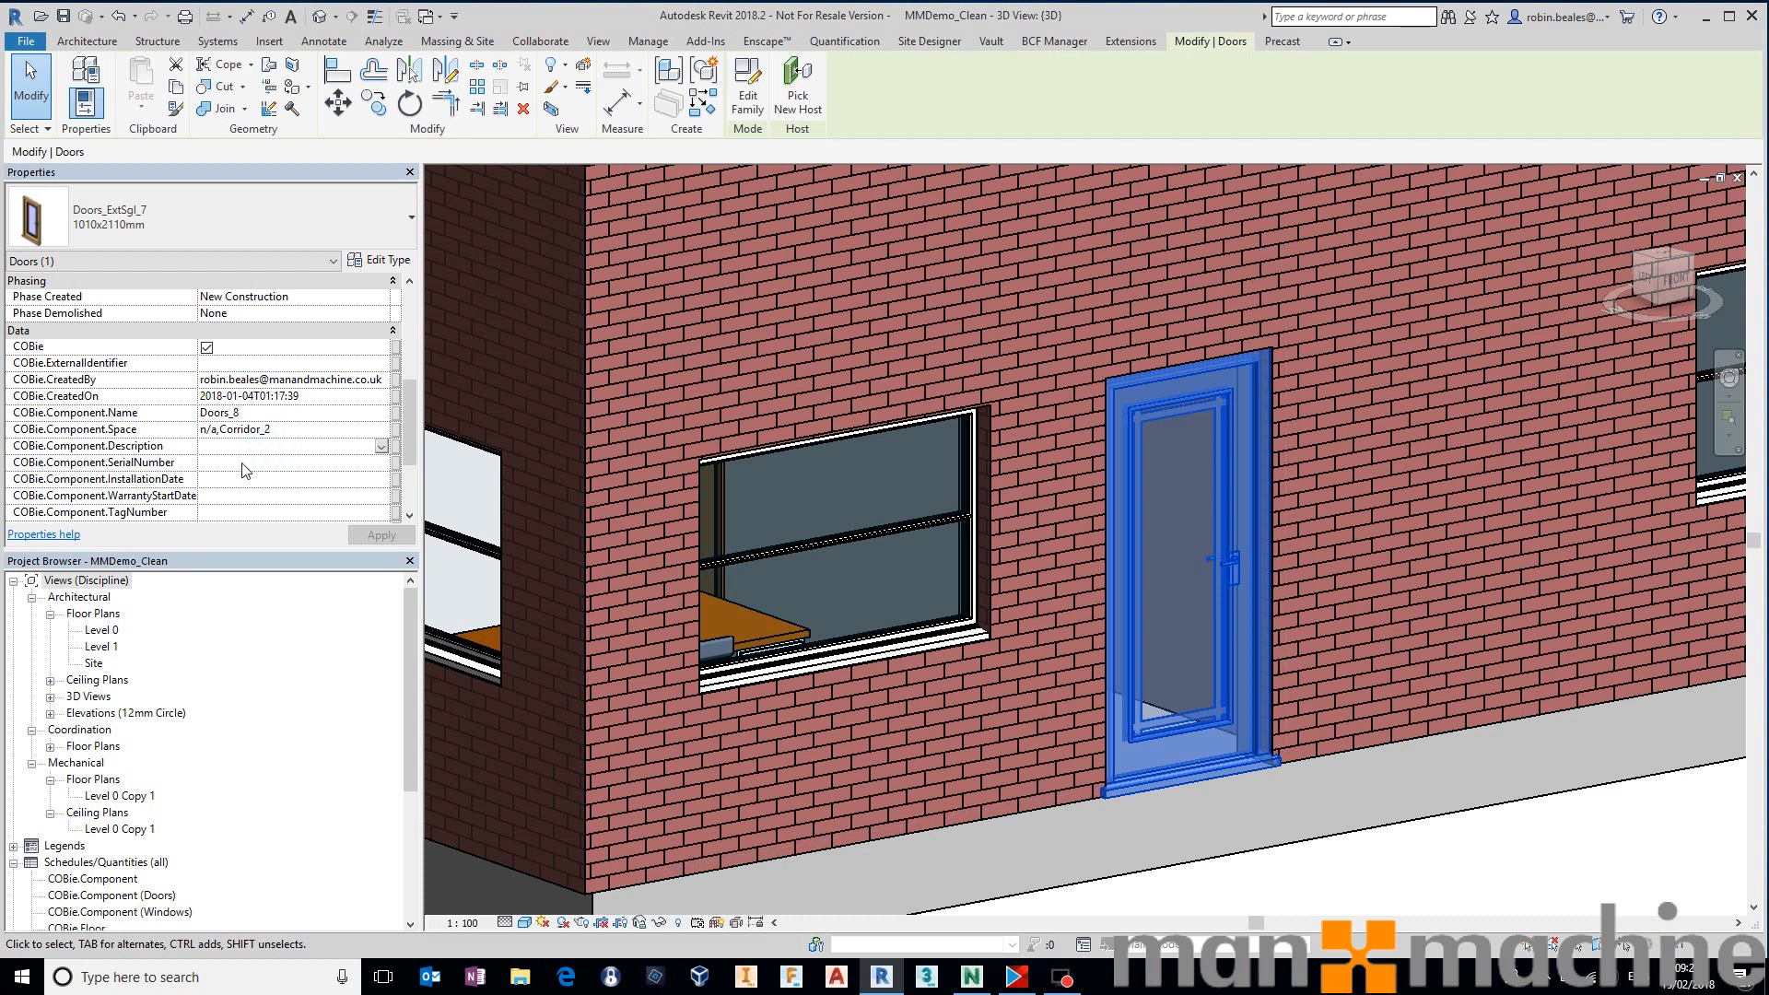
pyautogui.click(236, 477)
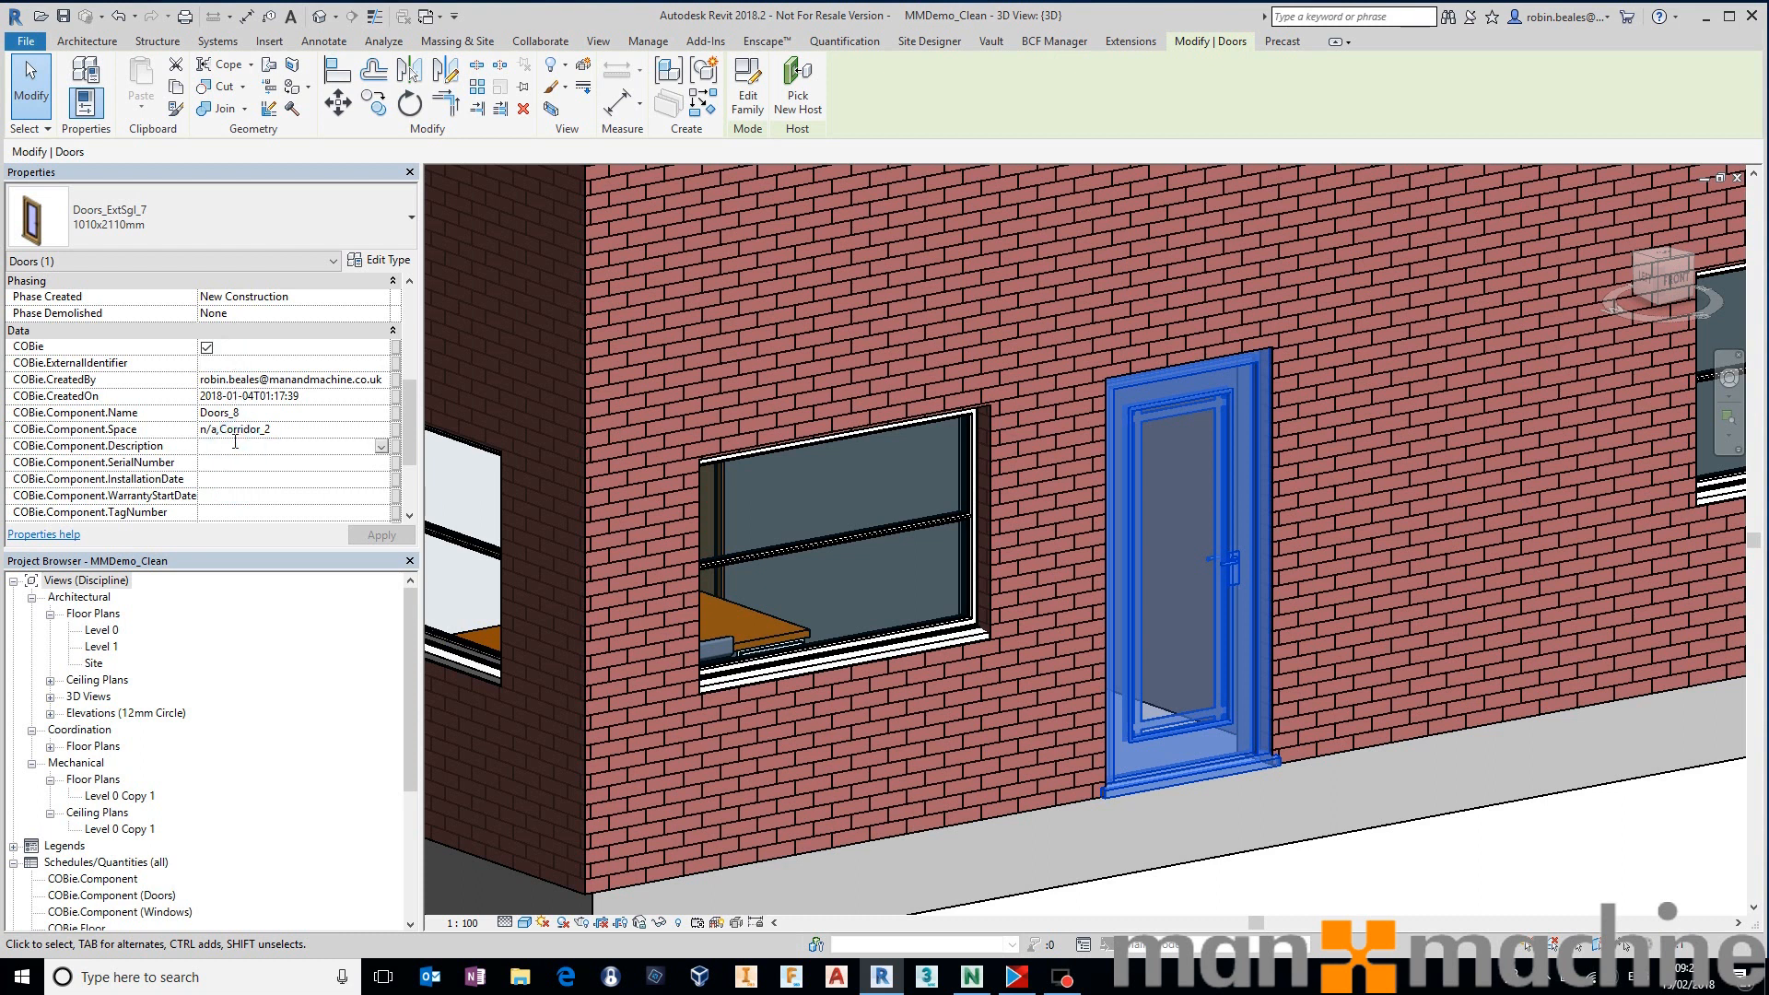
pyautogui.write('n/a')
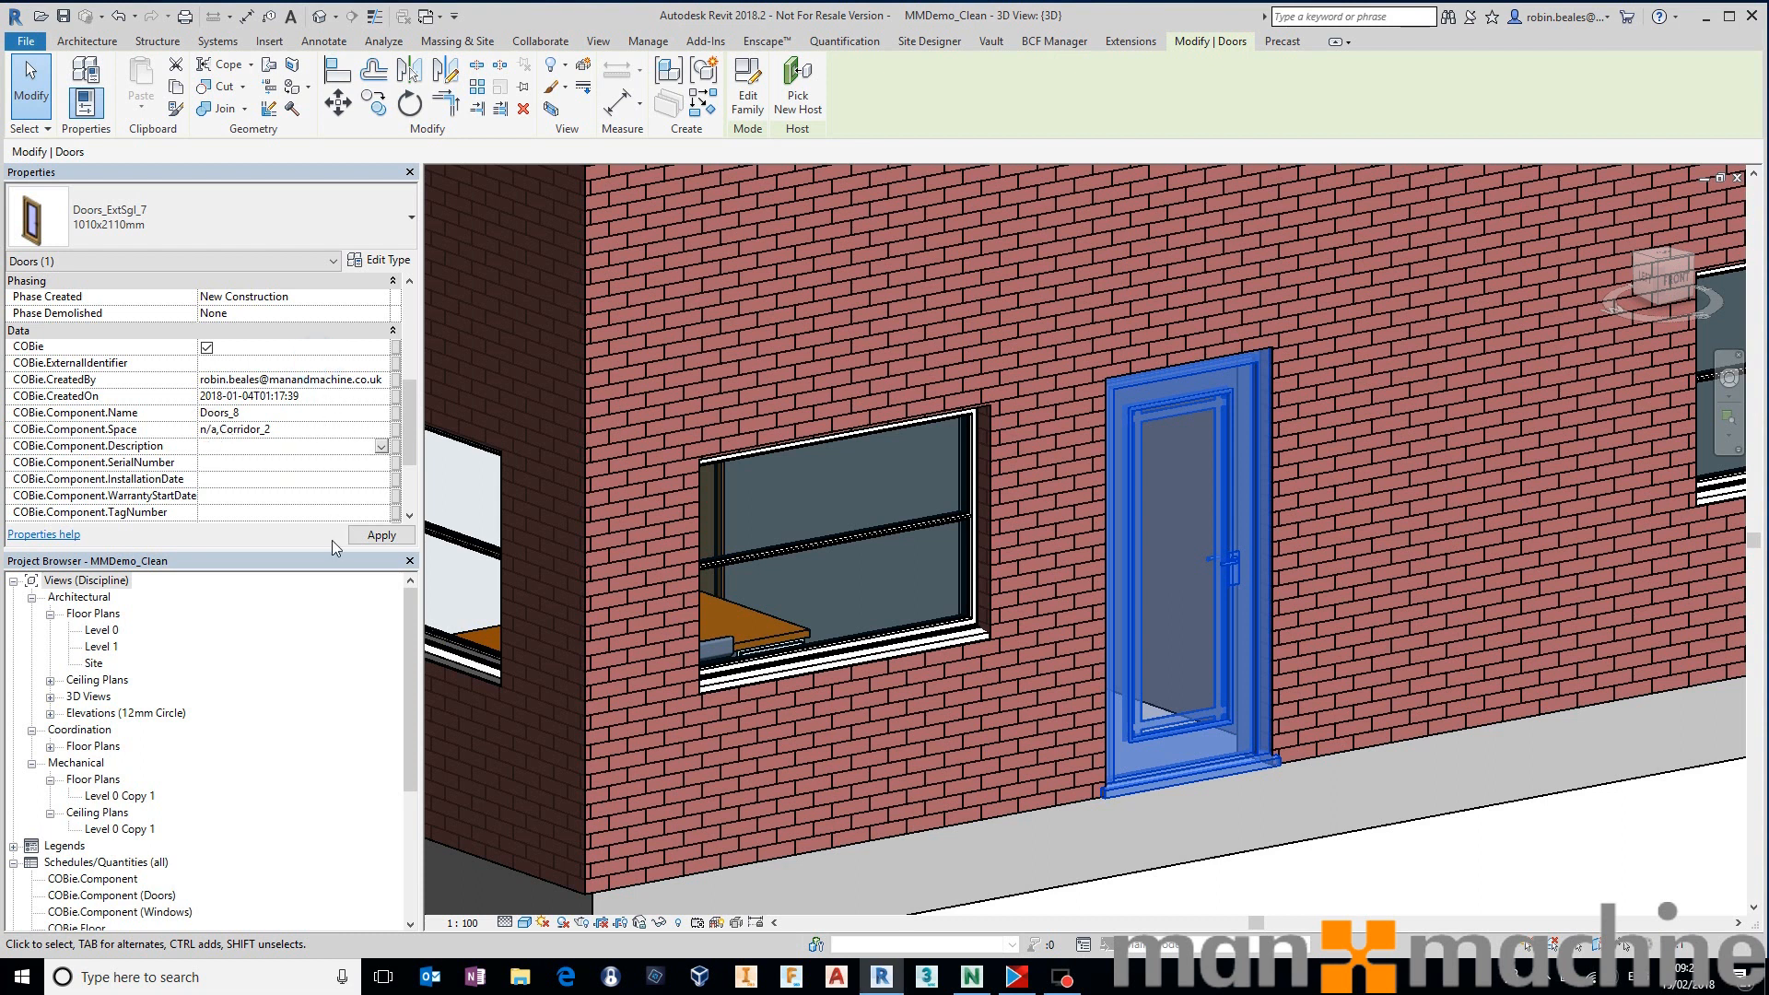
pyautogui.moveTo(320, 536)
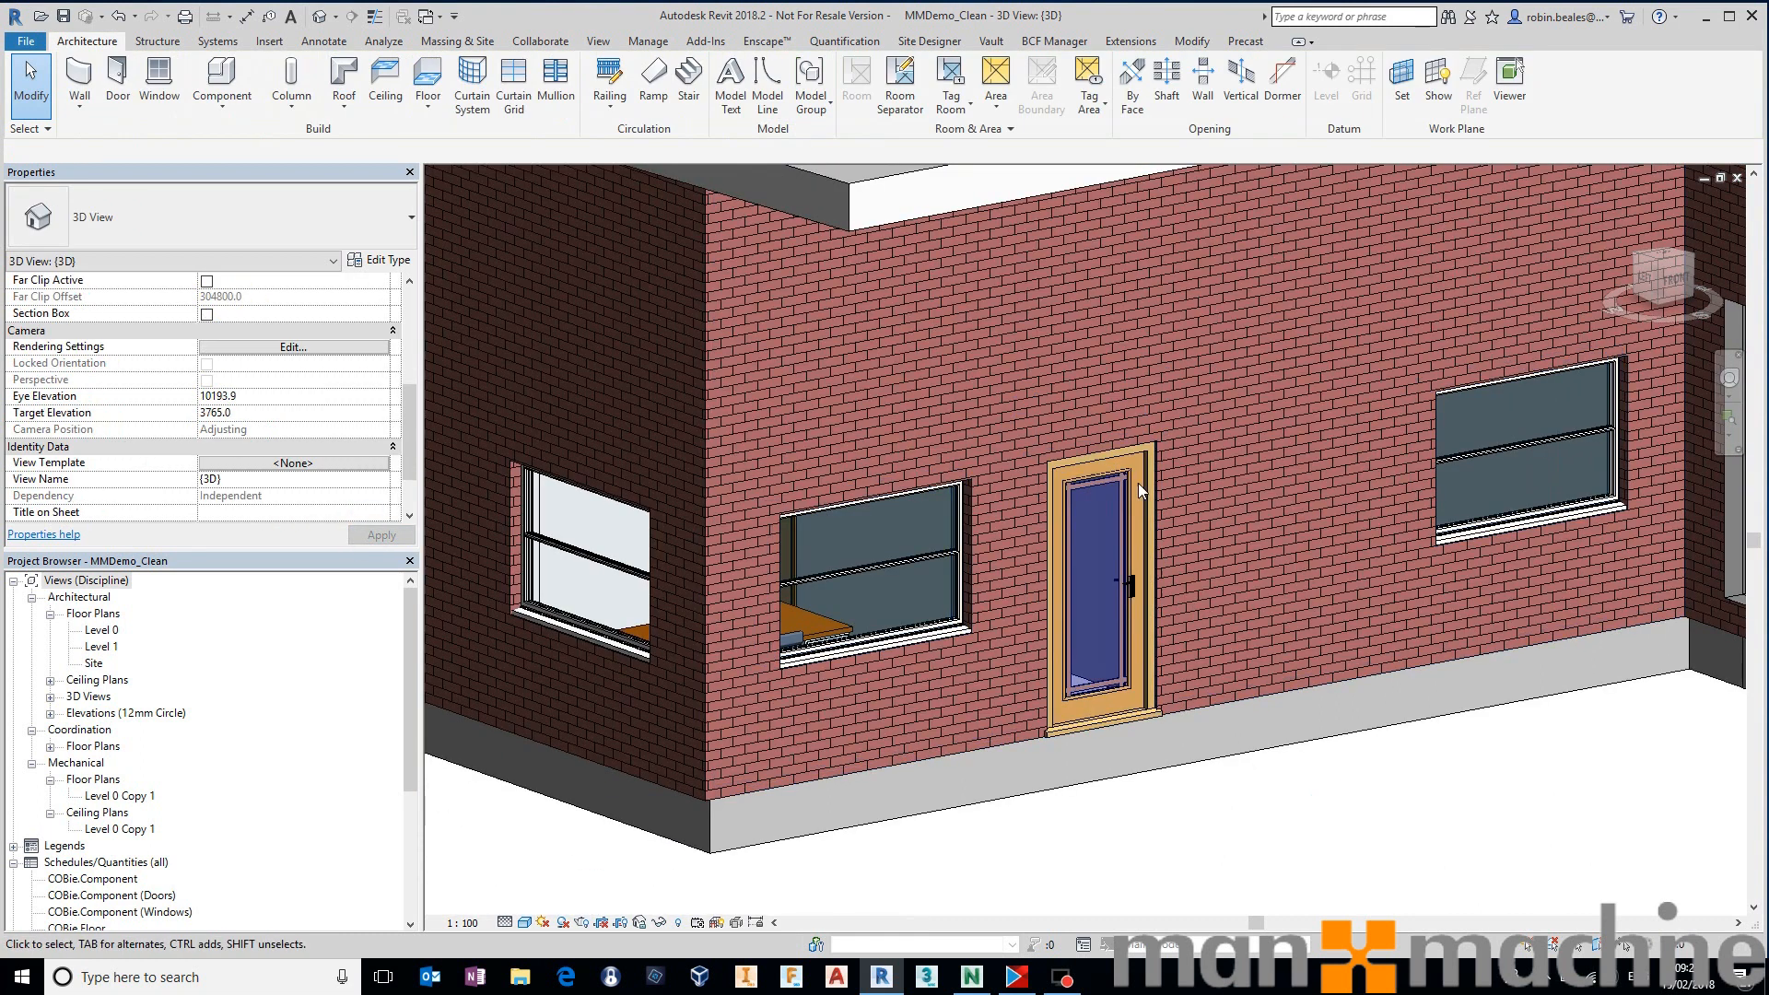
# Confirm the window's description reads 'A PVC Window.', then switch to Navisworks Manage.
pyautogui.click(880, 632)
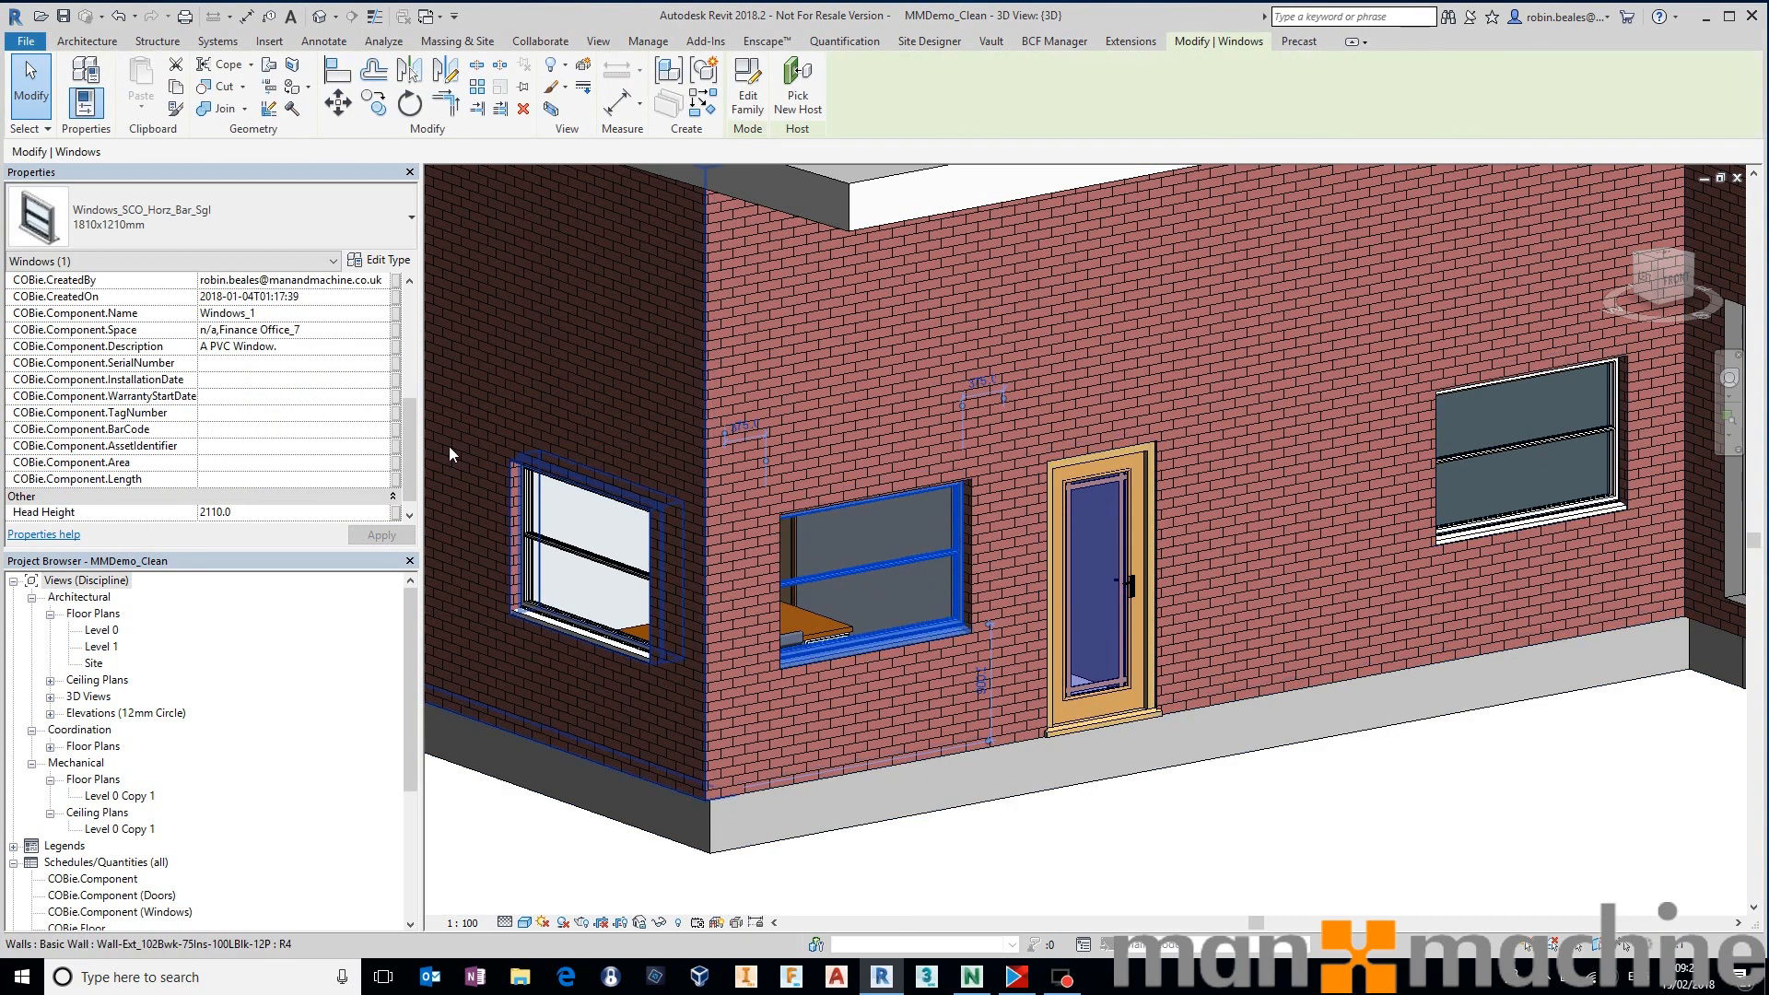
pyautogui.moveTo(146, 347)
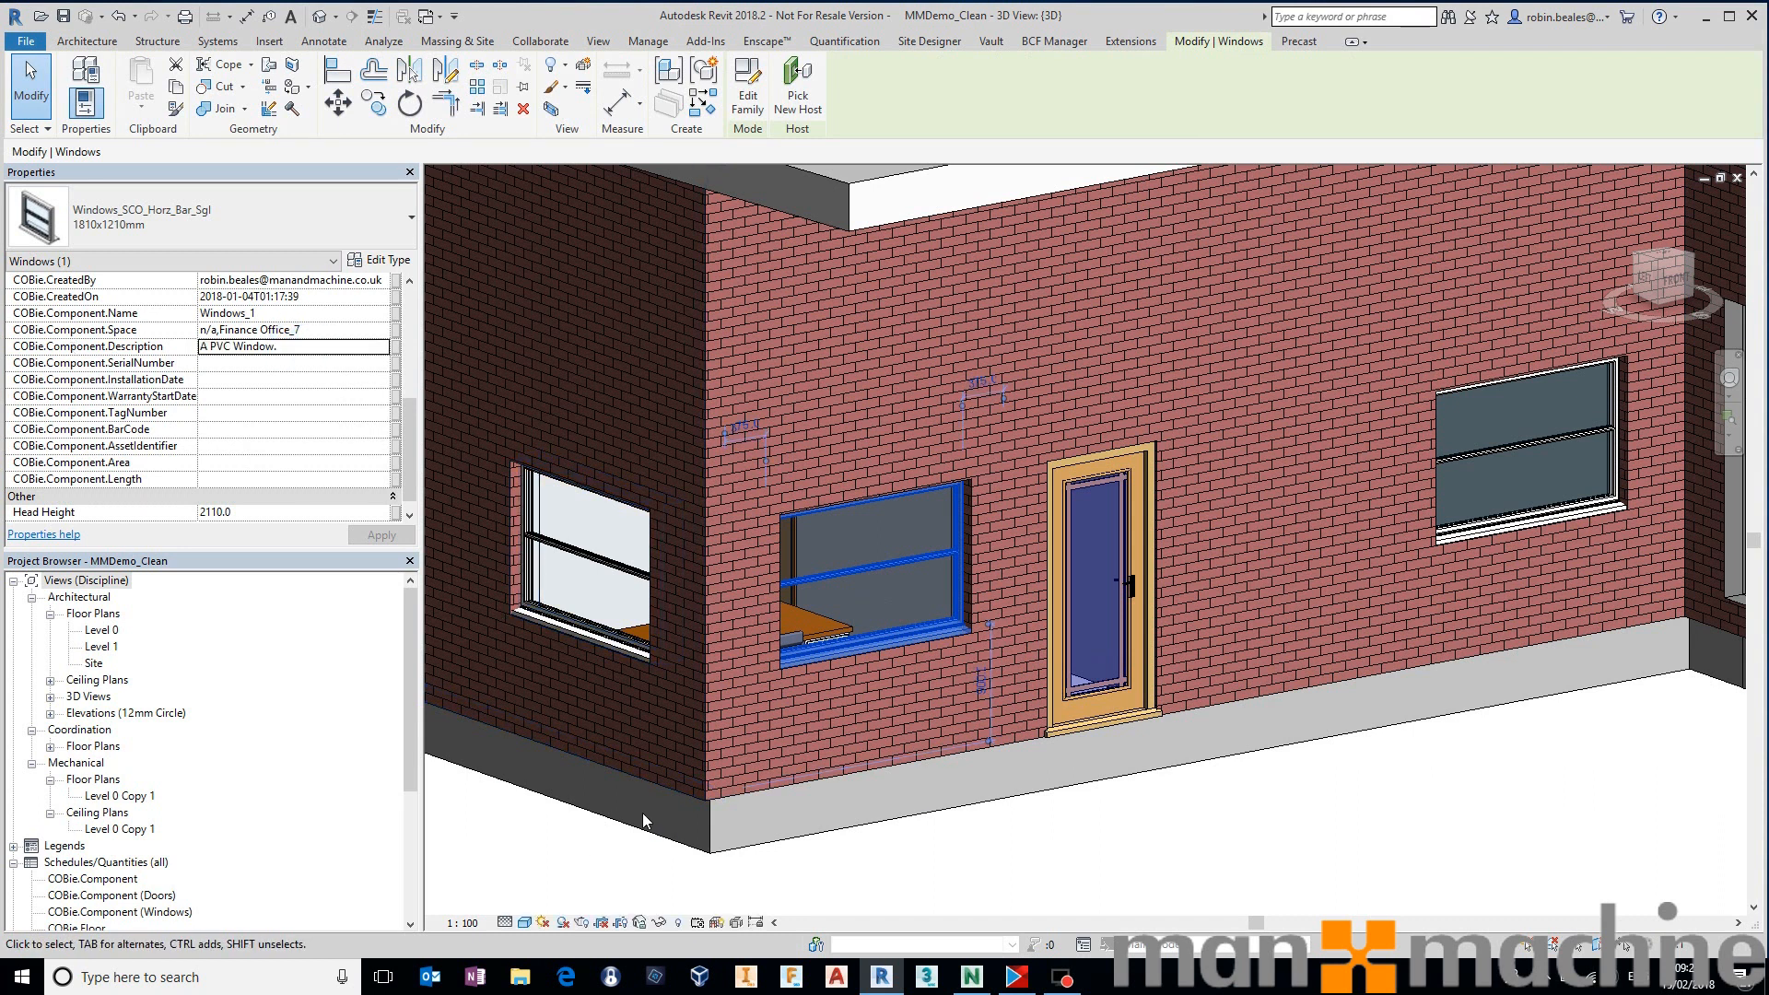
pyautogui.click(1111, 587)
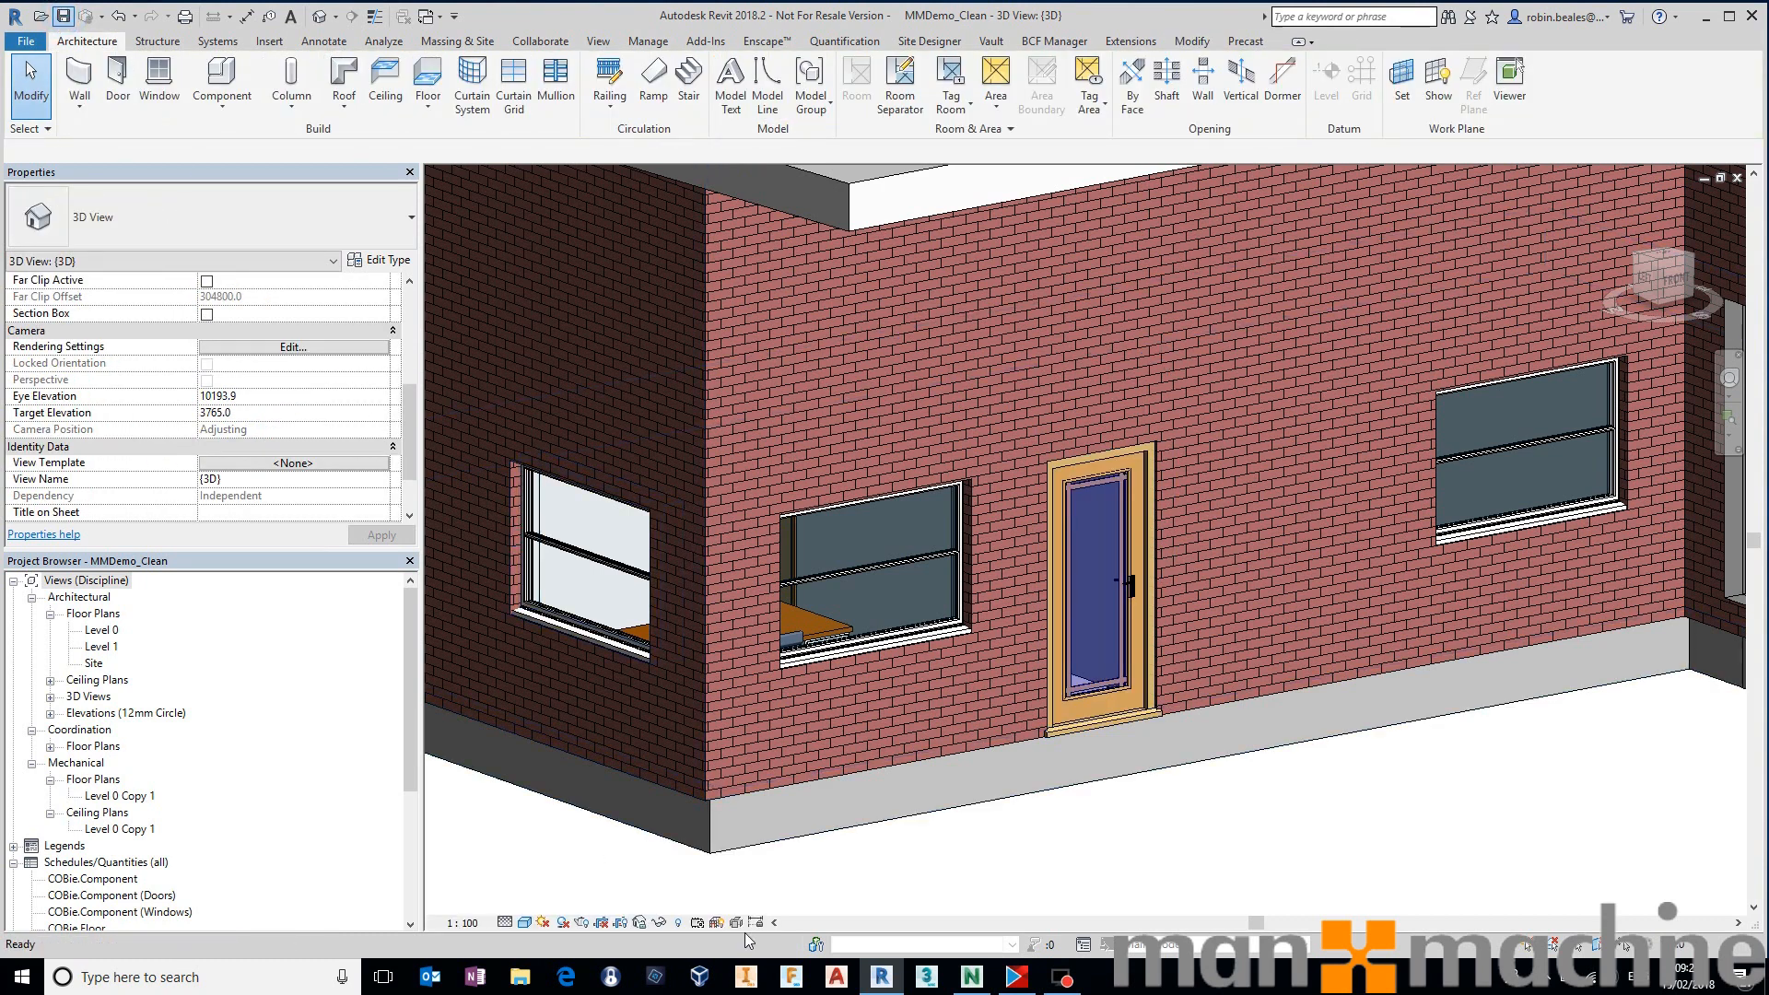
pyautogui.click(971, 976)
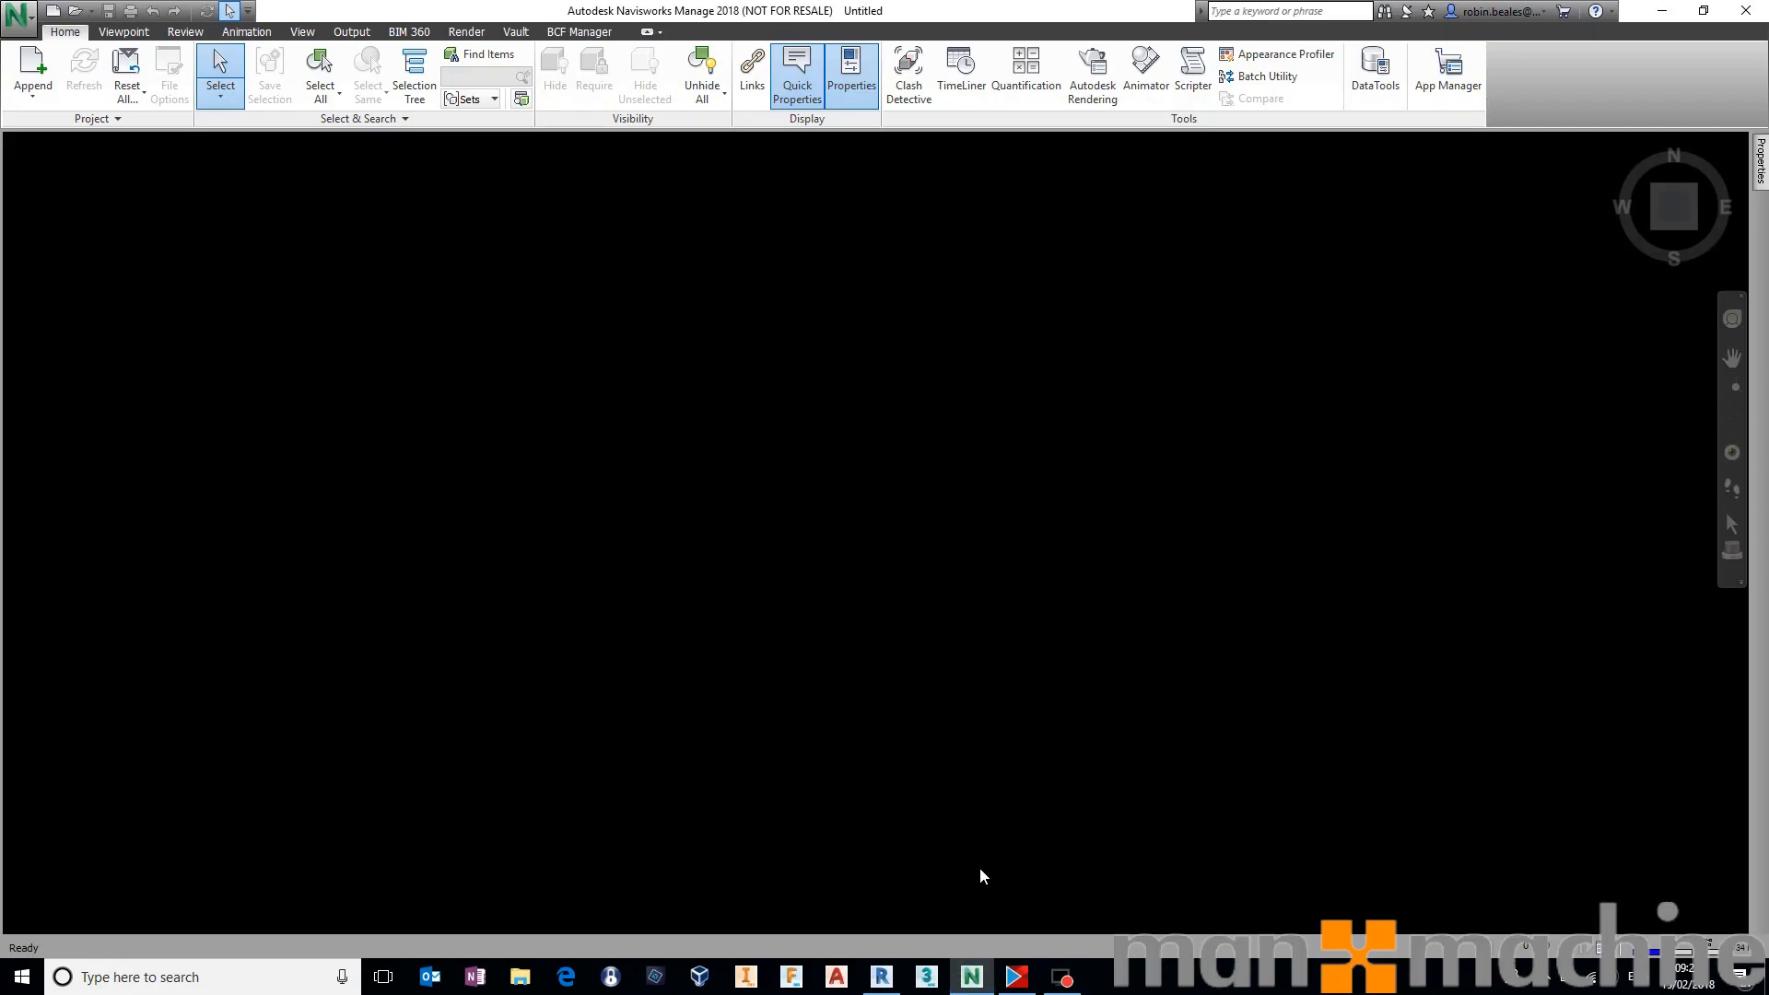
pyautogui.moveTo(305, 137)
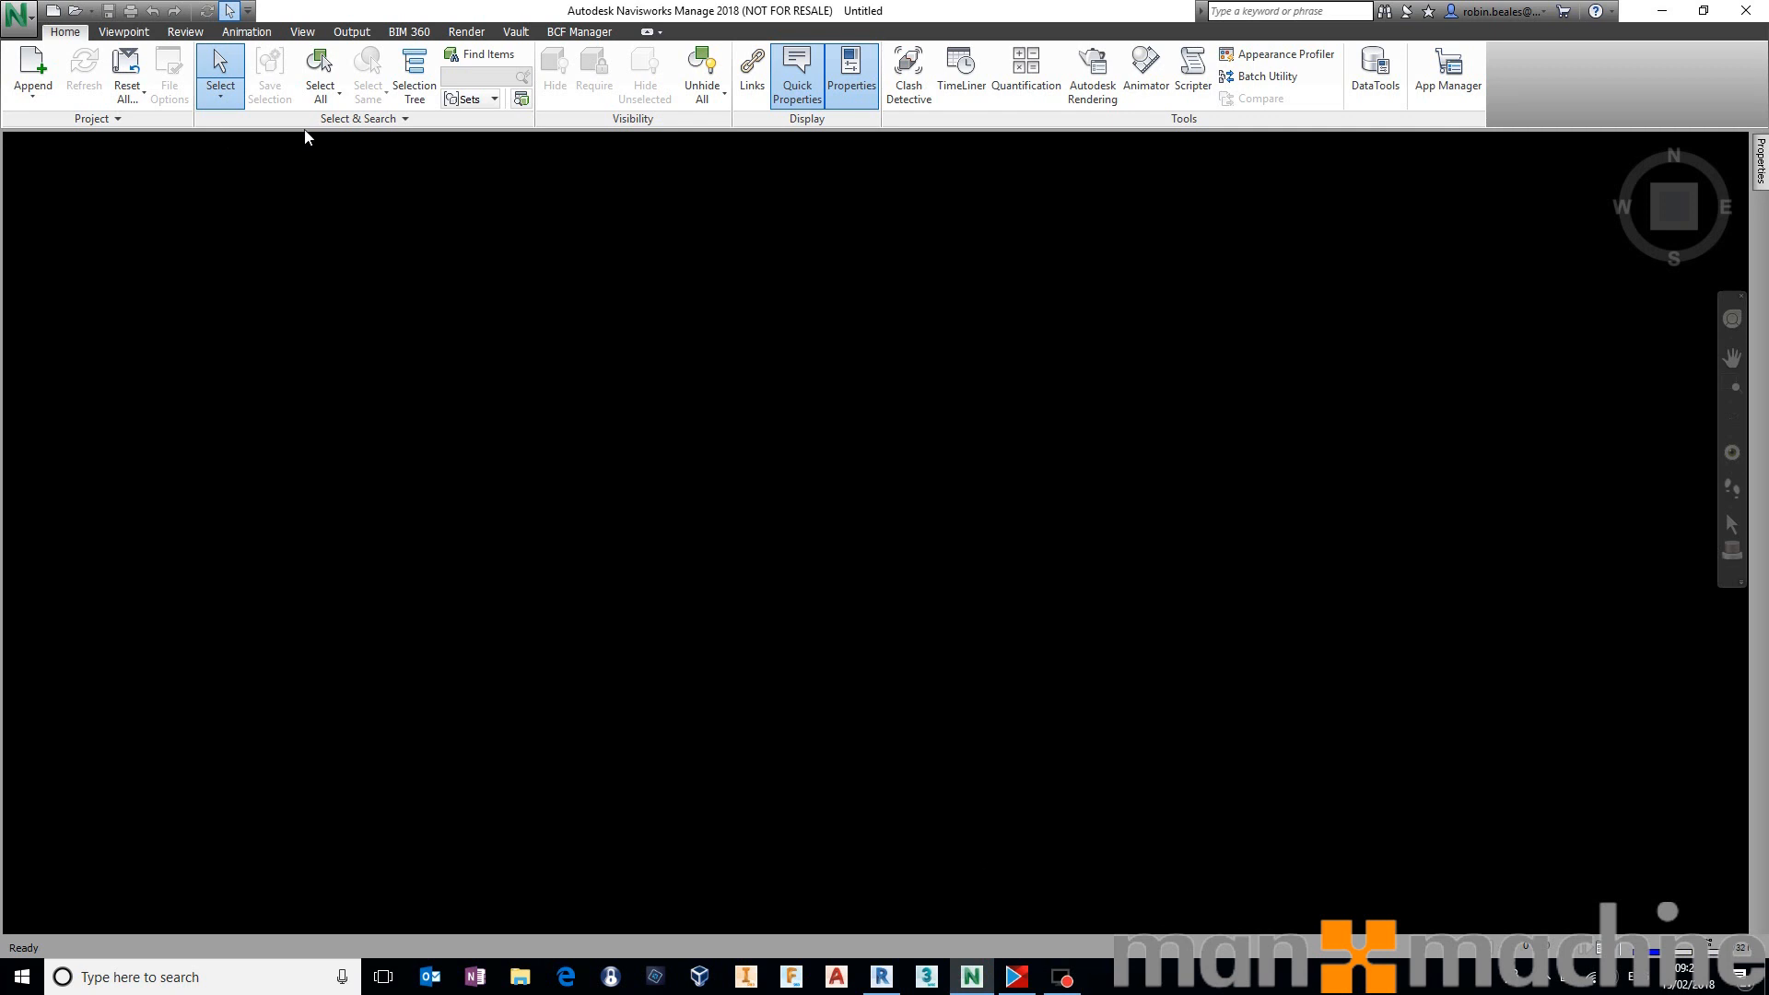
# Append the MMDemo_Clean model from the _Demo folder.
pyautogui.click(31, 74)
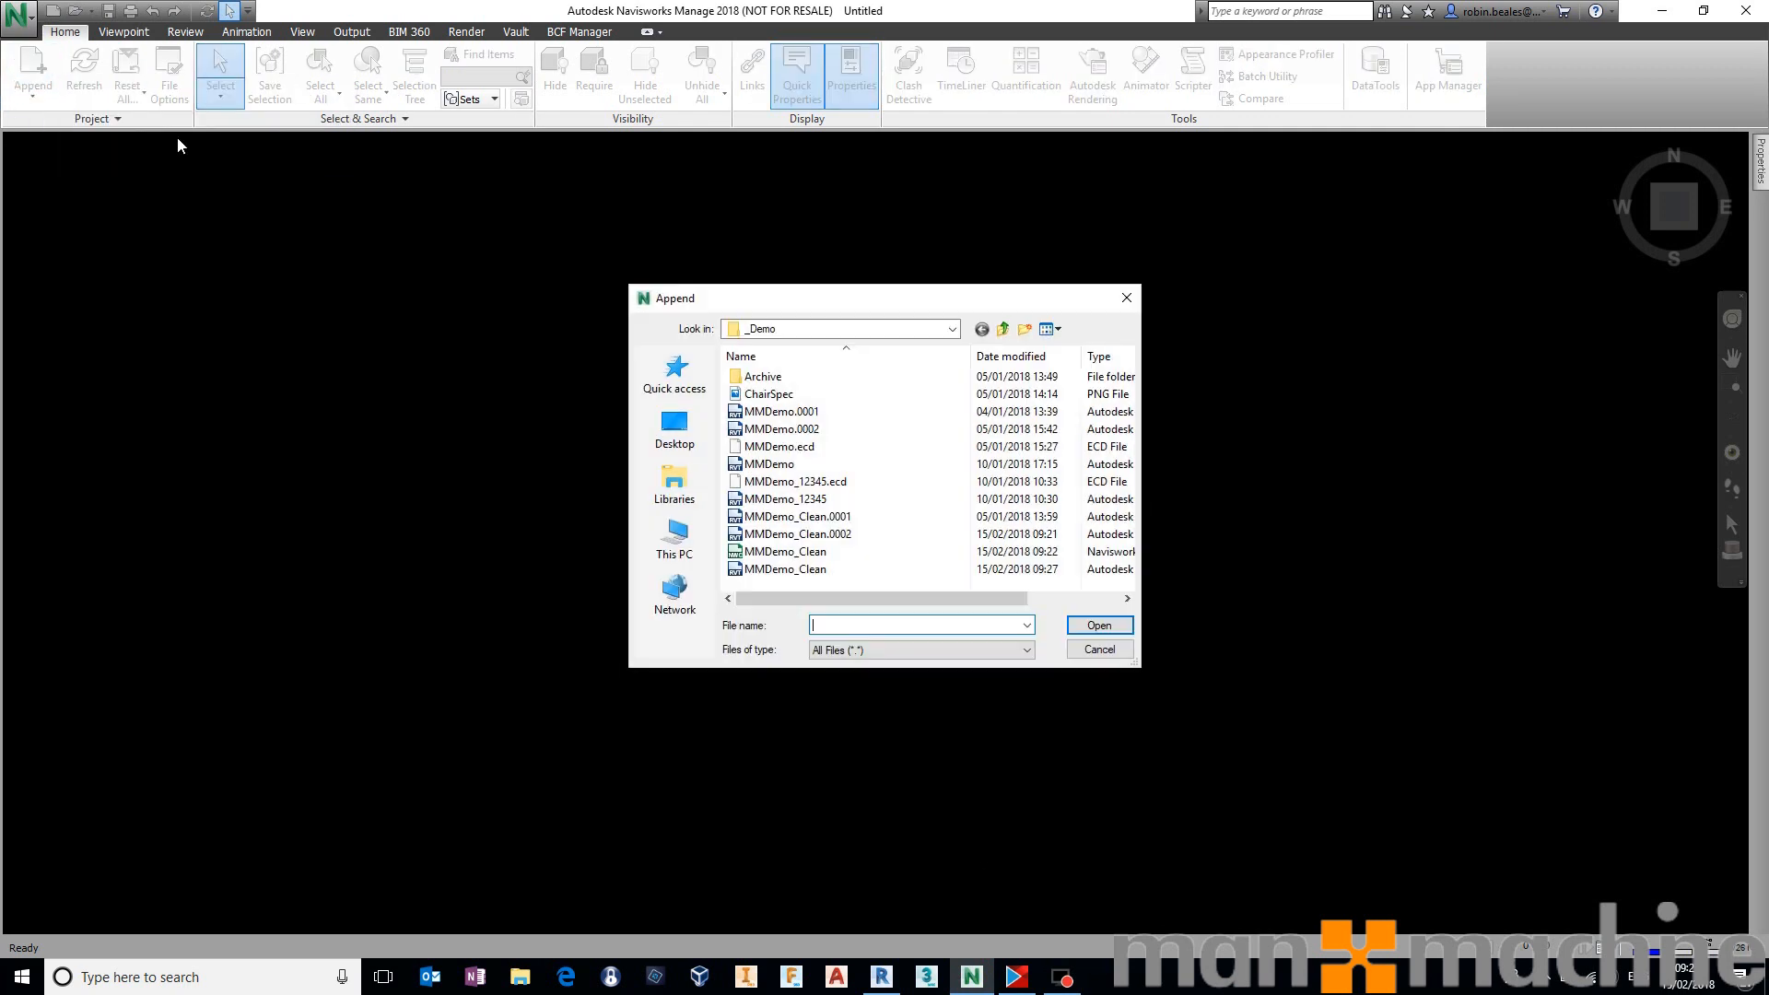
pyautogui.click(790, 551)
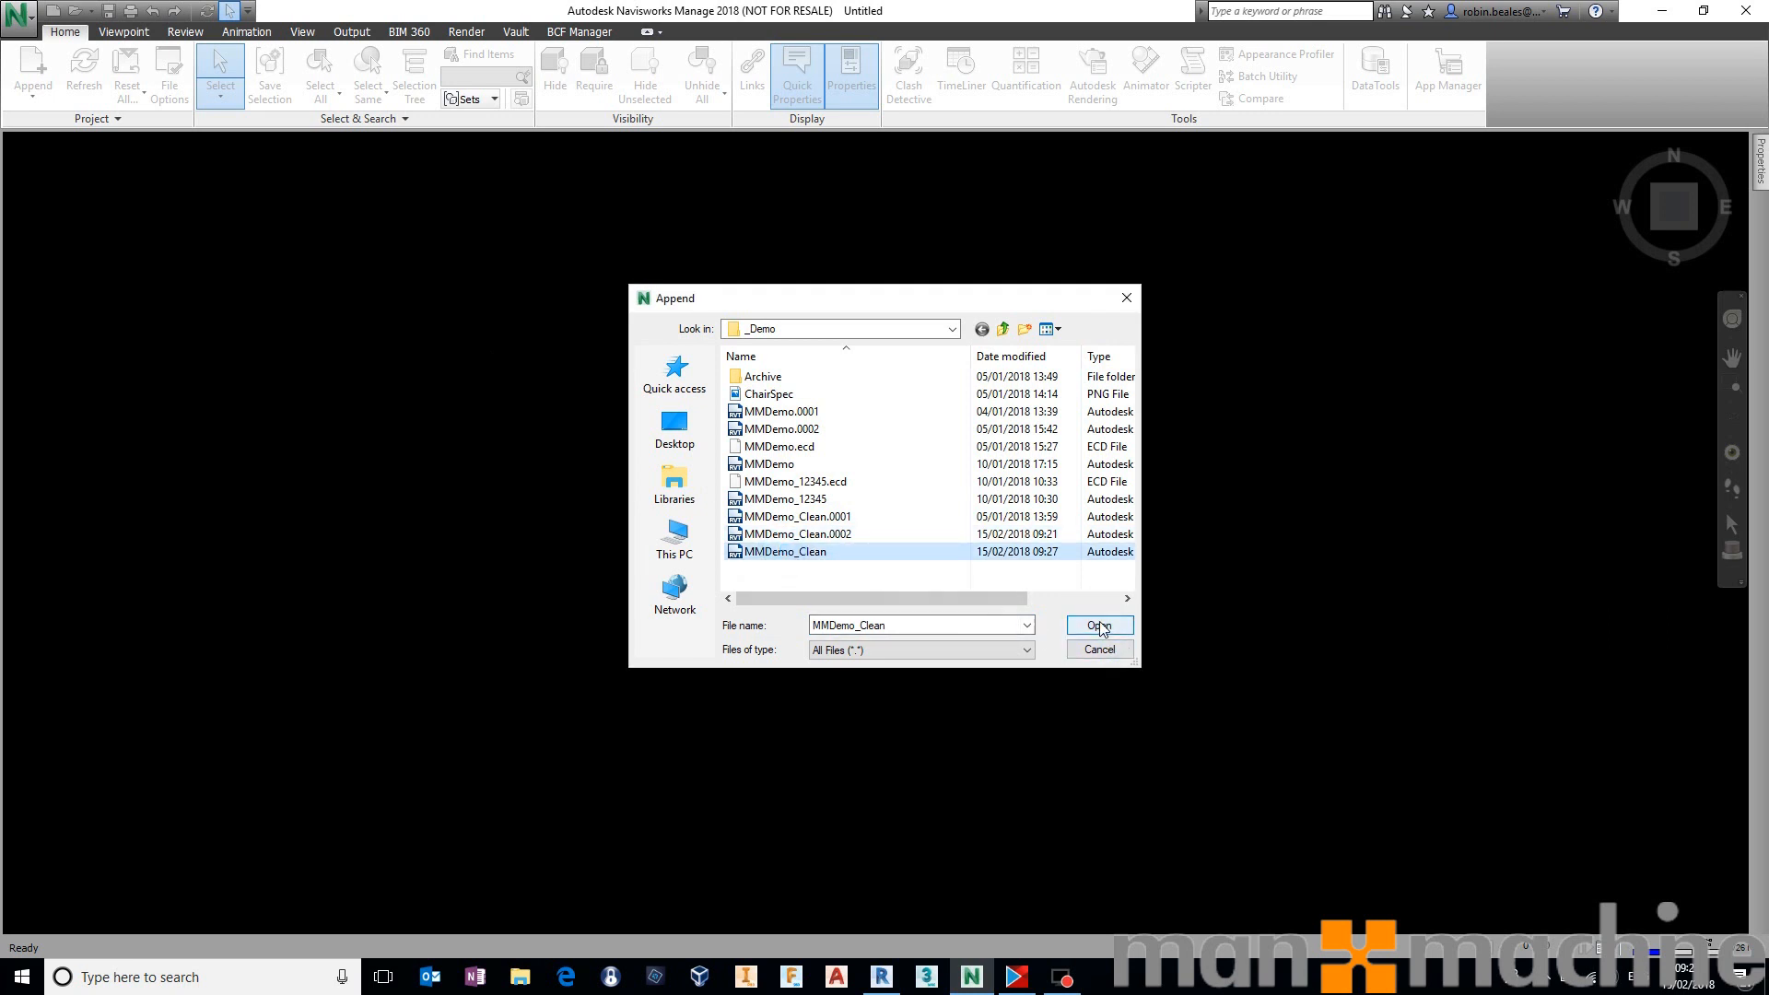
pyautogui.click(1096, 627)
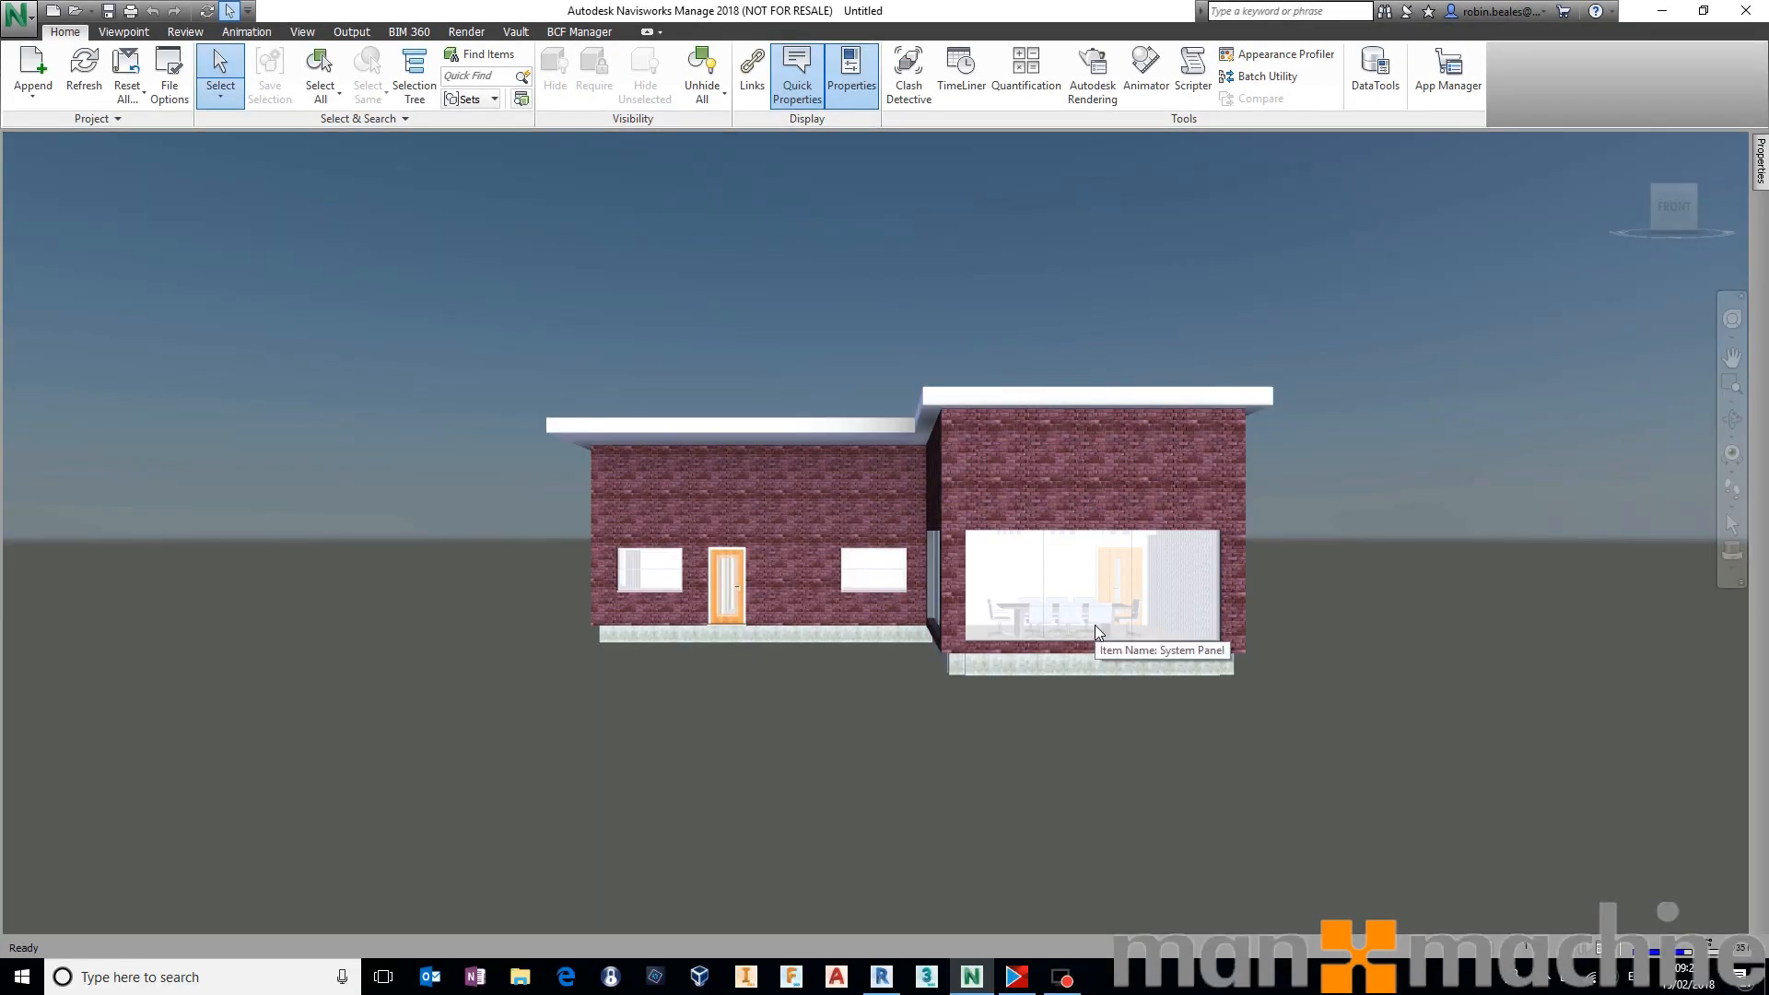
pyautogui.moveTo(743, 357)
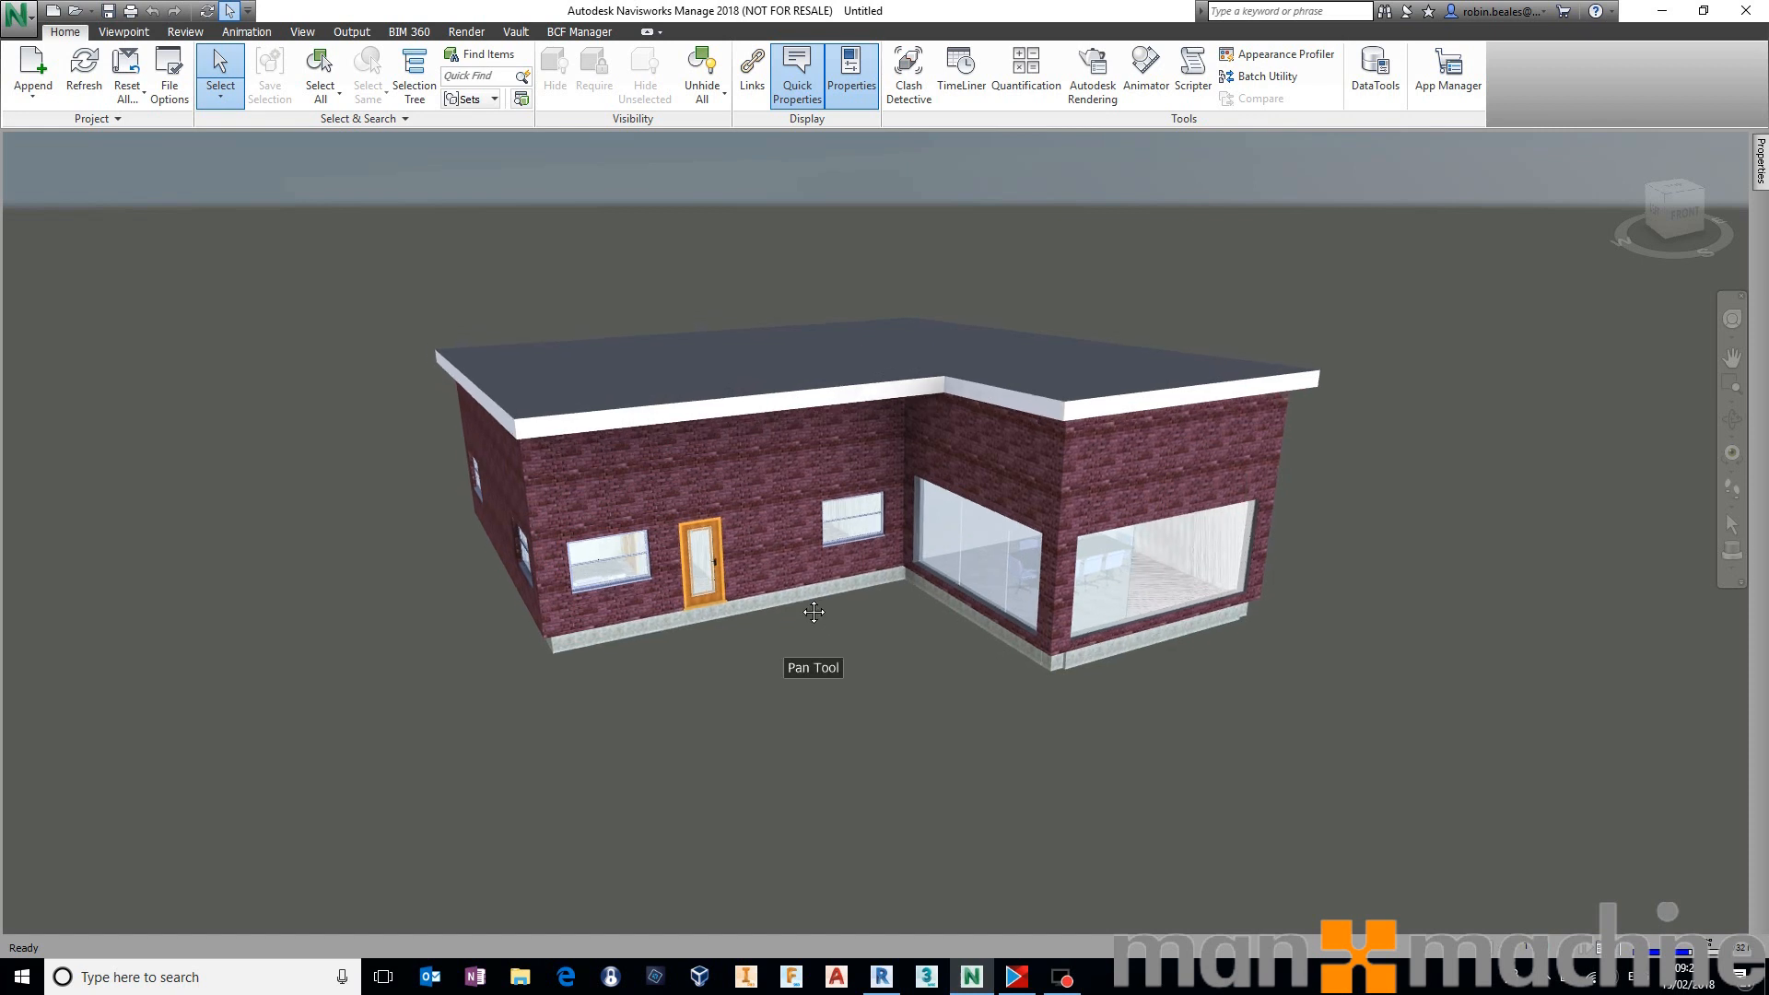
pyautogui.moveTo(787, 628)
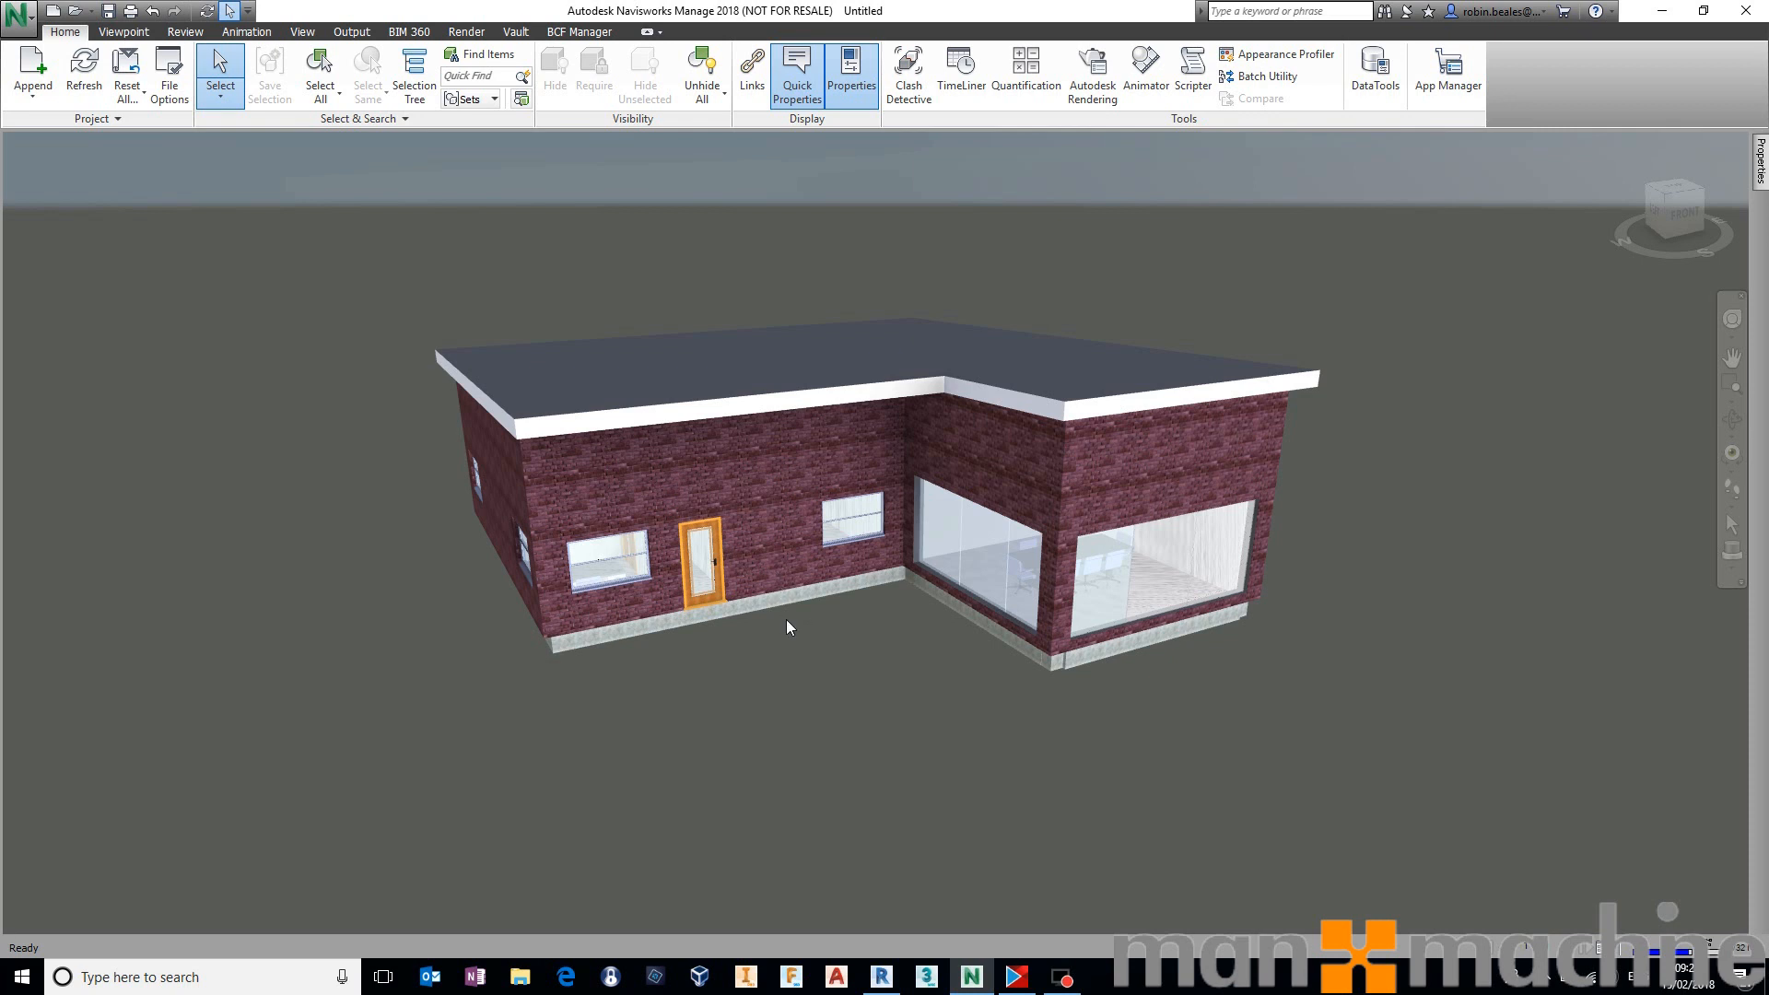
pyautogui.moveTo(785, 635)
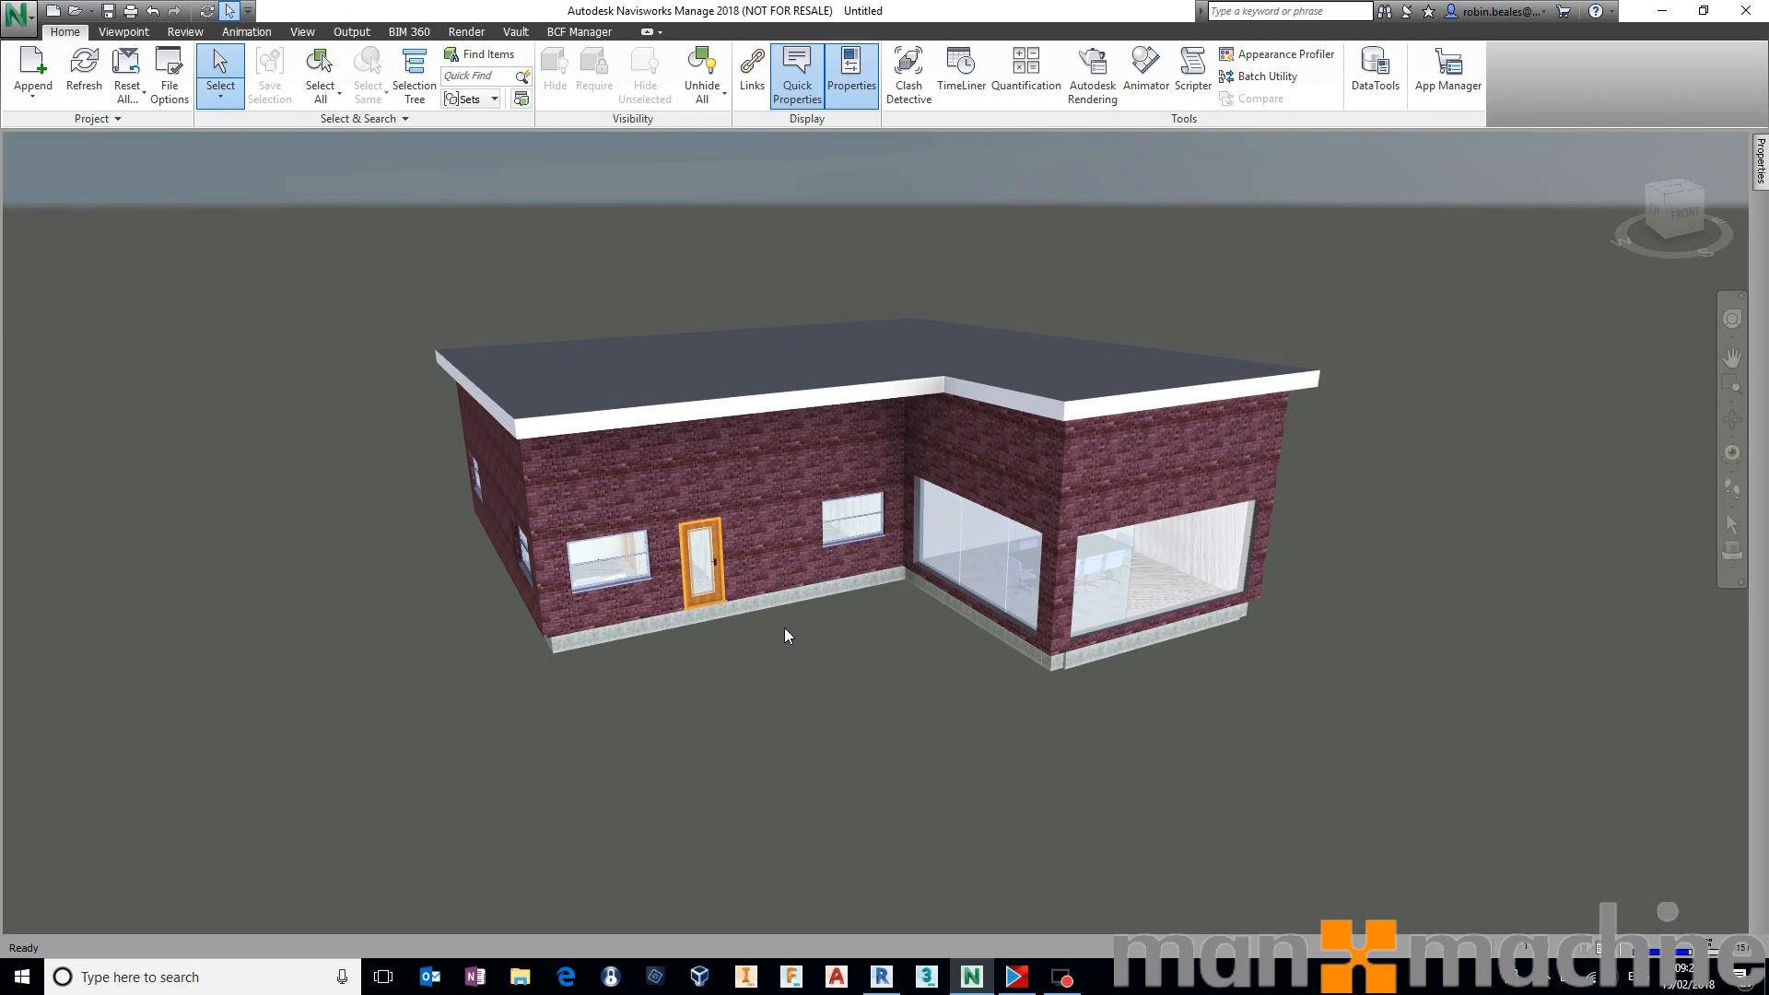
pyautogui.moveTo(860, 629)
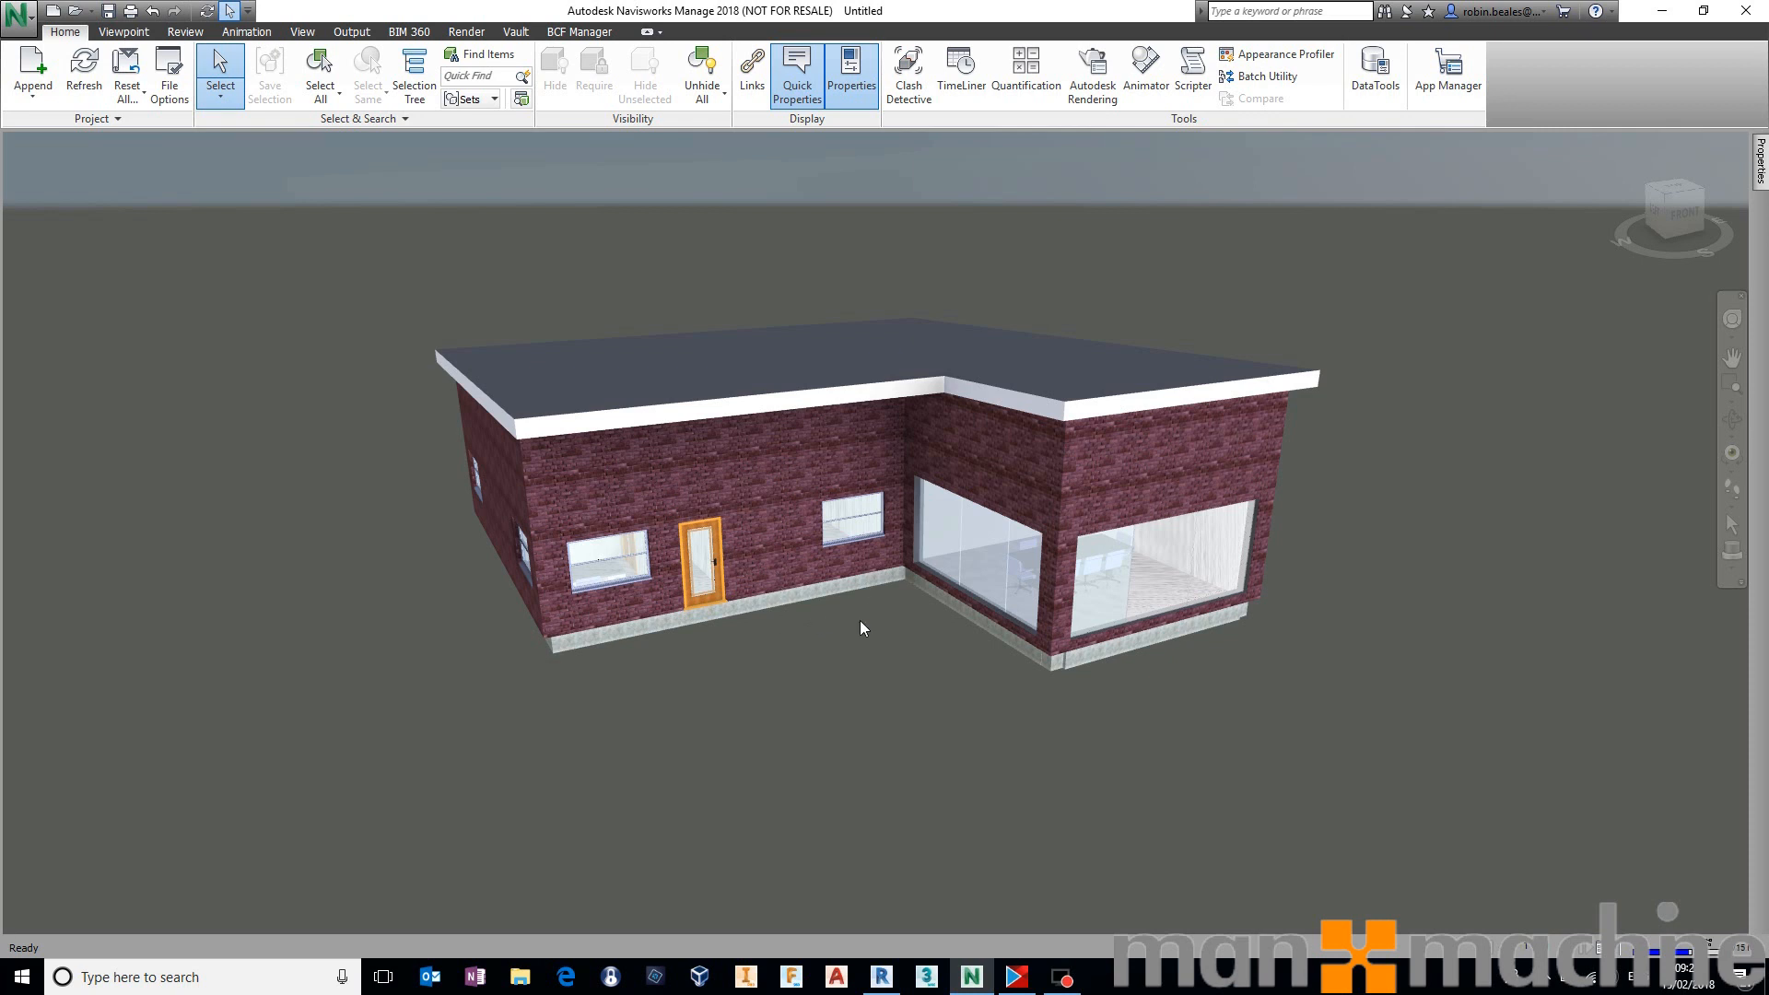
pyautogui.moveTo(846, 632)
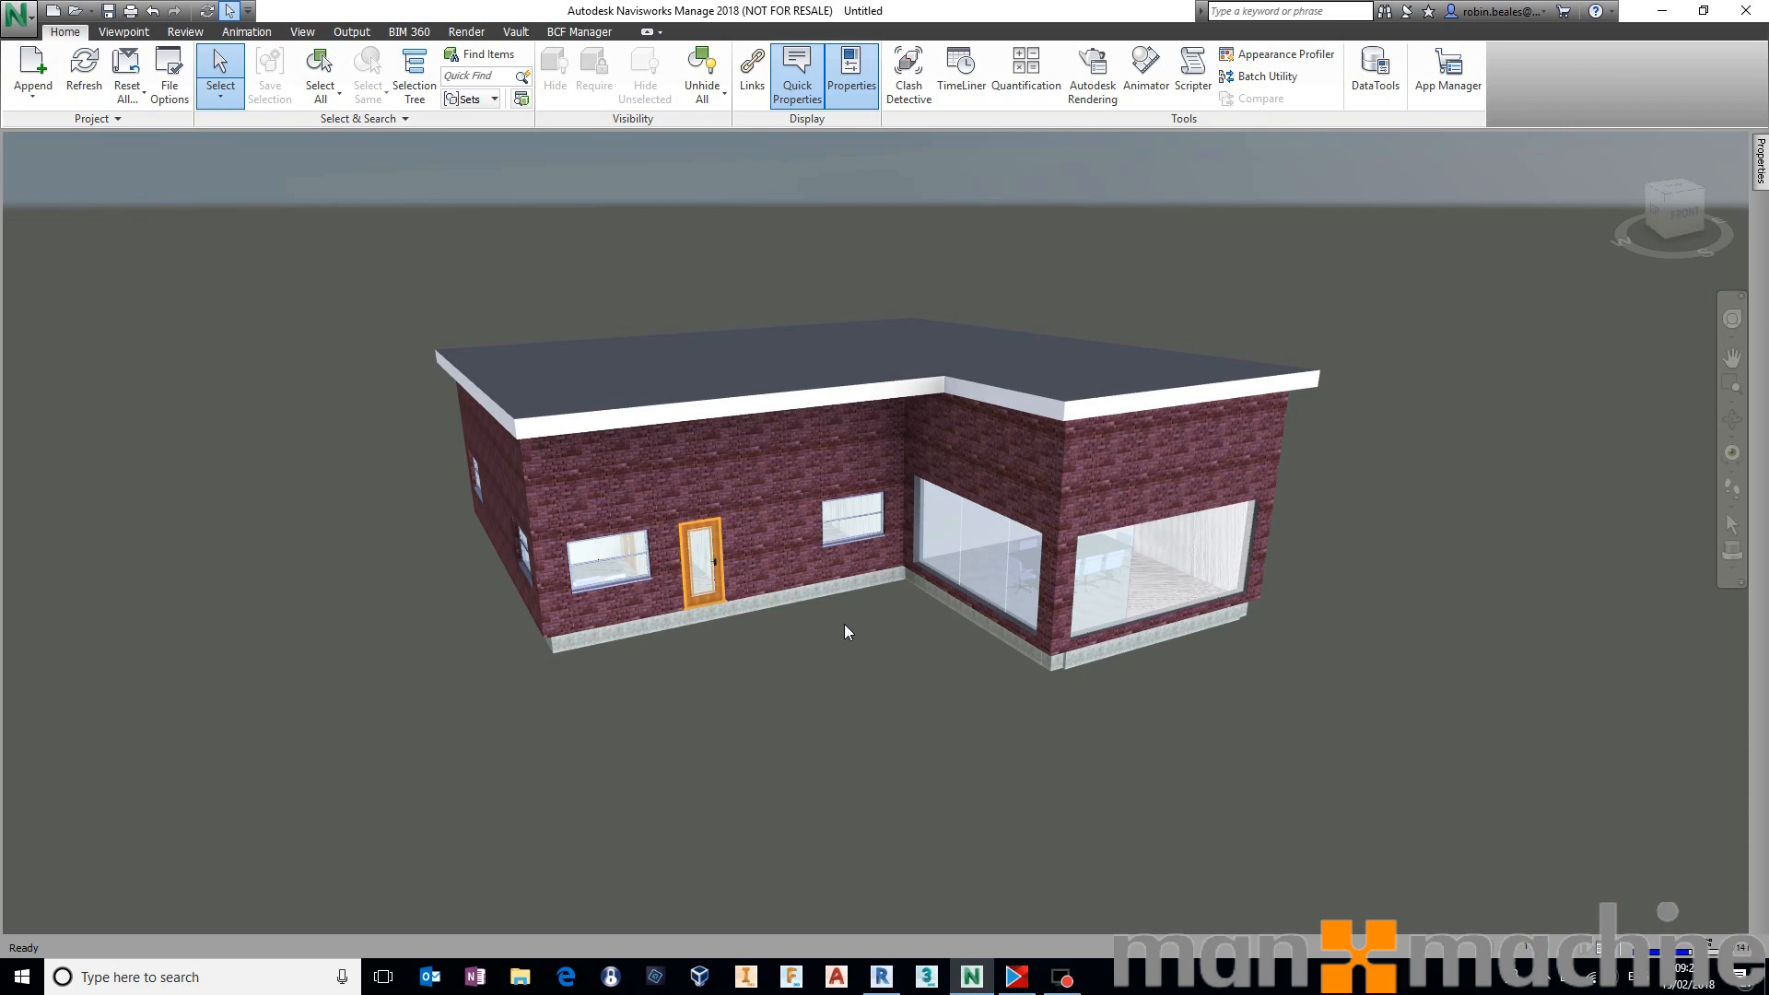
pyautogui.moveTo(851, 596)
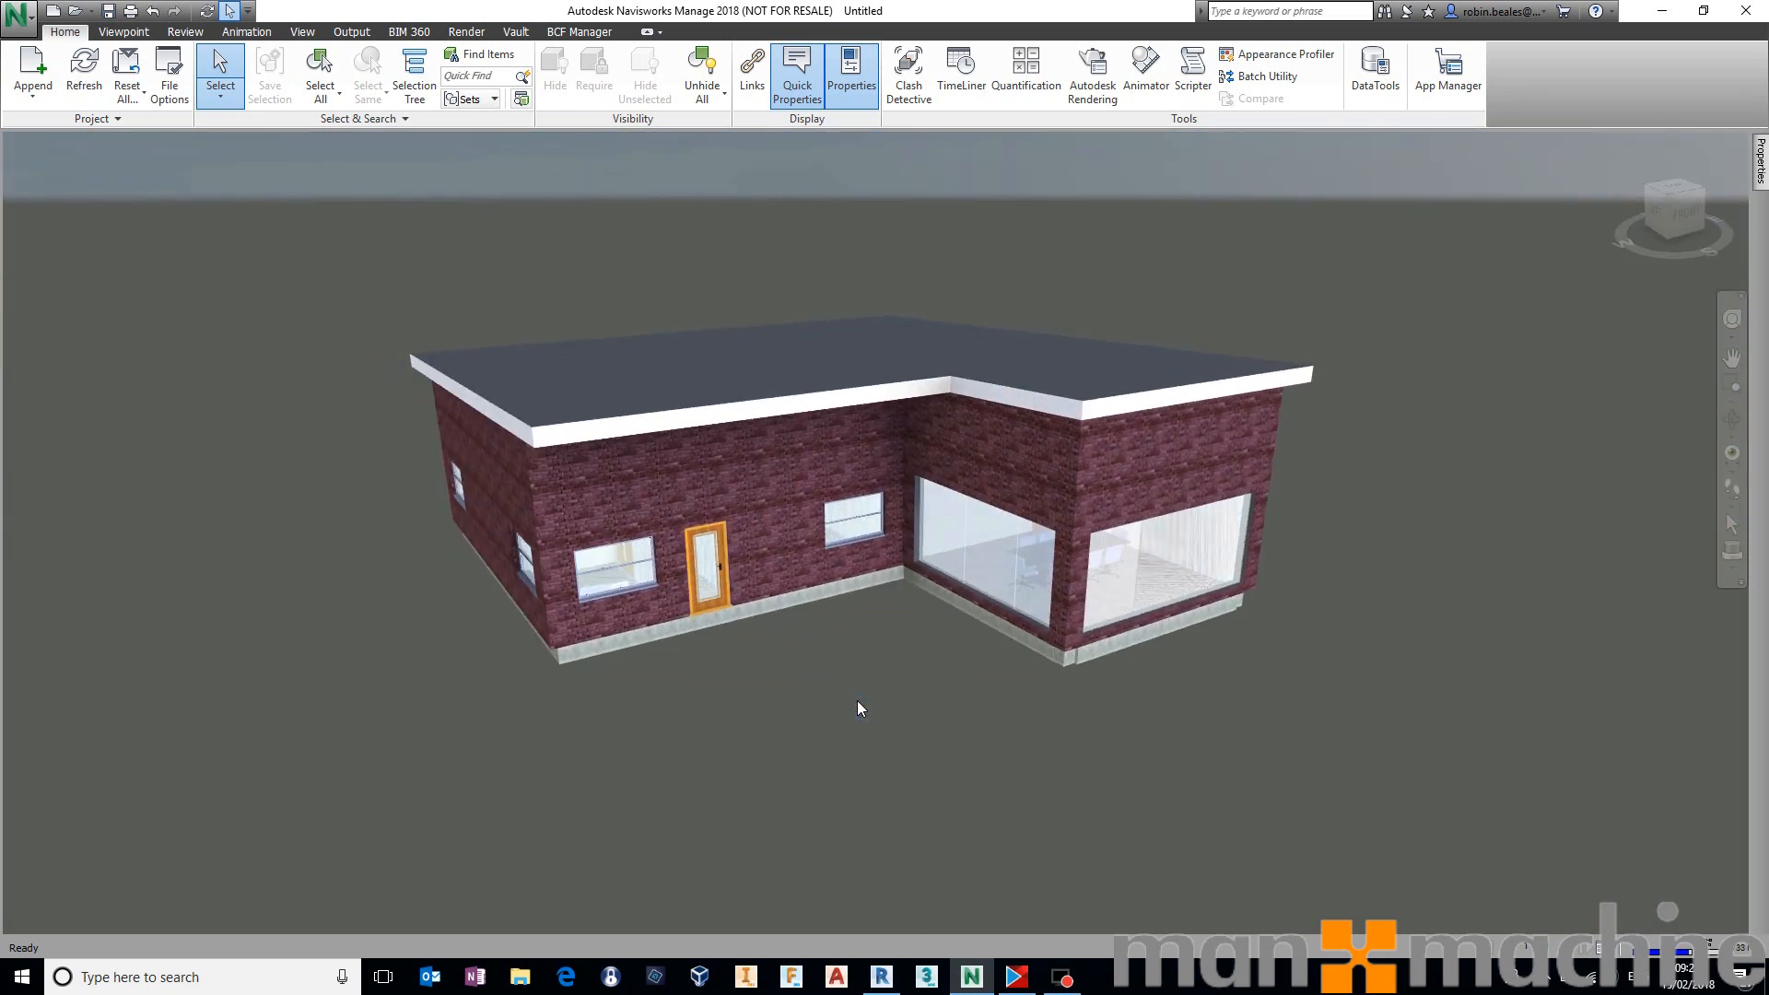
pyautogui.moveTo(612, 280)
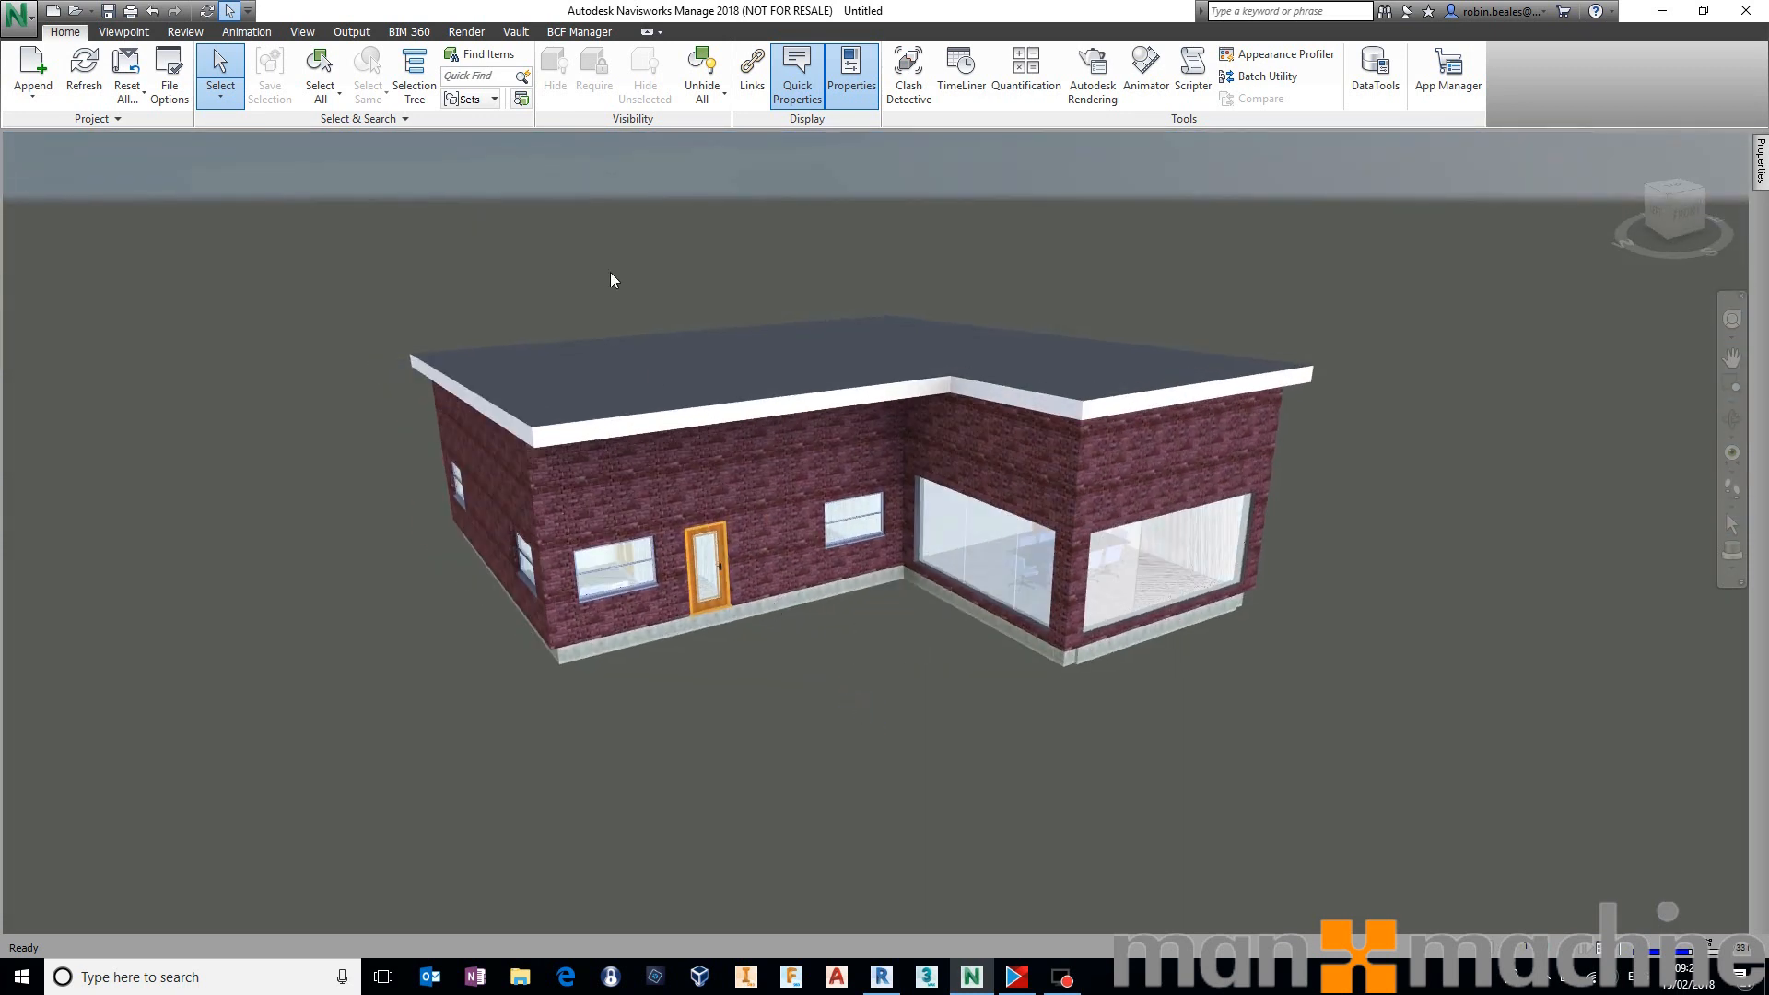
# Open Find Items and dock it beside the model view.
pyautogui.click(486, 53)
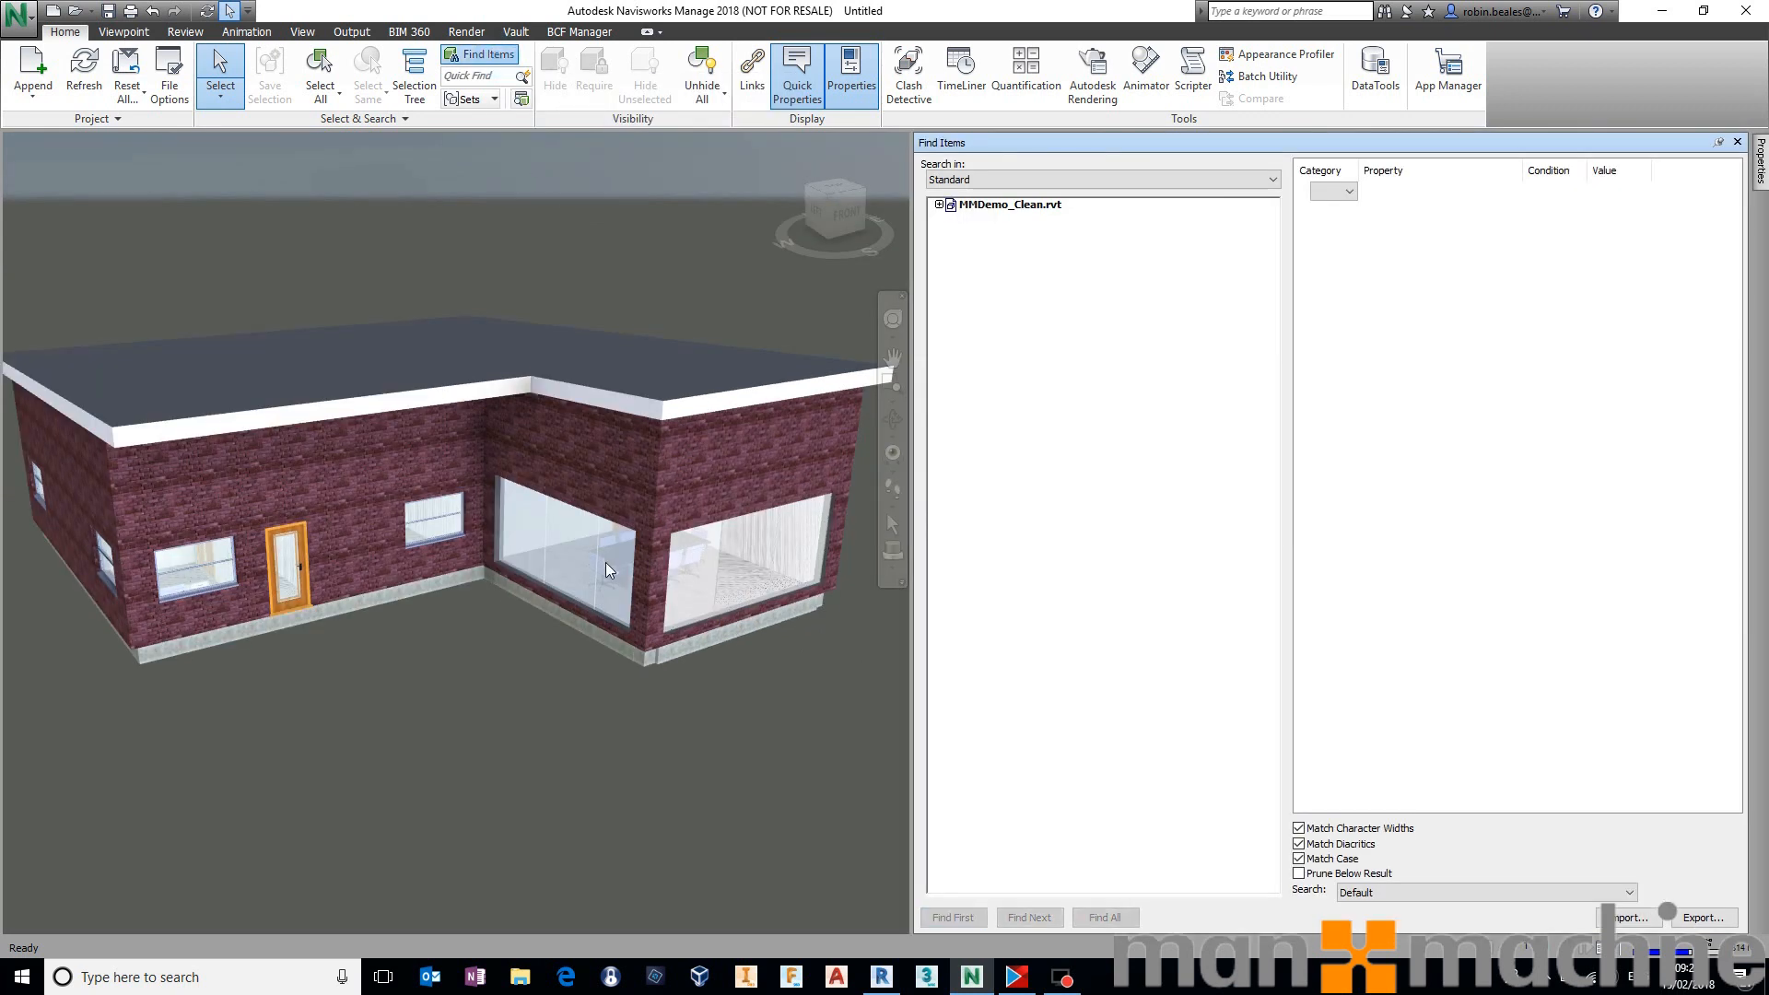
pyautogui.moveTo(1673, 149)
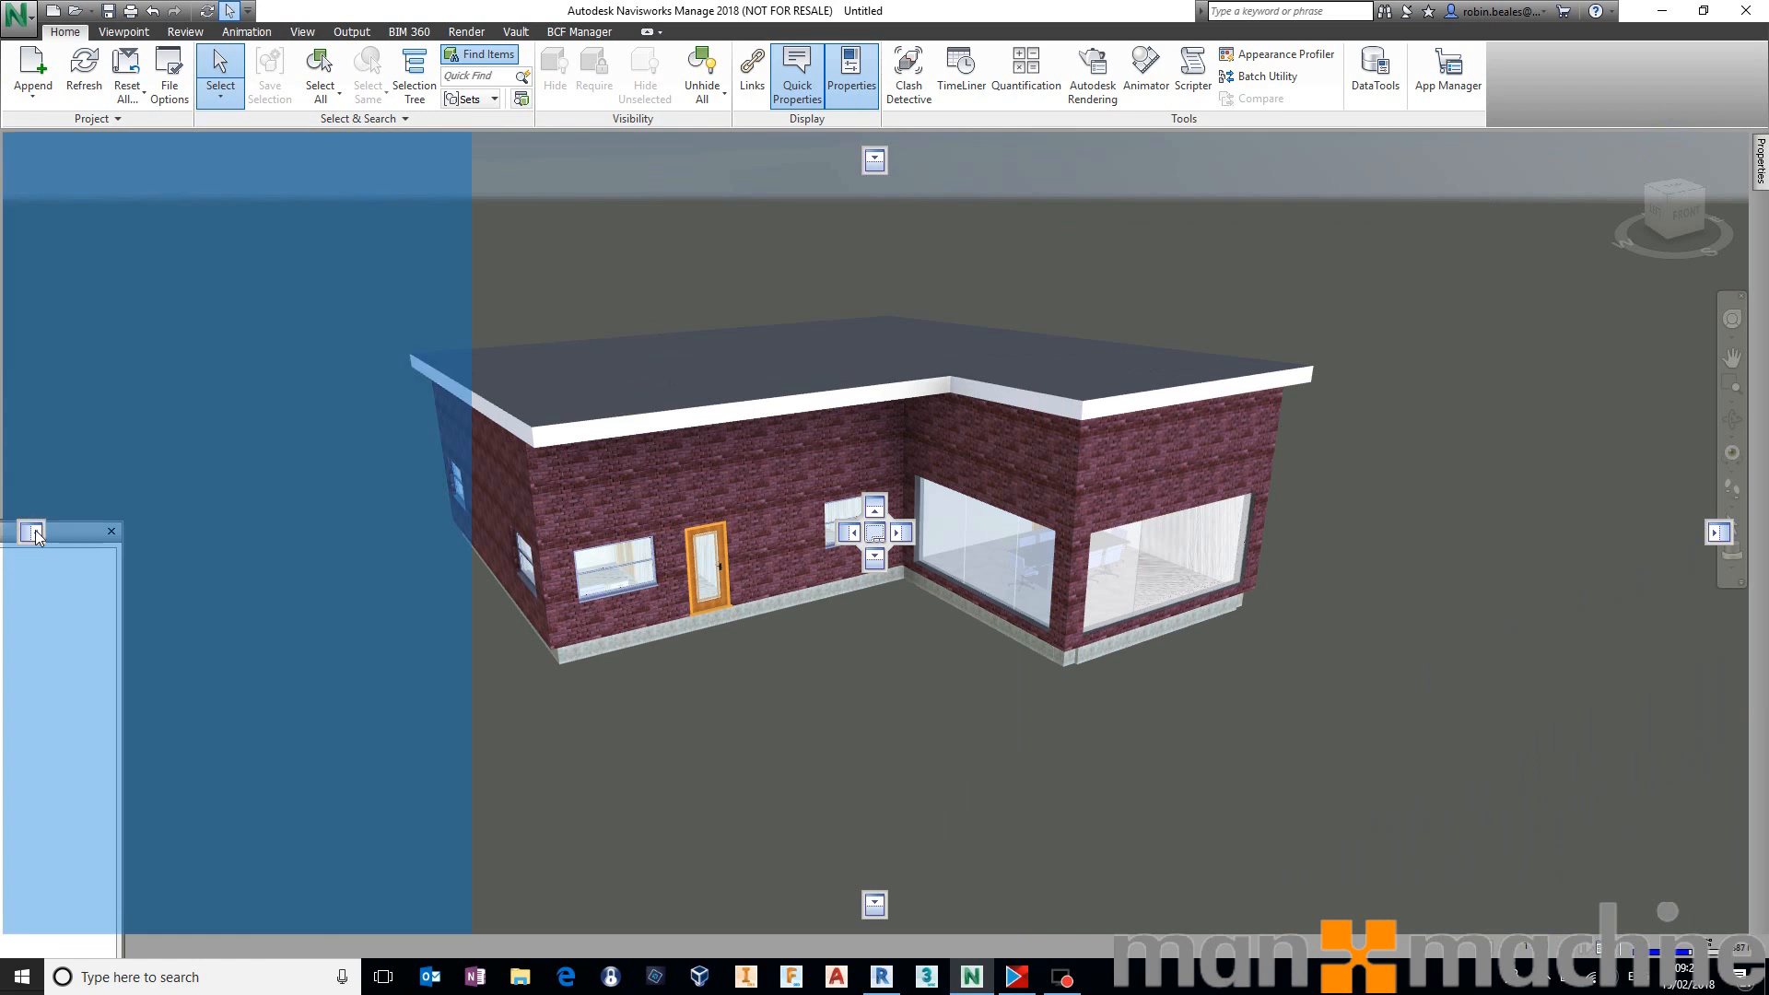
pyautogui.click(481, 55)
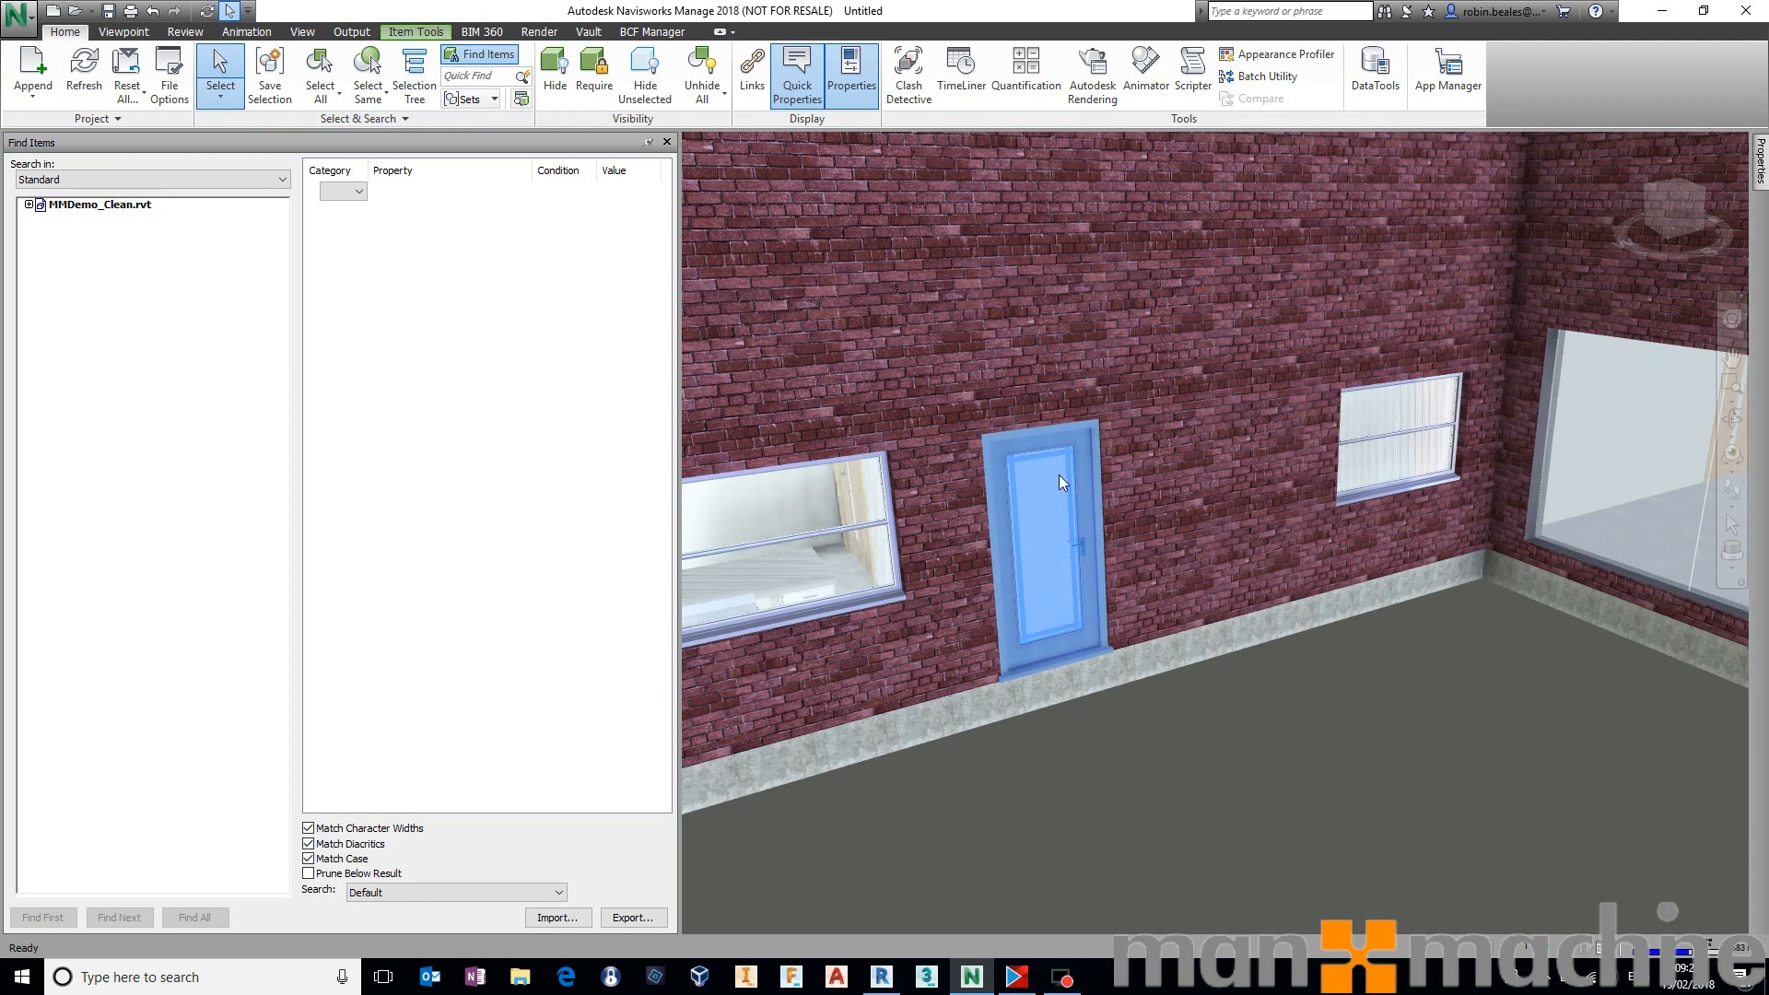
pyautogui.click(850, 75)
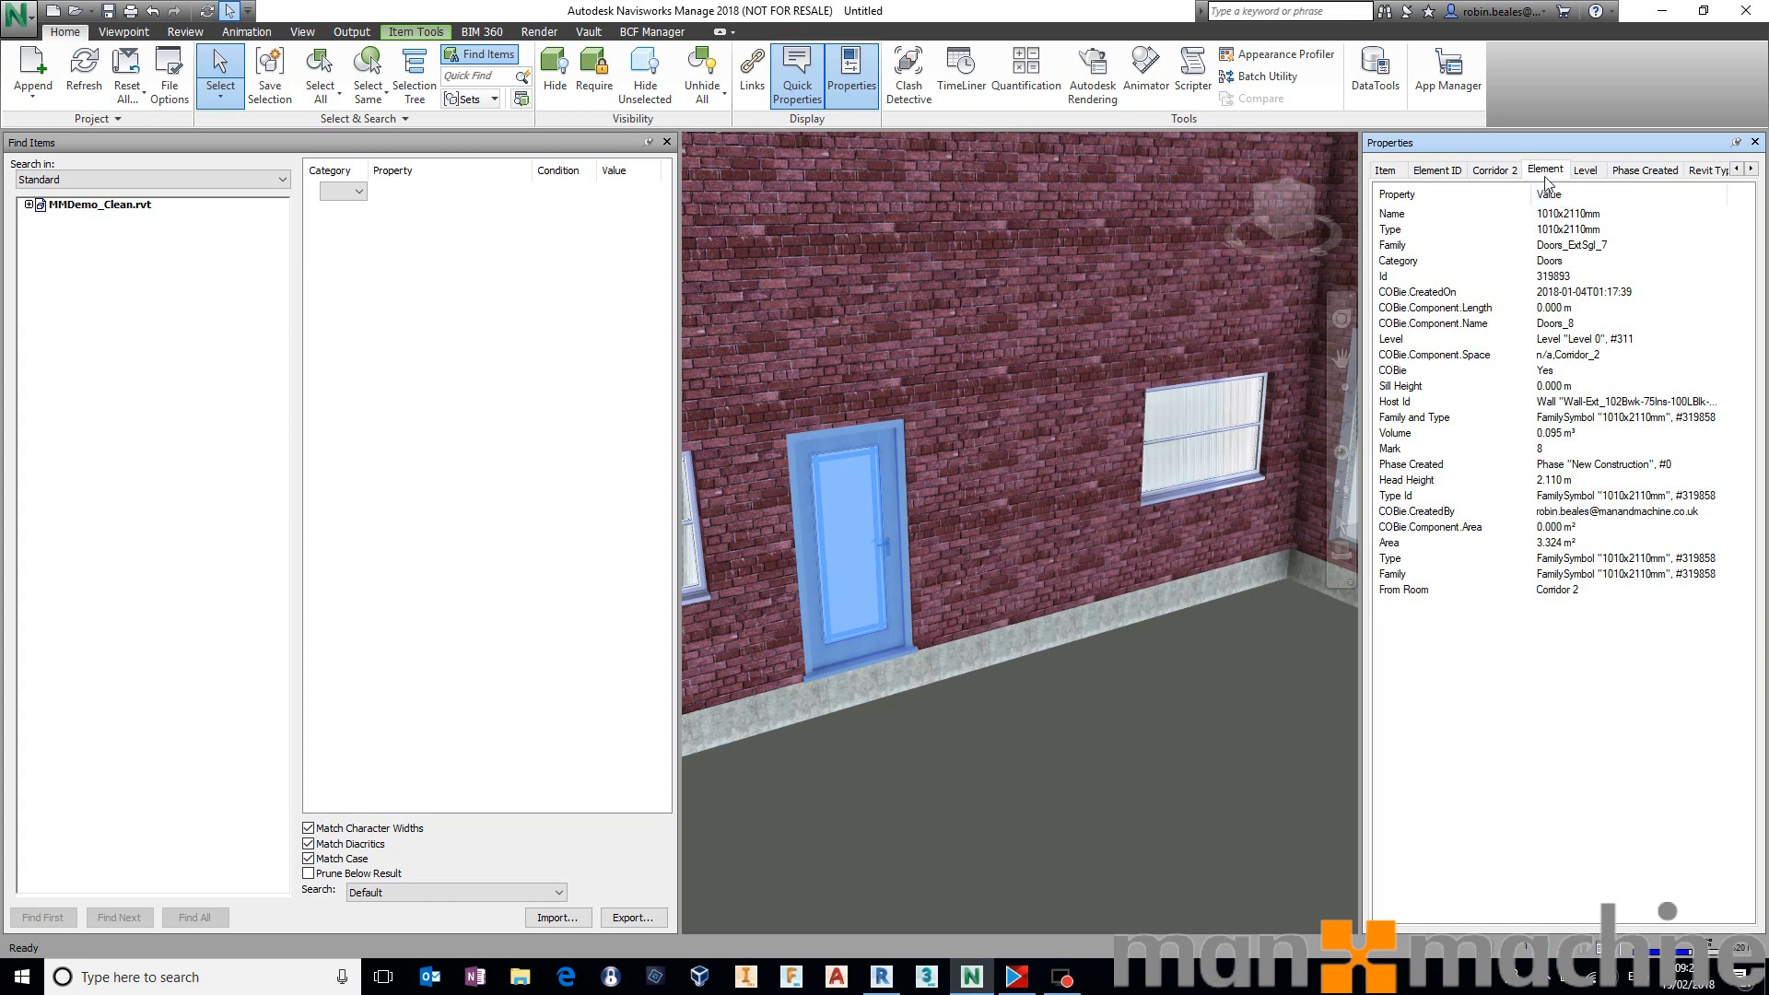
pyautogui.moveTo(1432, 389)
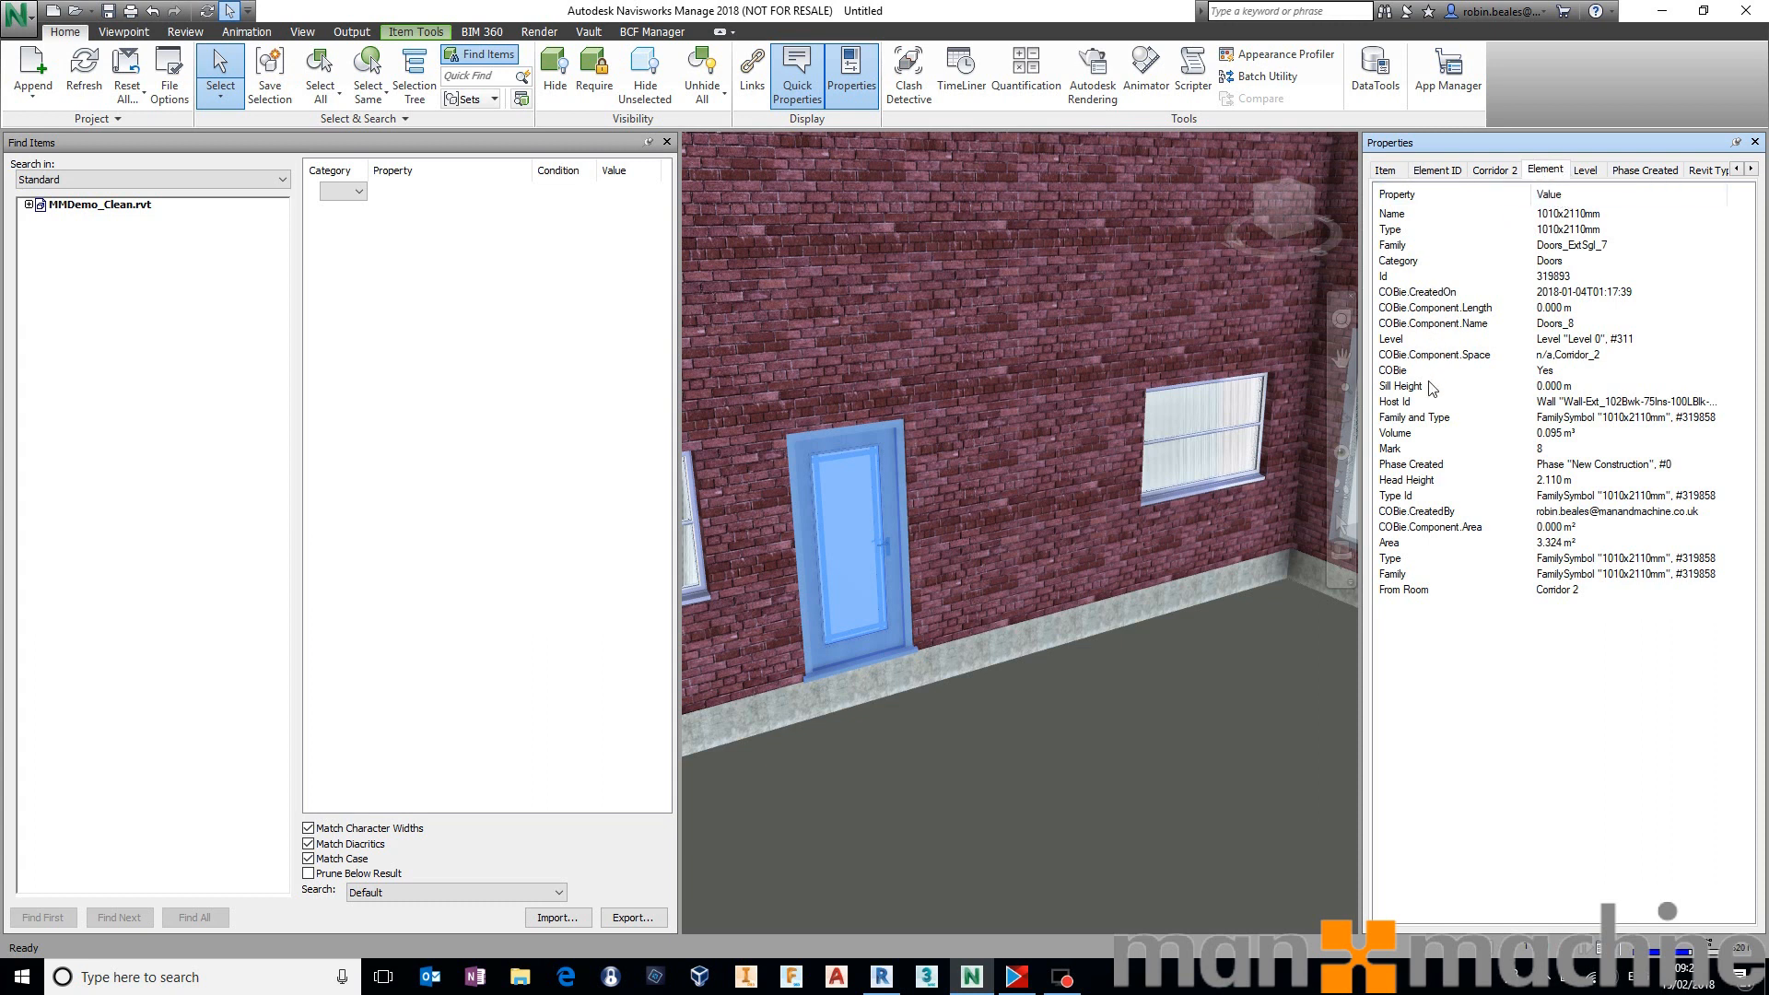
pyautogui.click(1418, 292)
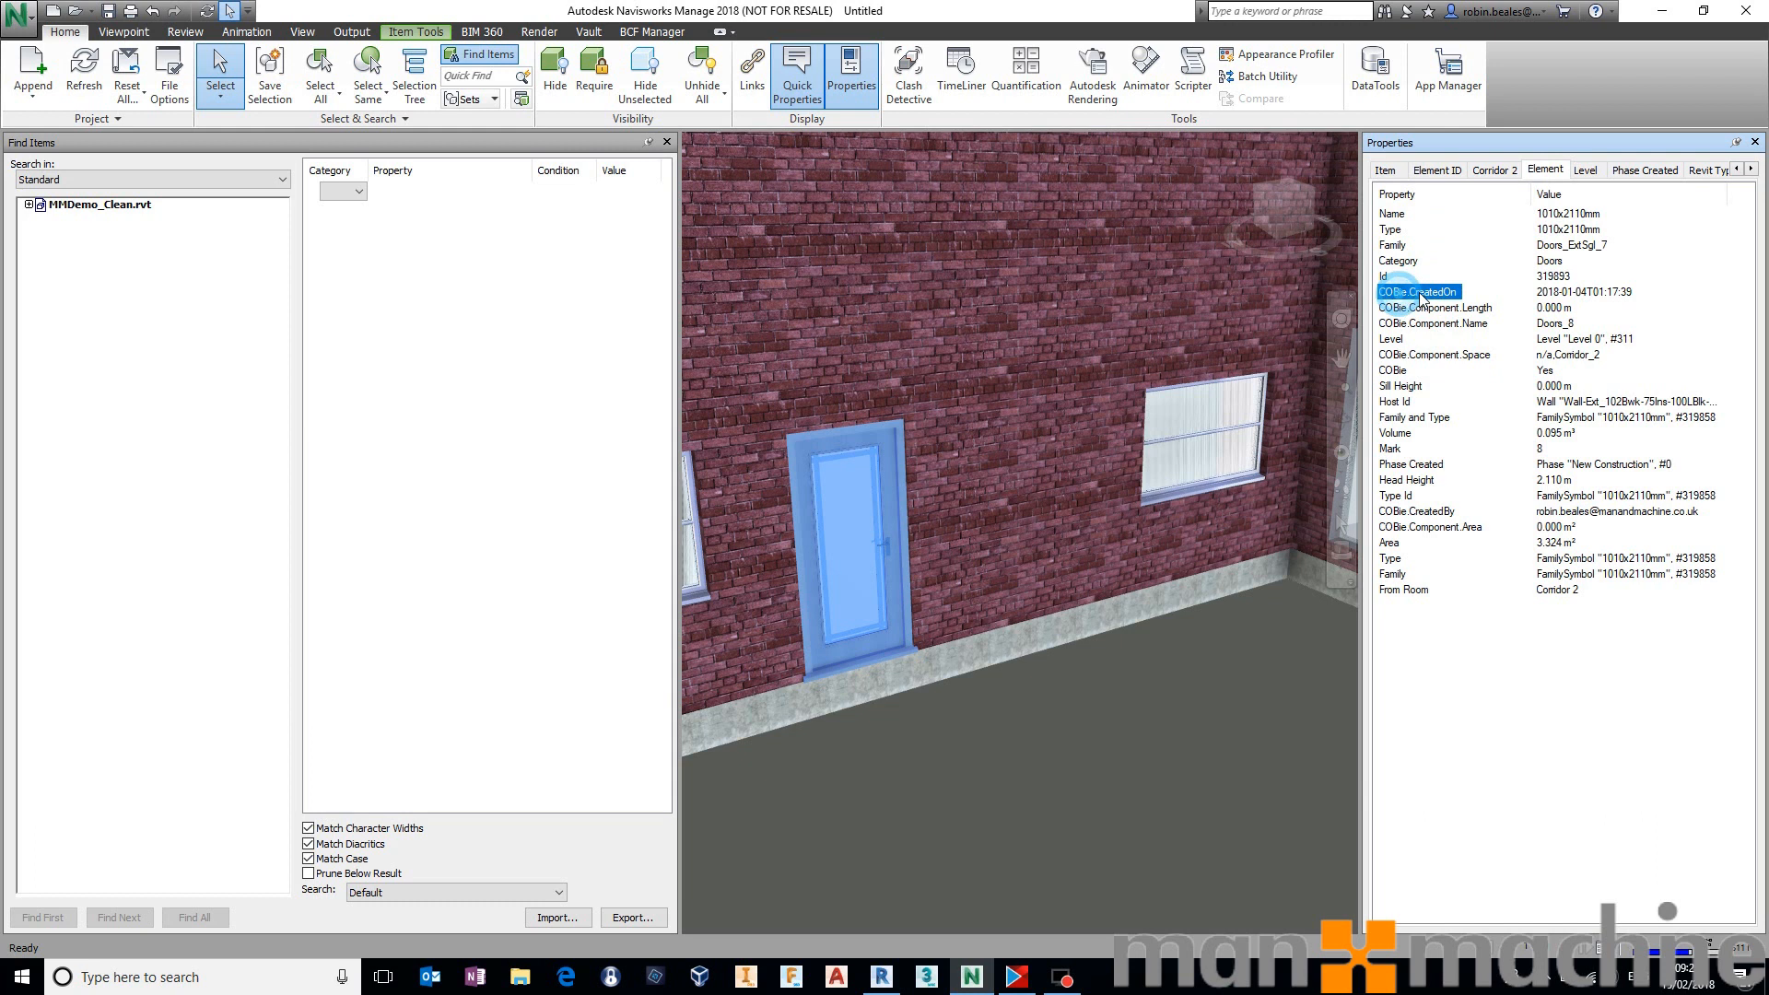
pyautogui.moveTo(1447, 307)
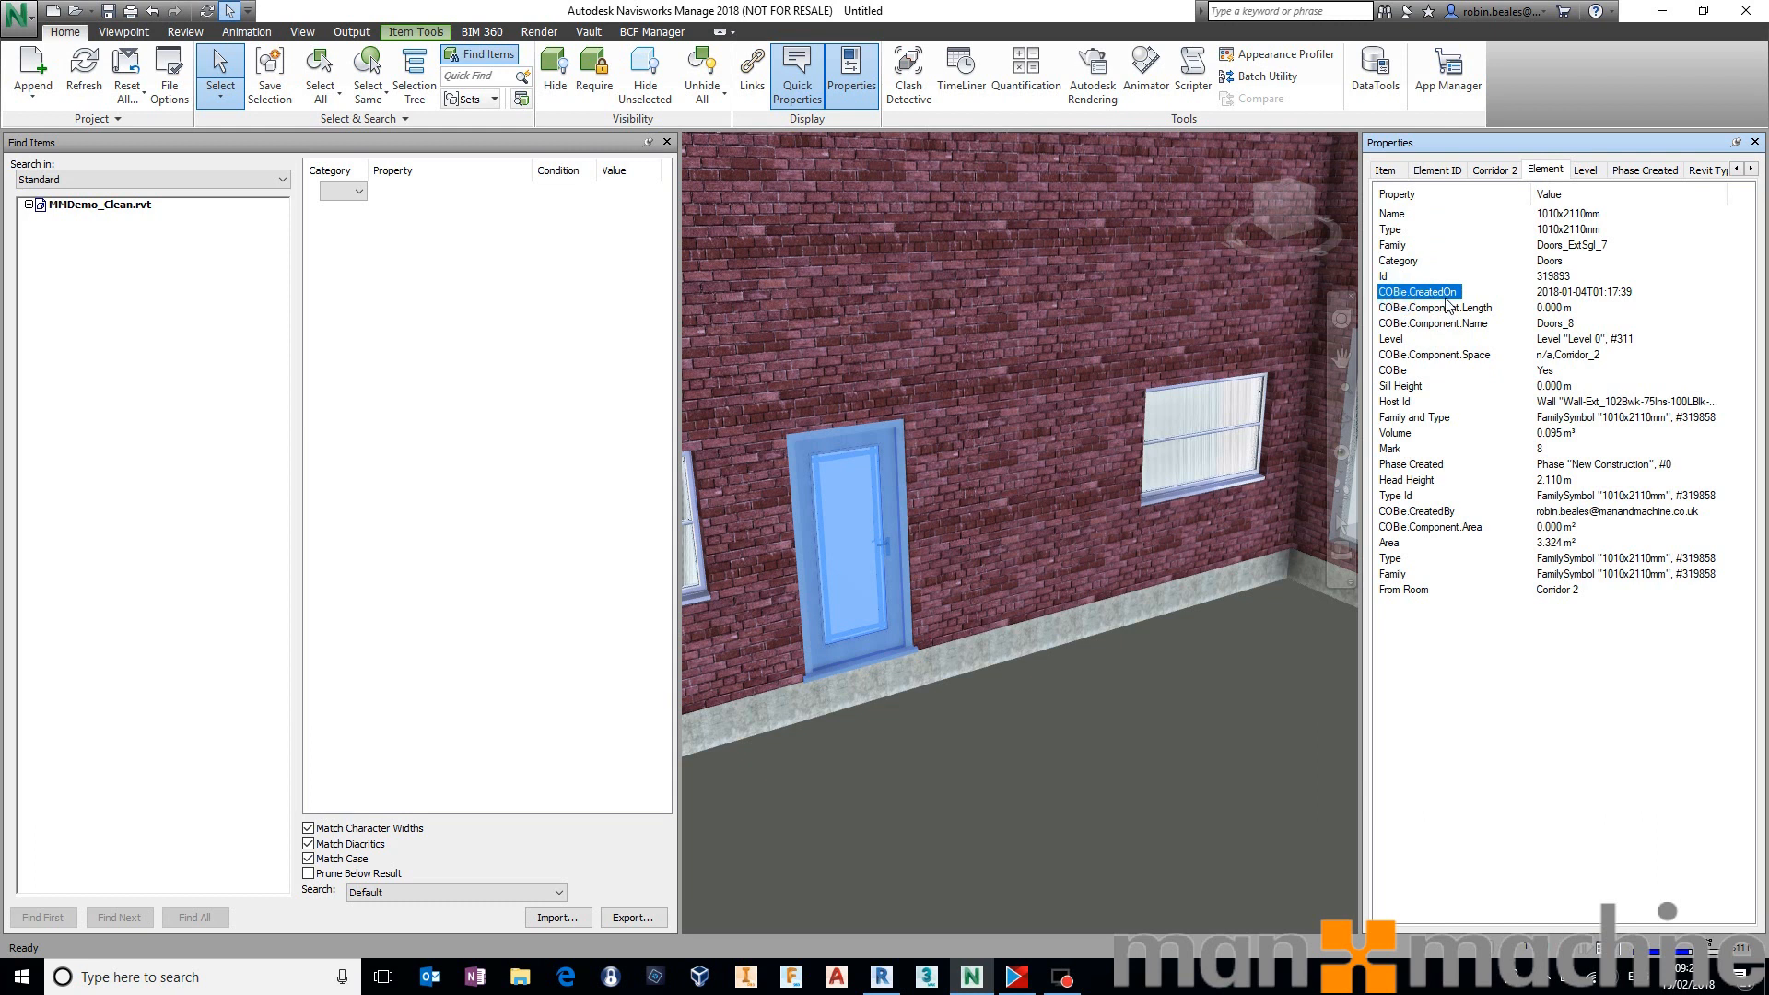
pyautogui.click(1433, 323)
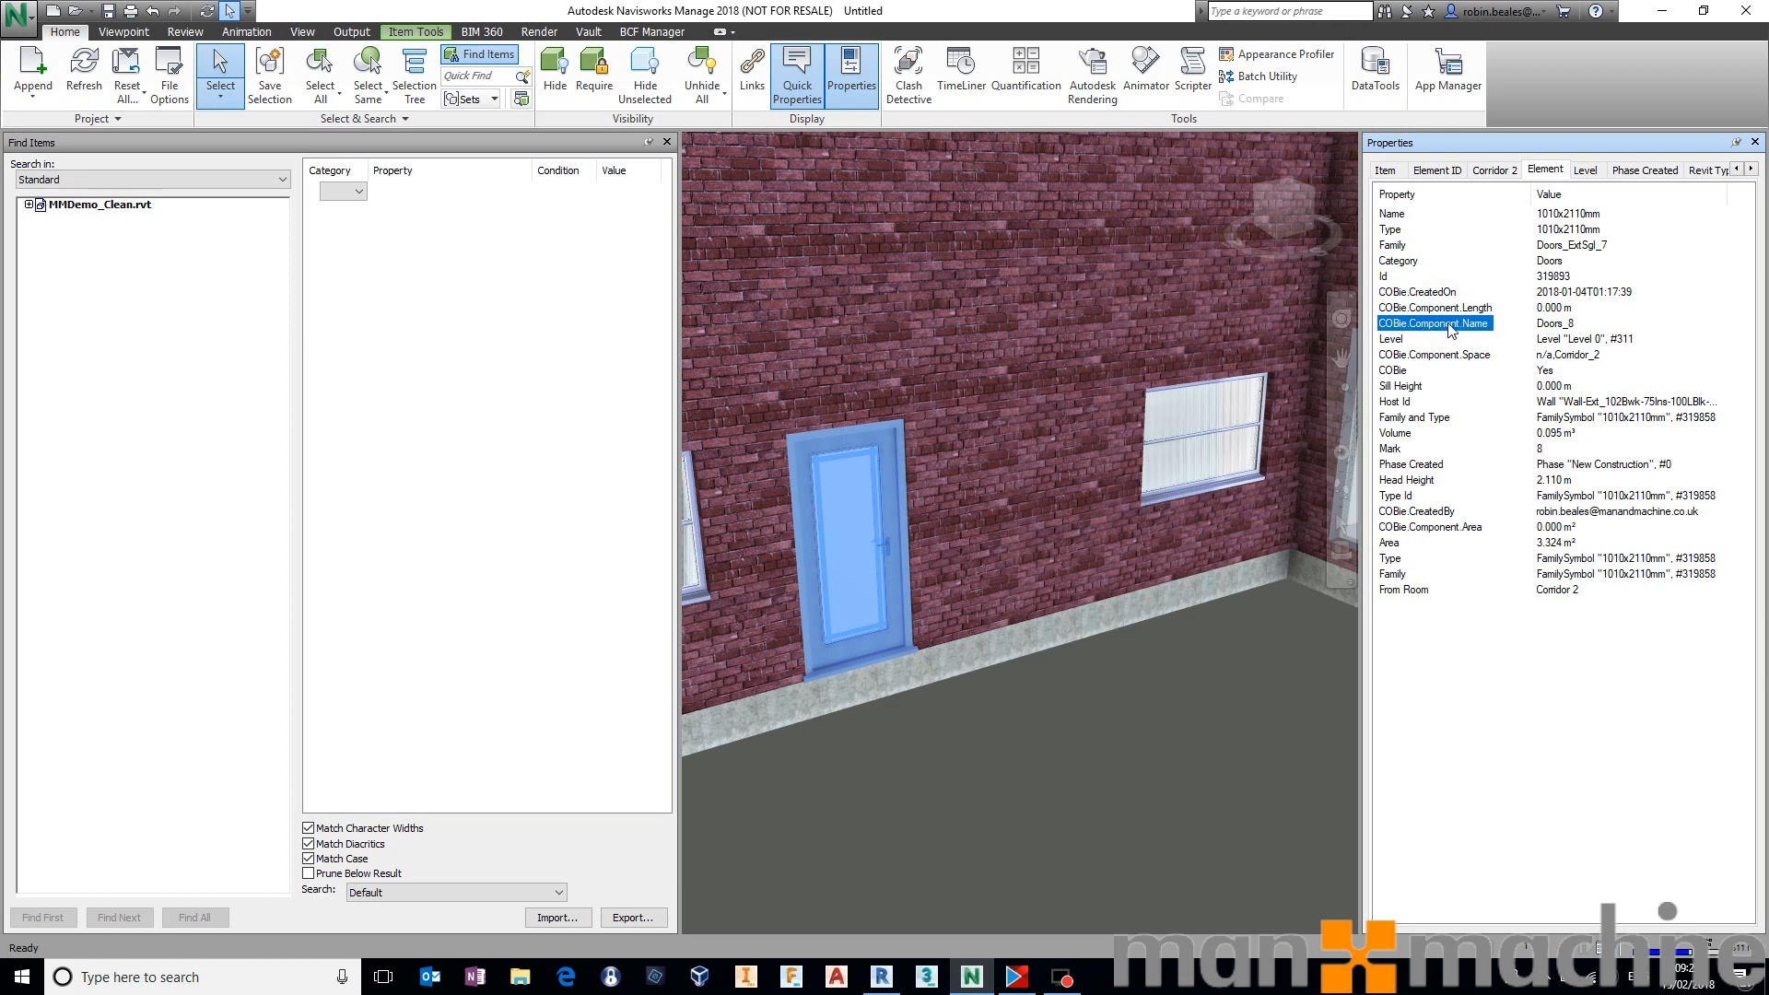
pyautogui.moveTo(1452, 326)
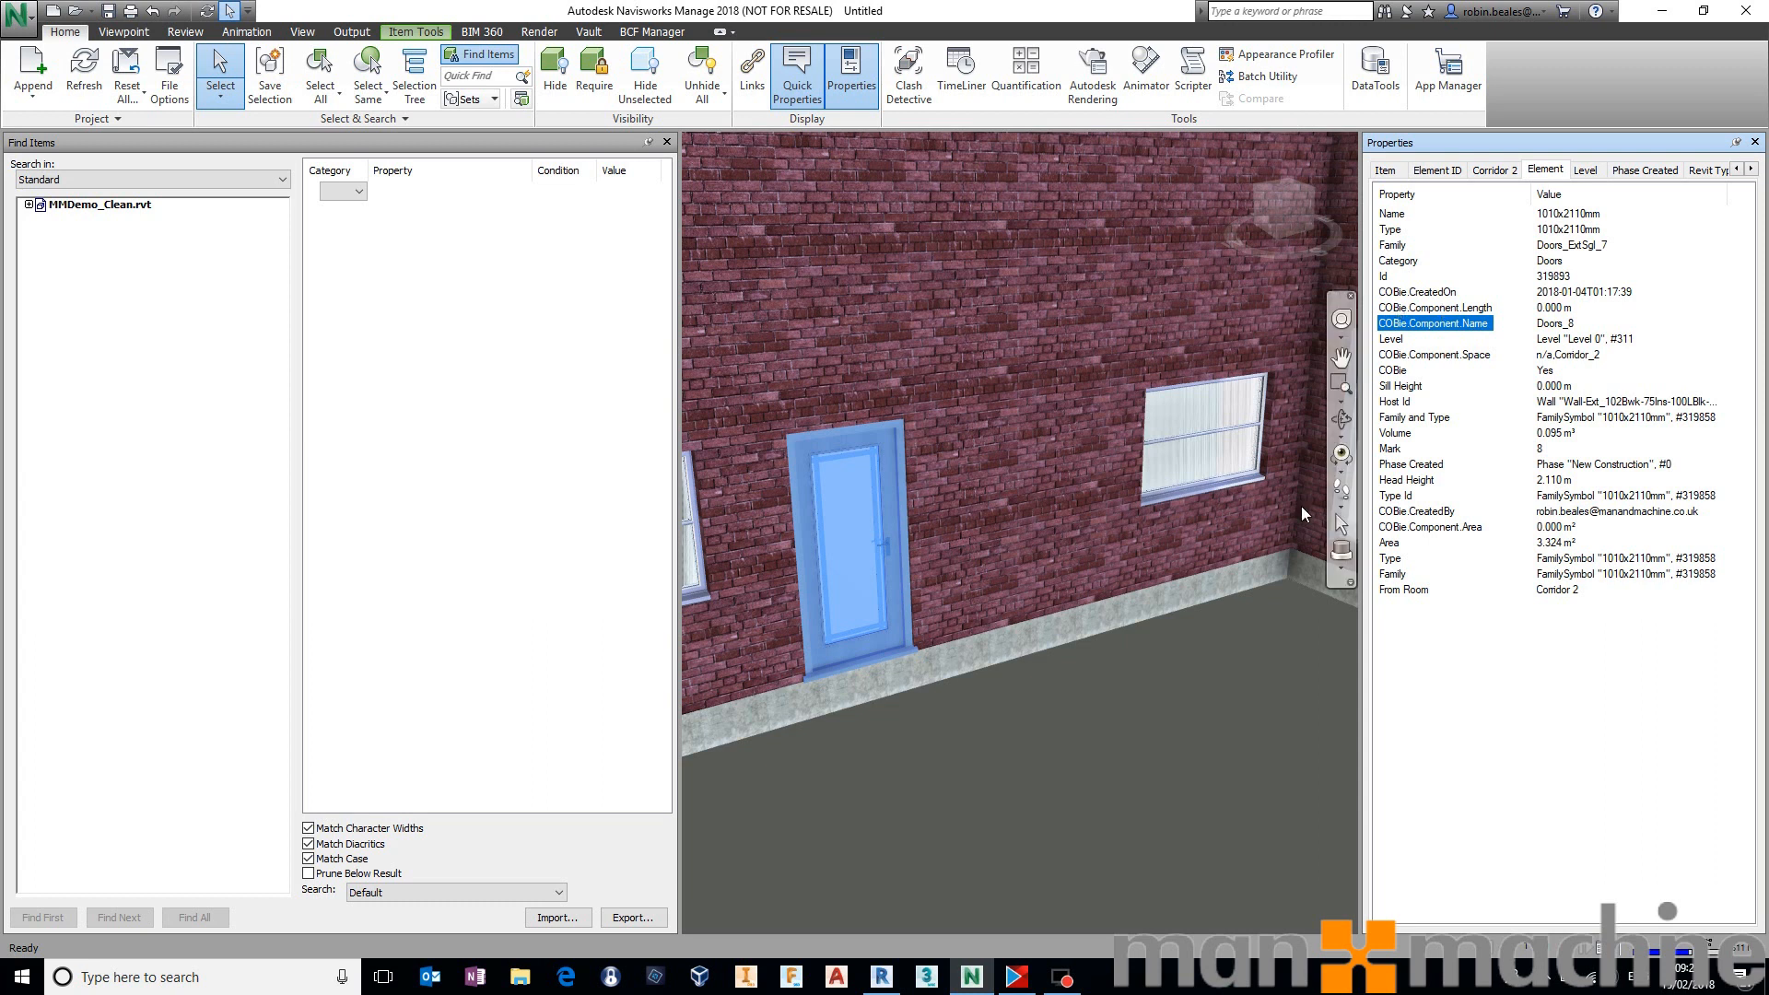
pyautogui.click(948, 547)
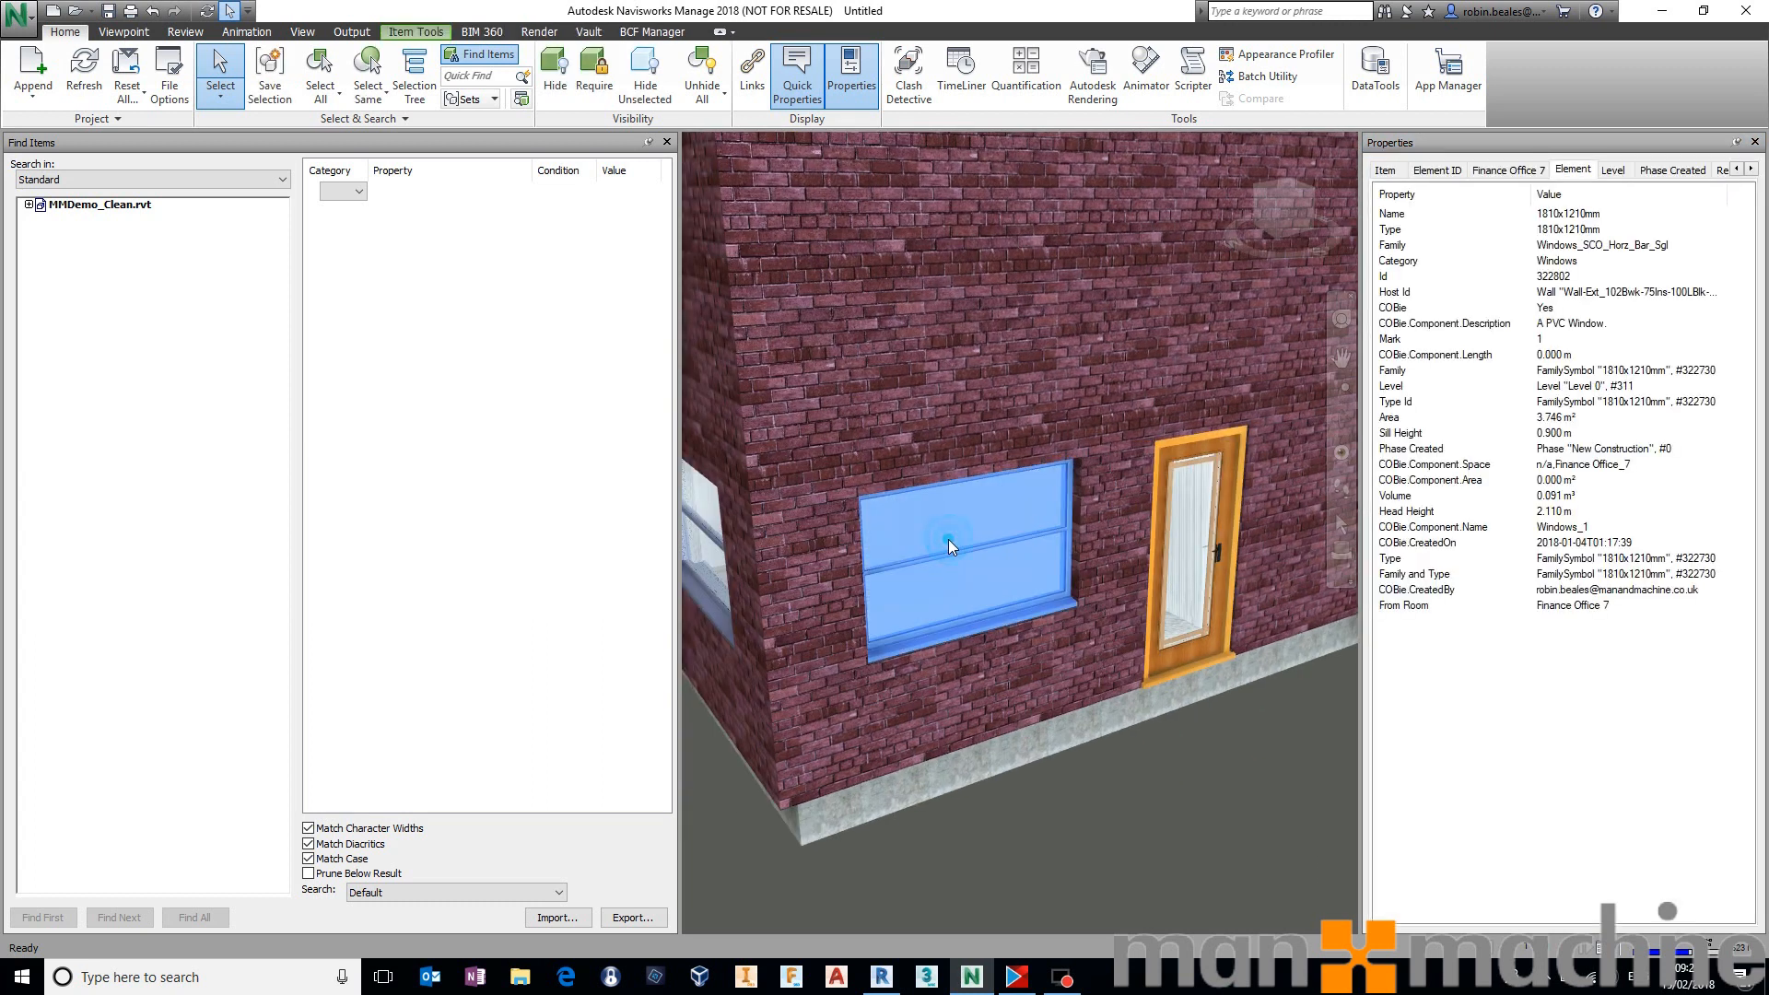
pyautogui.click(1446, 322)
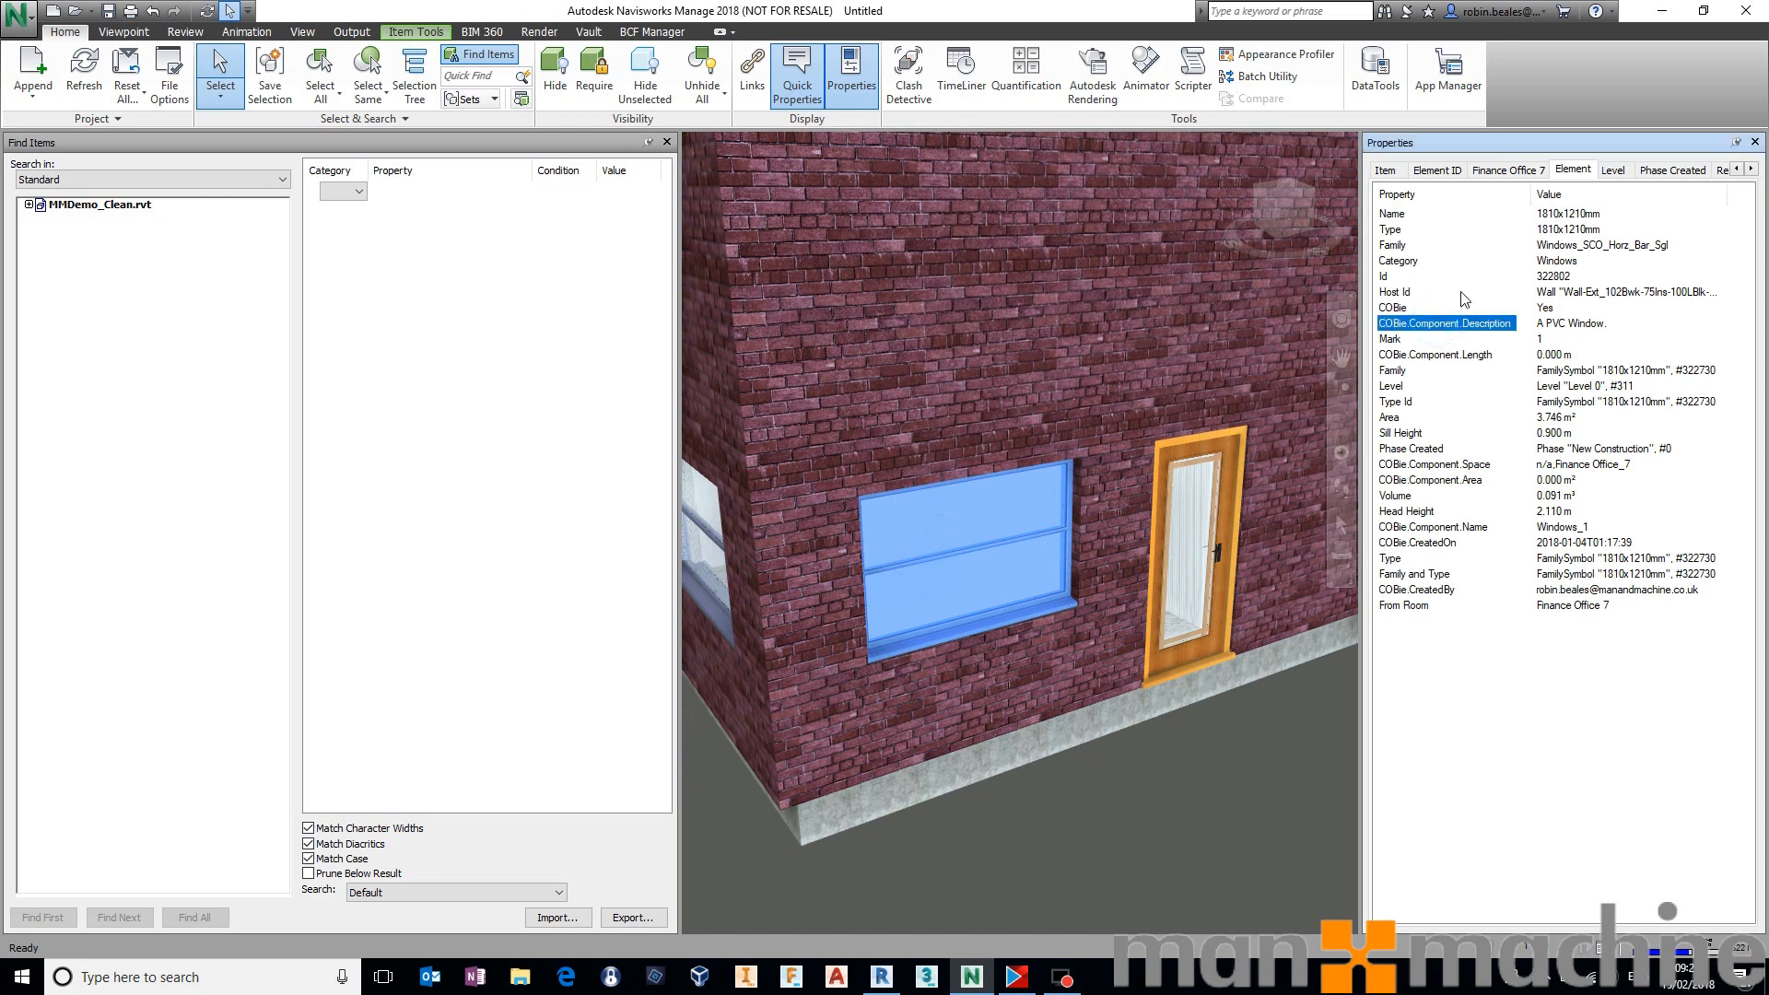
pyautogui.moveTo(1477, 344)
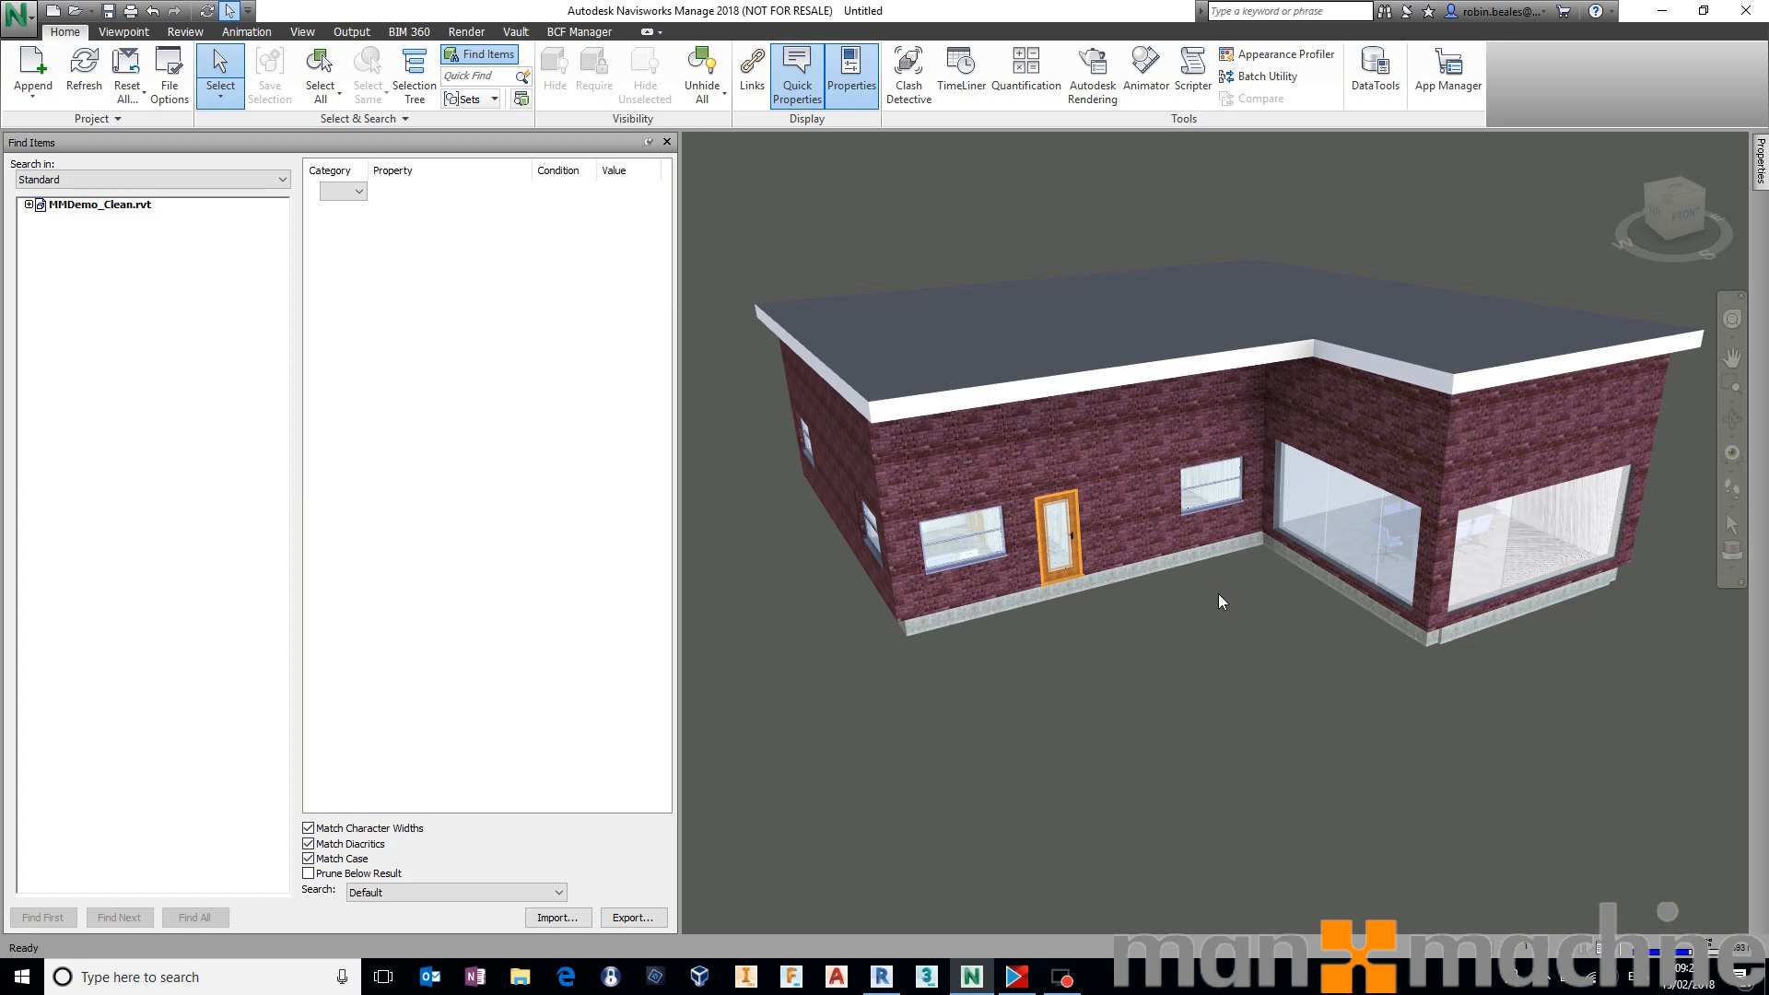
pyautogui.moveTo(372, 190)
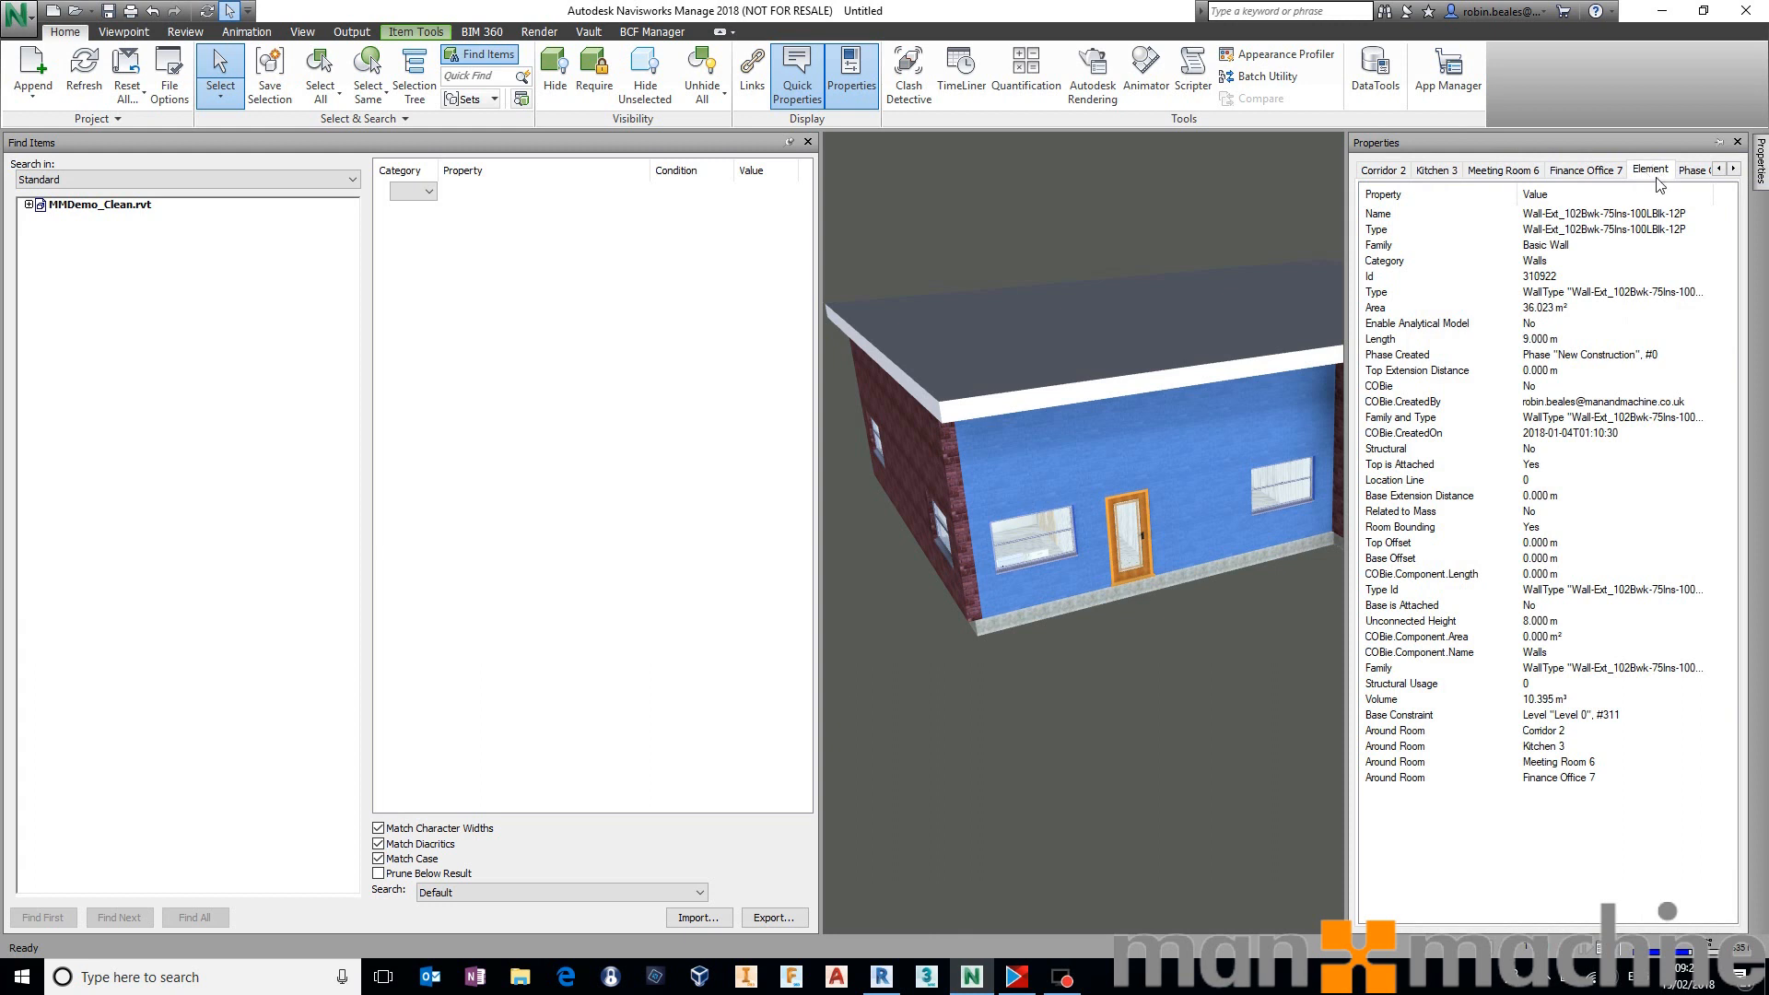
pyautogui.moveTo(1498, 397)
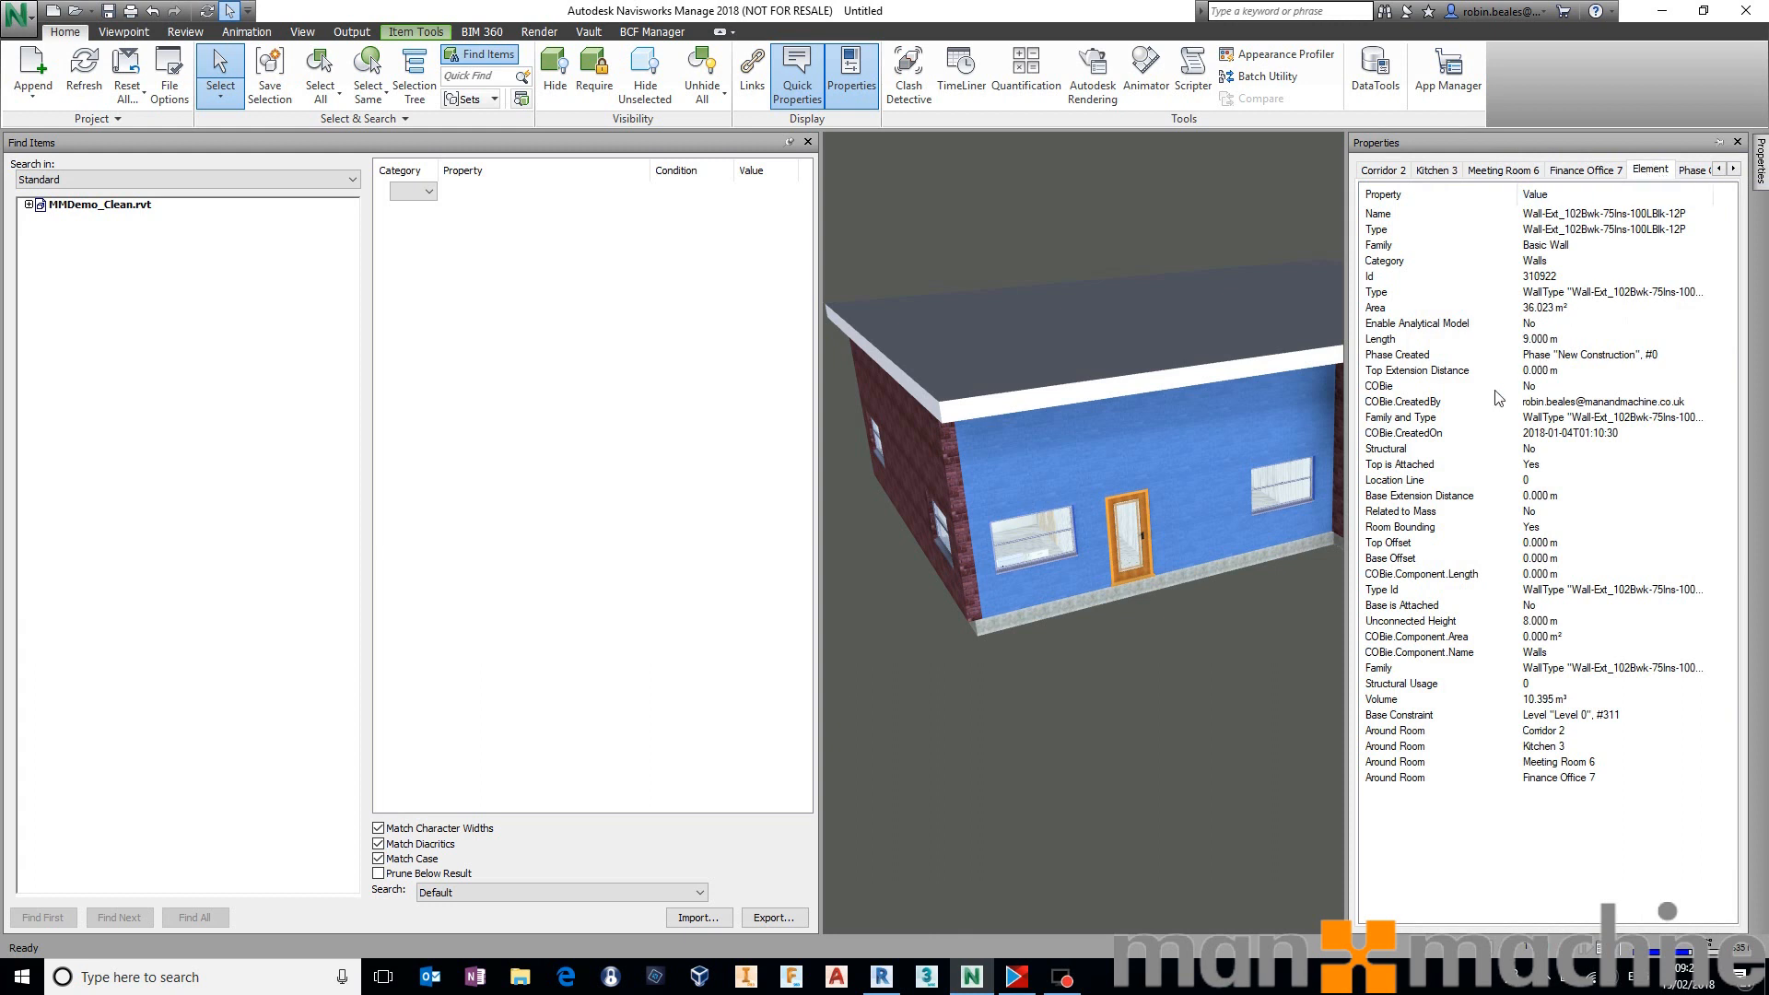
pyautogui.moveTo(1534, 390)
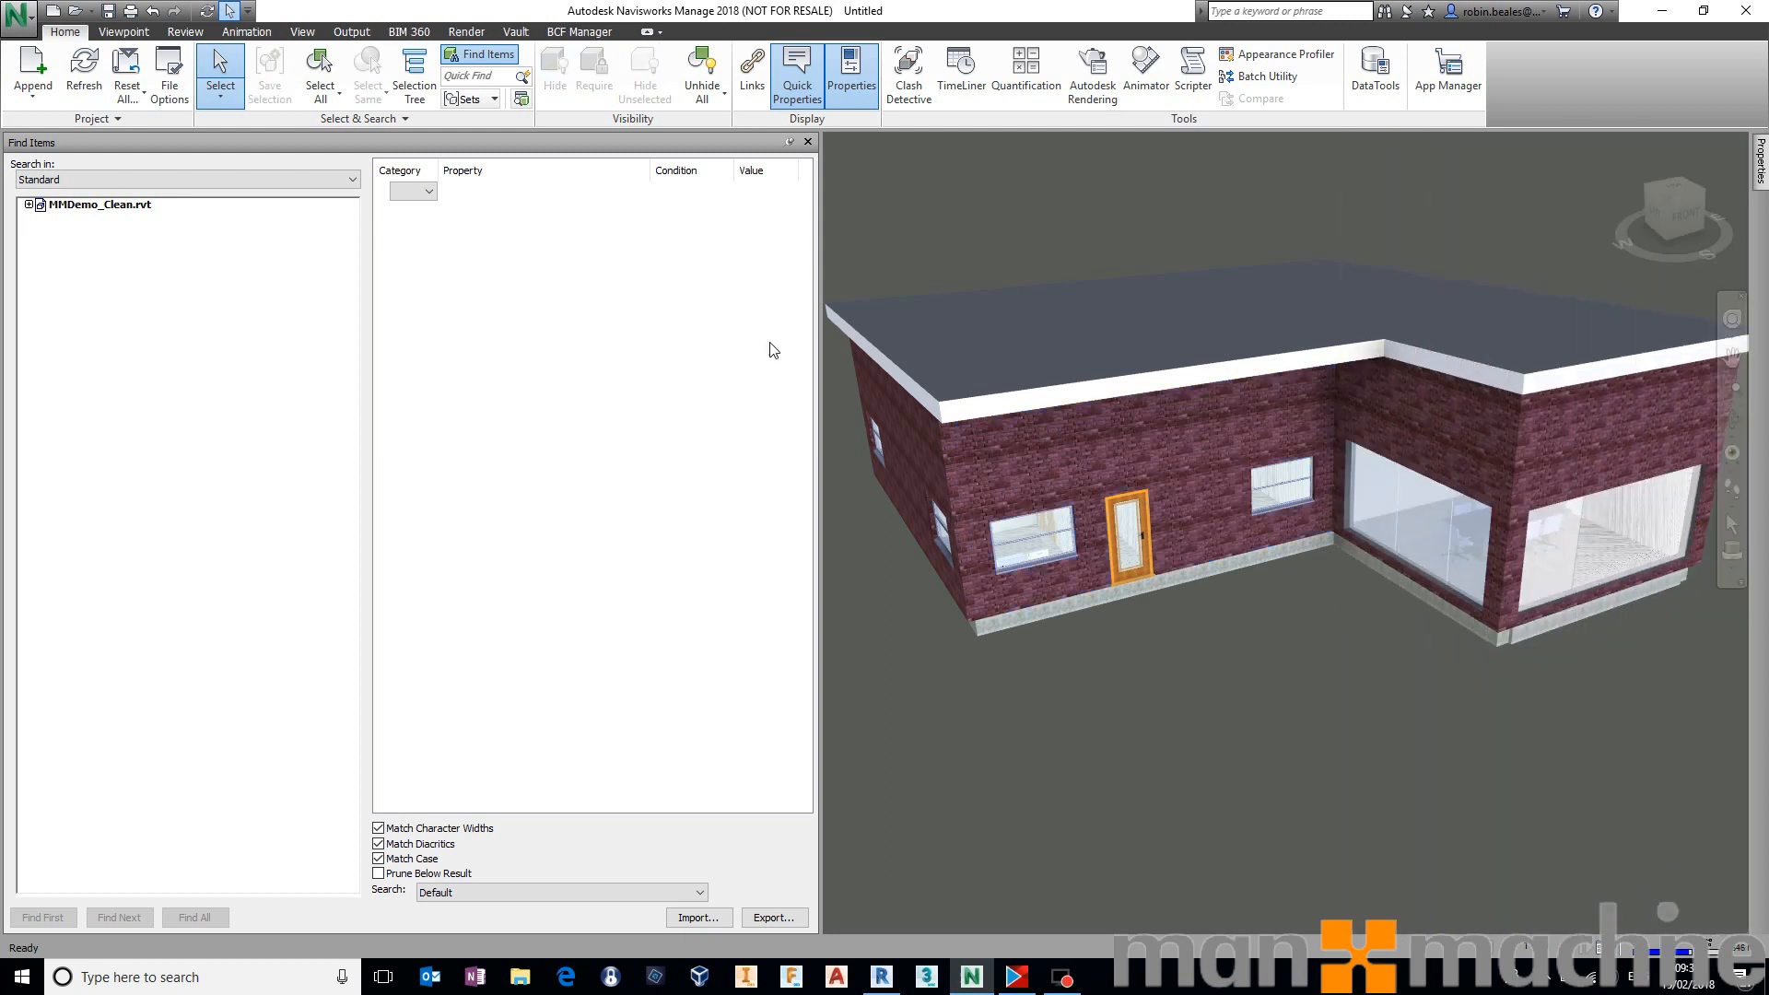
# Set the search condition Element COBie = Yes and find all matching items.
pyautogui.click(432, 191)
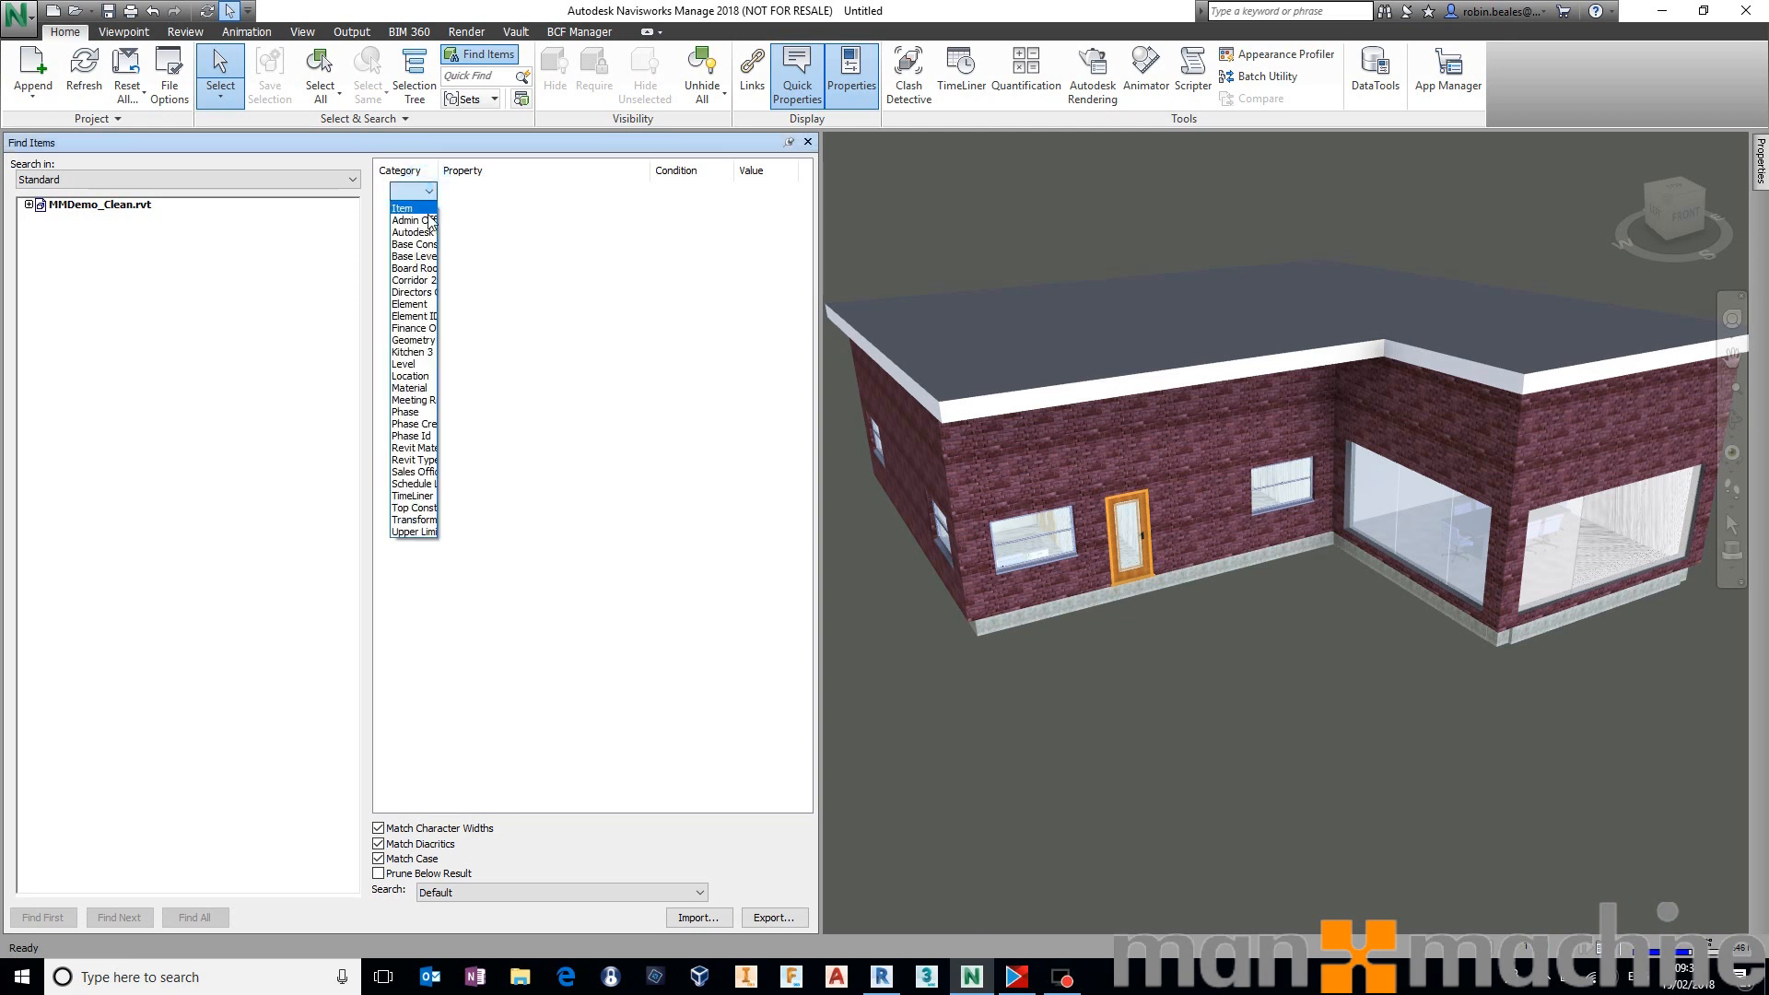
pyautogui.click(408, 304)
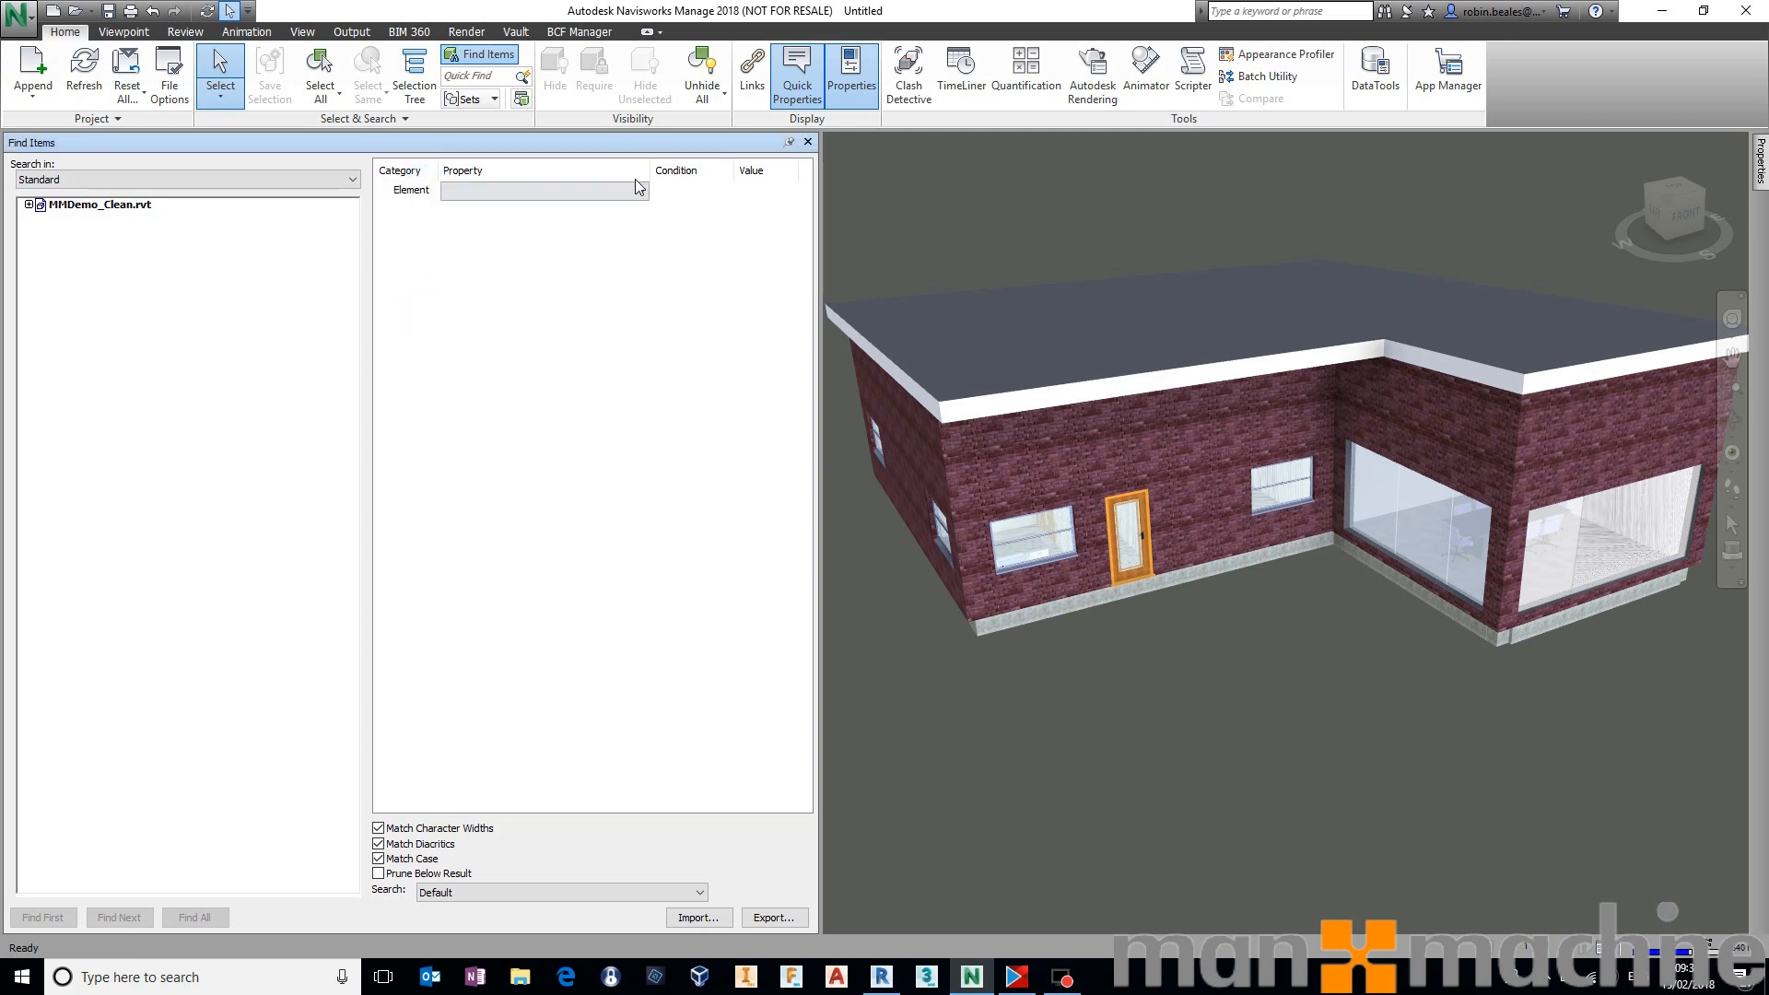
pyautogui.click(544, 189)
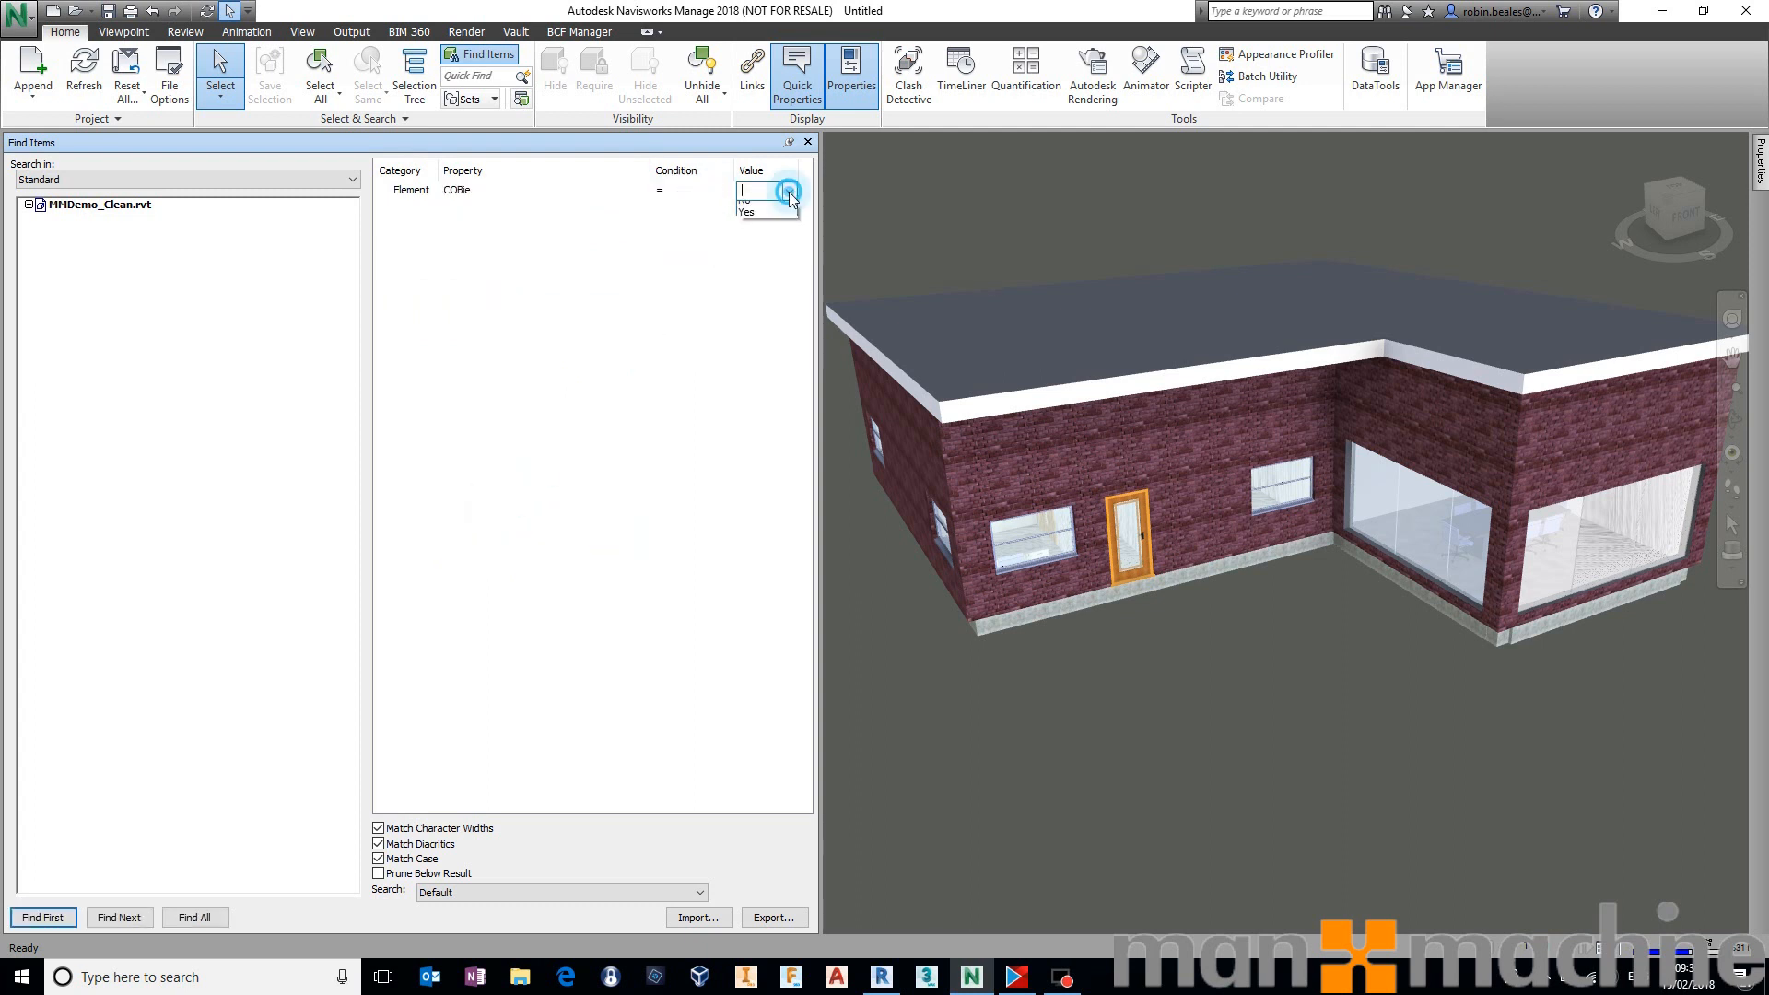
pyautogui.click(748, 211)
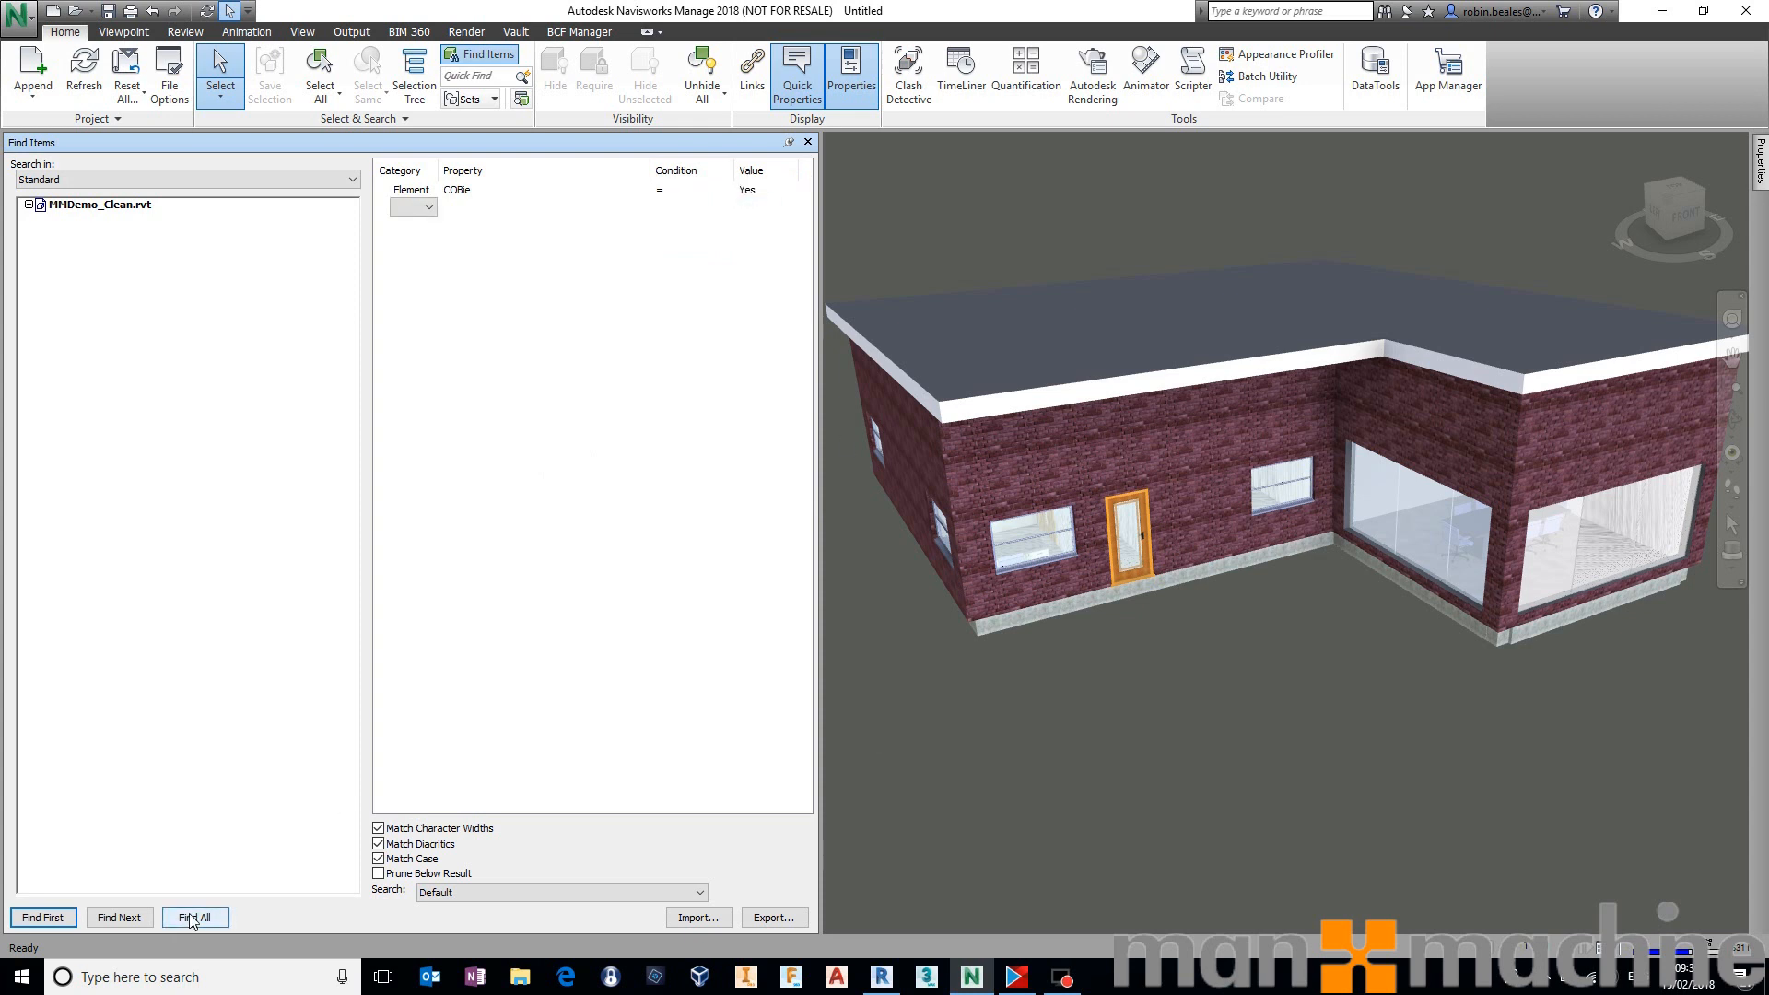
pyautogui.click(194, 918)
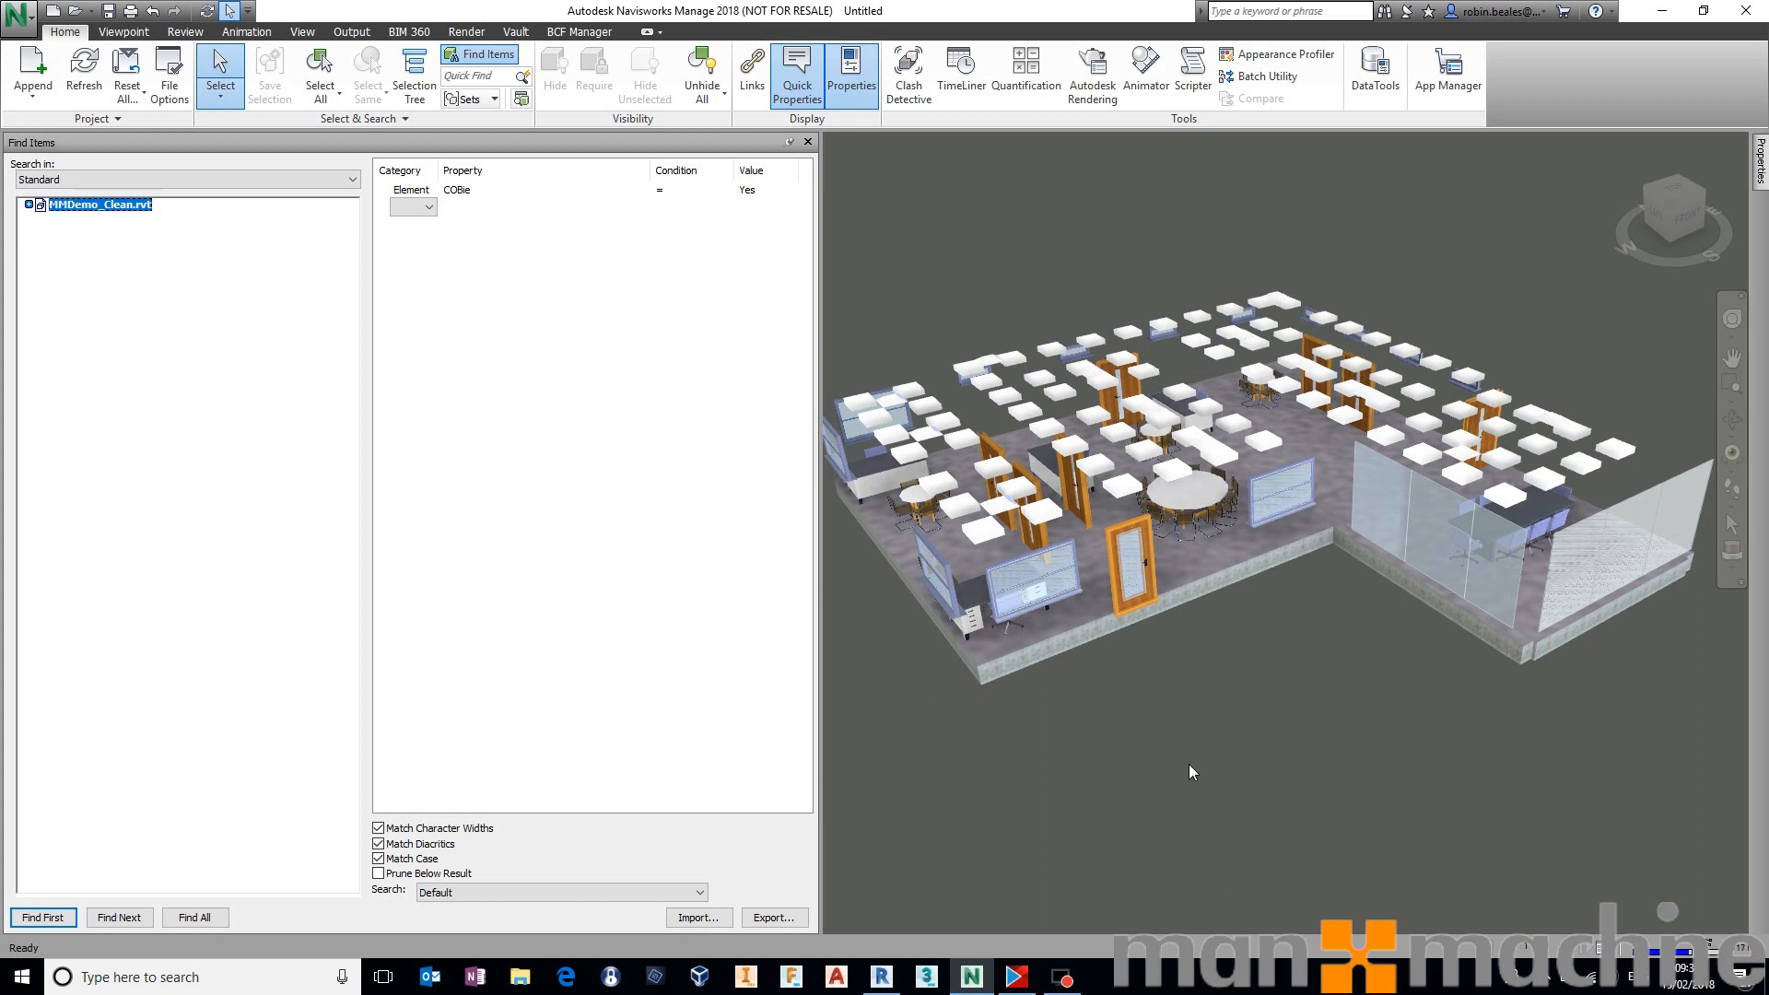
pyautogui.moveTo(851, 745)
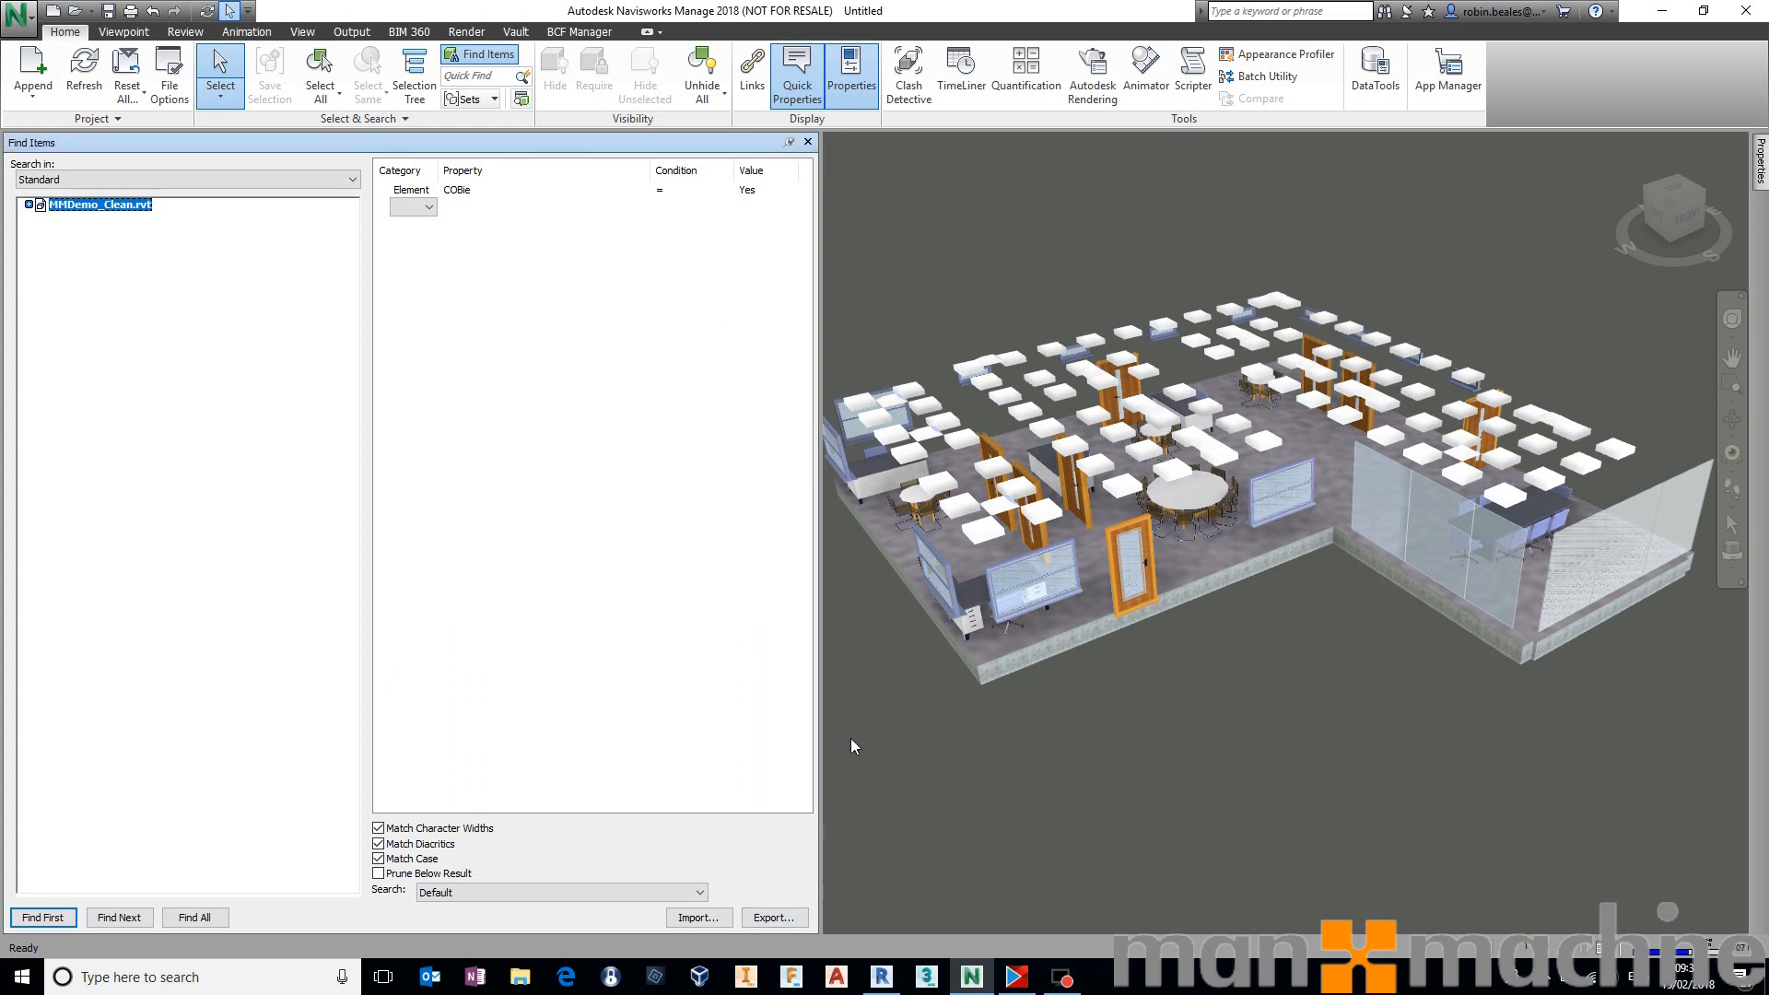
pyautogui.moveTo(995, 803)
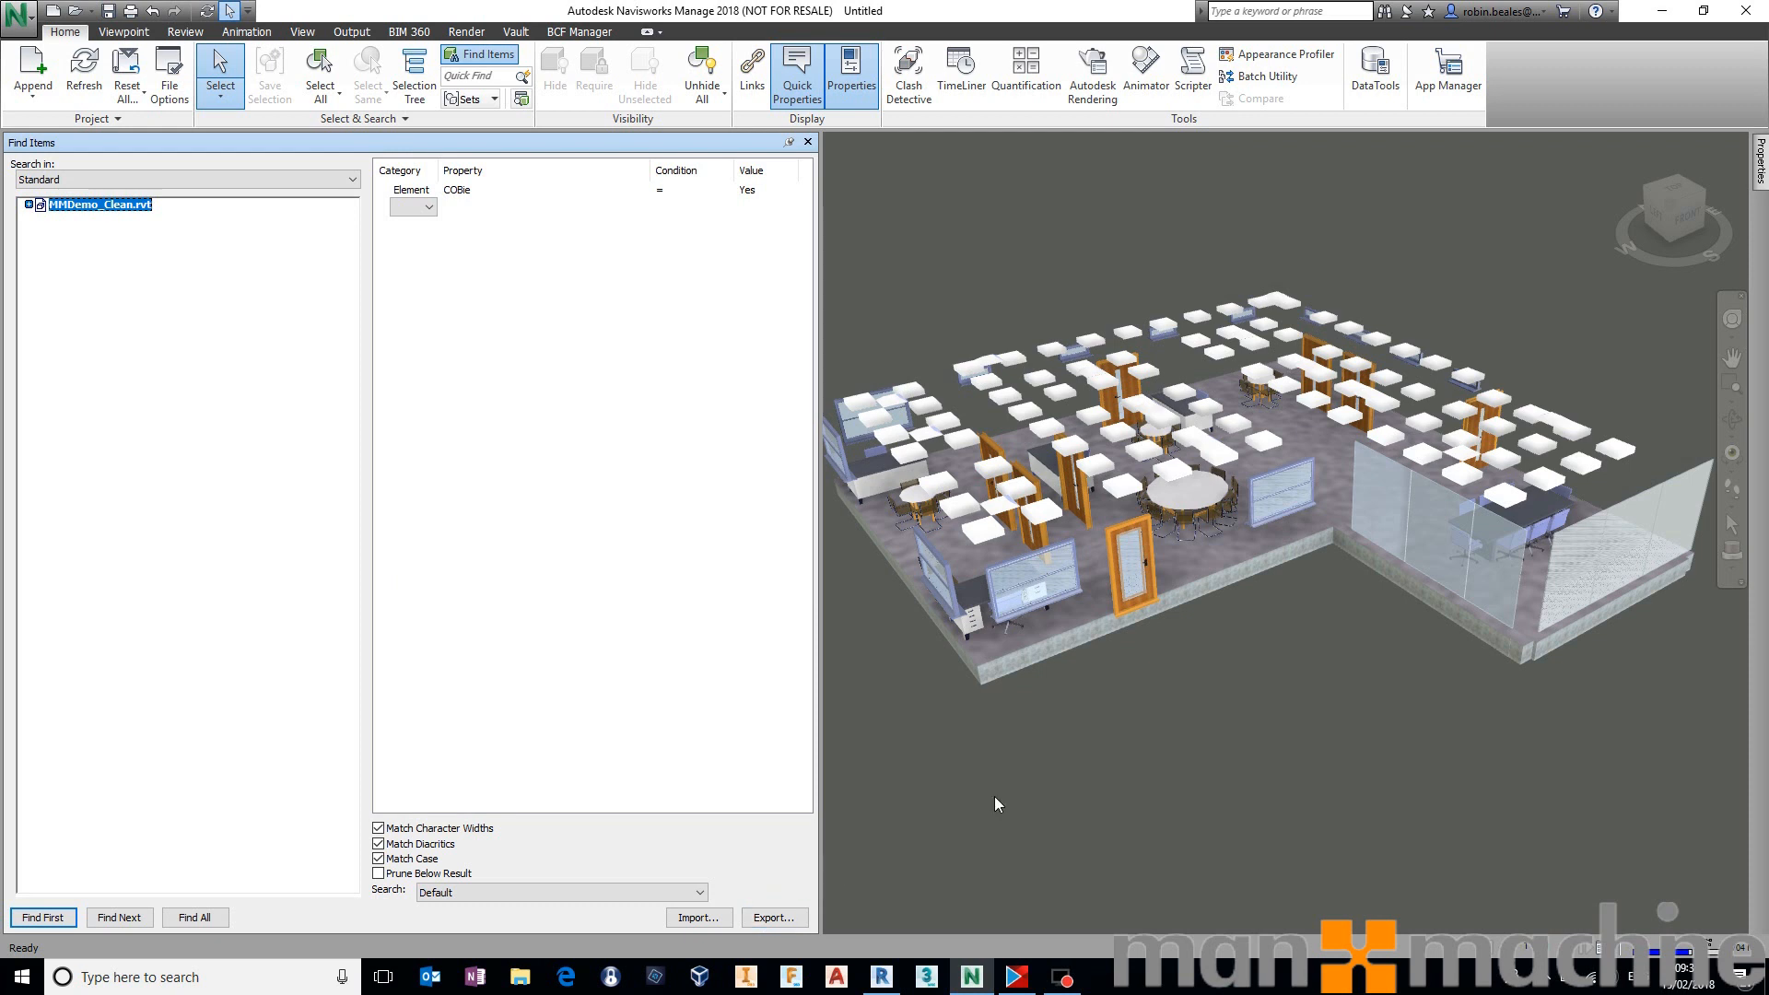
pyautogui.moveTo(1124, 730)
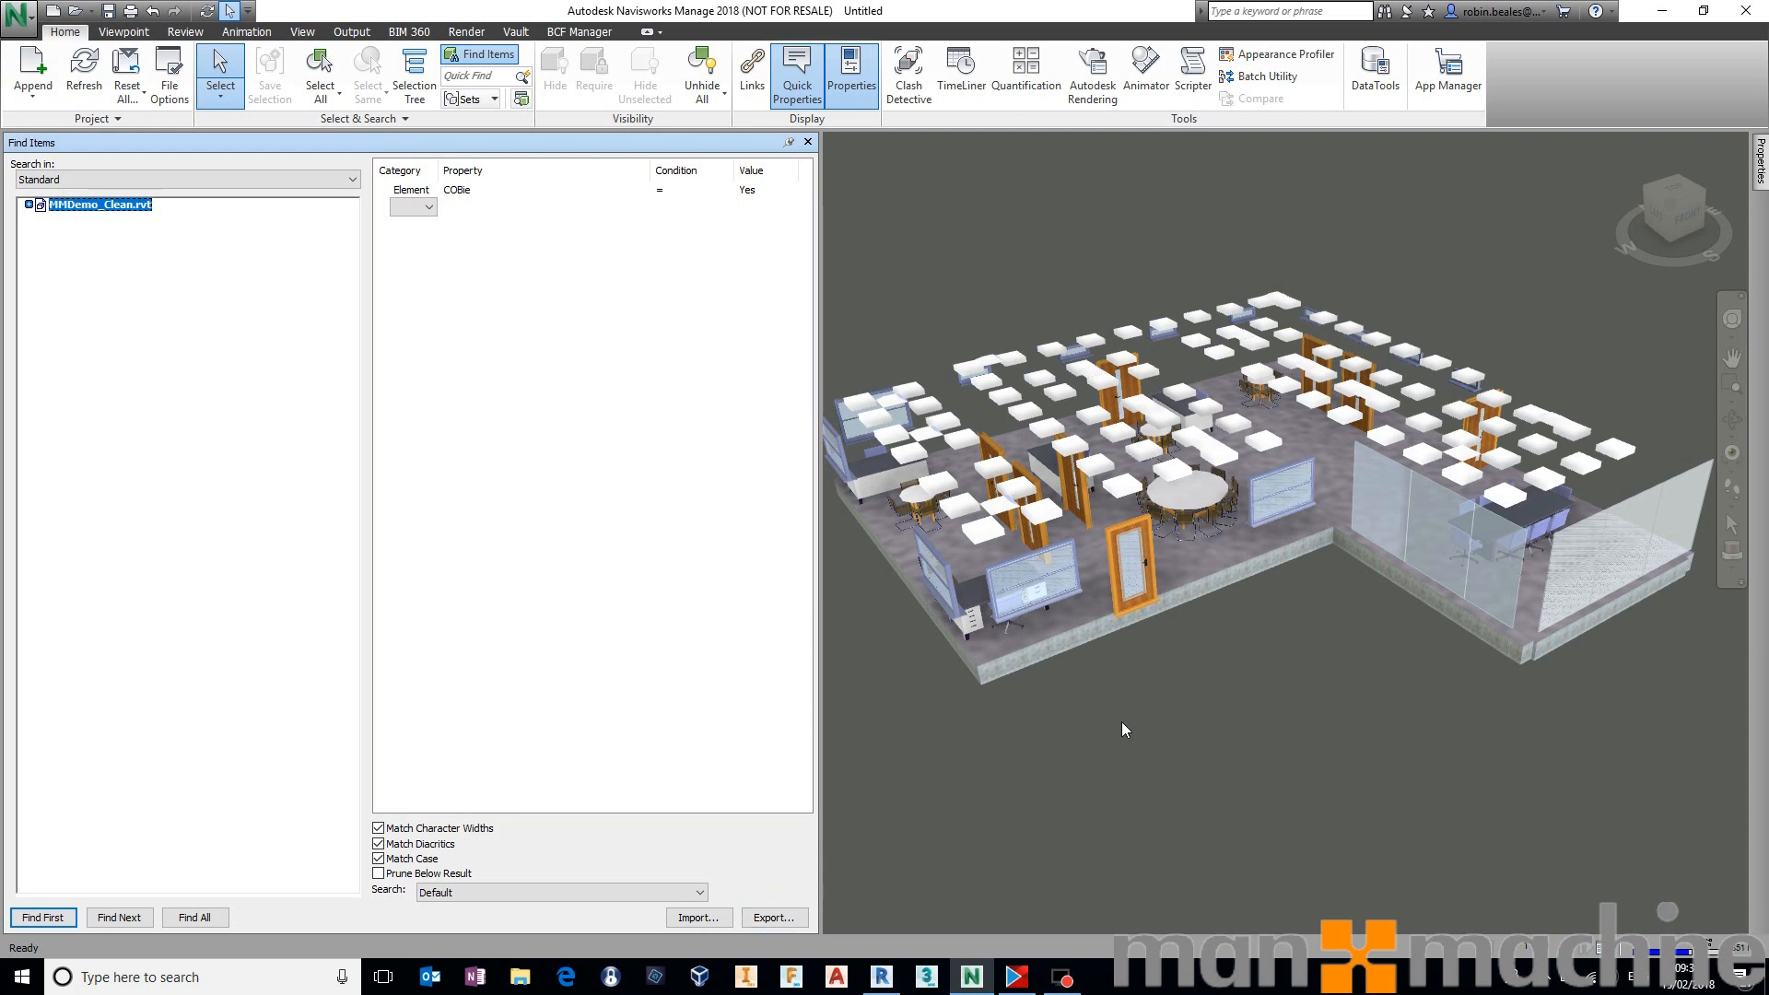
pyautogui.moveTo(1357, 680)
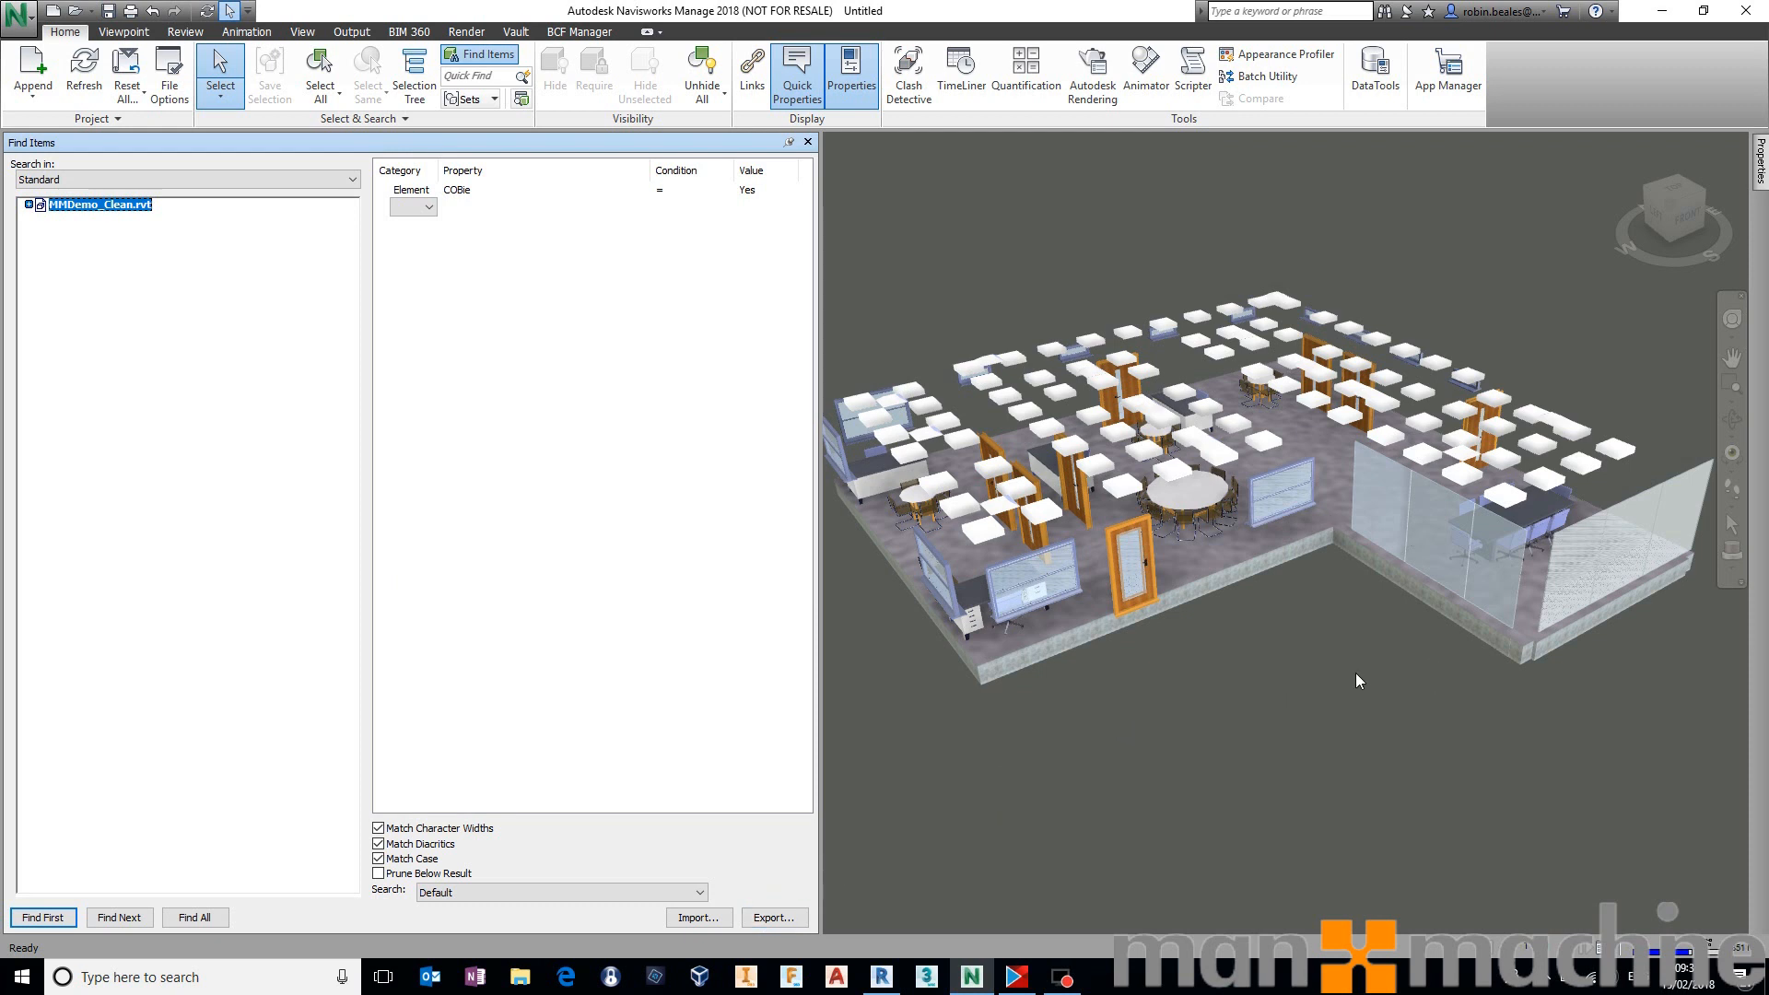
pyautogui.moveTo(1187, 815)
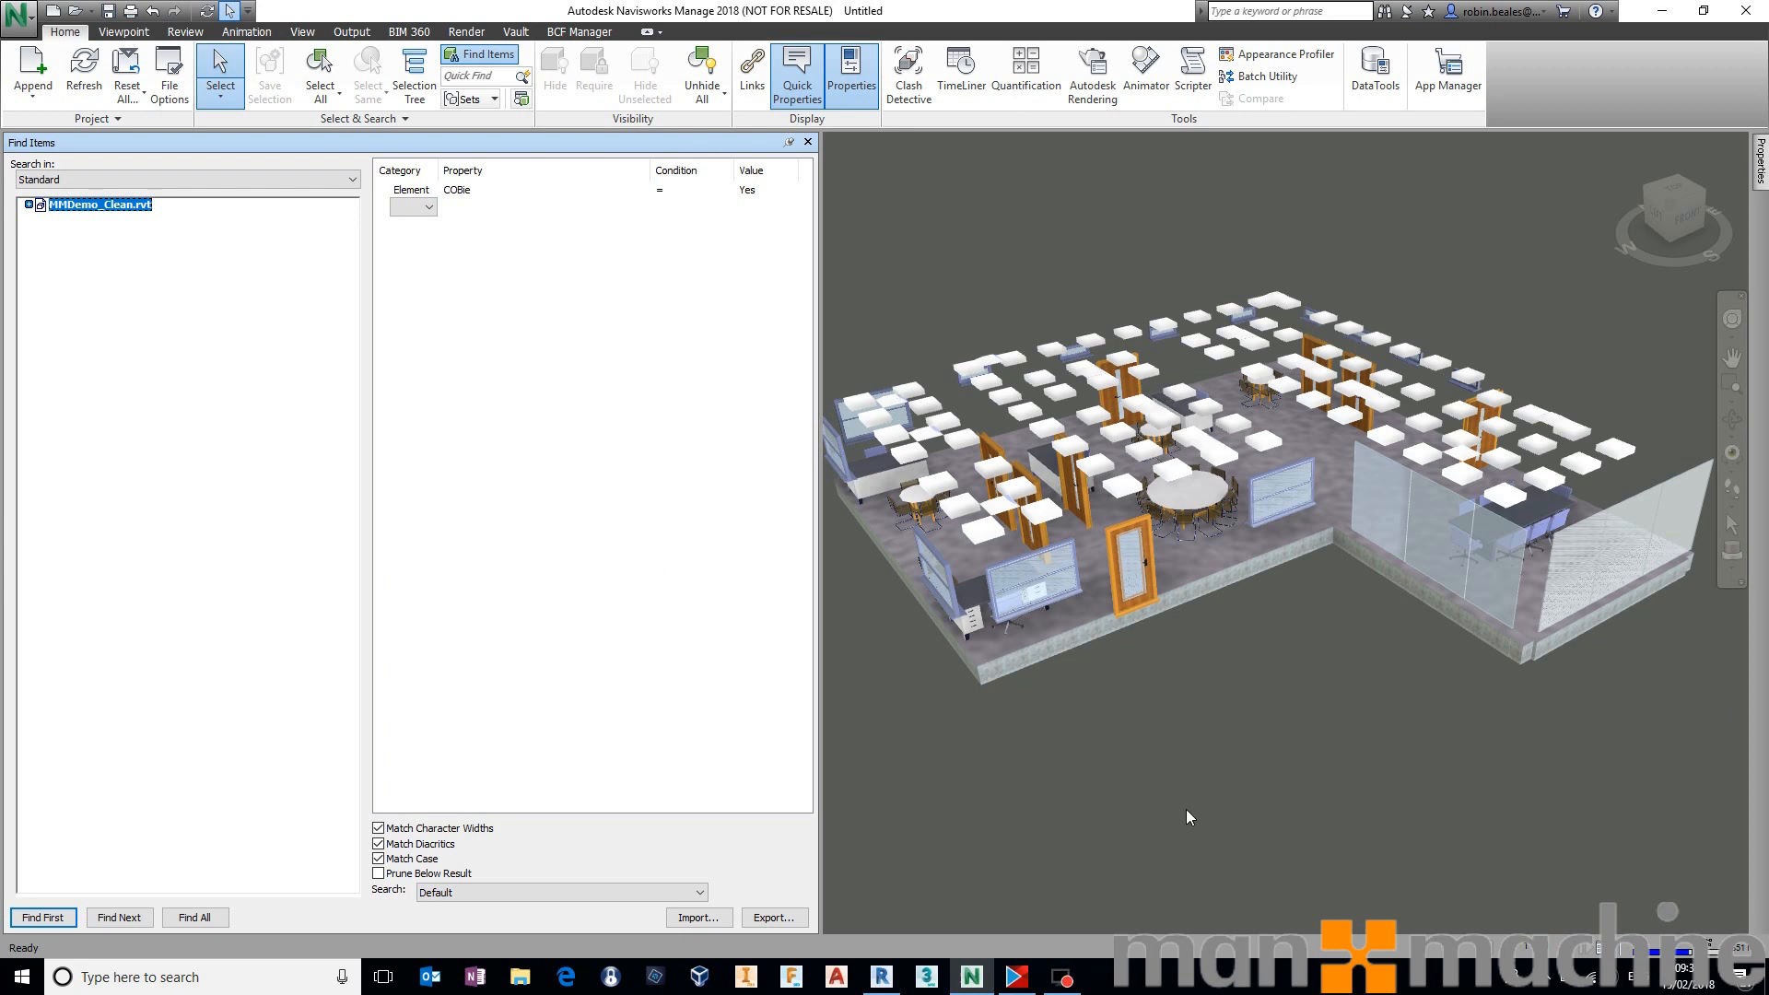
pyautogui.moveTo(1165, 753)
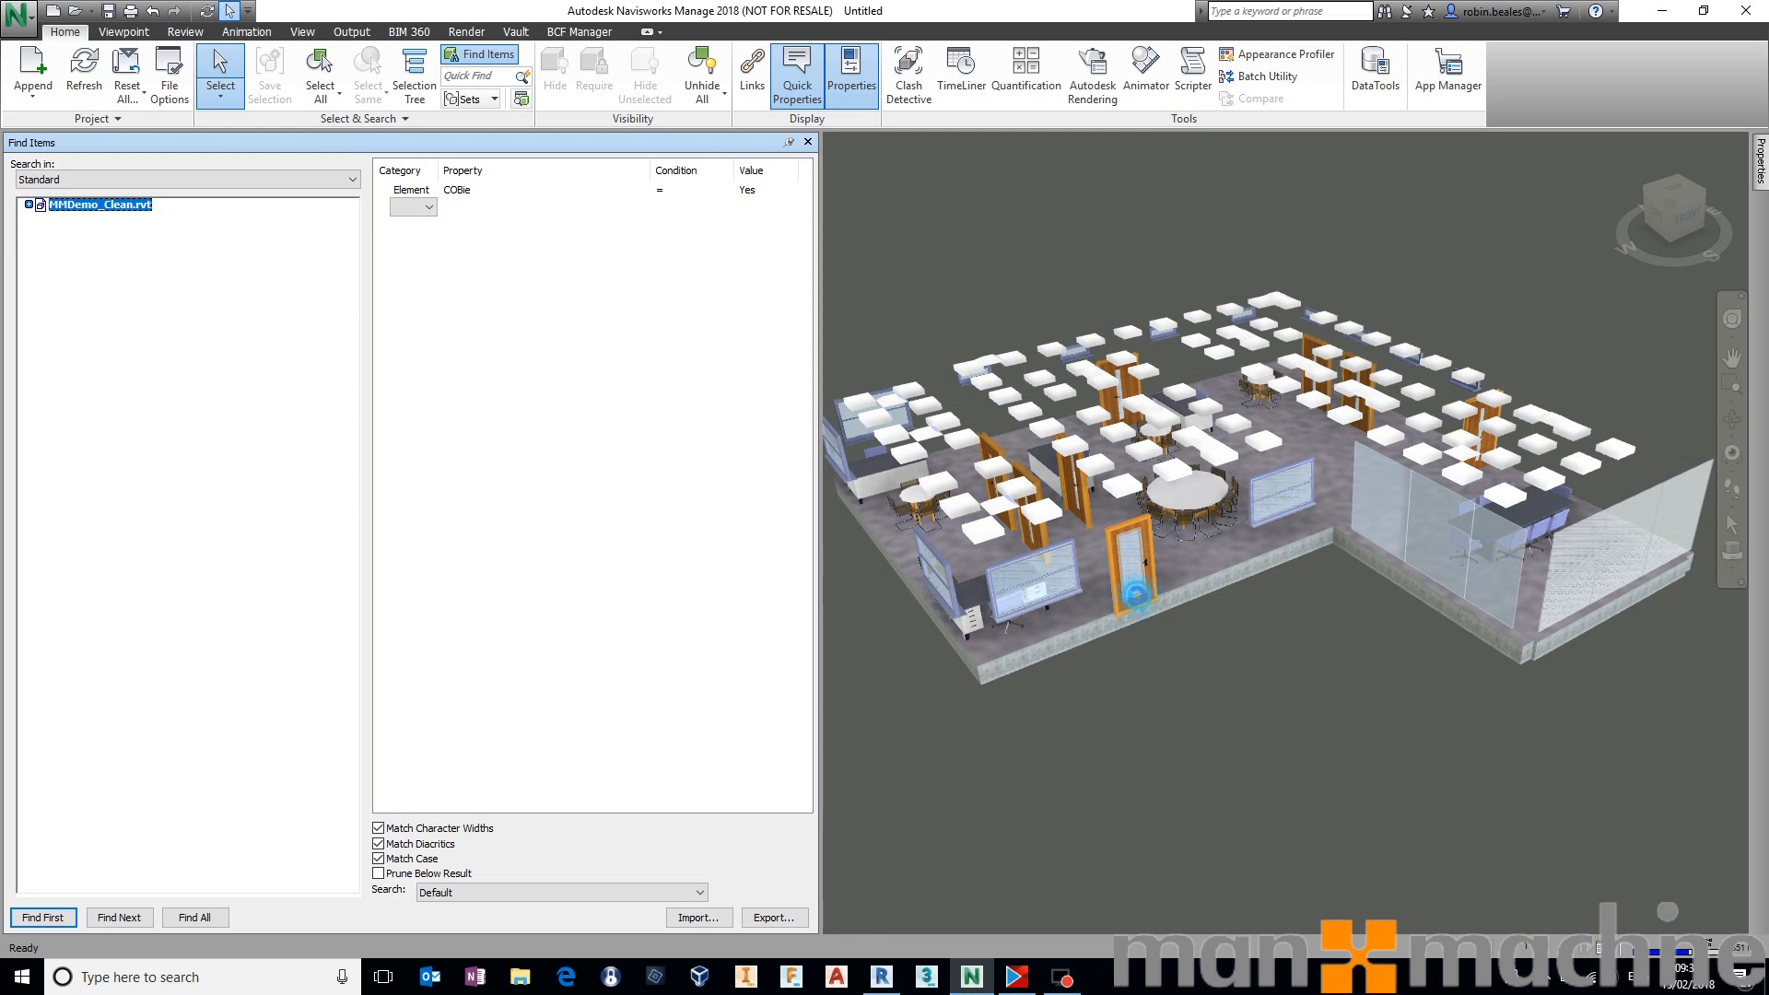
# Pick the front door, add Element COBie.Component.Name Defined, and find all matches.
pyautogui.click(1140, 567)
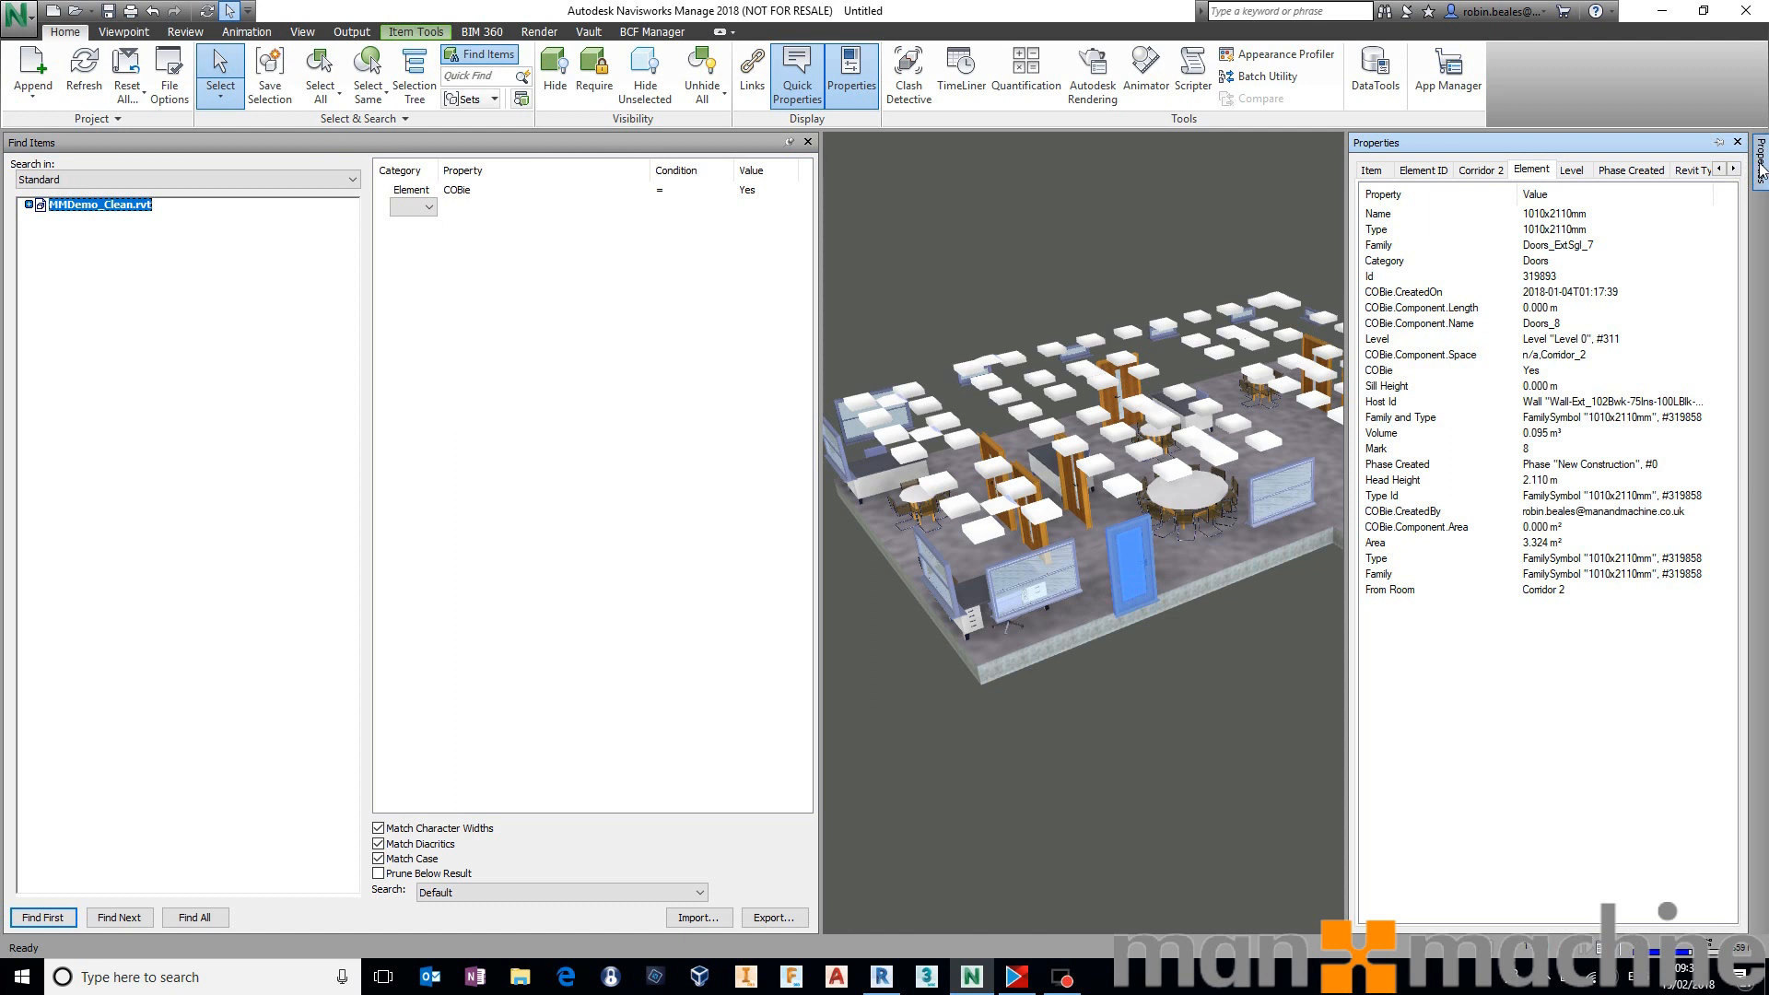
pyautogui.moveTo(1444, 197)
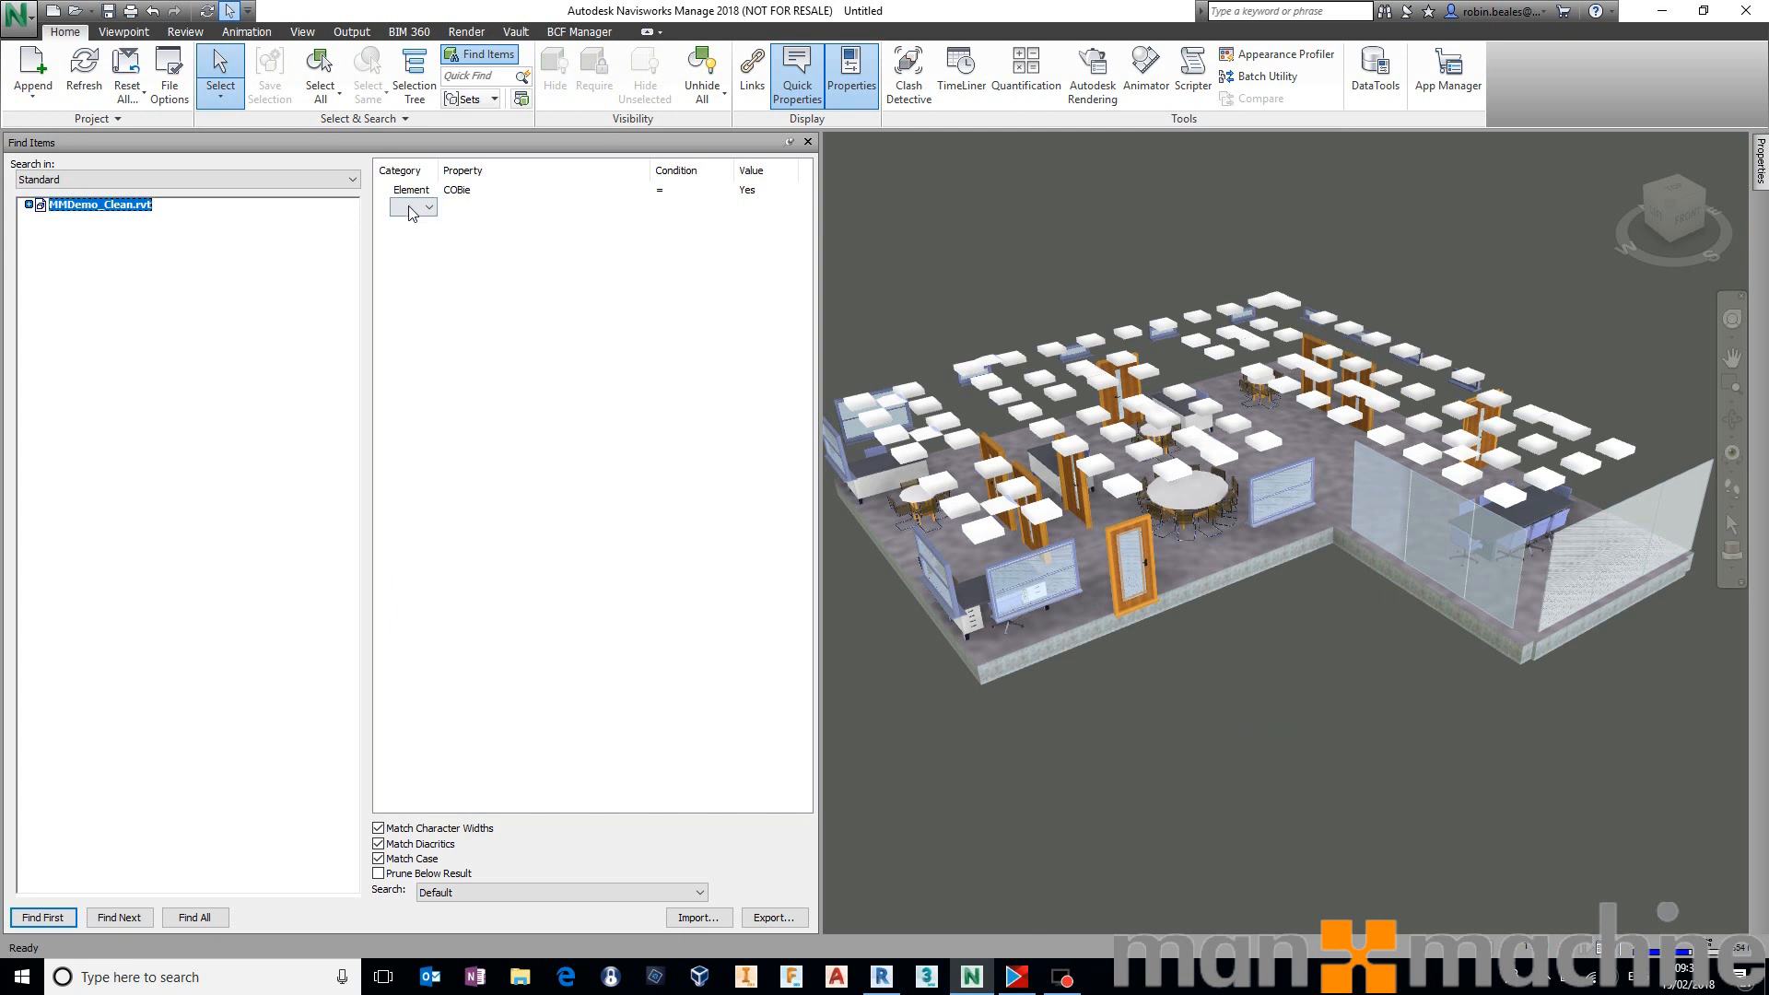
pyautogui.click(429, 206)
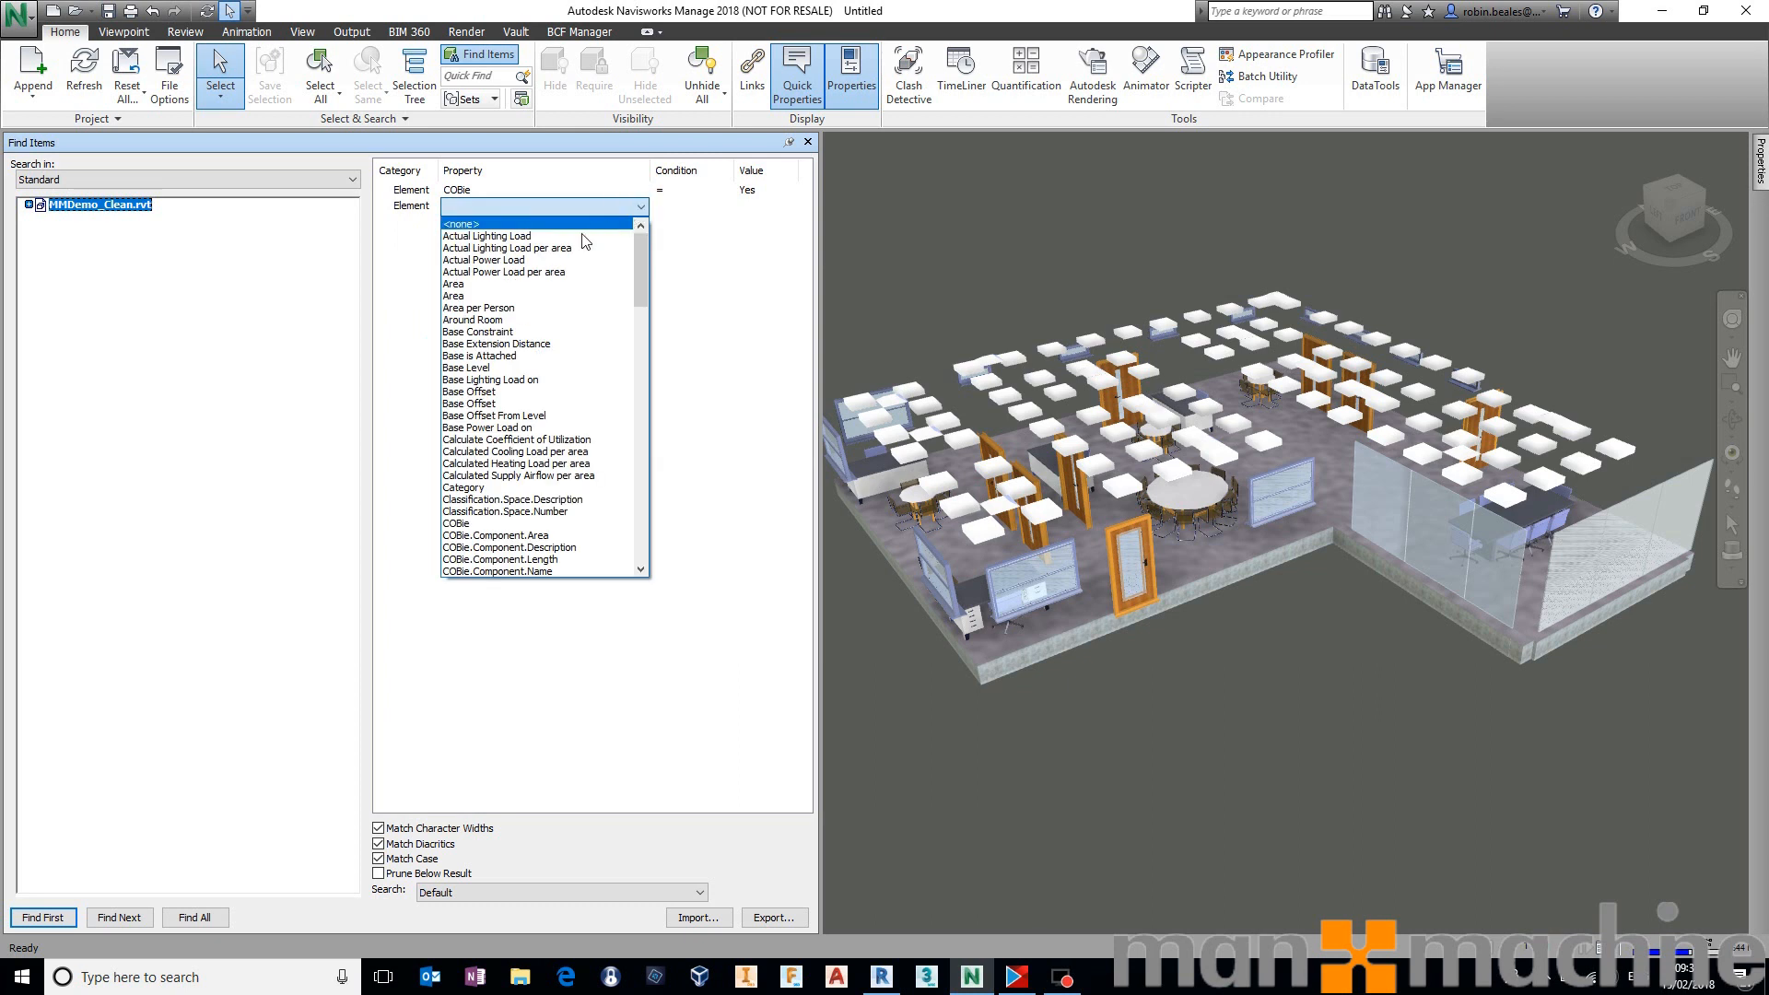
pyautogui.click(498, 571)
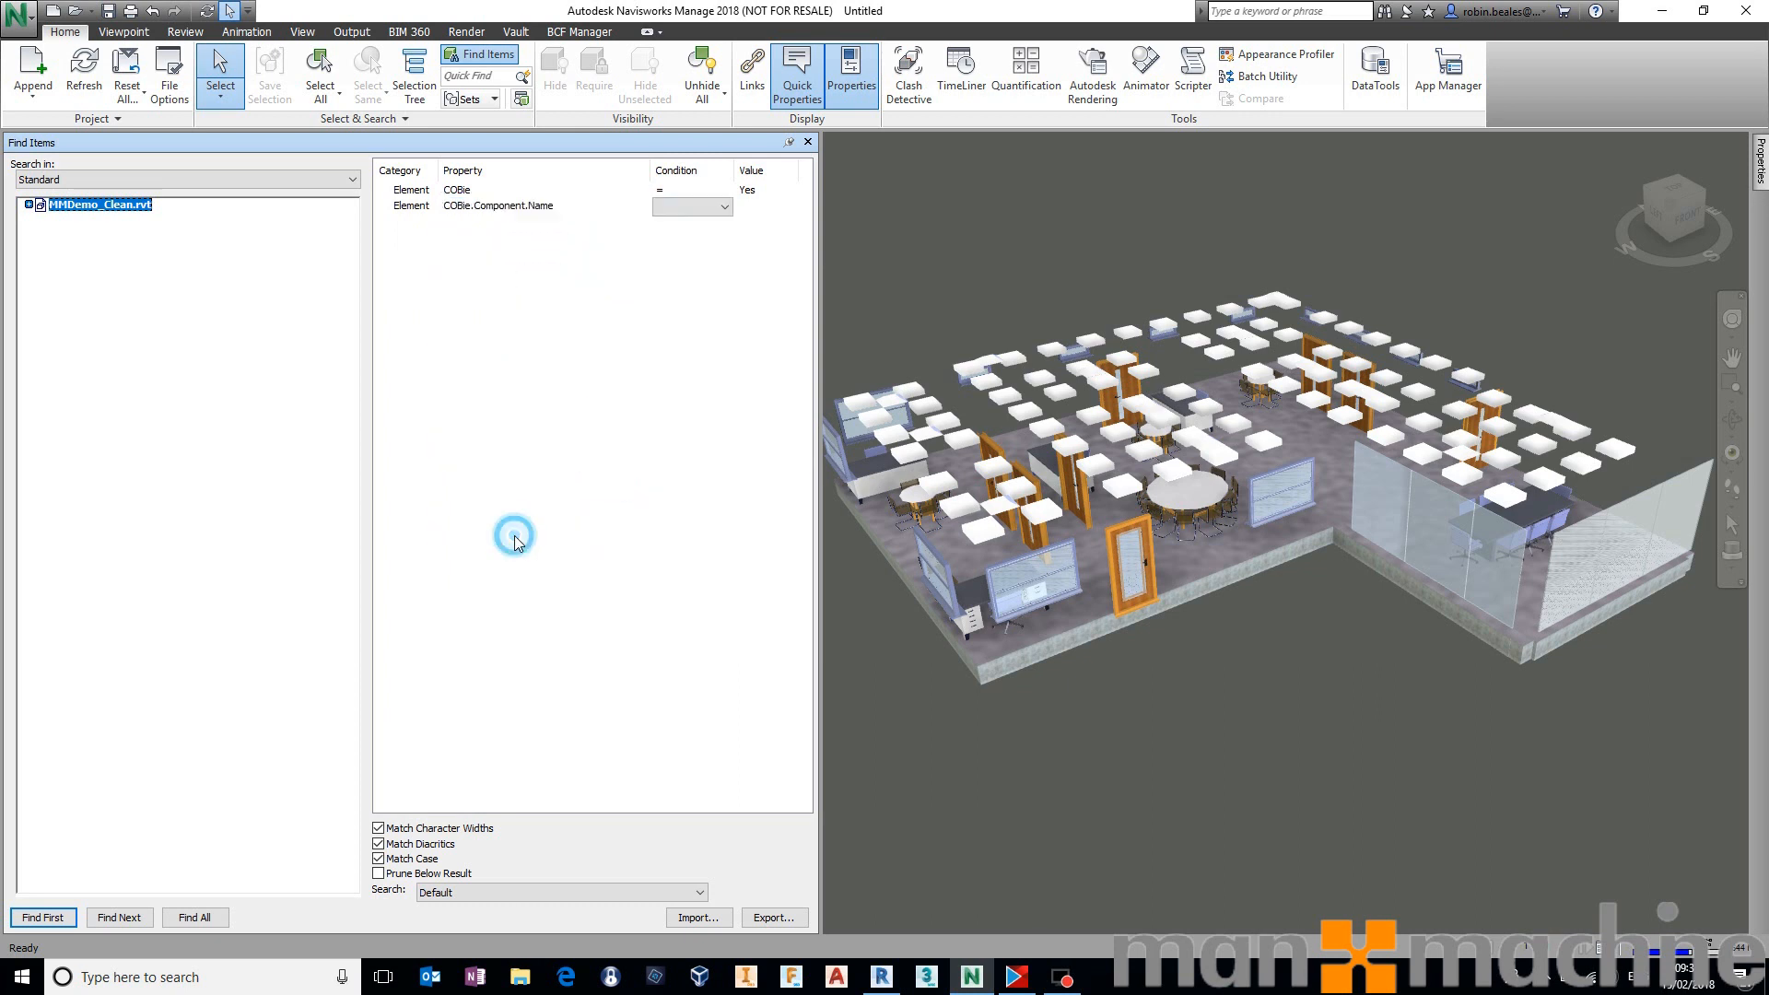
pyautogui.click(723, 206)
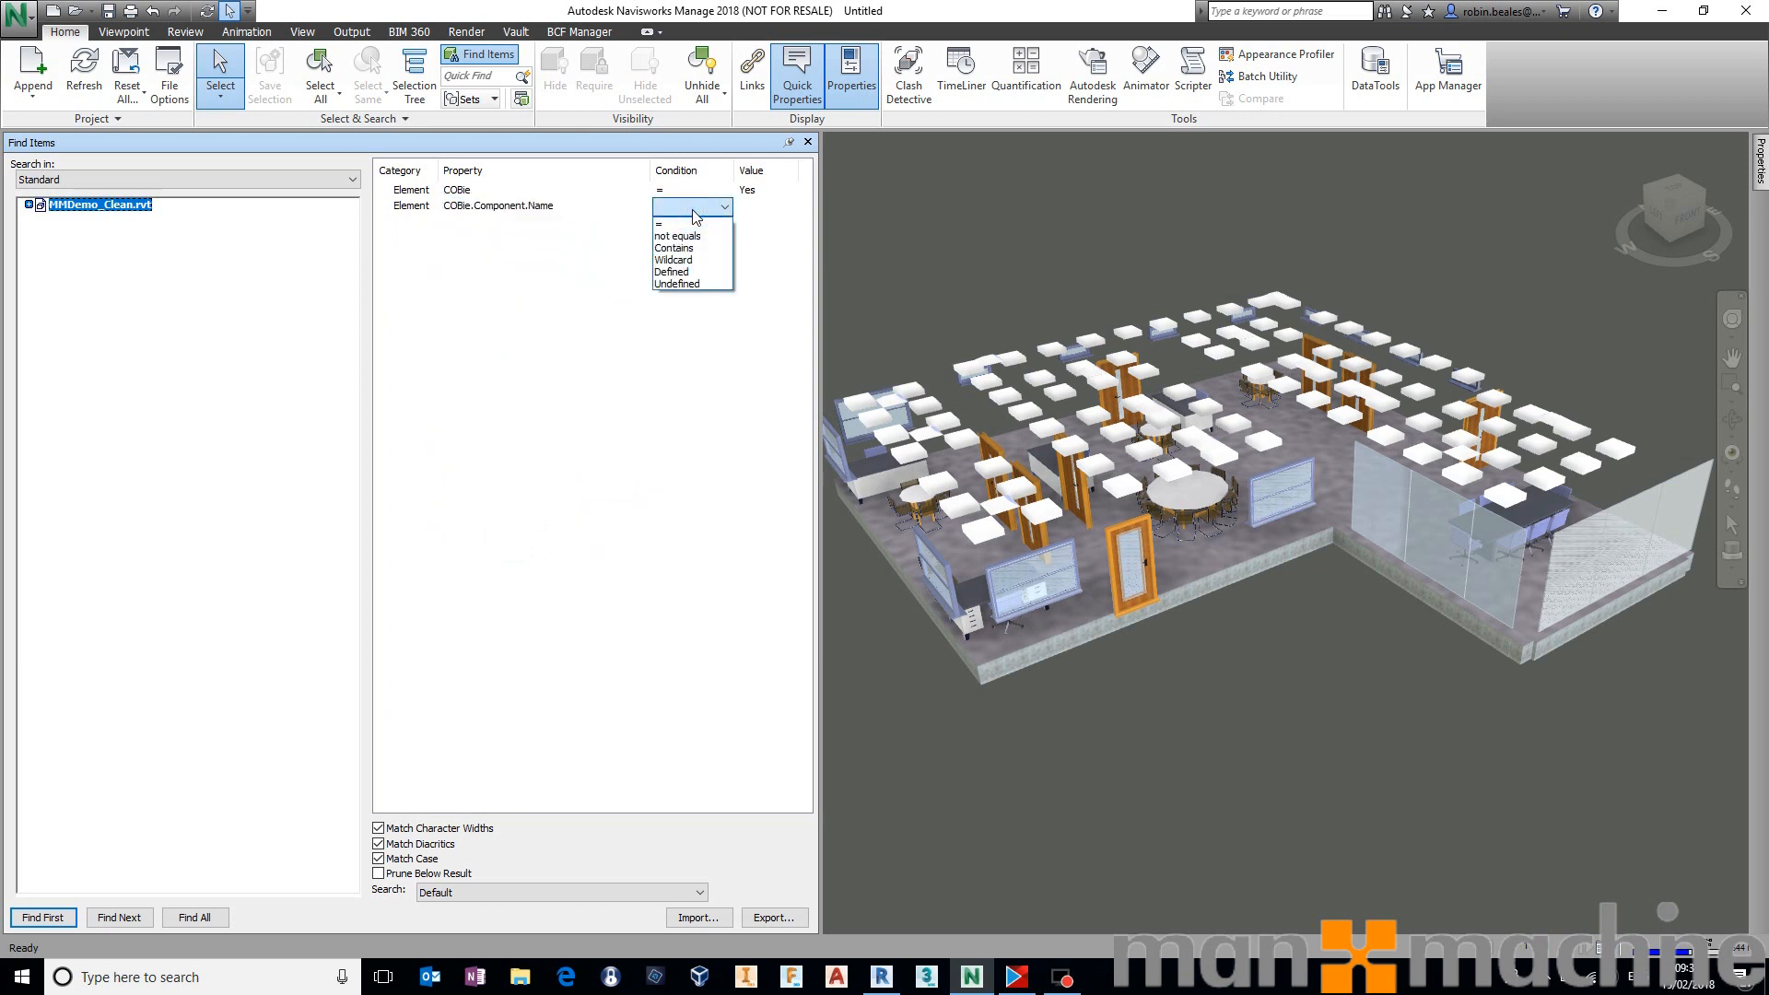
pyautogui.click(669, 271)
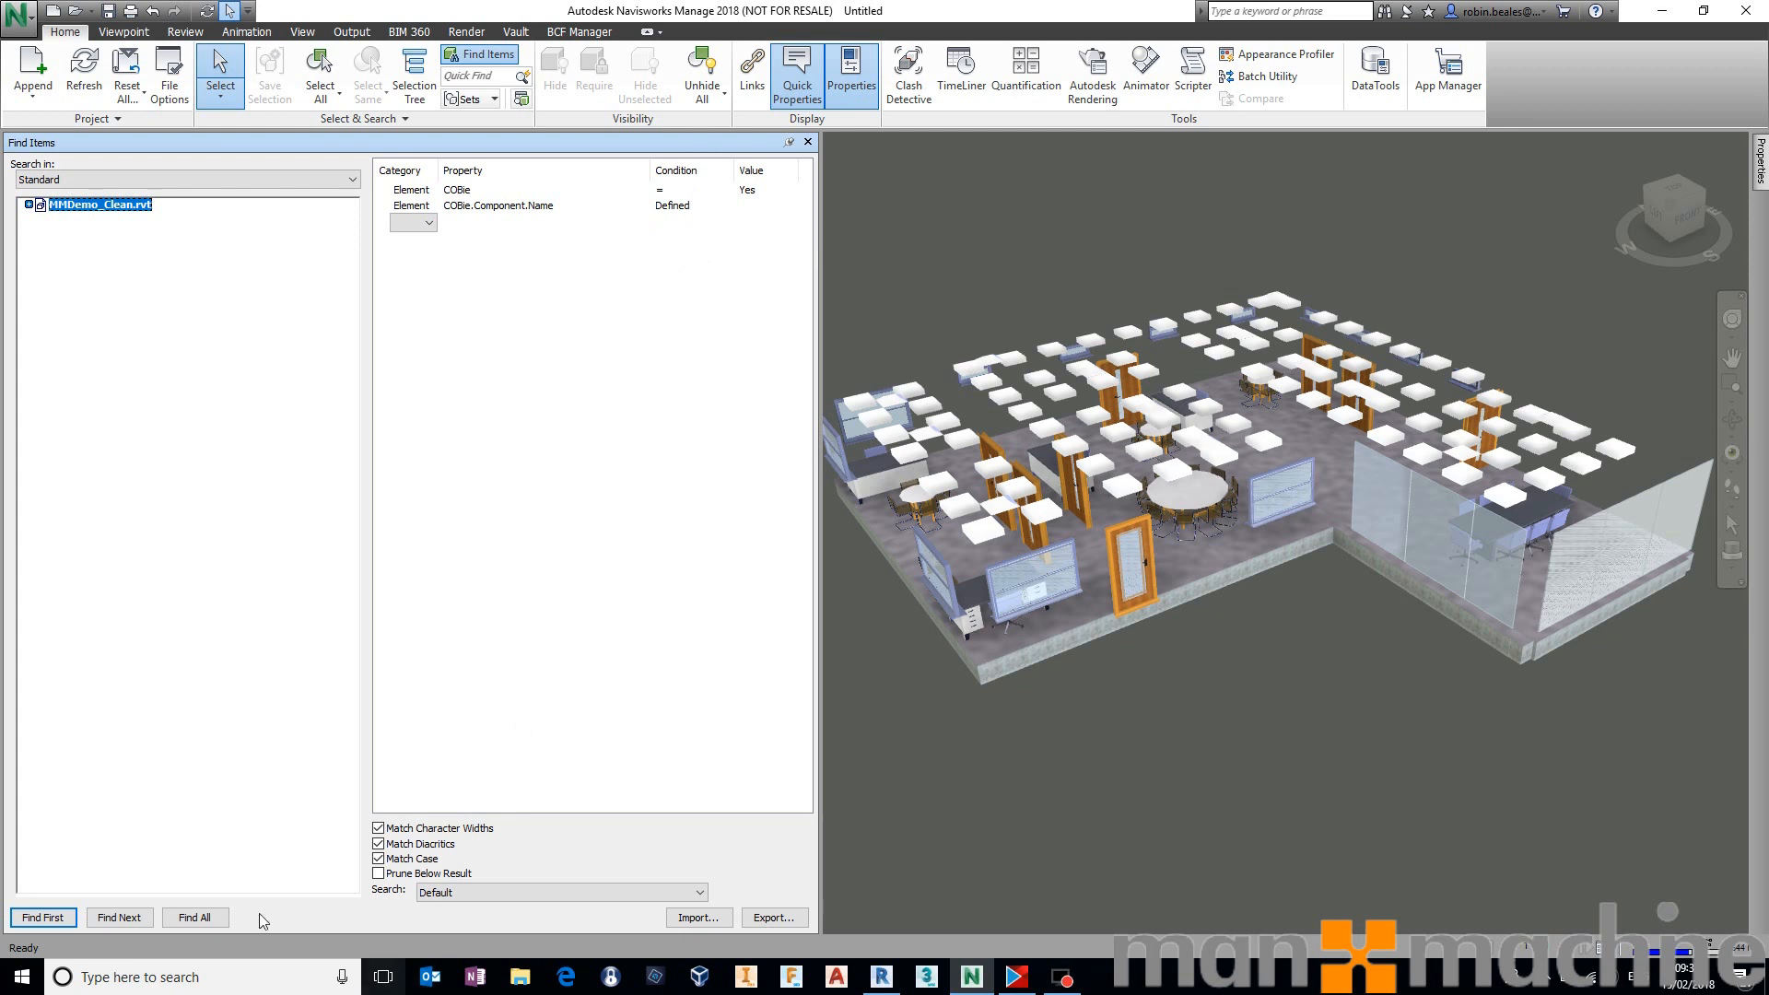
pyautogui.click(194, 916)
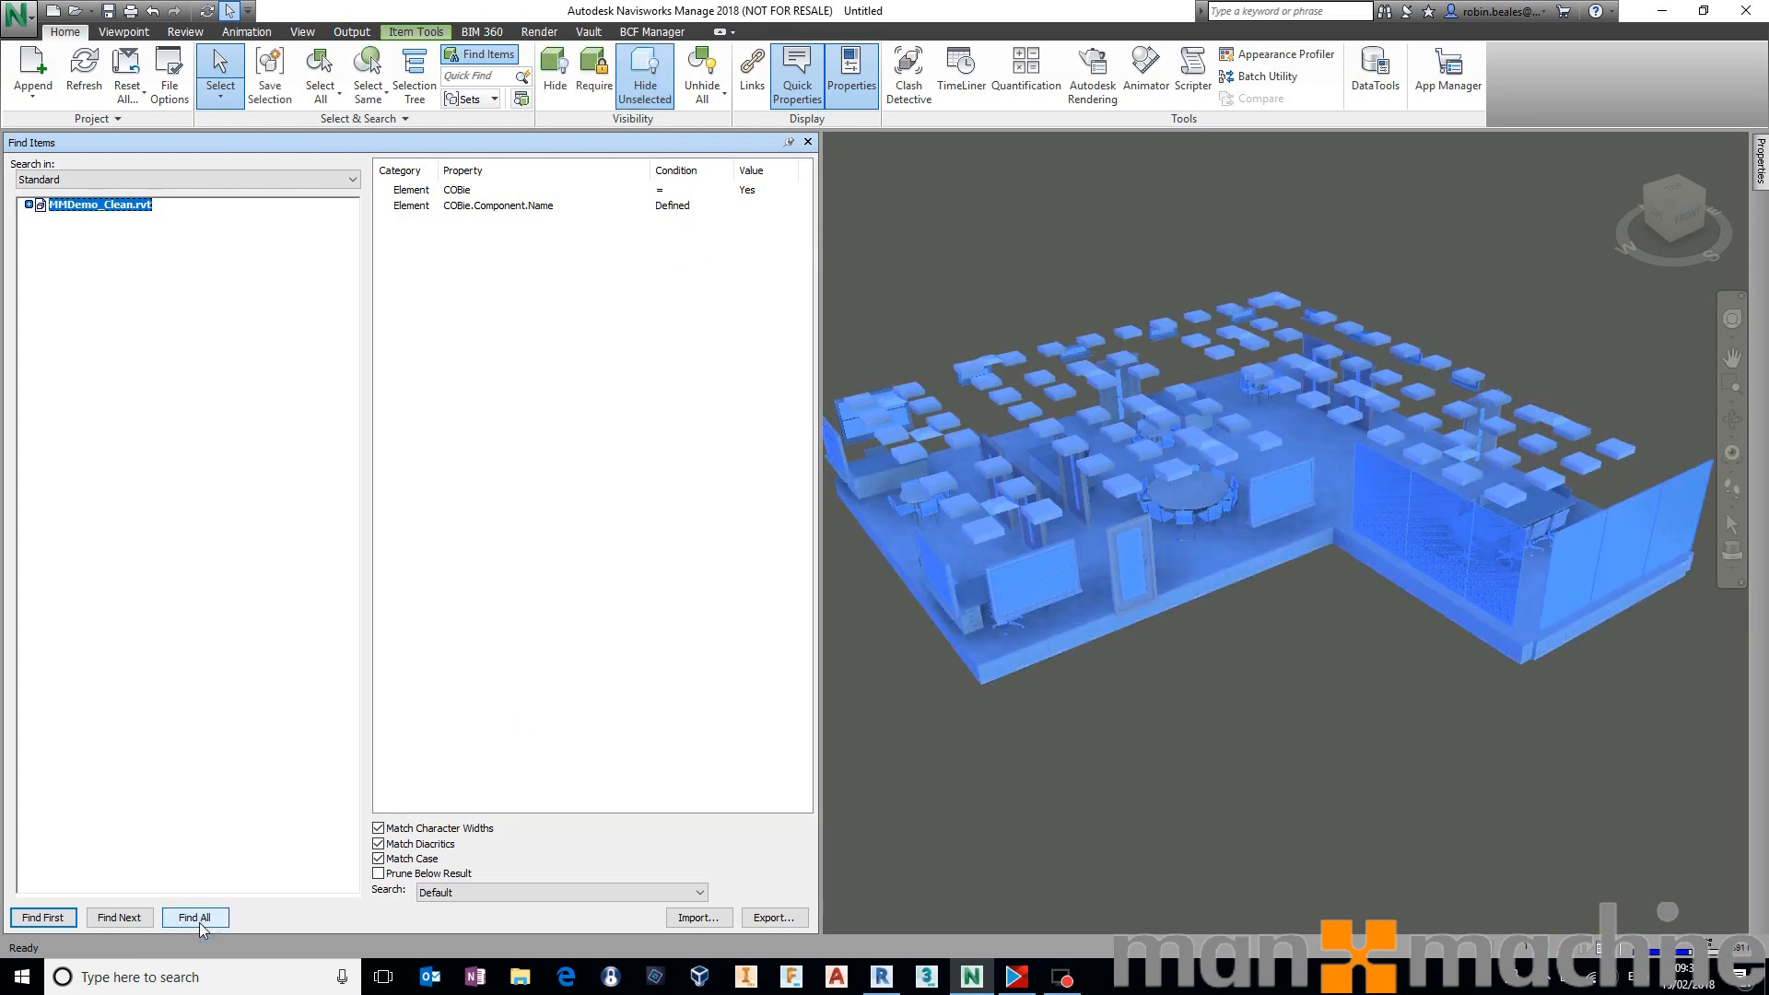
pyautogui.moveTo(644, 73)
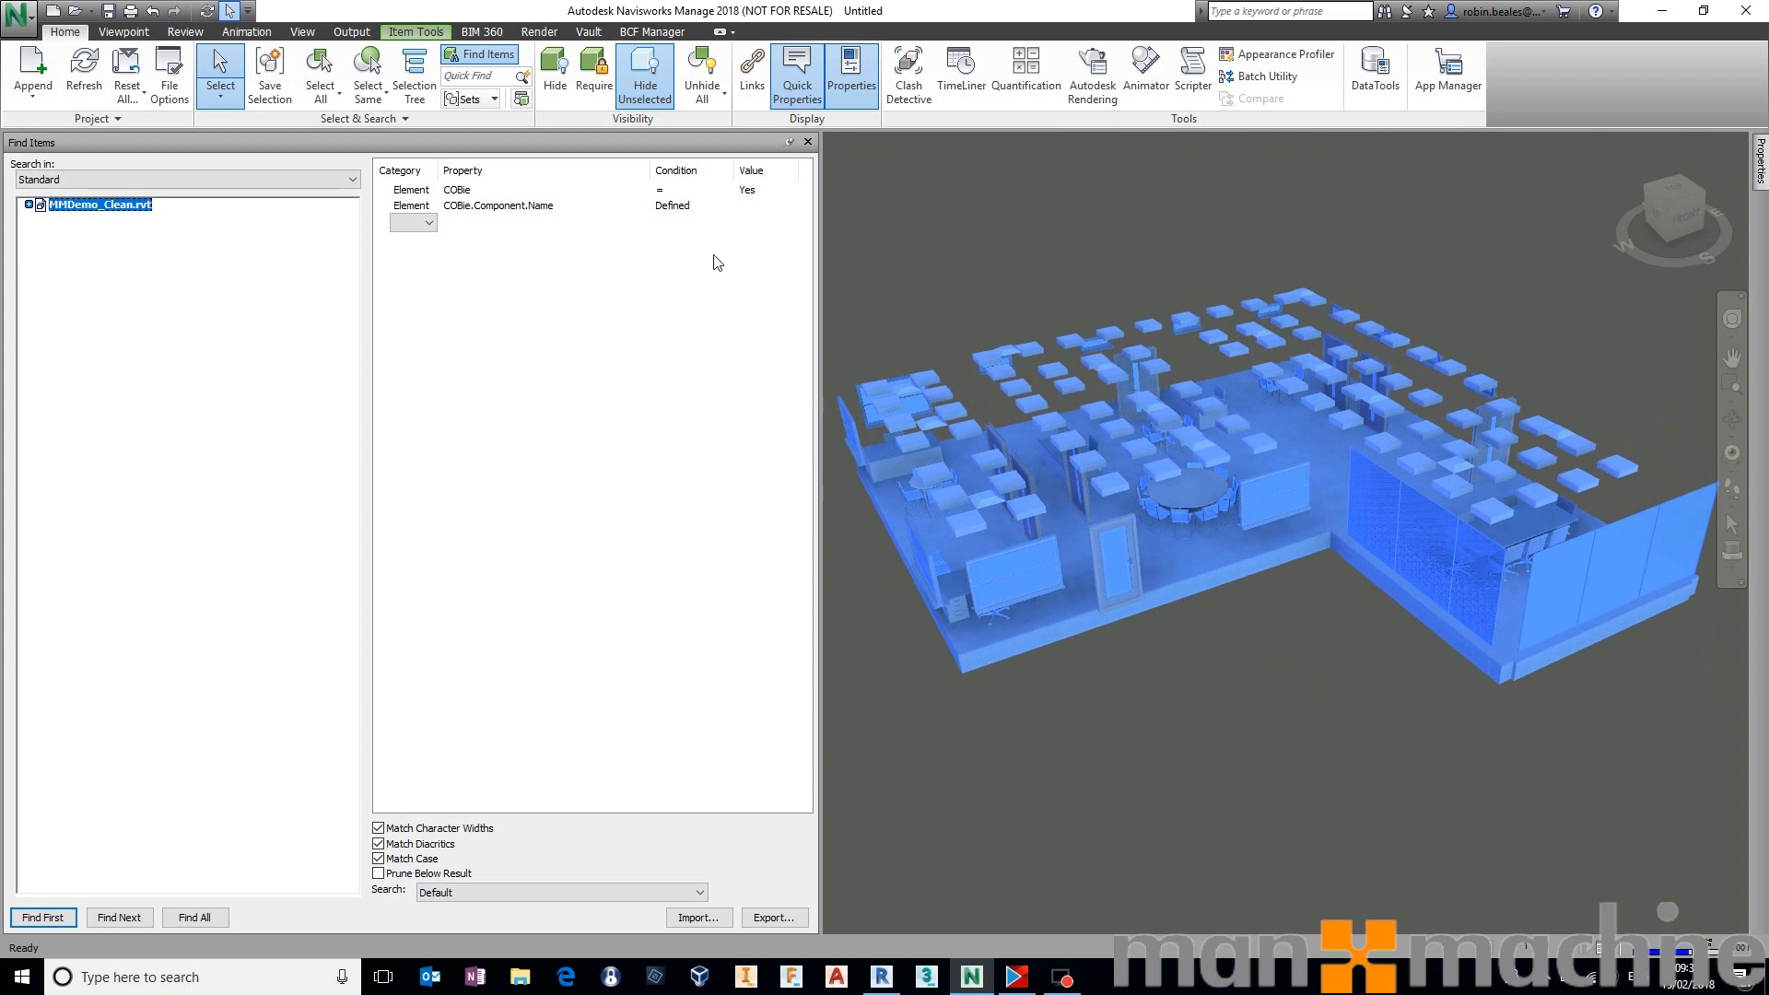
pyautogui.click(429, 222)
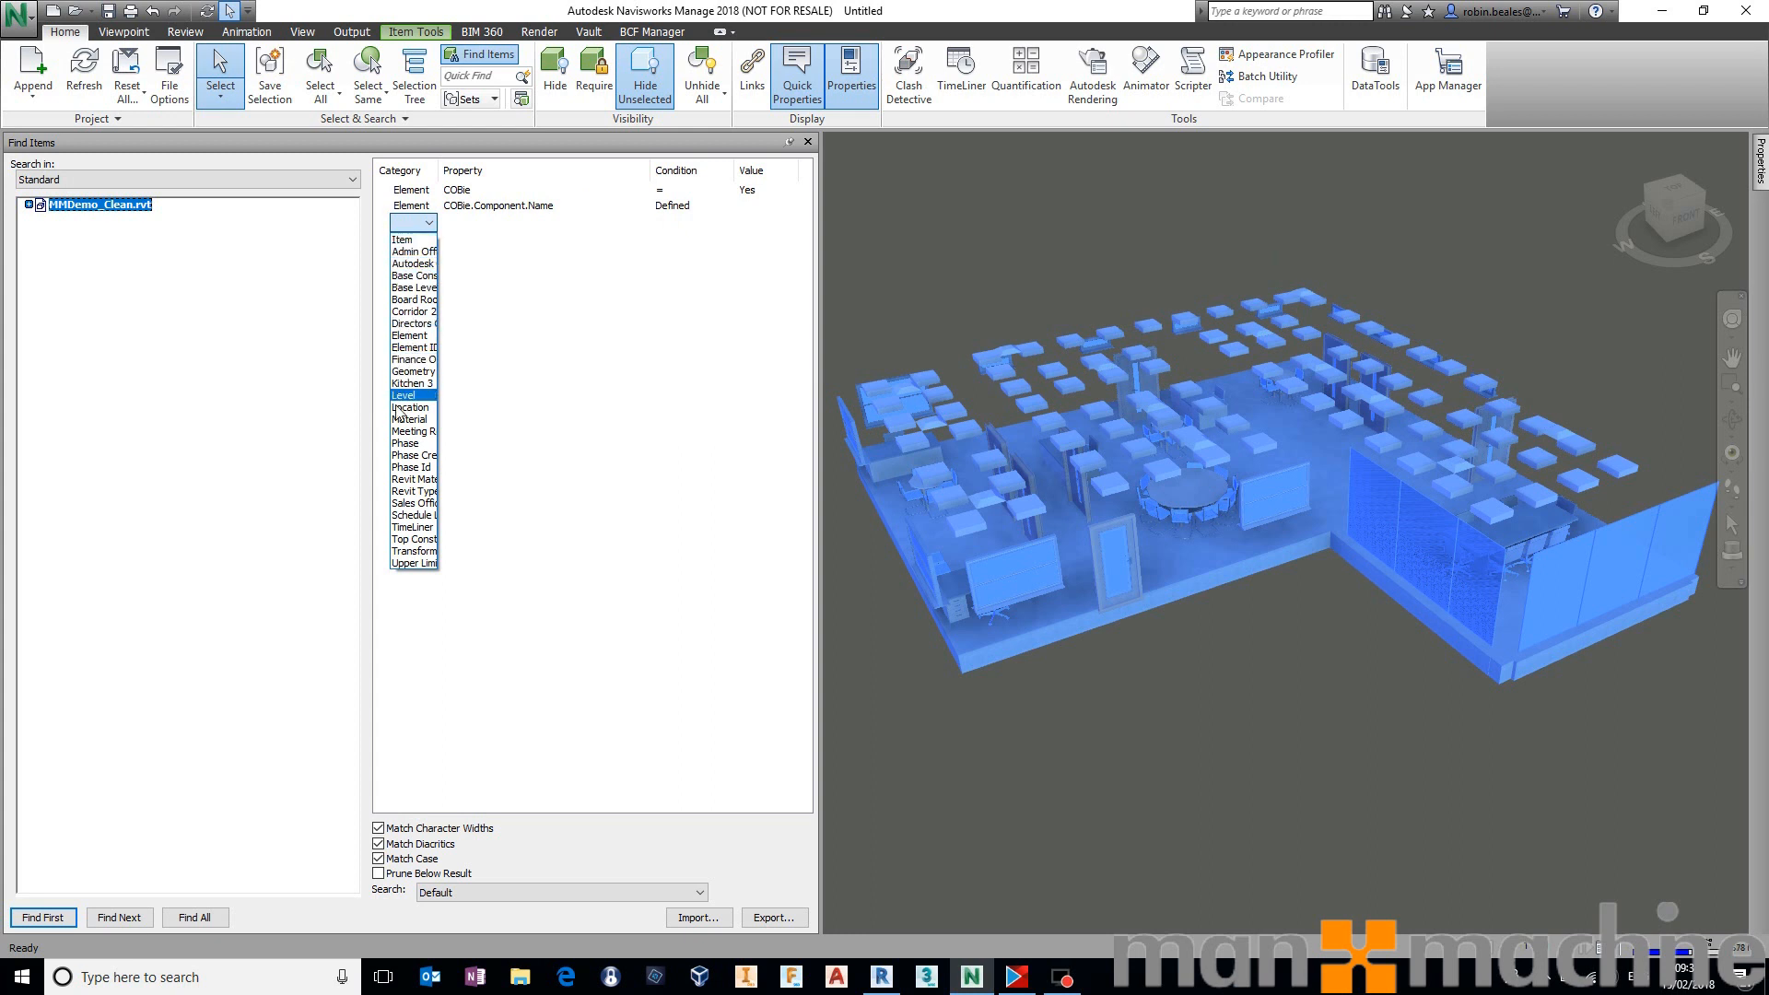
pyautogui.click(412, 407)
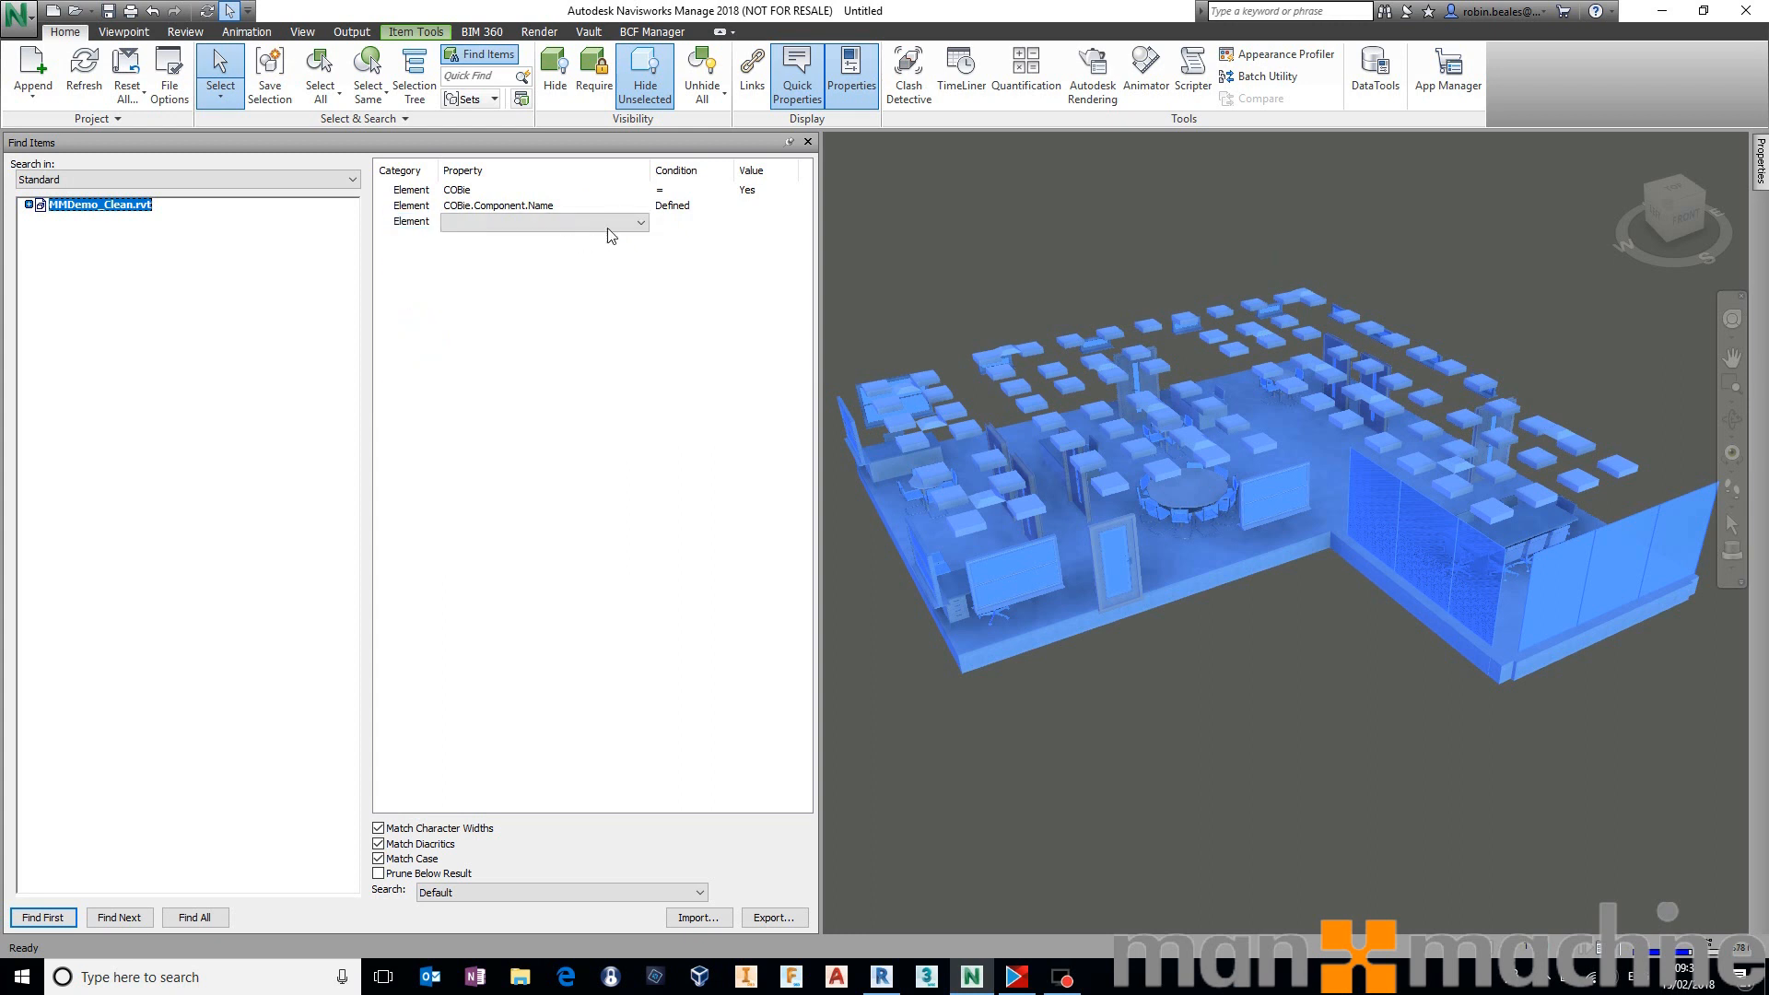
pyautogui.click(639, 221)
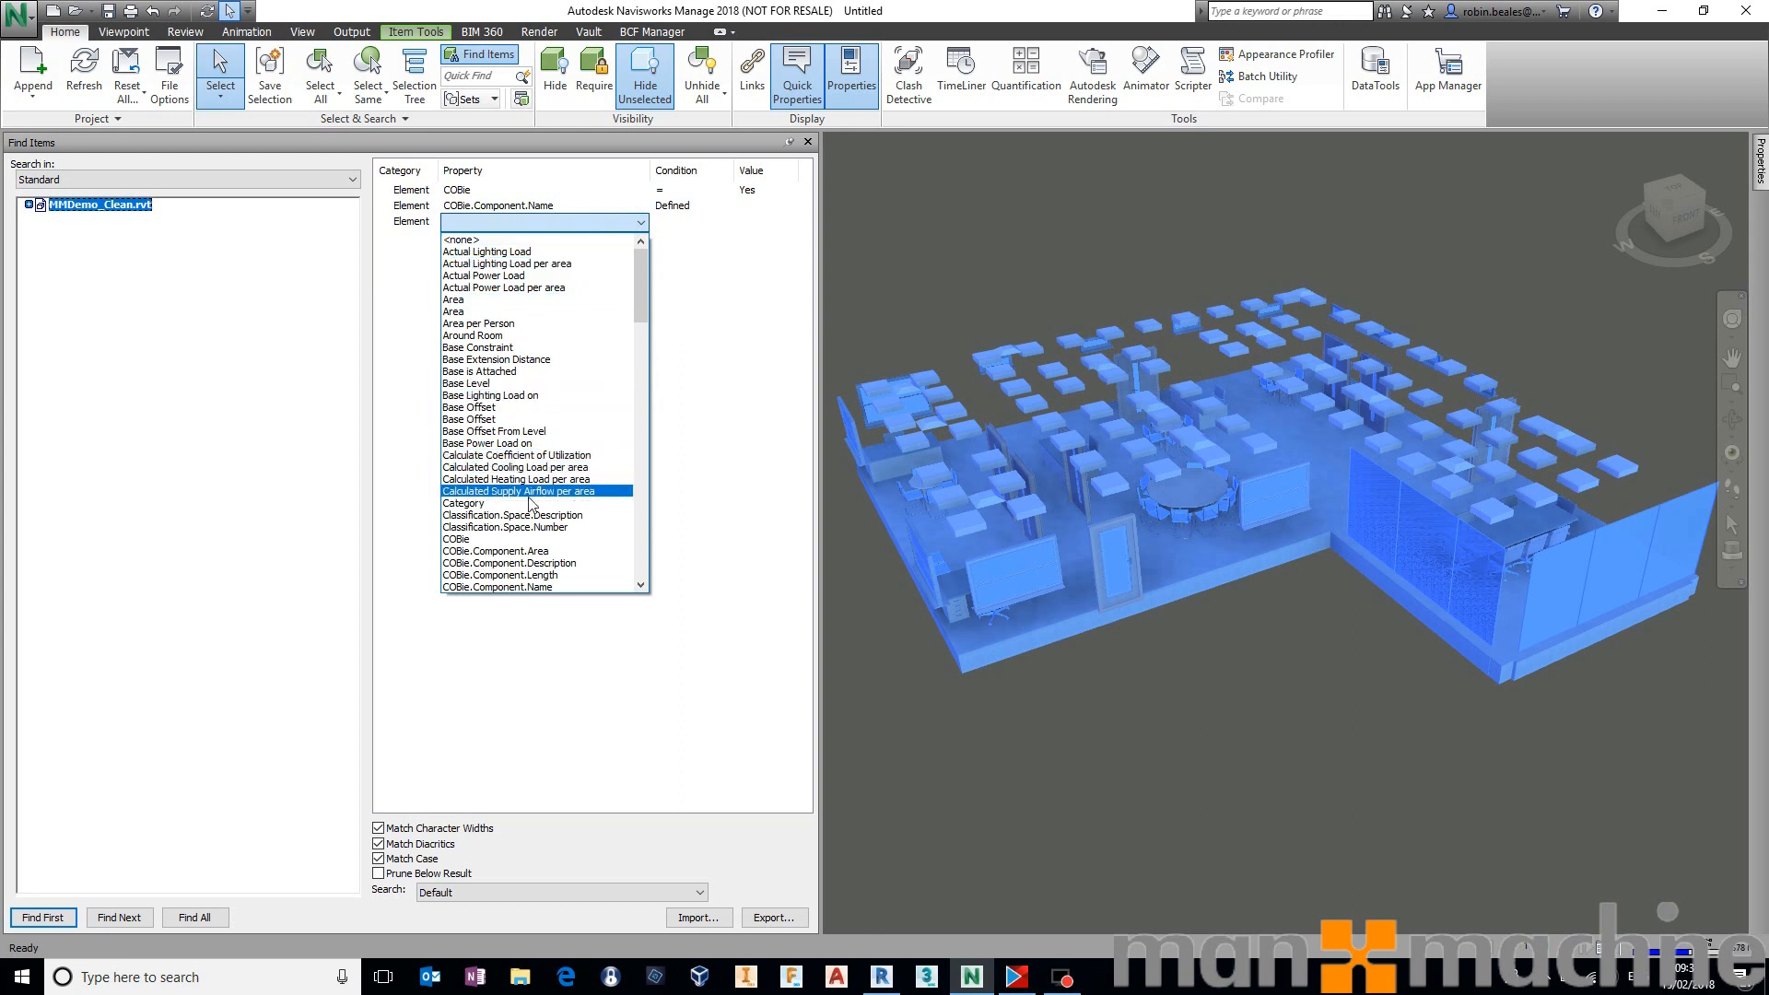
pyautogui.click(519, 587)
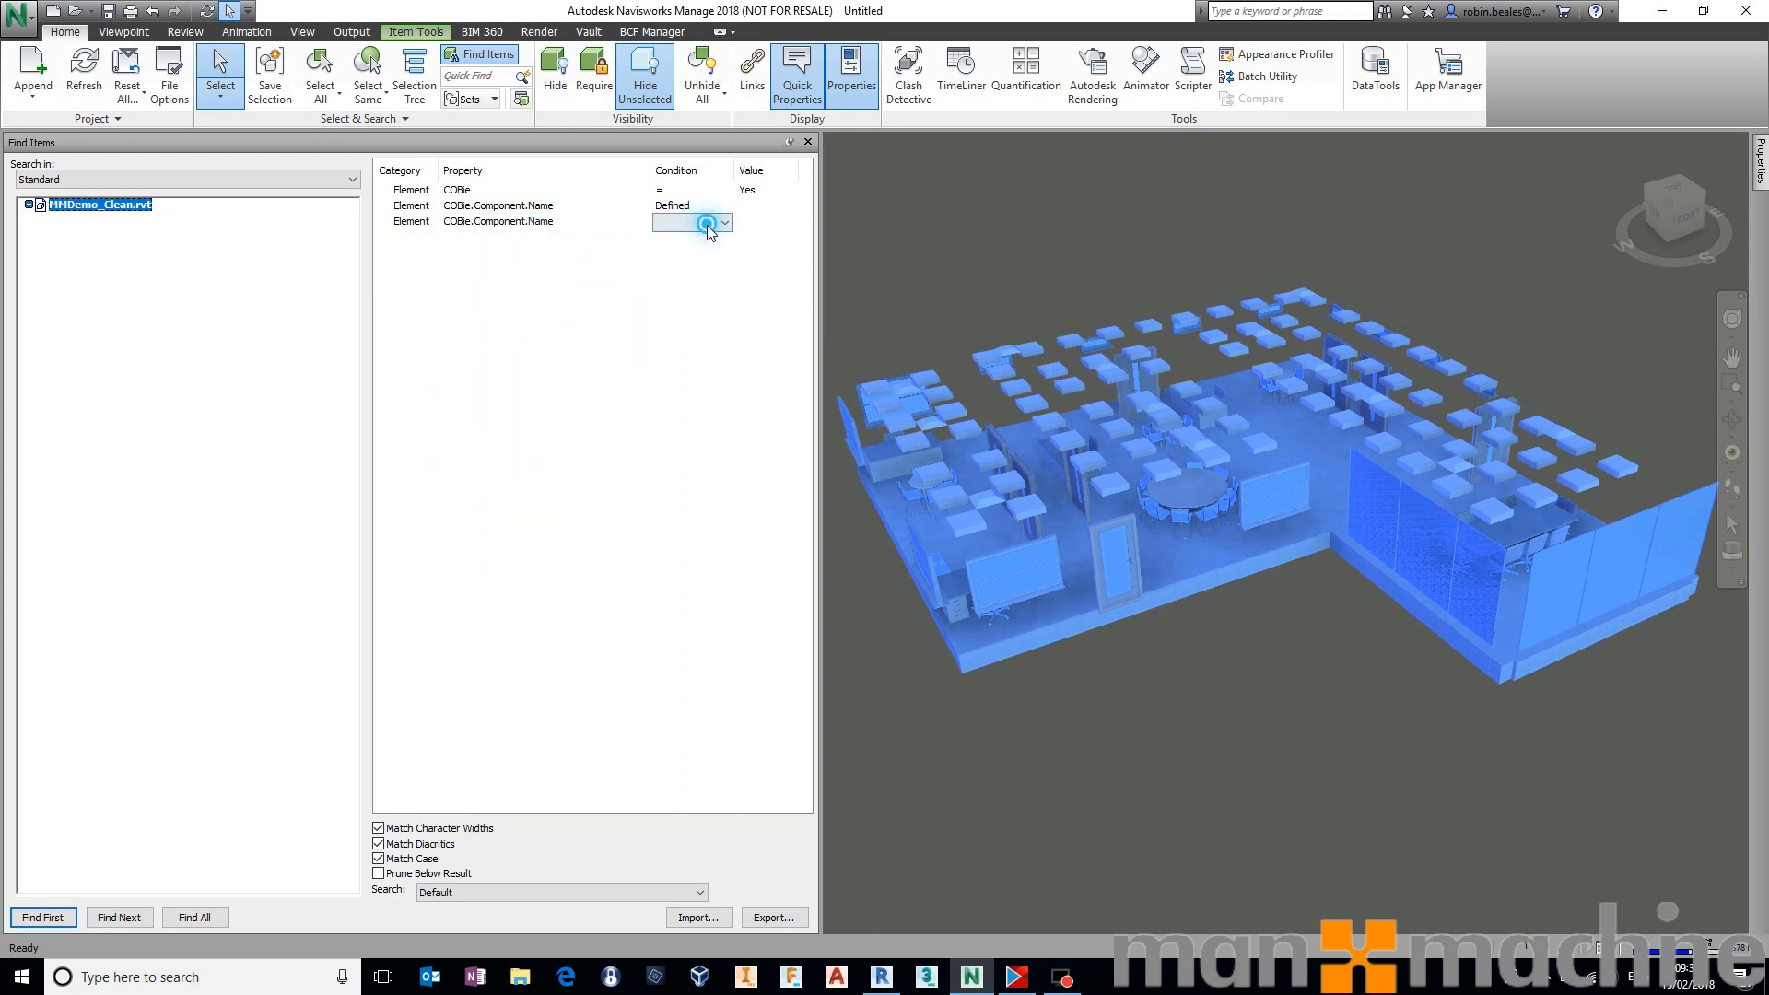
pyautogui.click(723, 222)
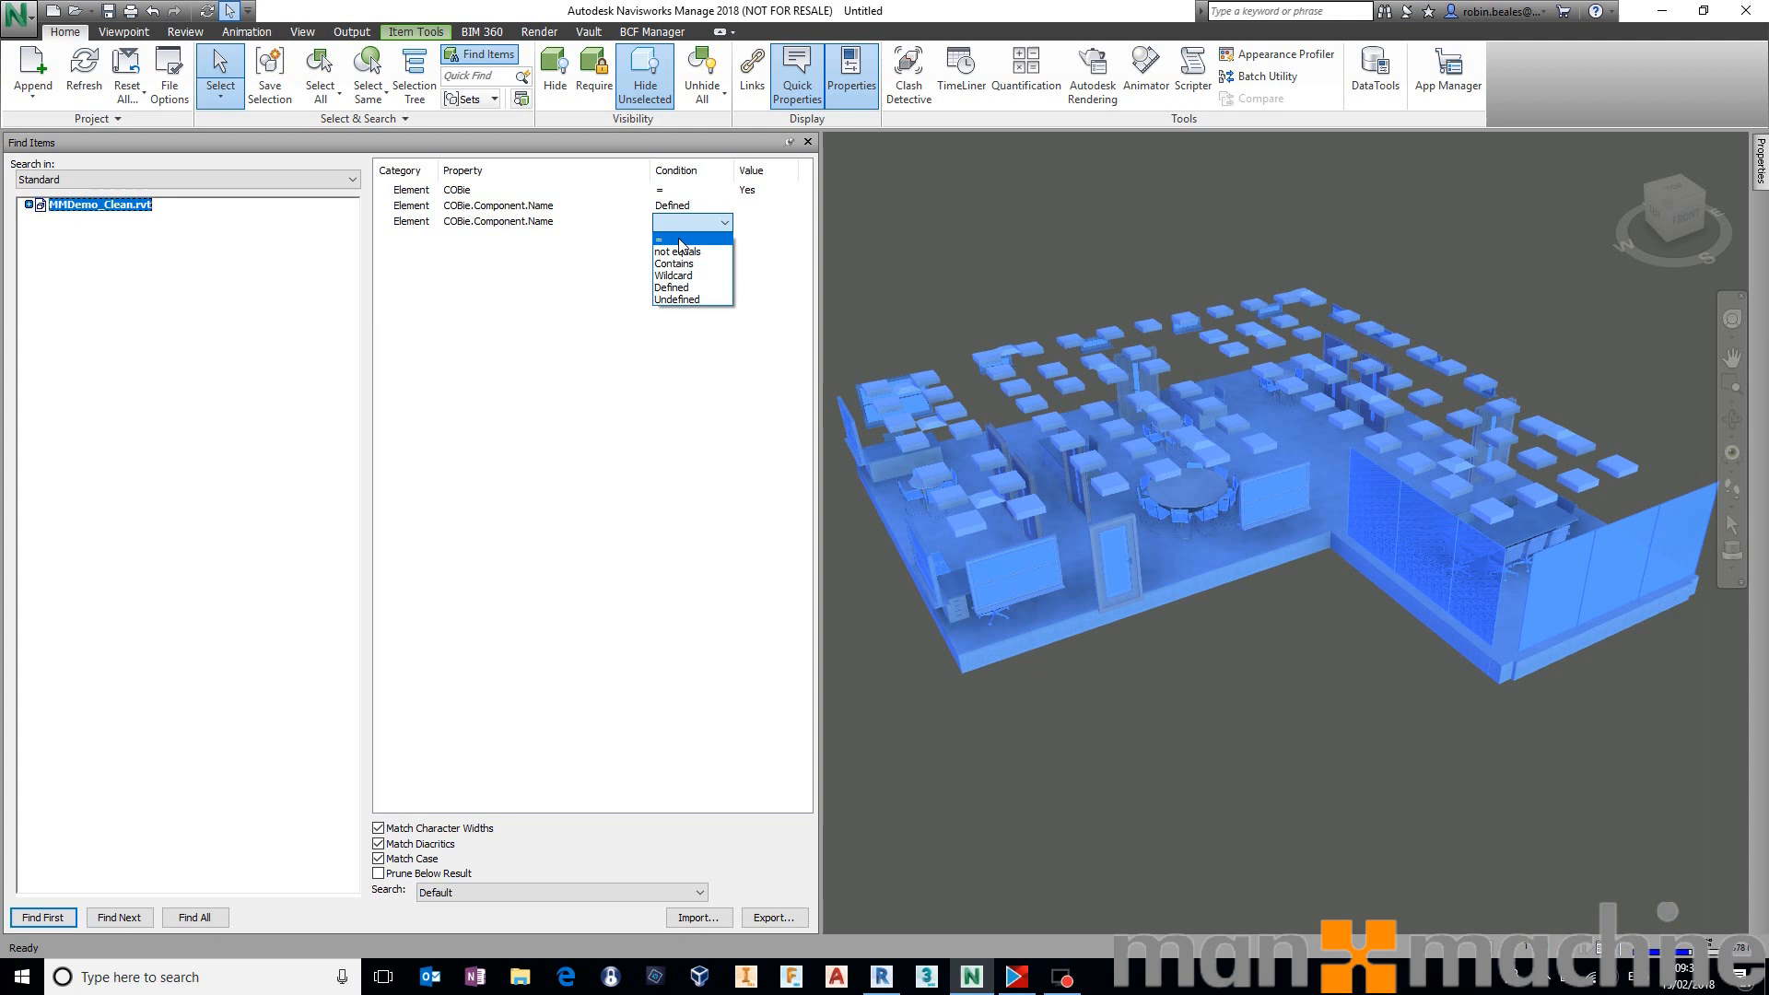
pyautogui.moveTo(679, 251)
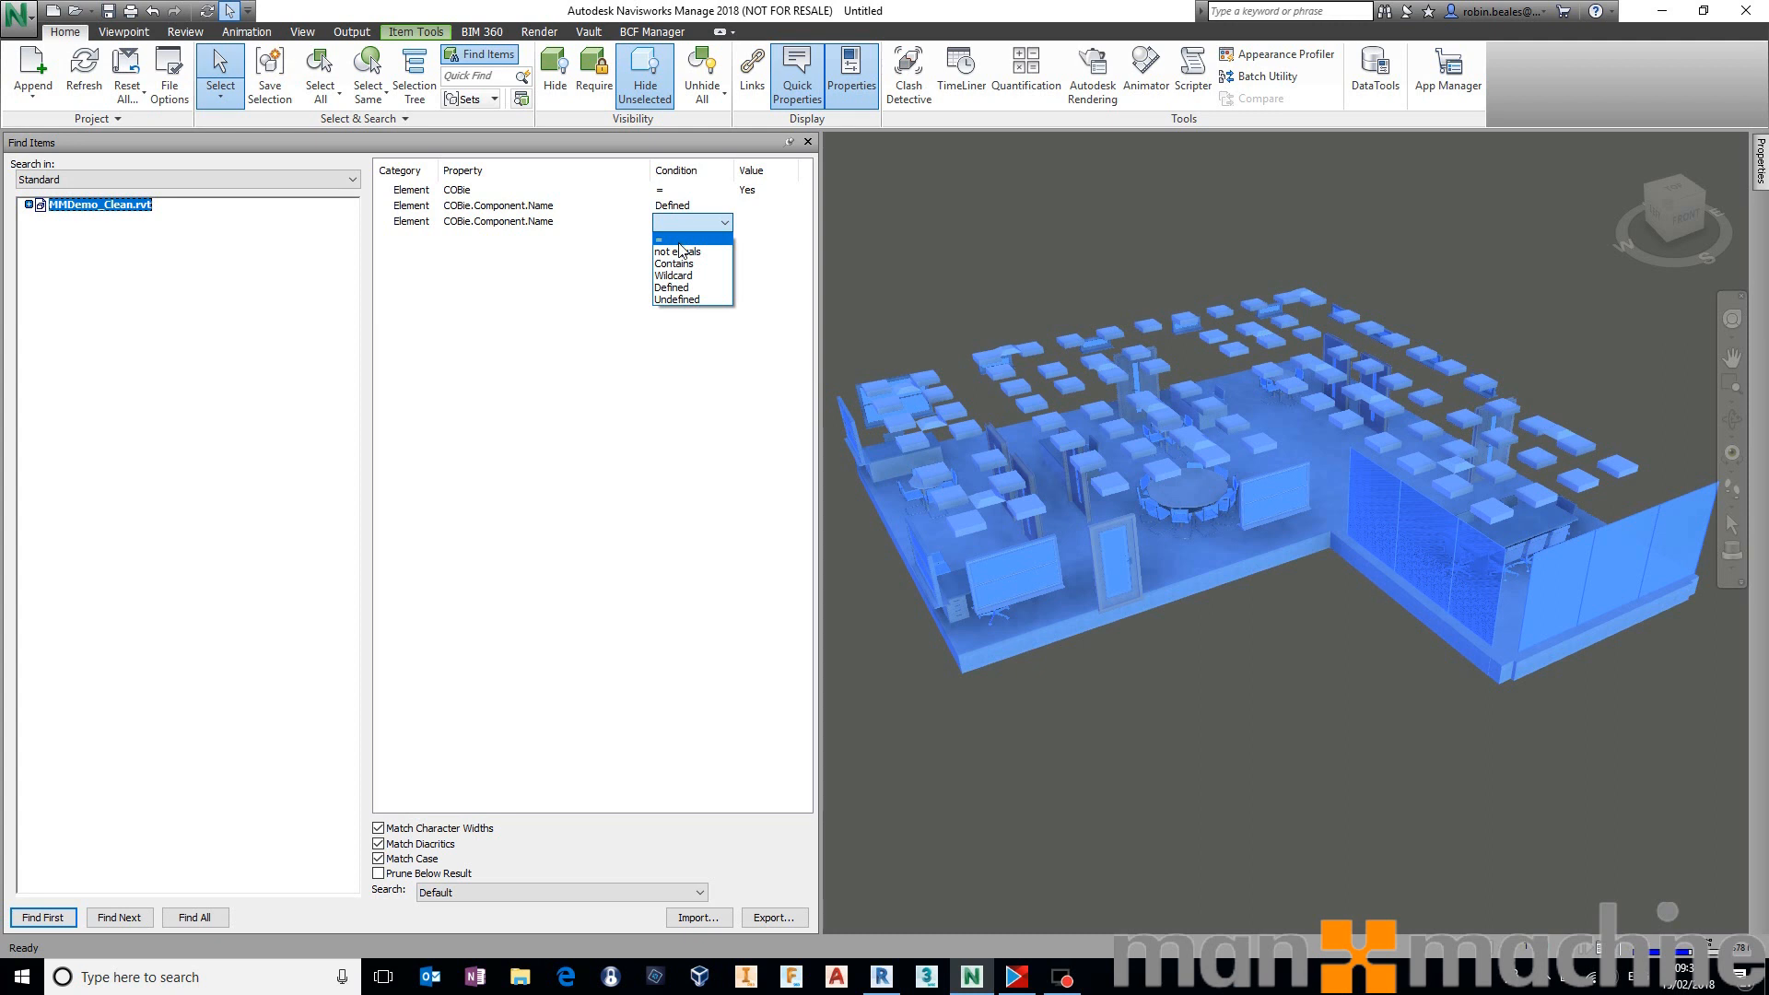
pyautogui.click(674, 263)
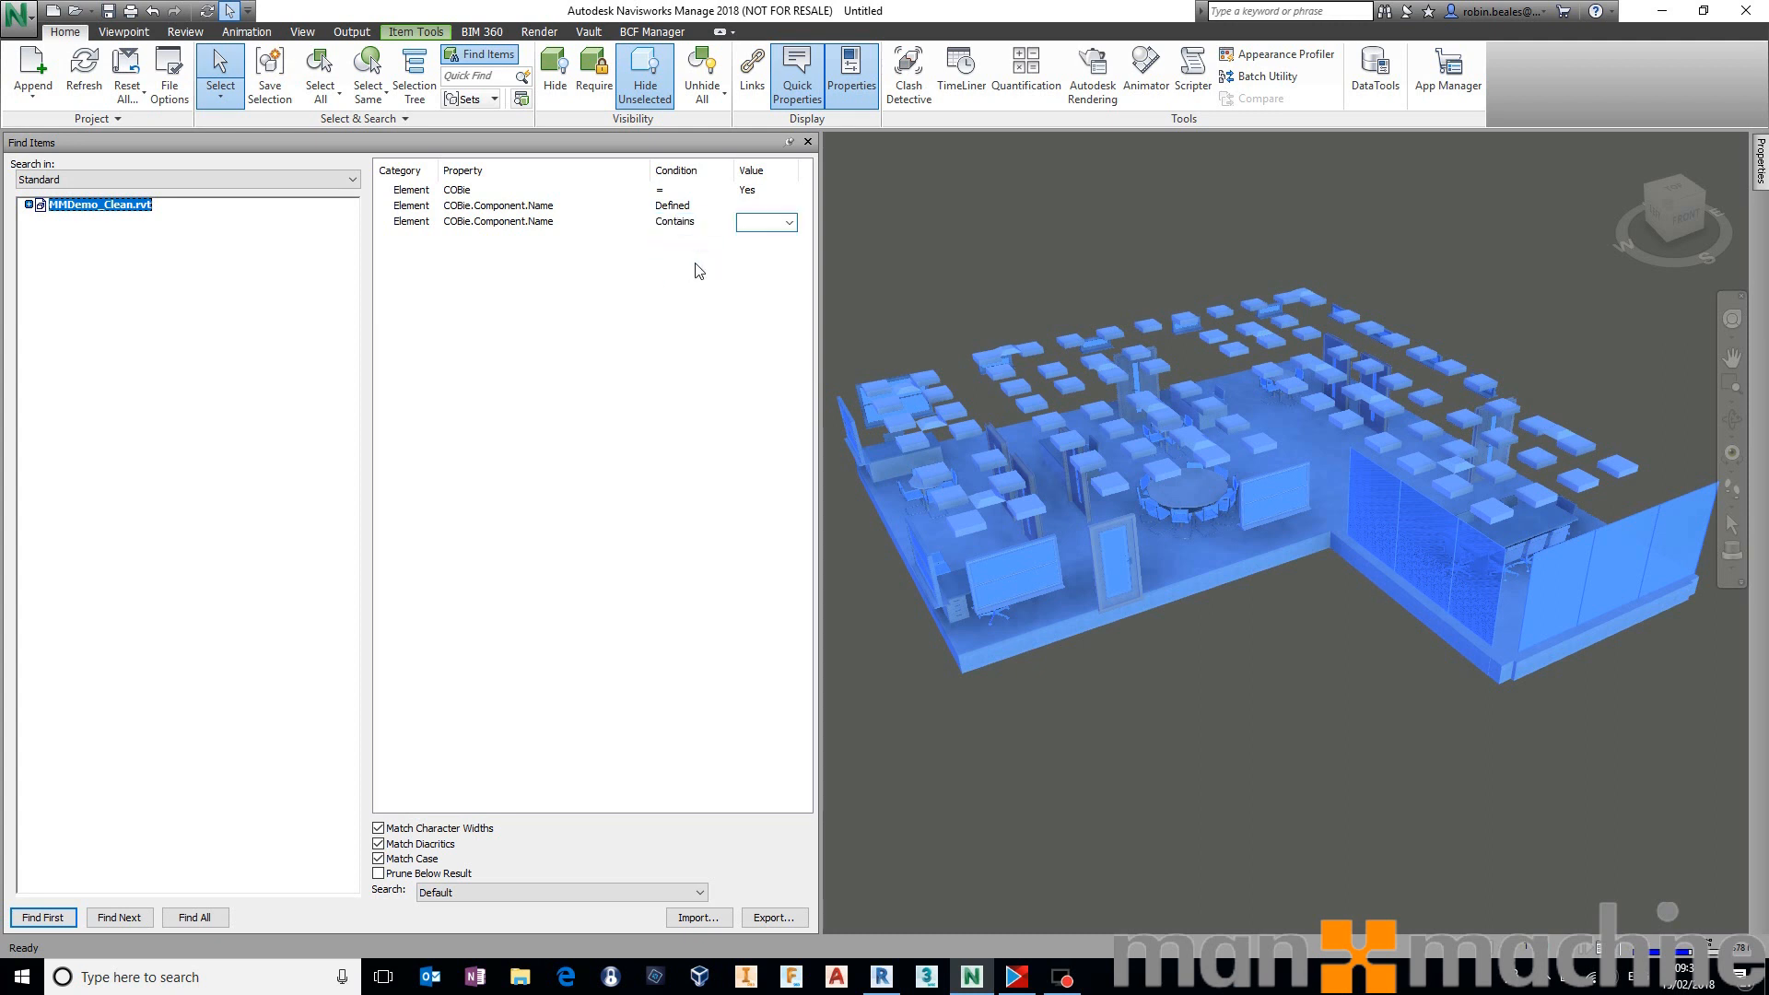
pyautogui.moveTo(643, 230)
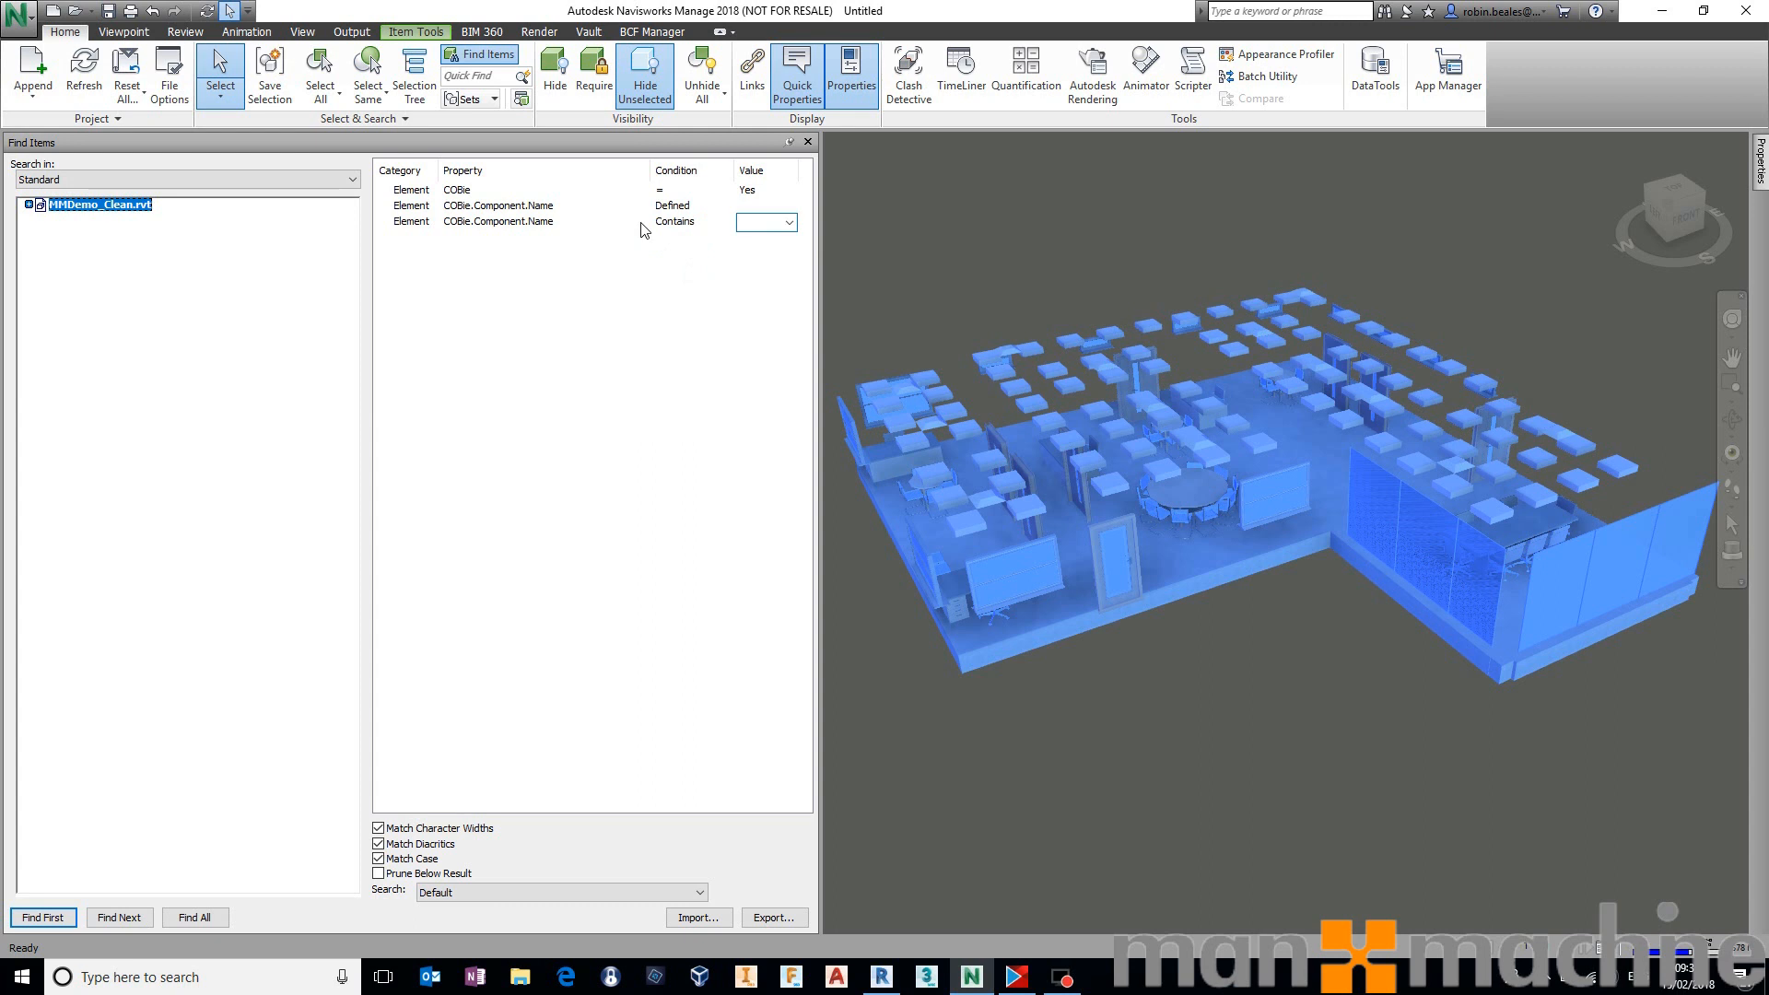
pyautogui.click(756, 222)
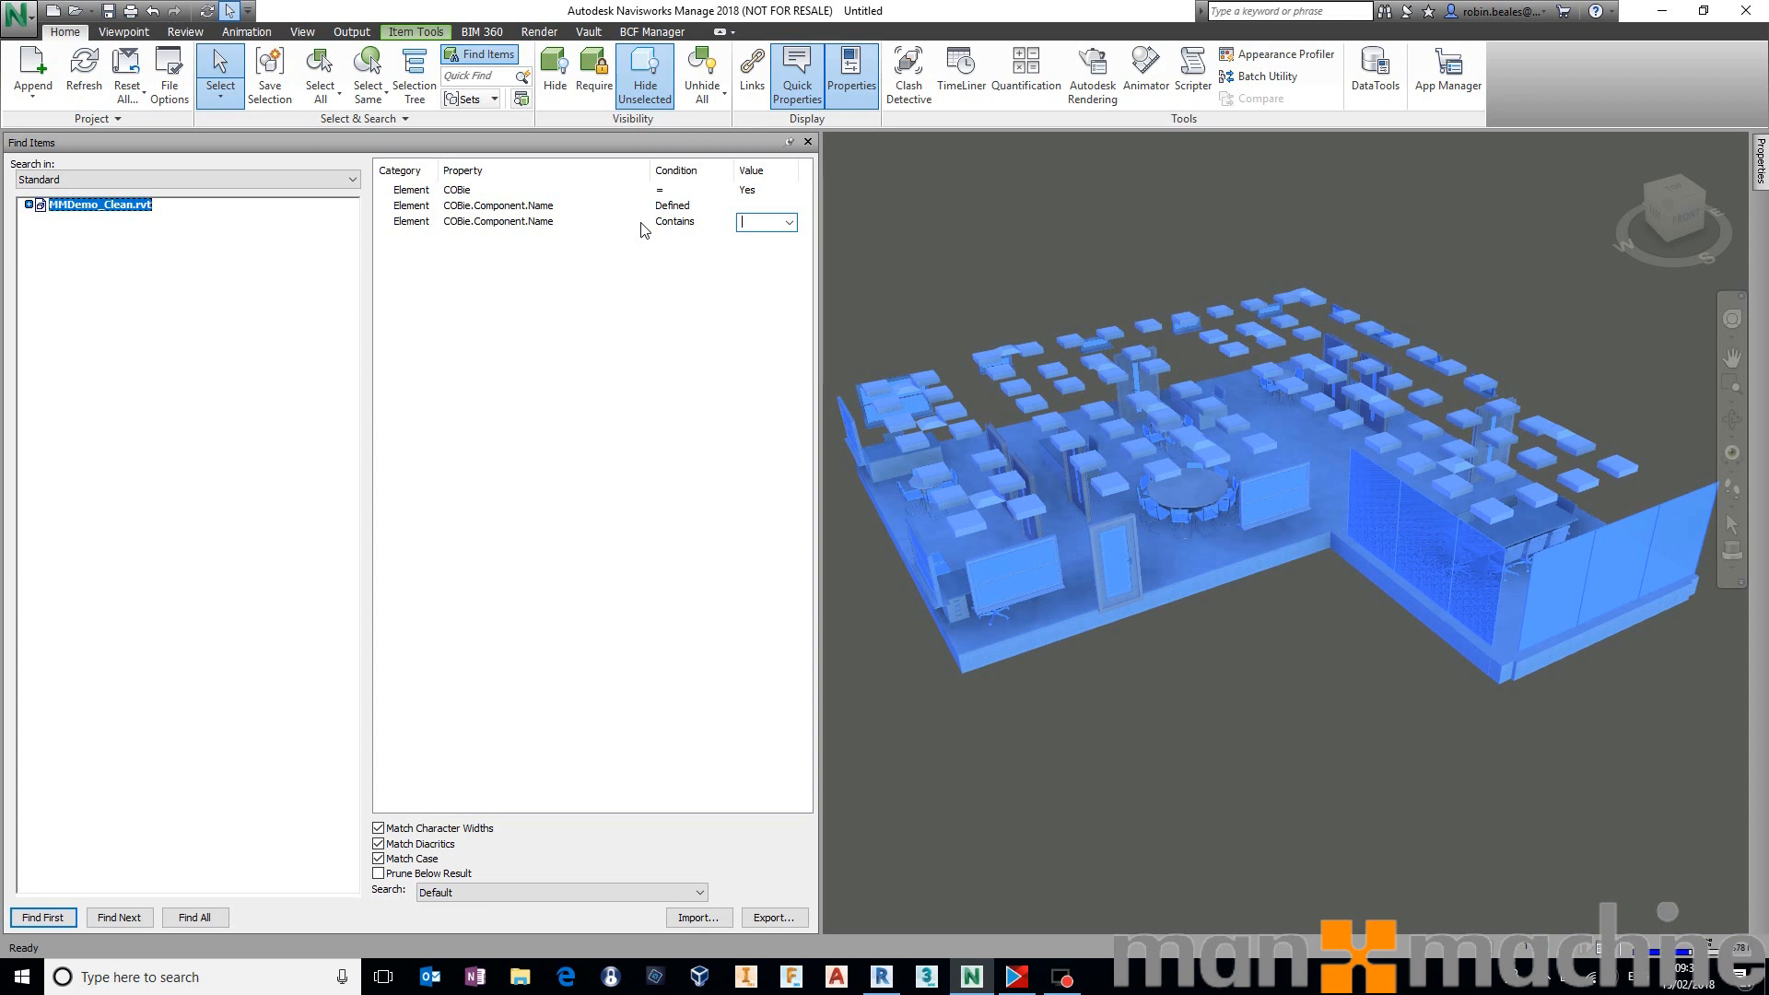
pyautogui.click(682, 222)
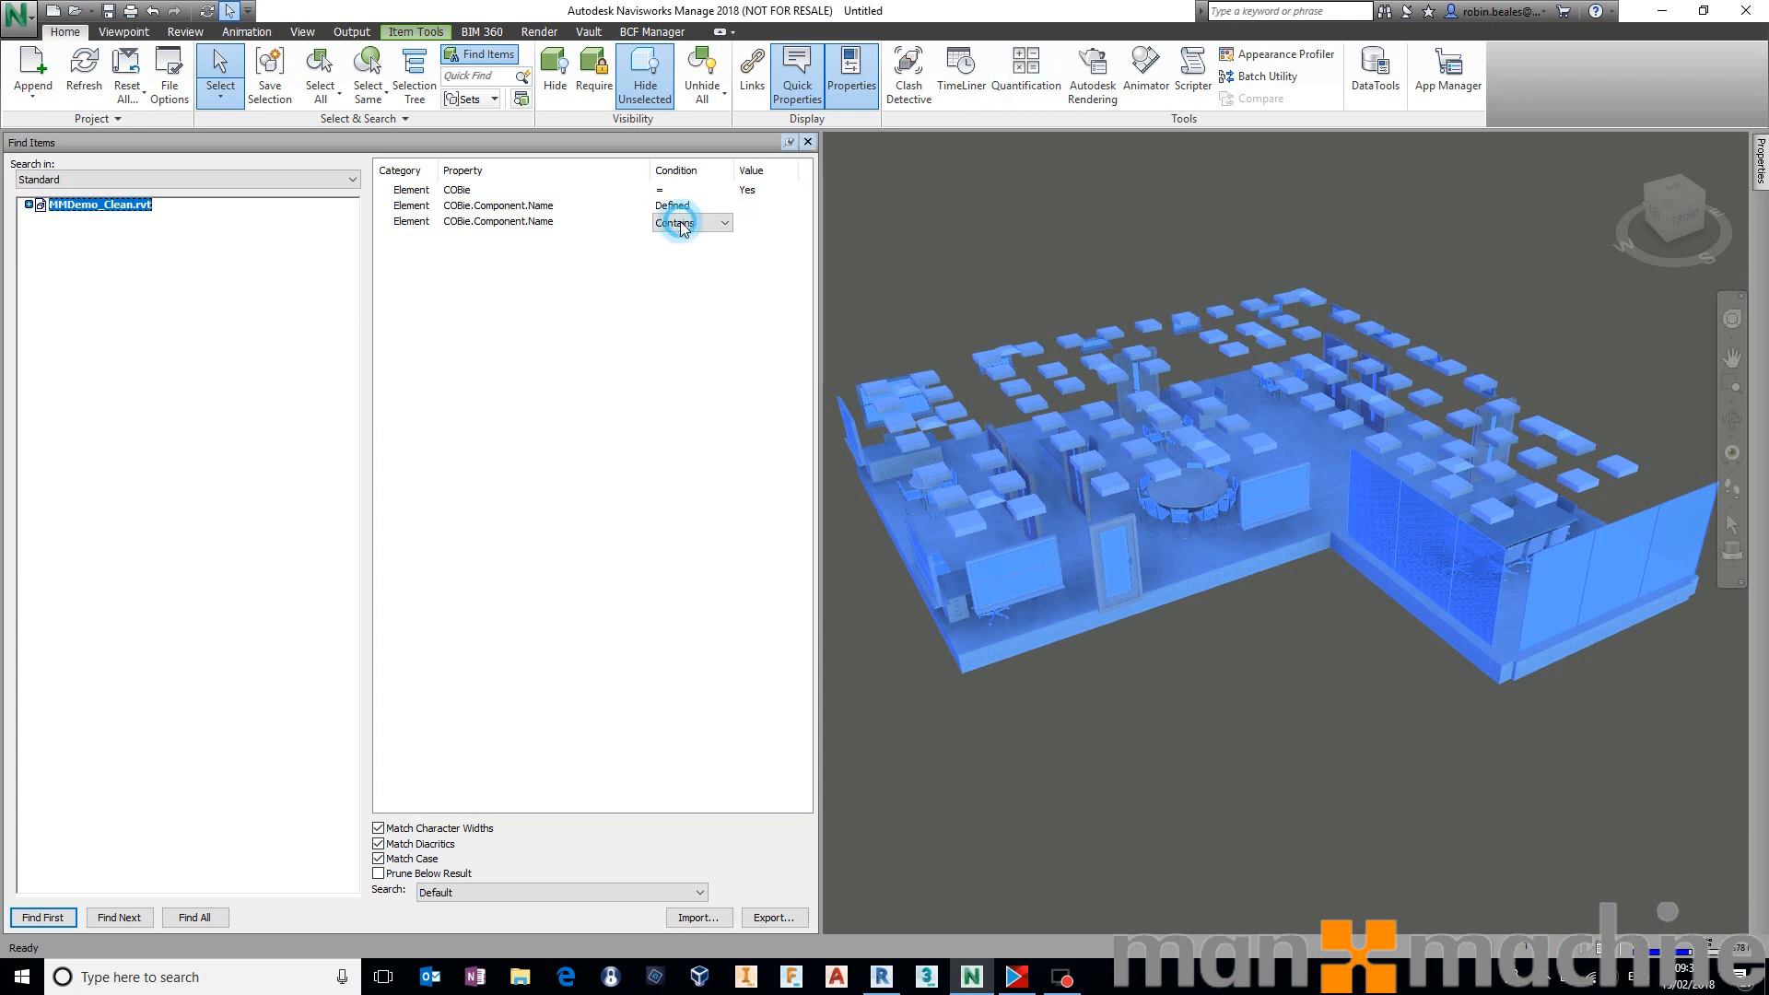
pyautogui.click(692, 222)
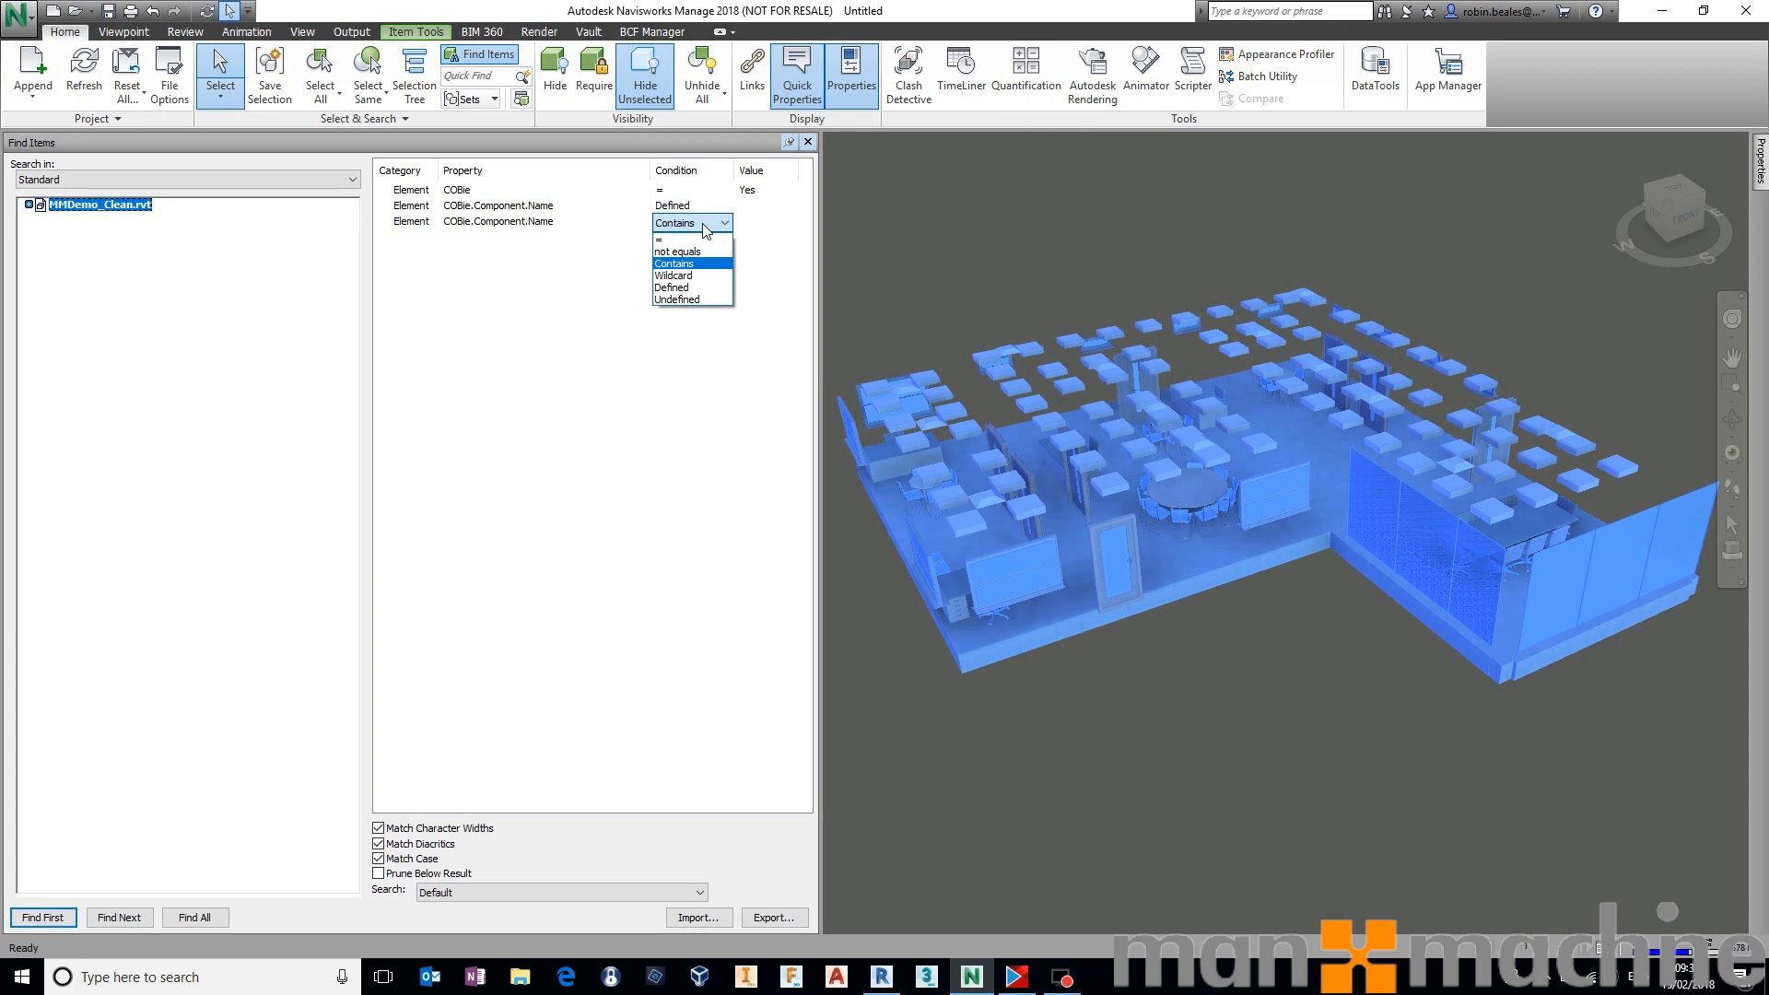
pyautogui.click(673, 263)
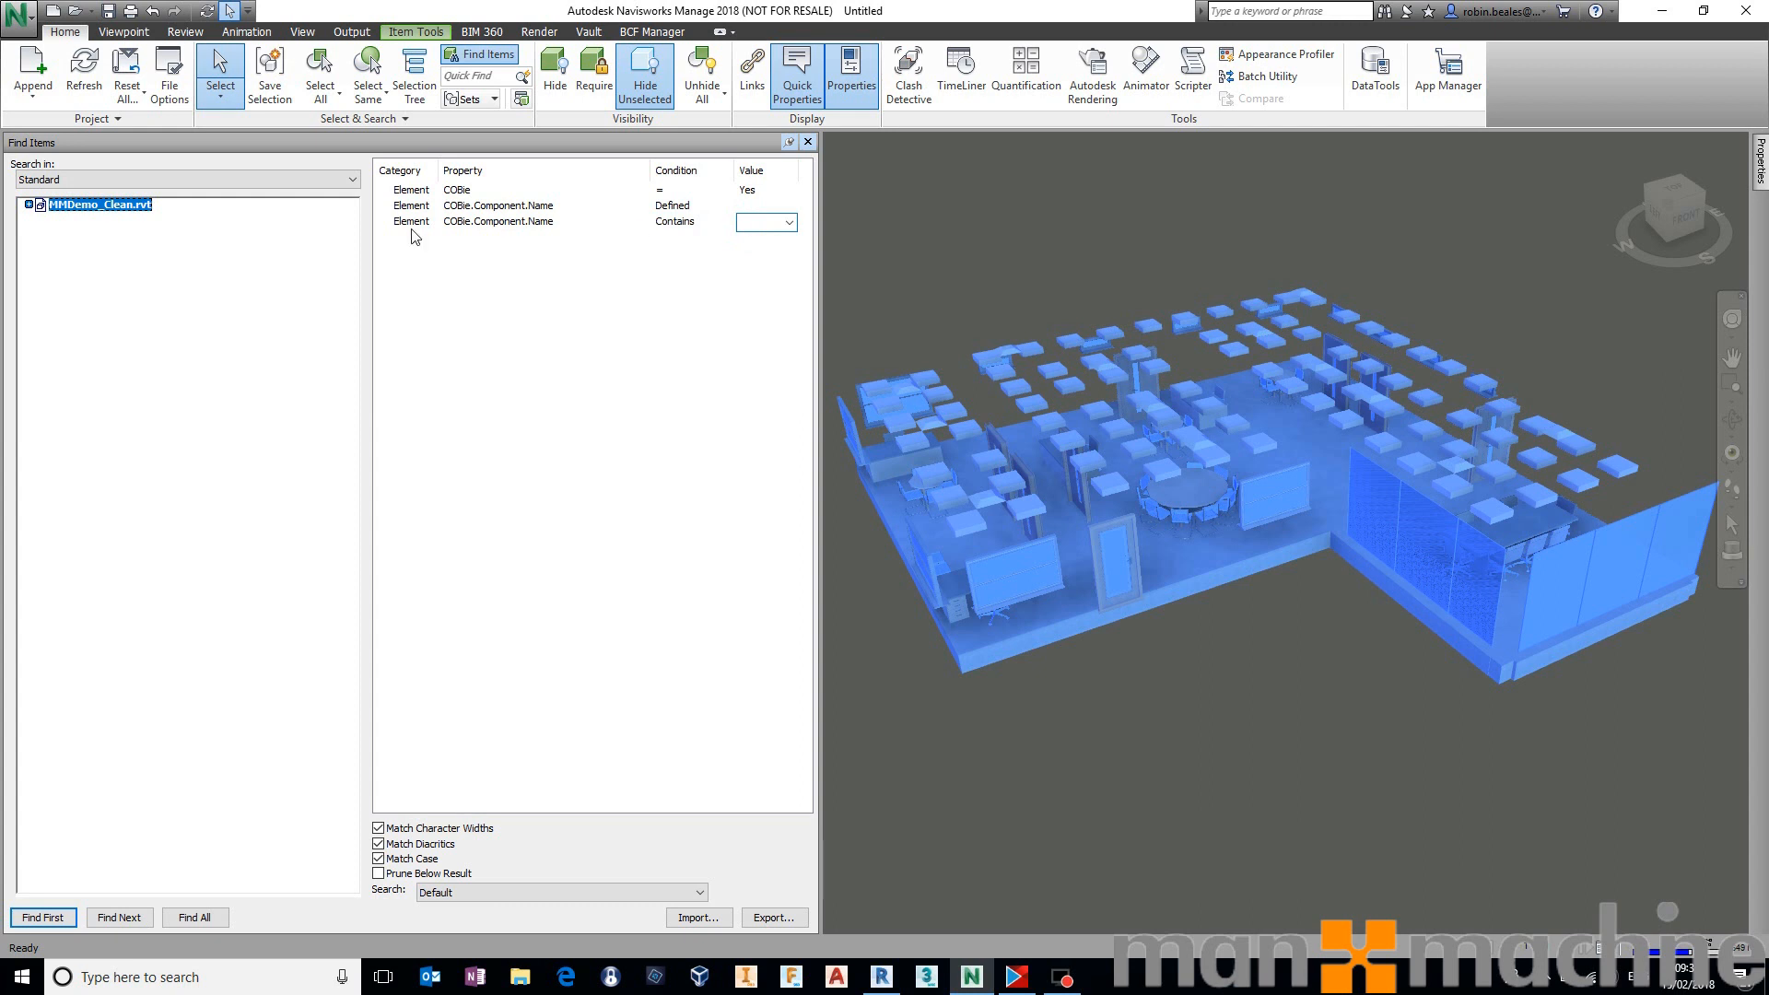
pyautogui.rightClick(412, 221)
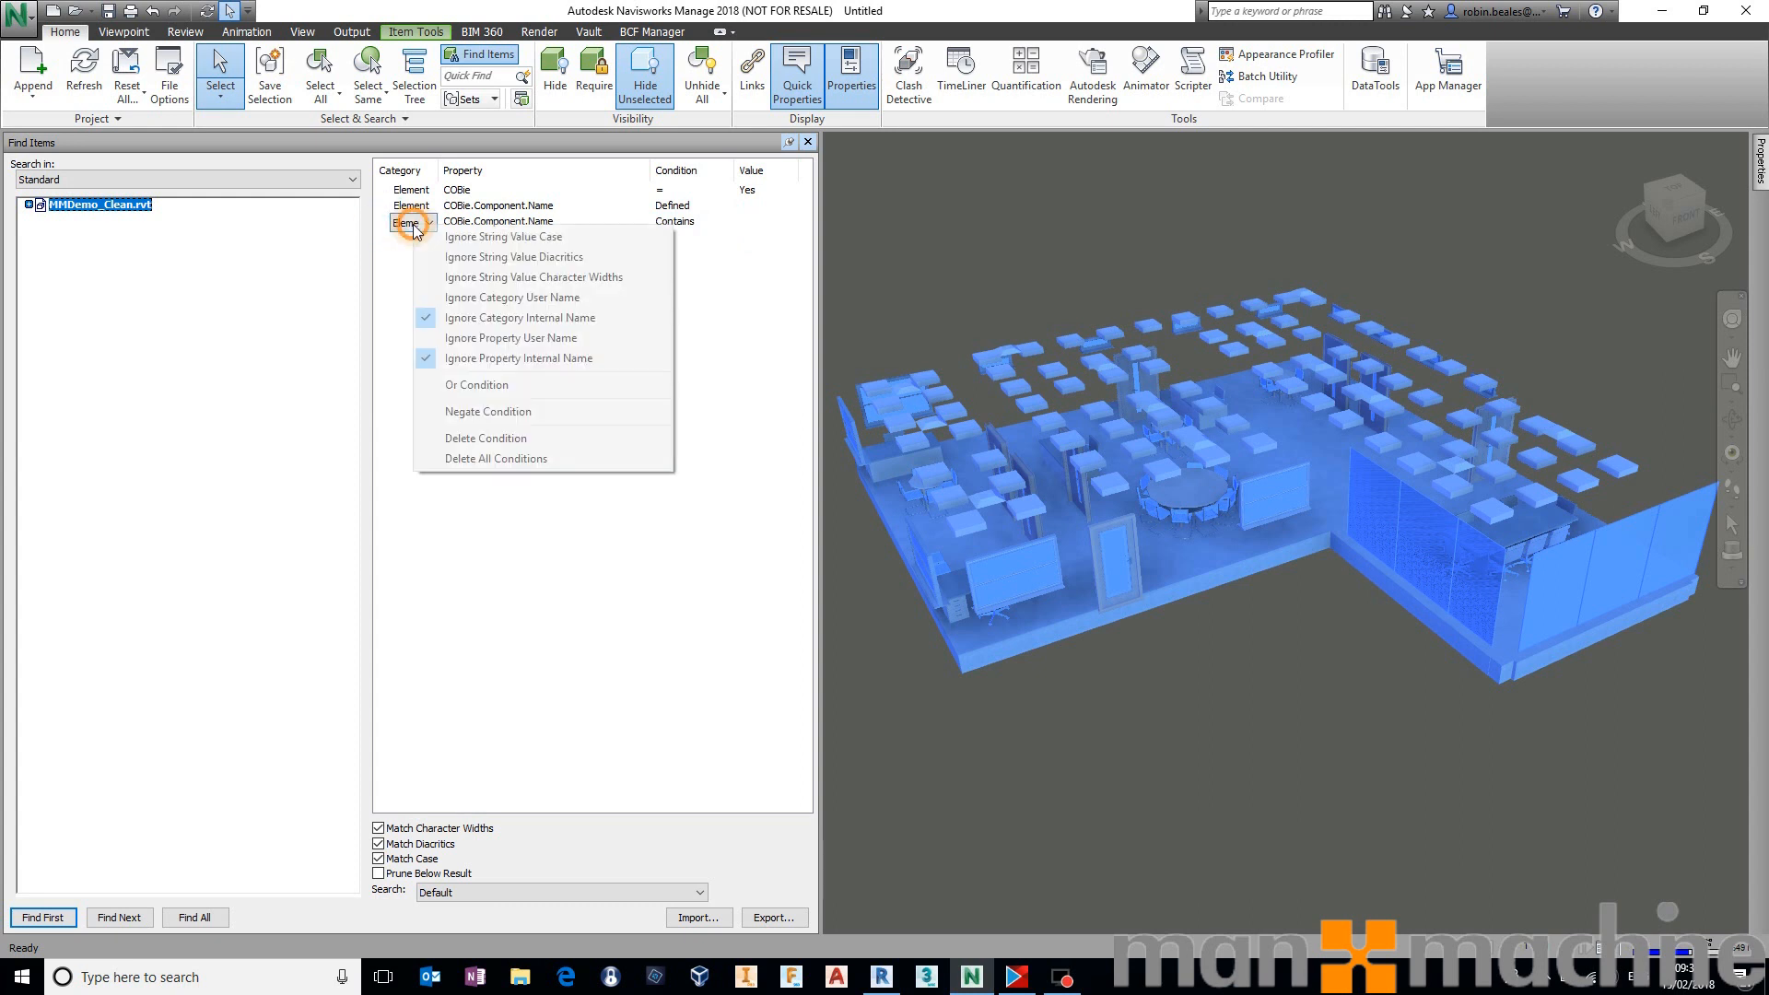
pyautogui.click(485, 438)
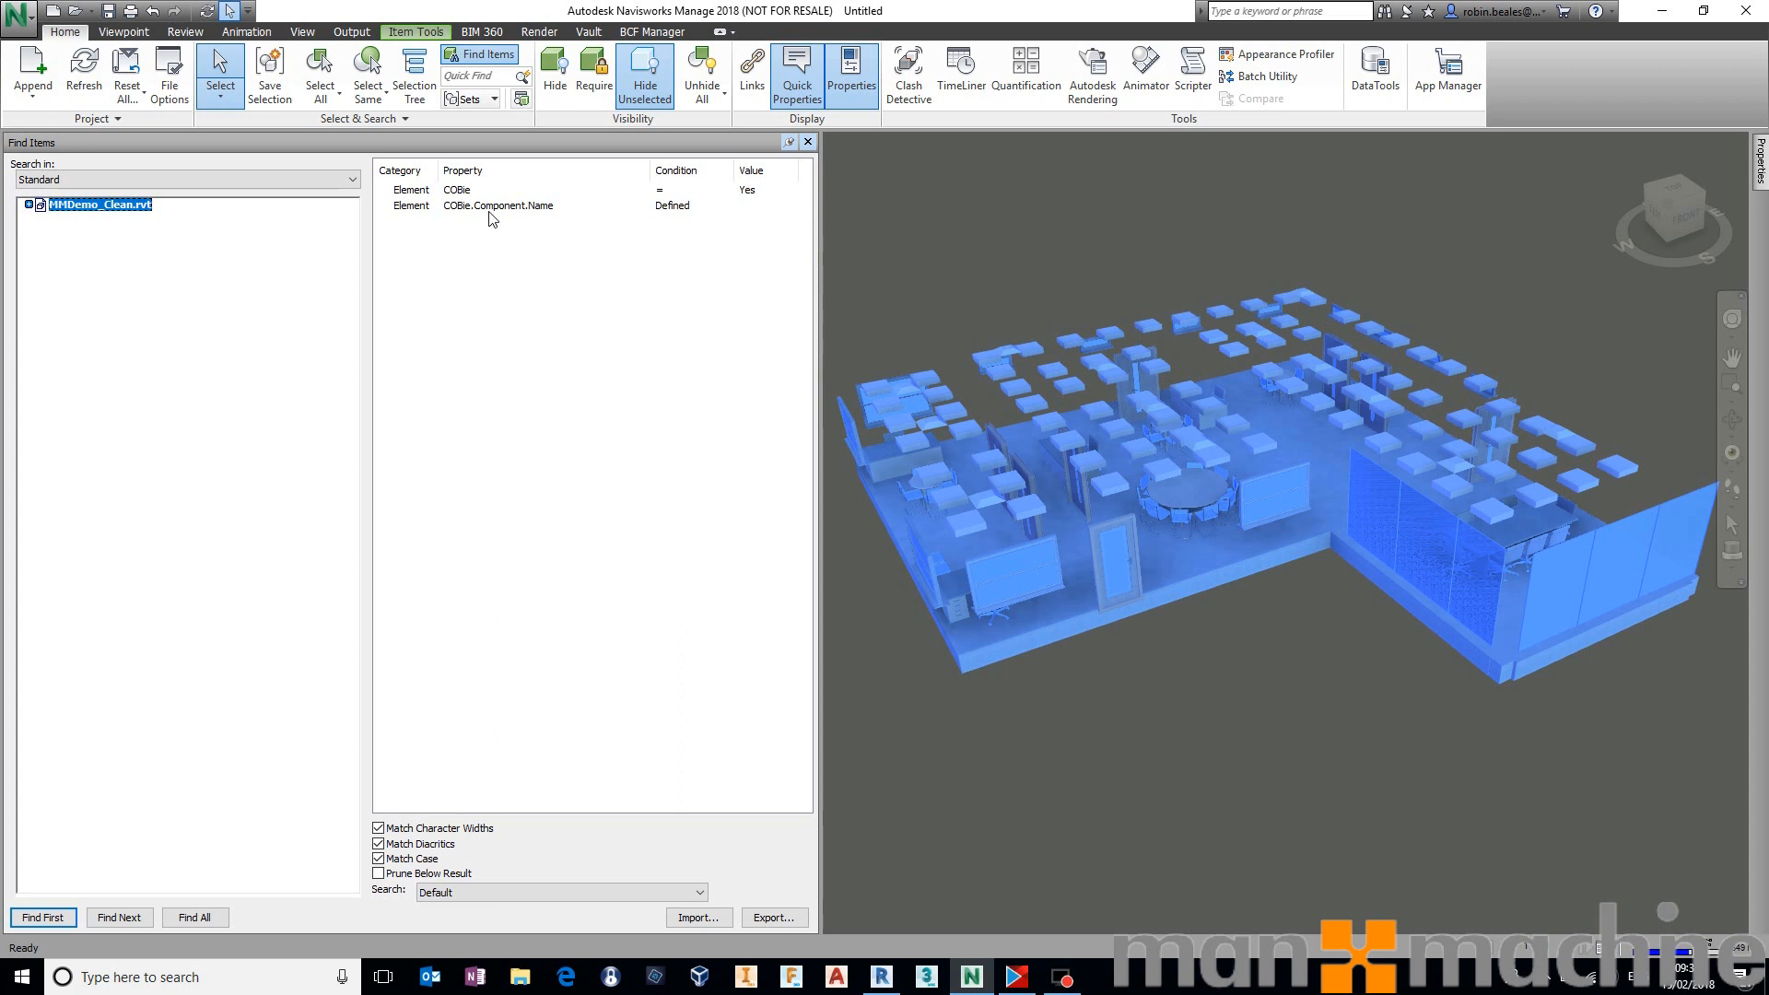
pyautogui.moveTo(538, 316)
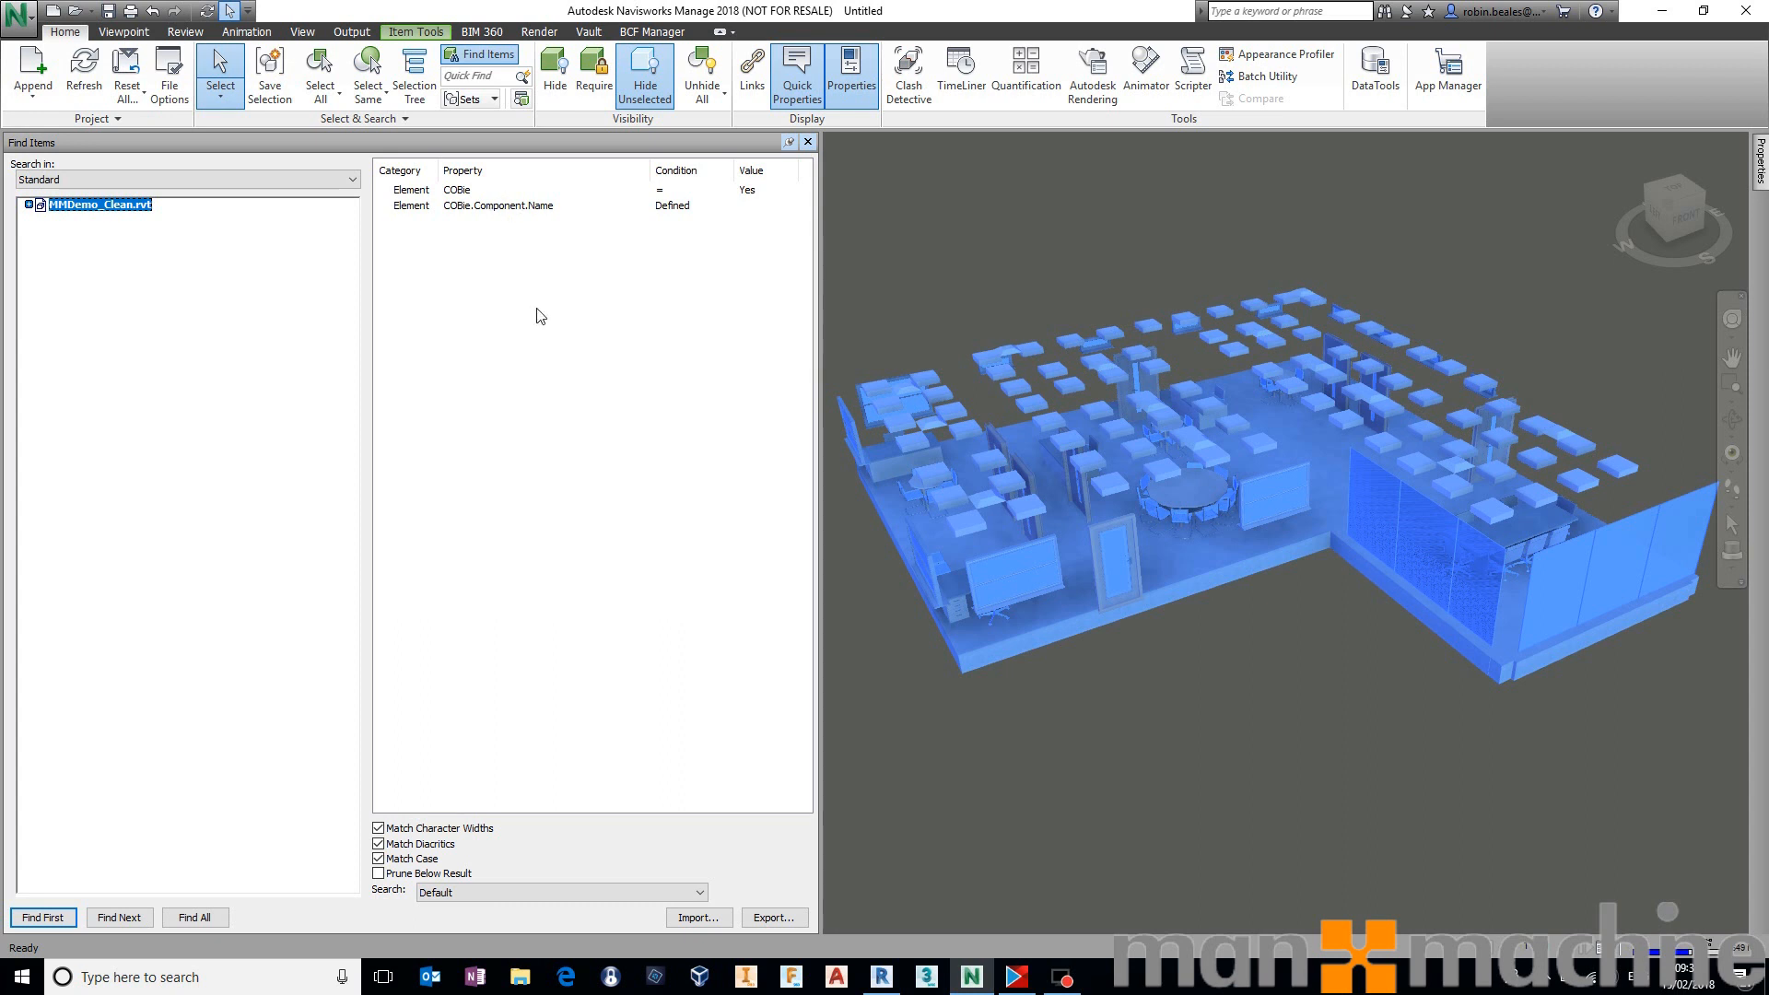
pyautogui.moveTo(776, 925)
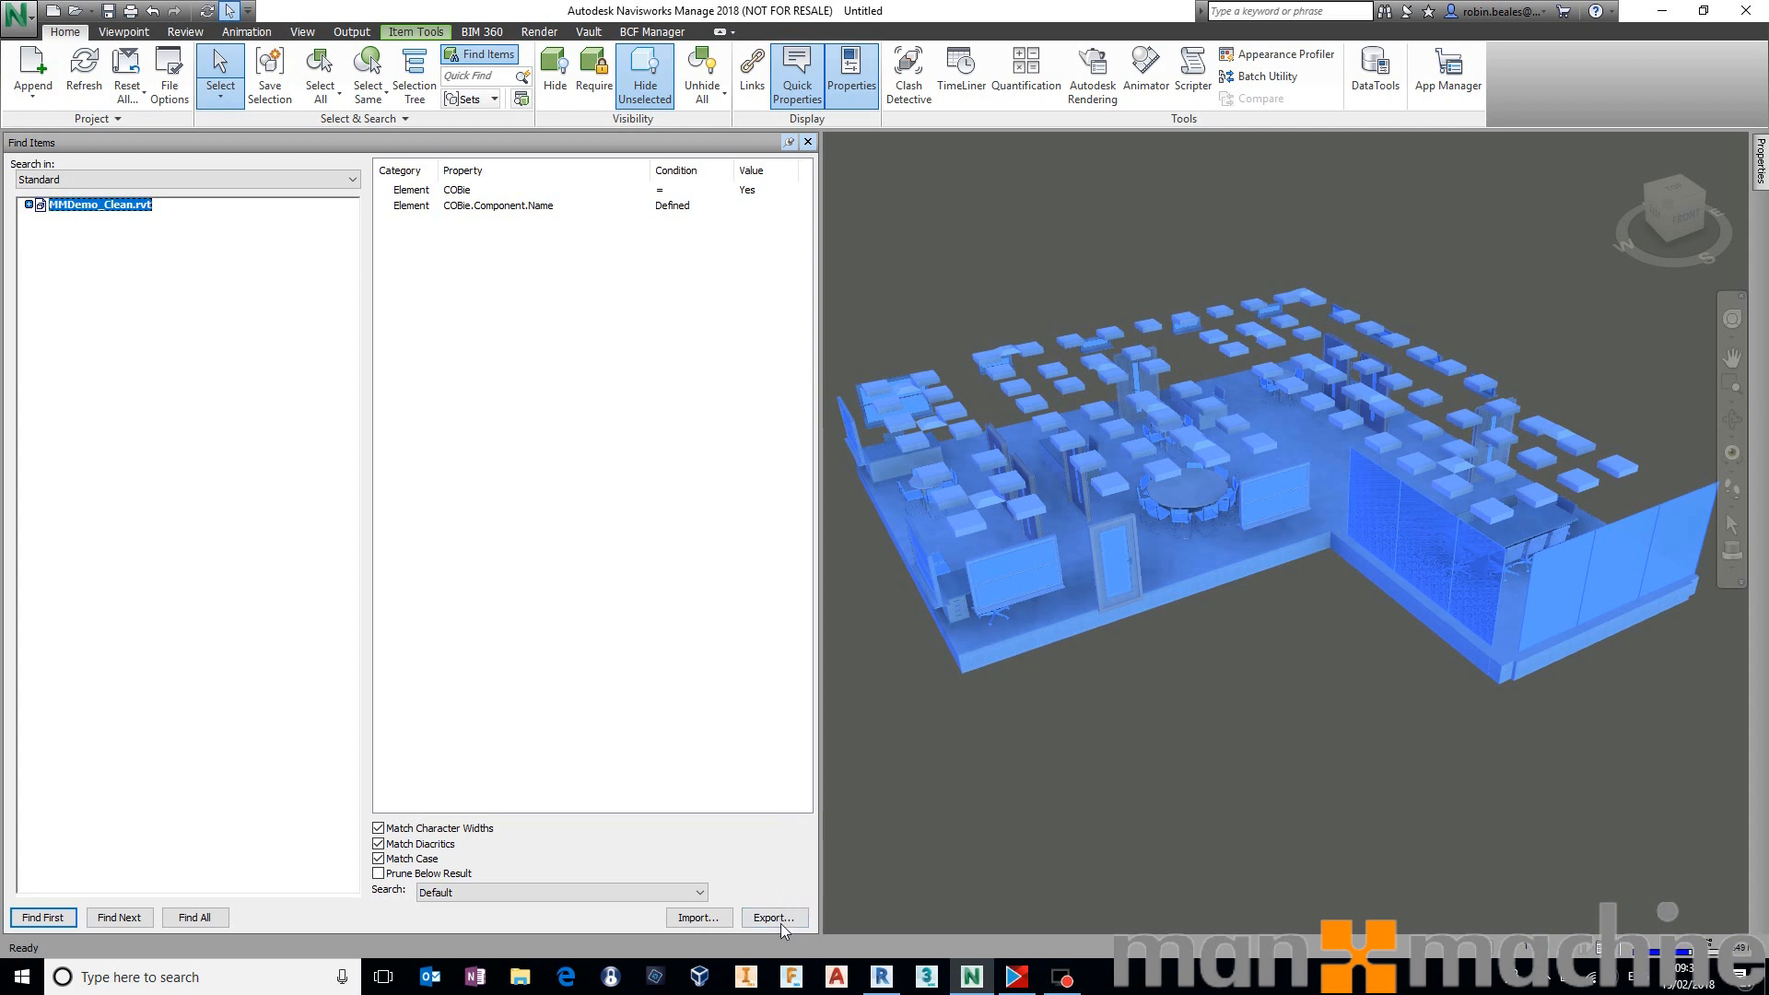
pyautogui.moveTo(793, 906)
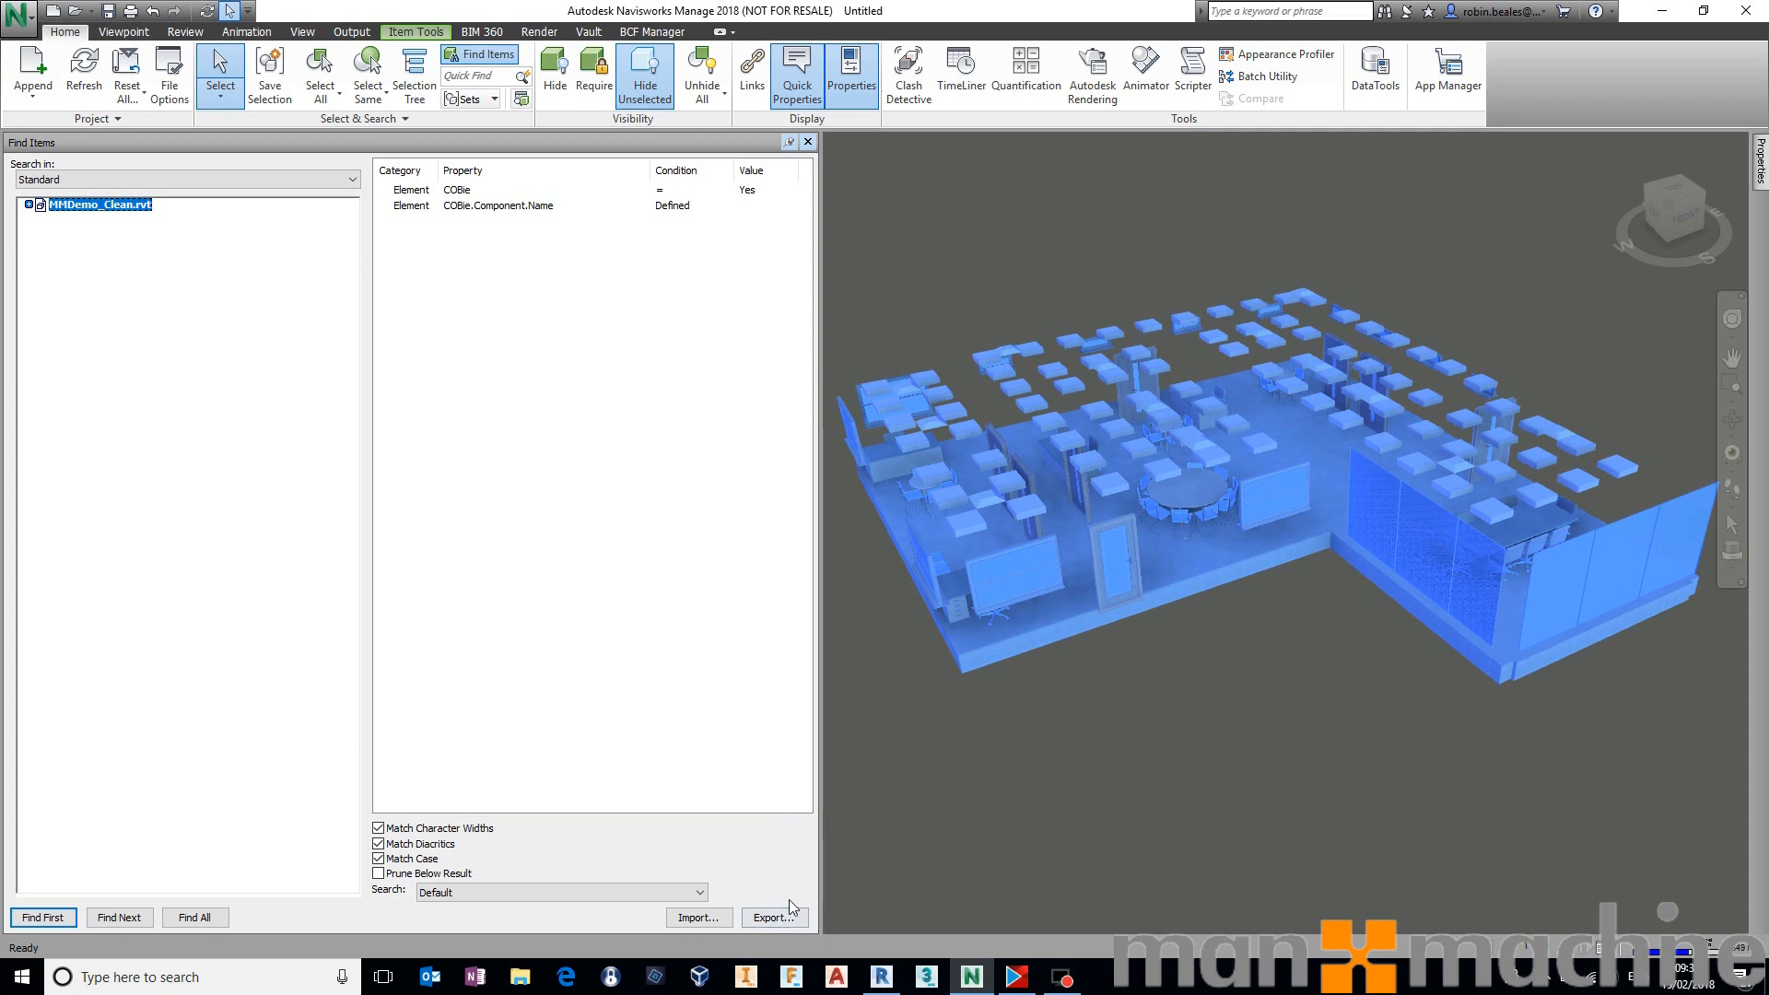
# Open the search XML export dialog and cancel it.
pyautogui.click(773, 916)
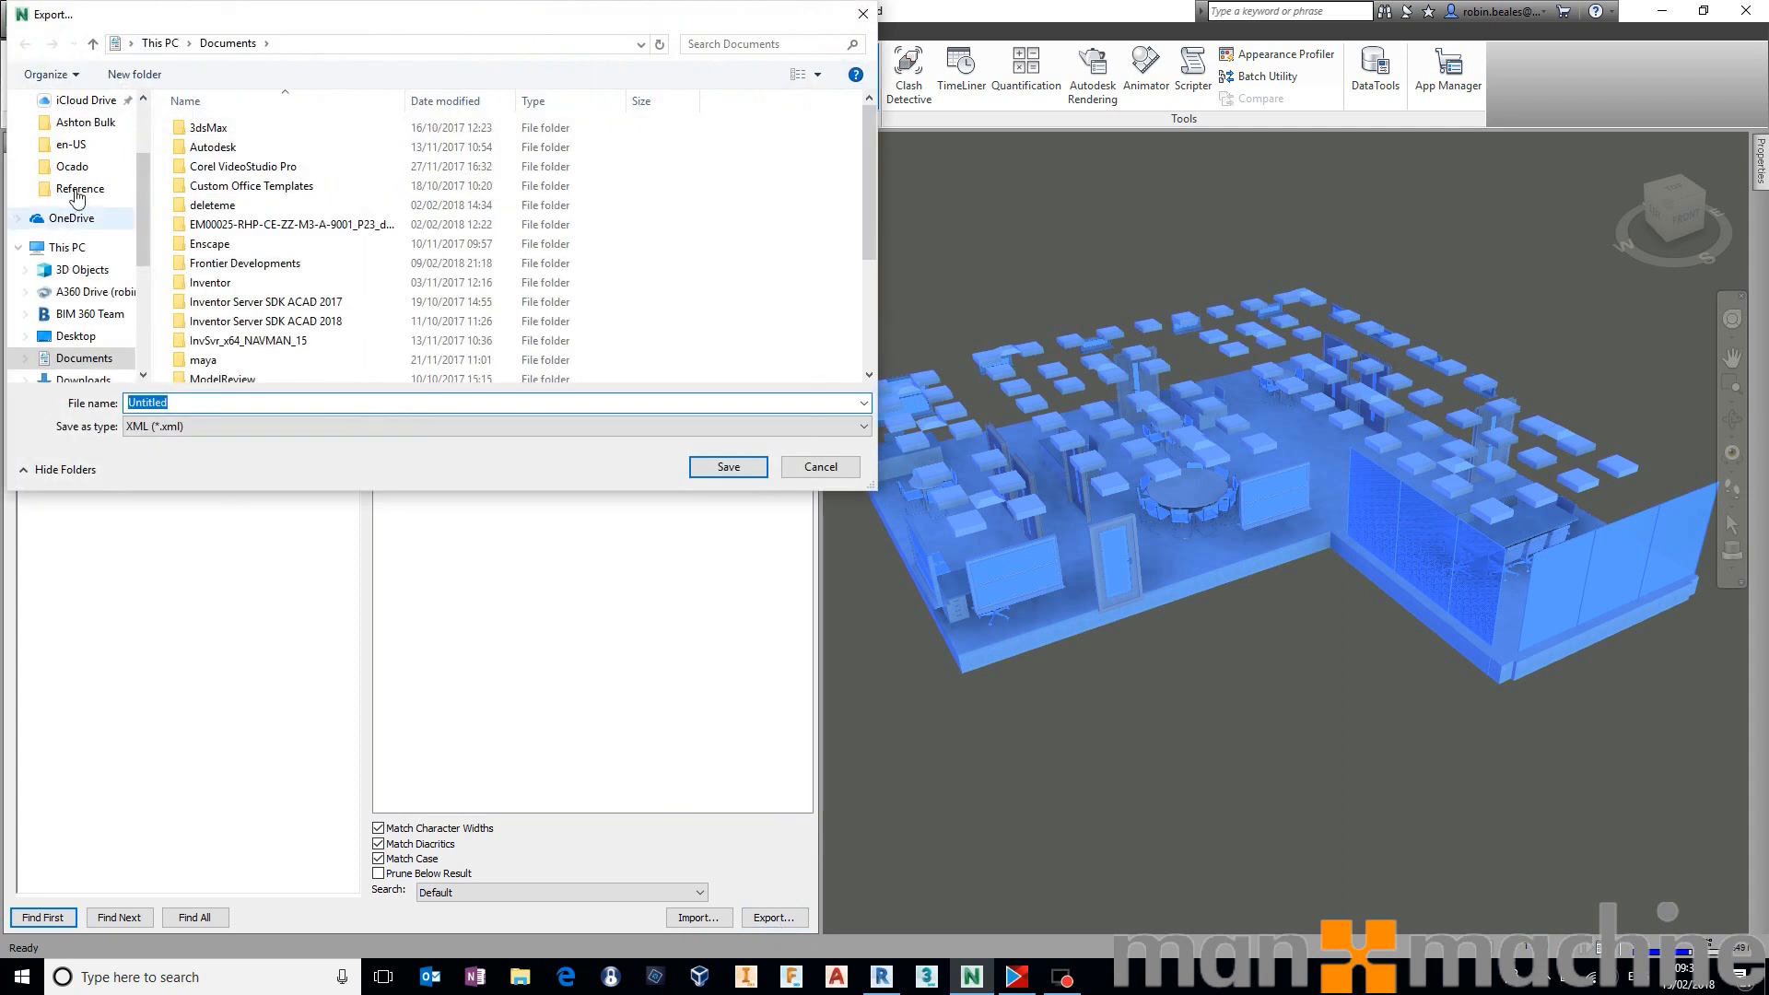
pyautogui.moveTo(11, 414)
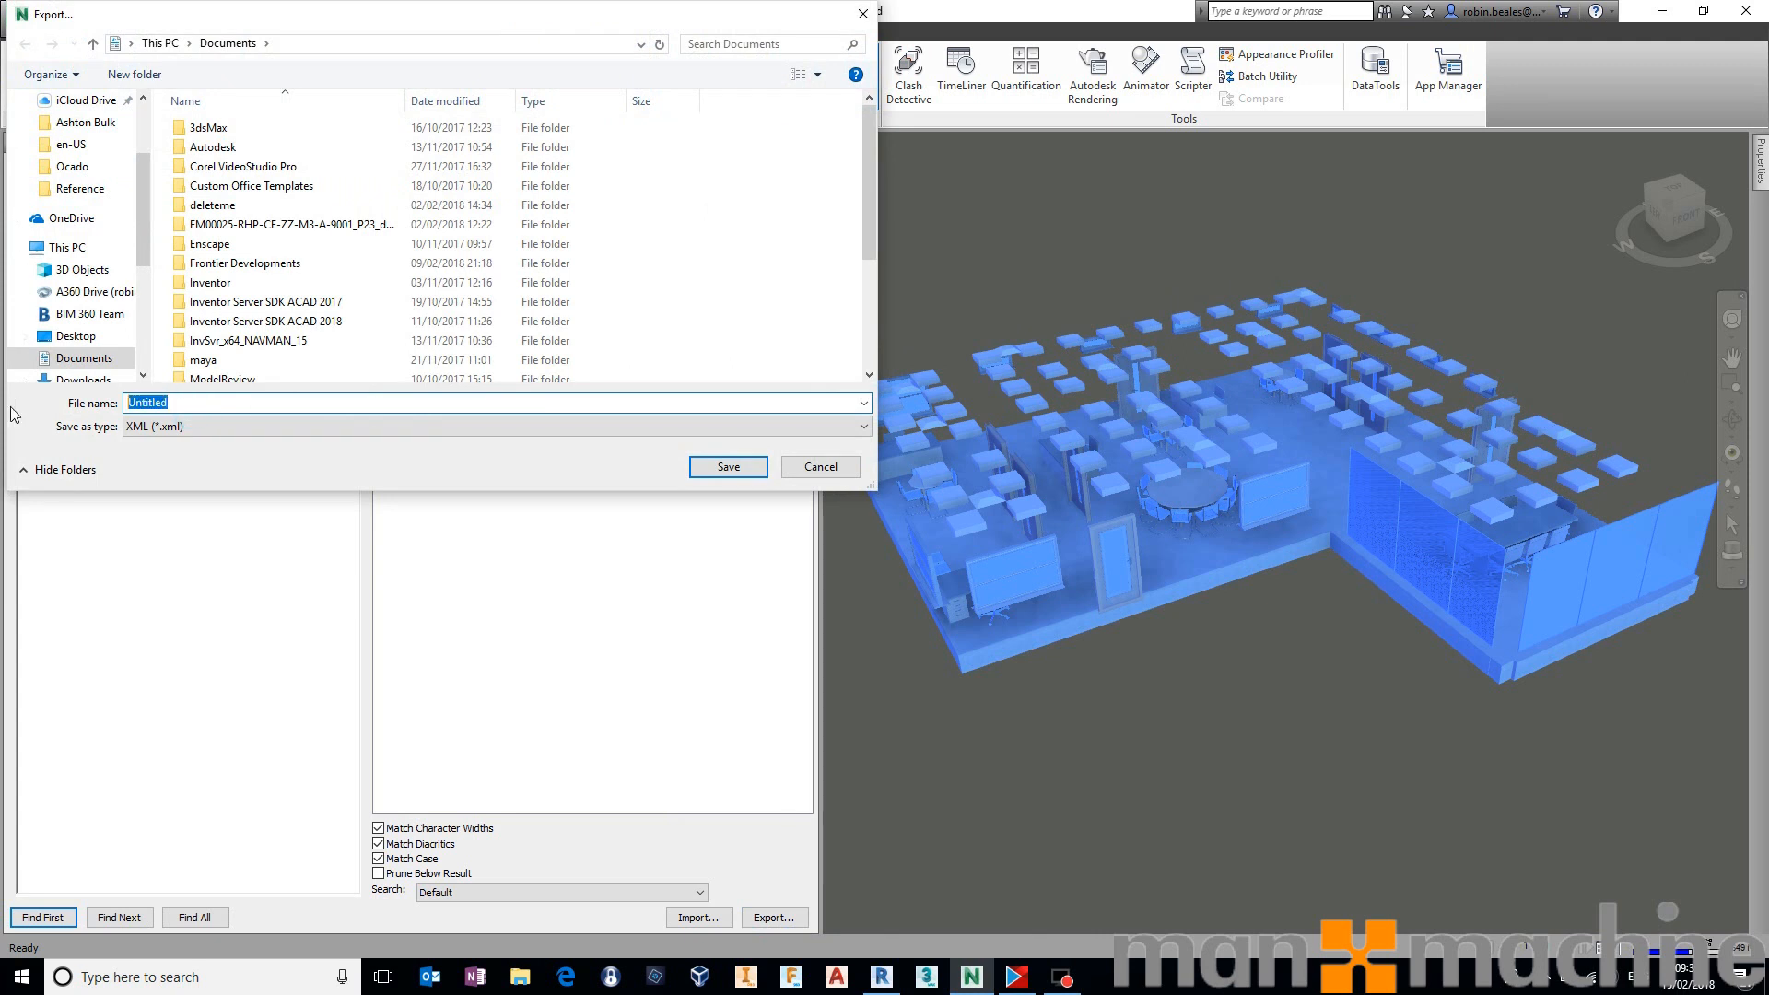
pyautogui.click(820, 467)
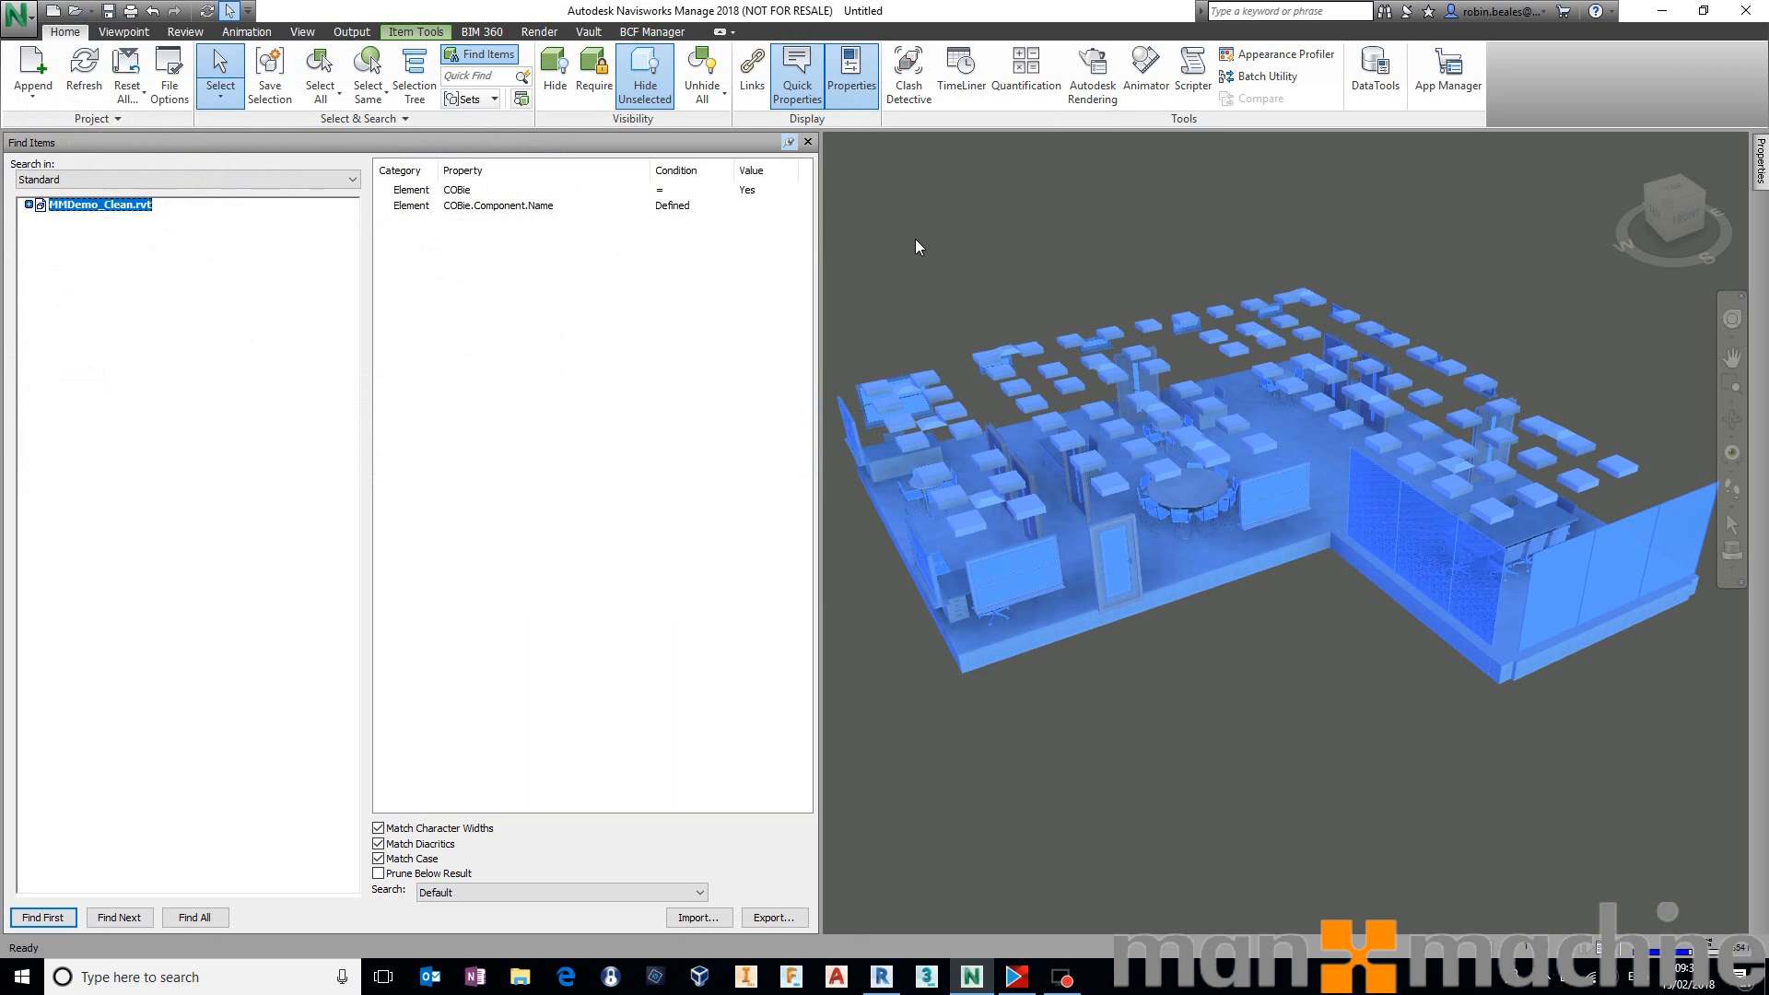
pyautogui.moveTo(544, 464)
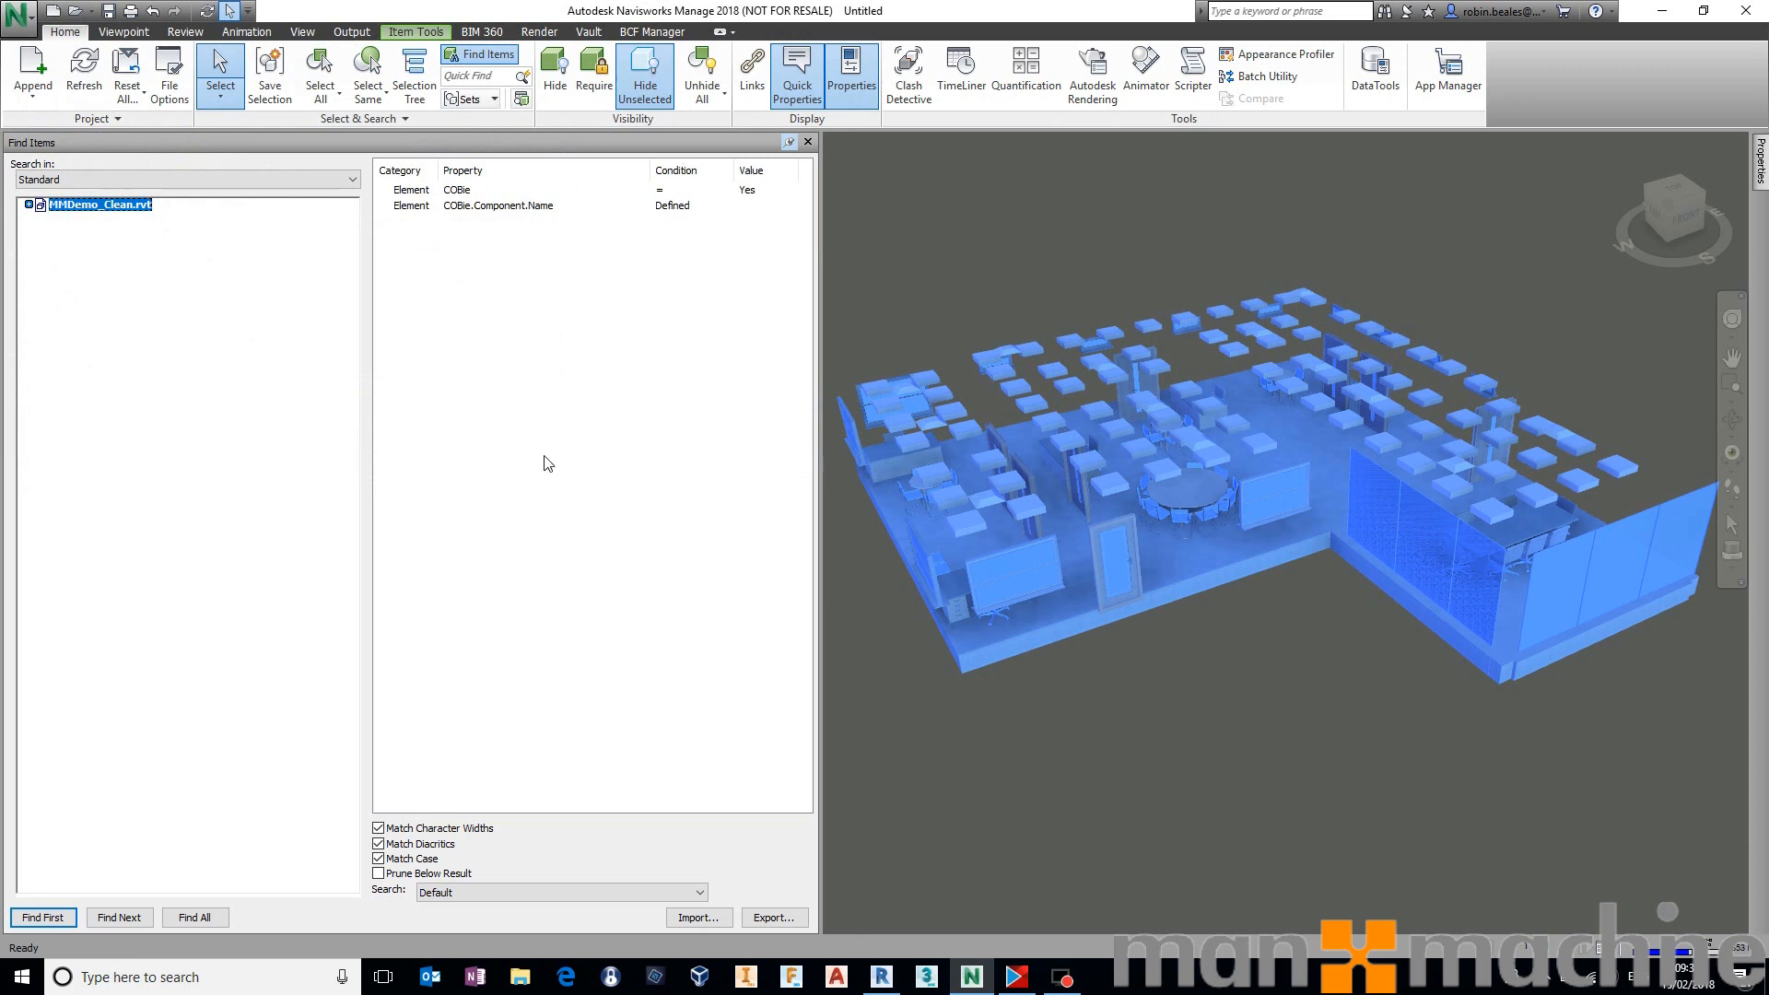
pyautogui.moveTo(462, 203)
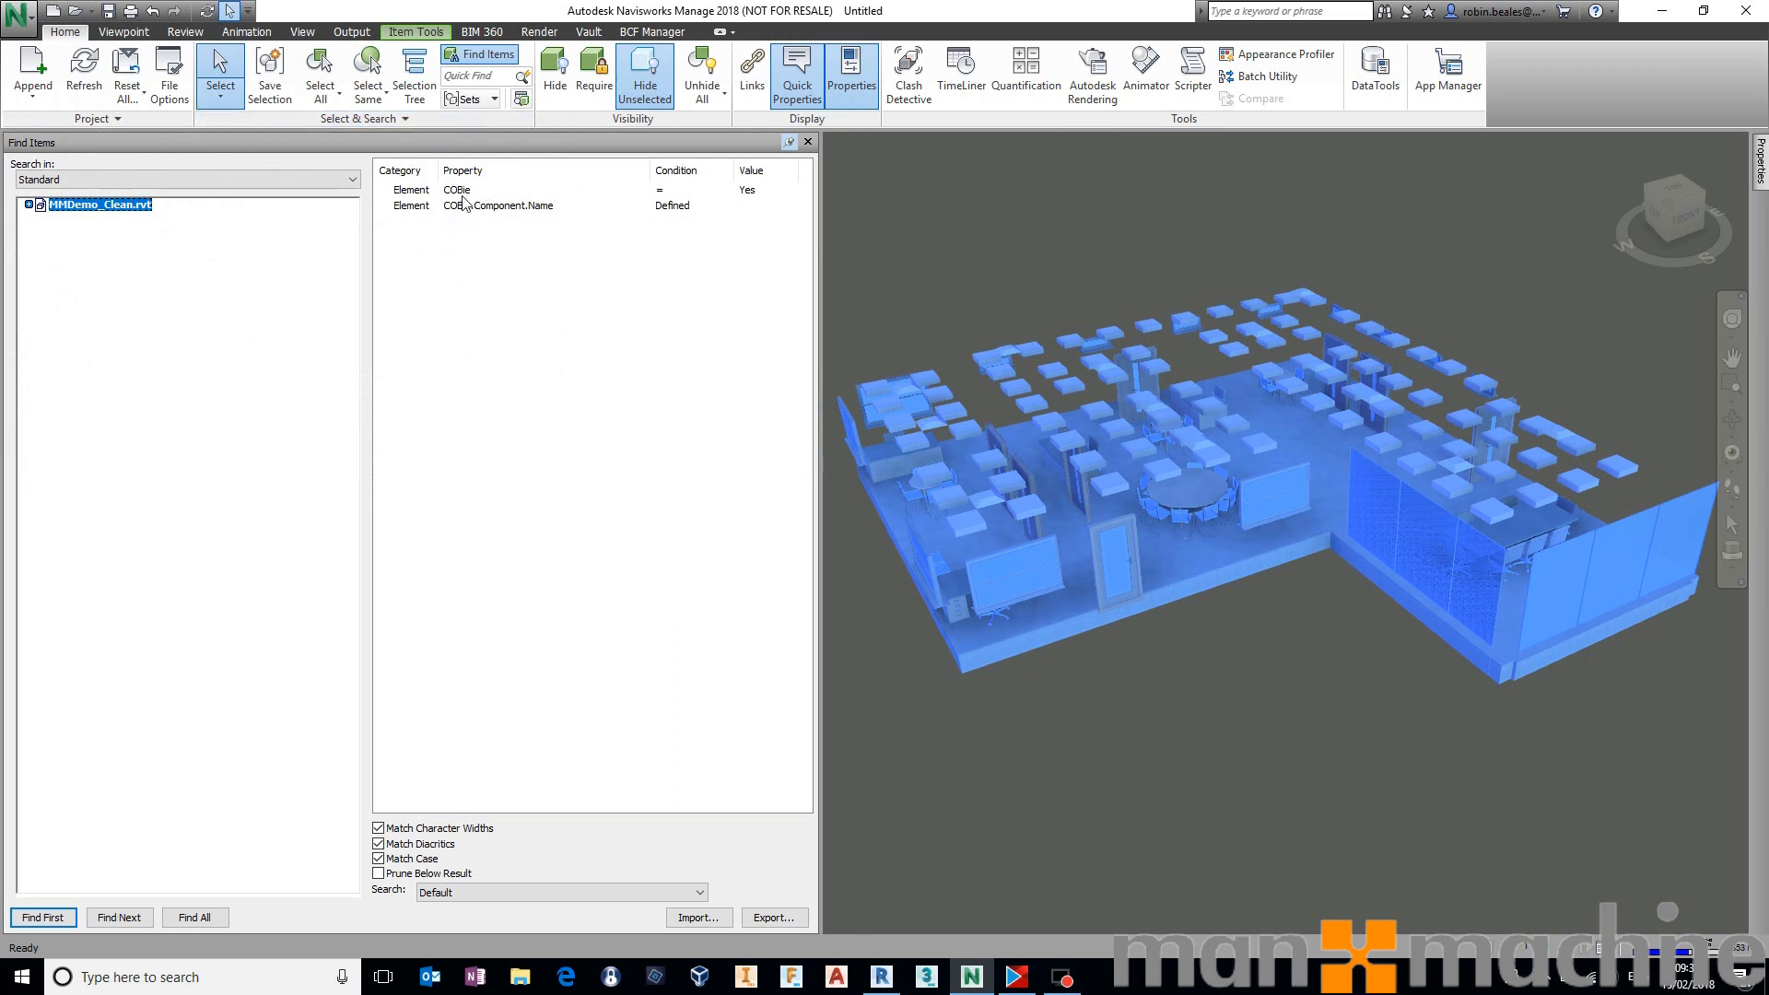
# Swap the Name condition for COBie.Component.Description, run Find All and hide unselected.
pyautogui.click(531, 206)
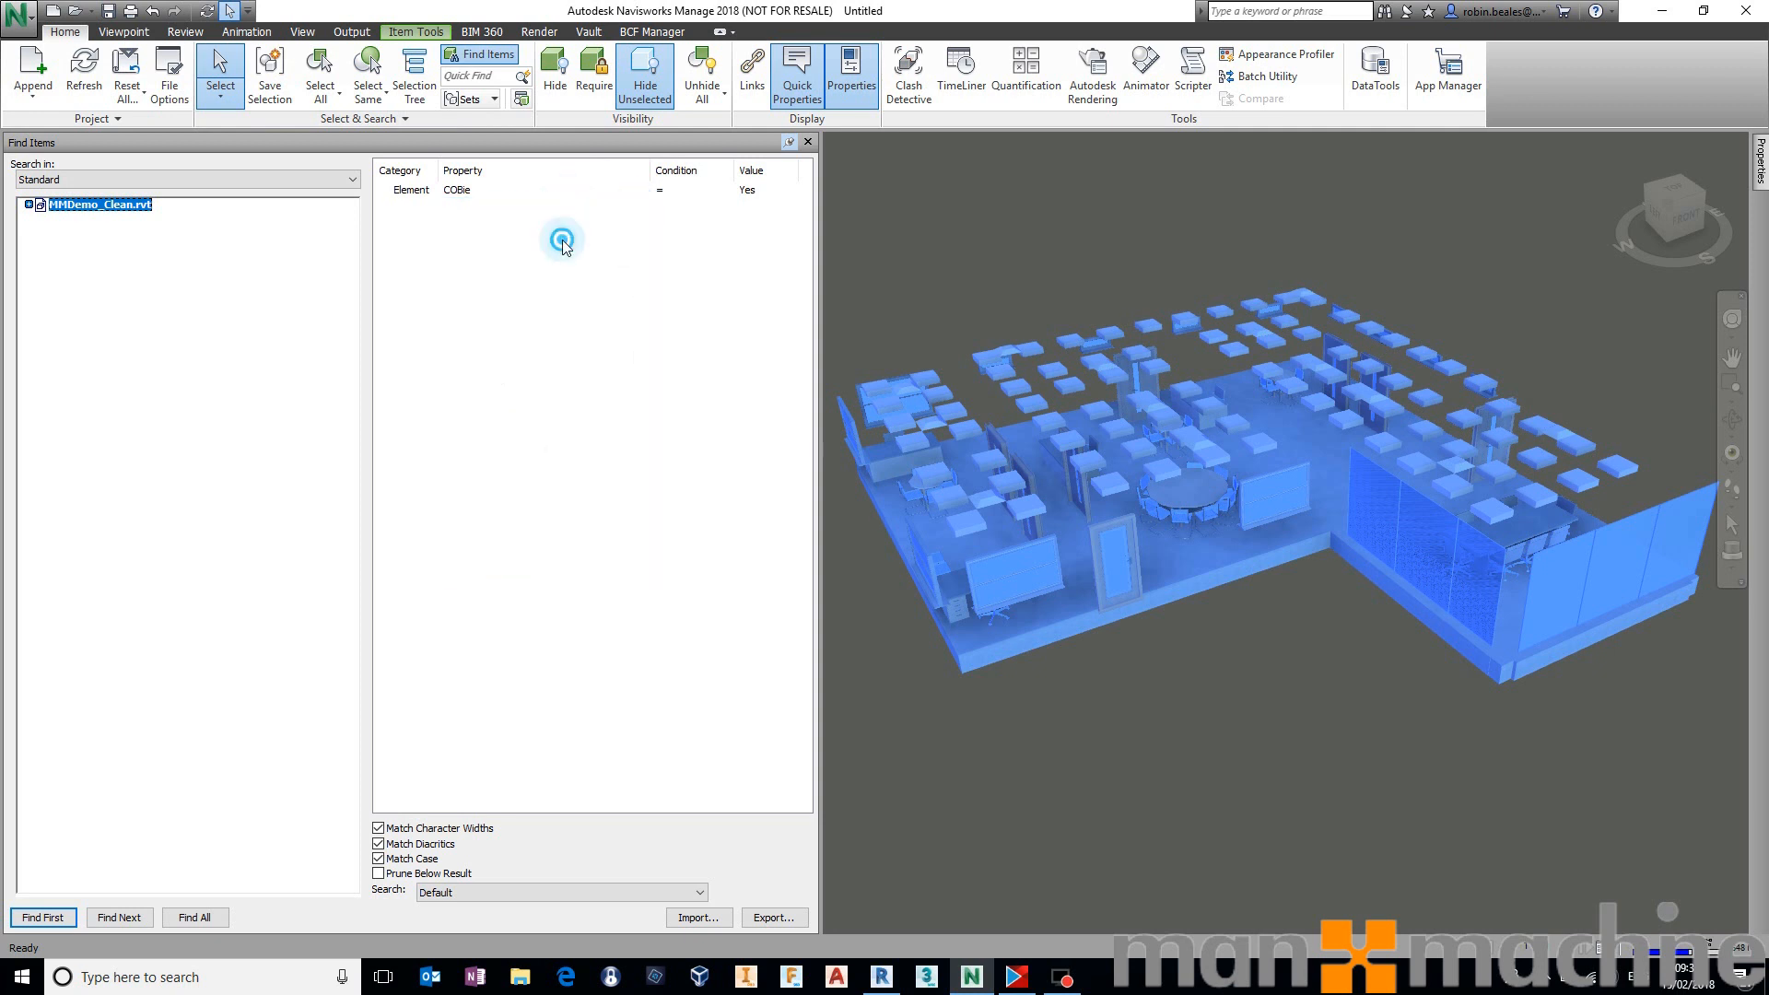
pyautogui.click(562, 239)
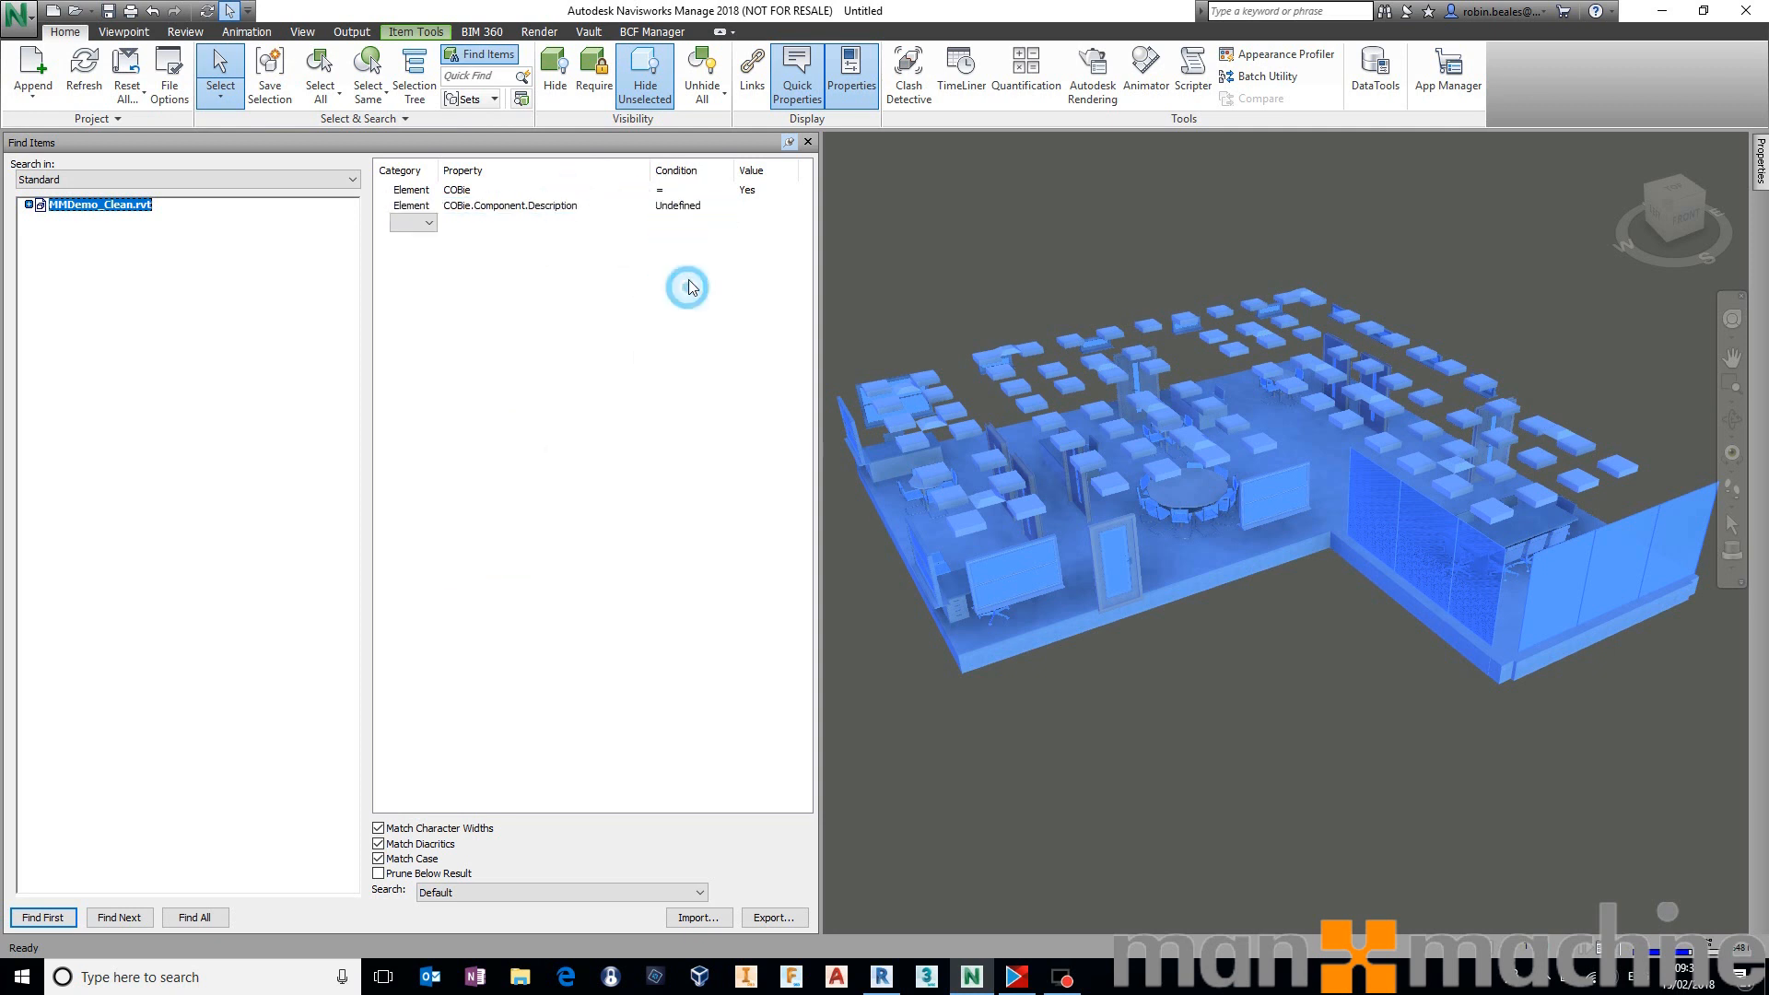
pyautogui.moveTo(710, 204)
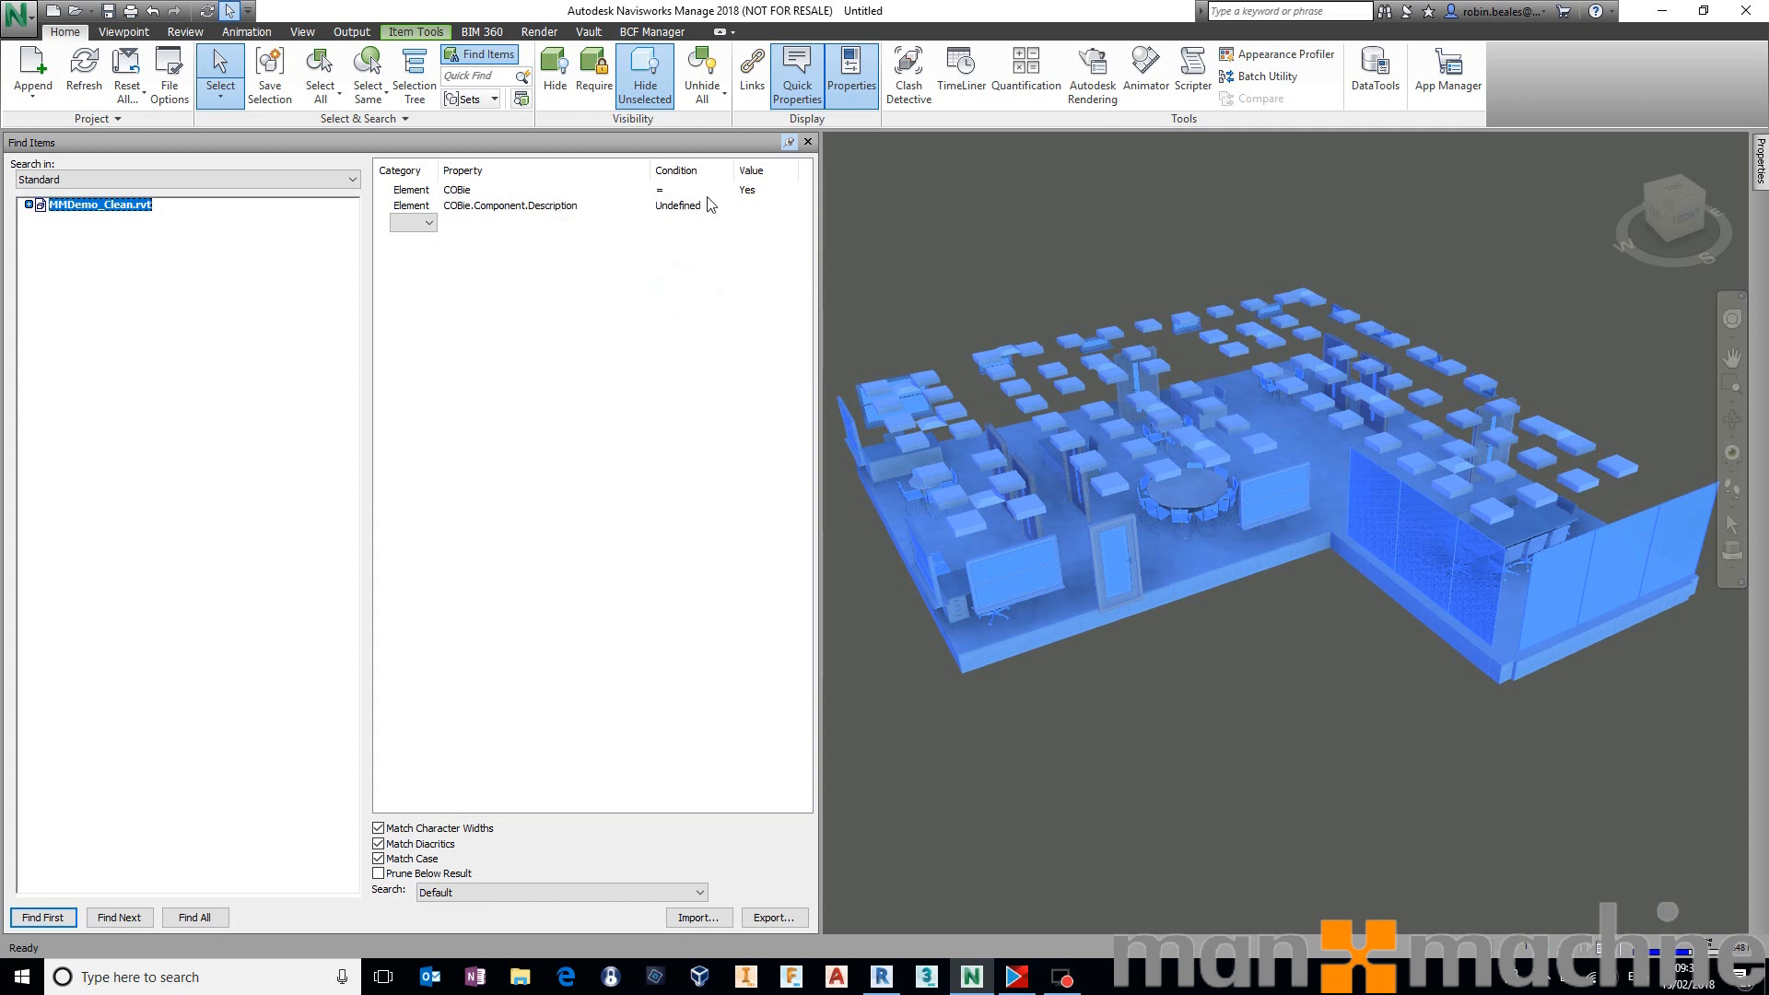
pyautogui.click(195, 918)
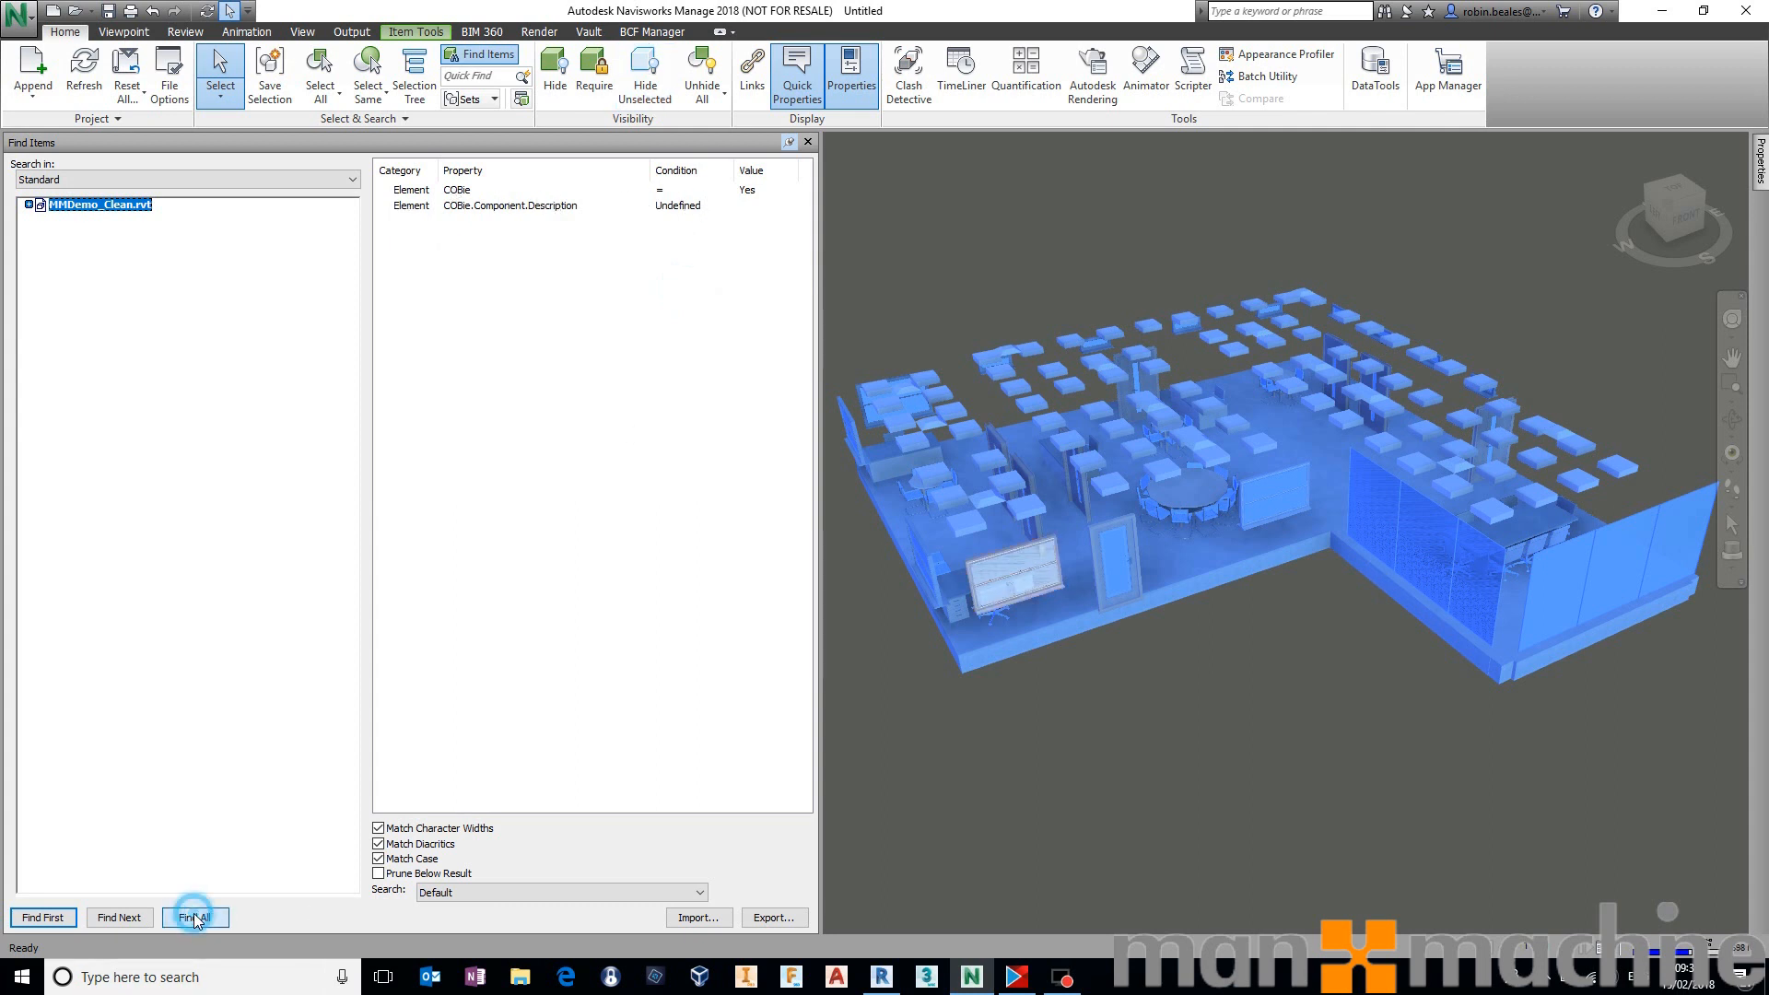
pyautogui.click(194, 917)
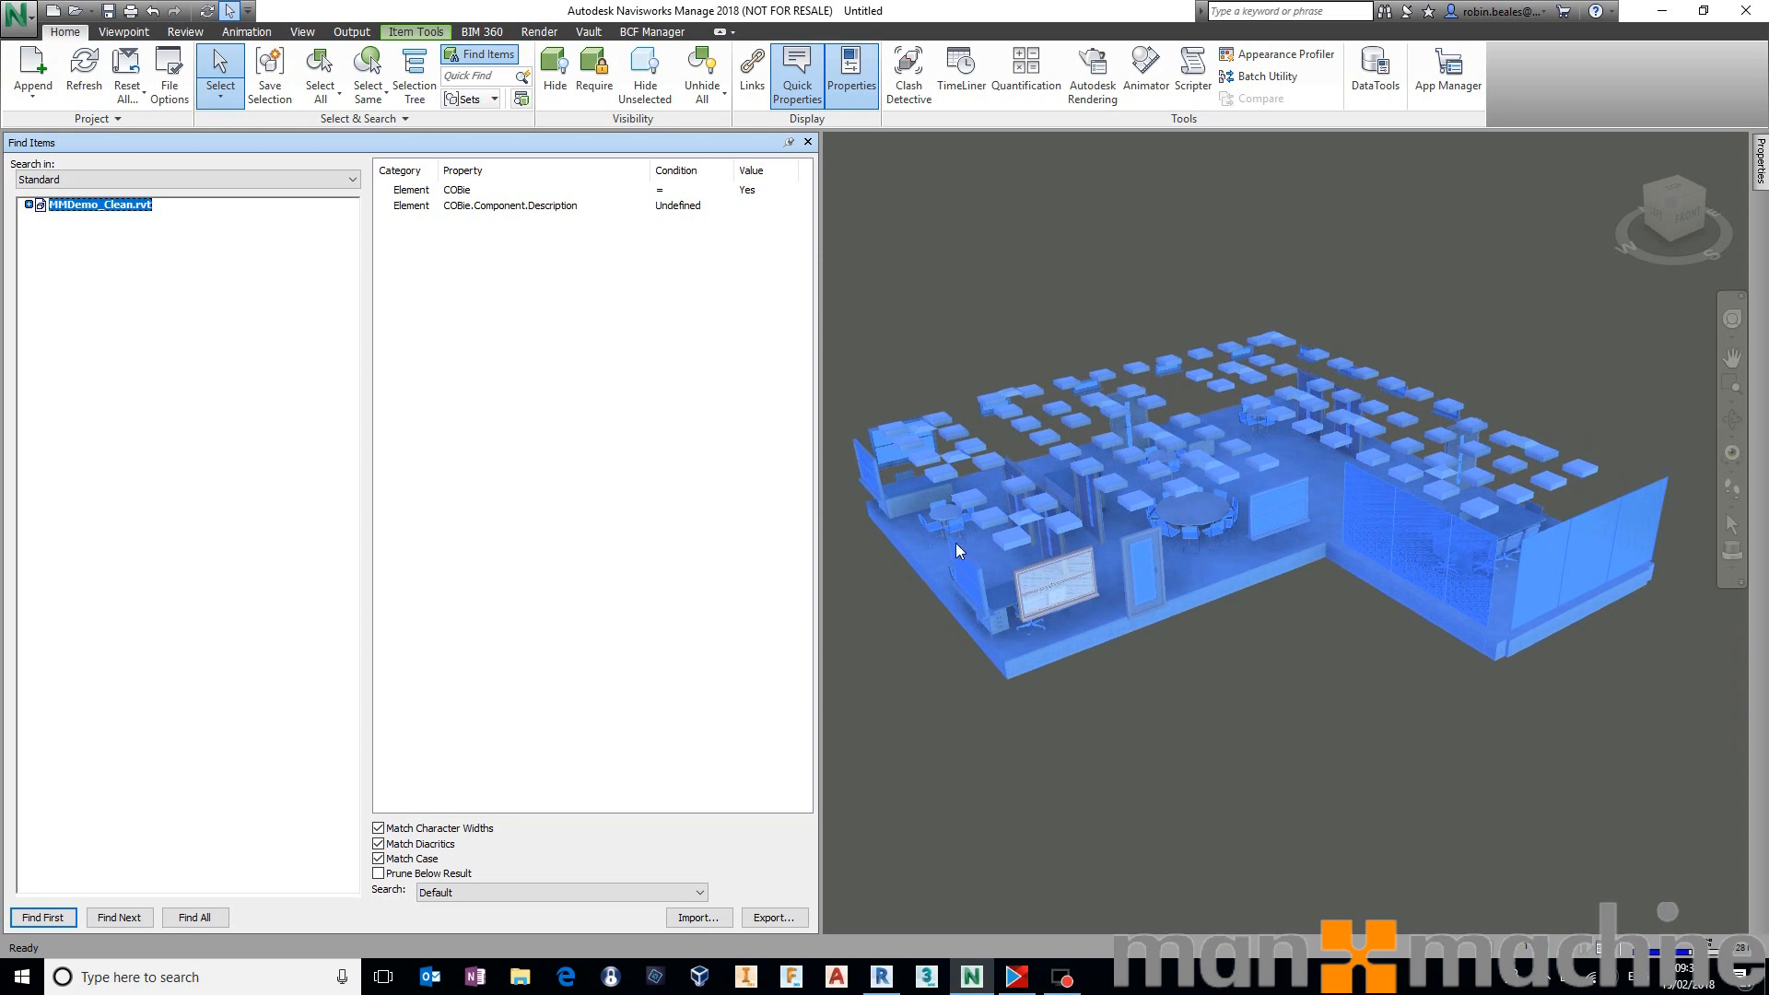
pyautogui.click(644, 70)
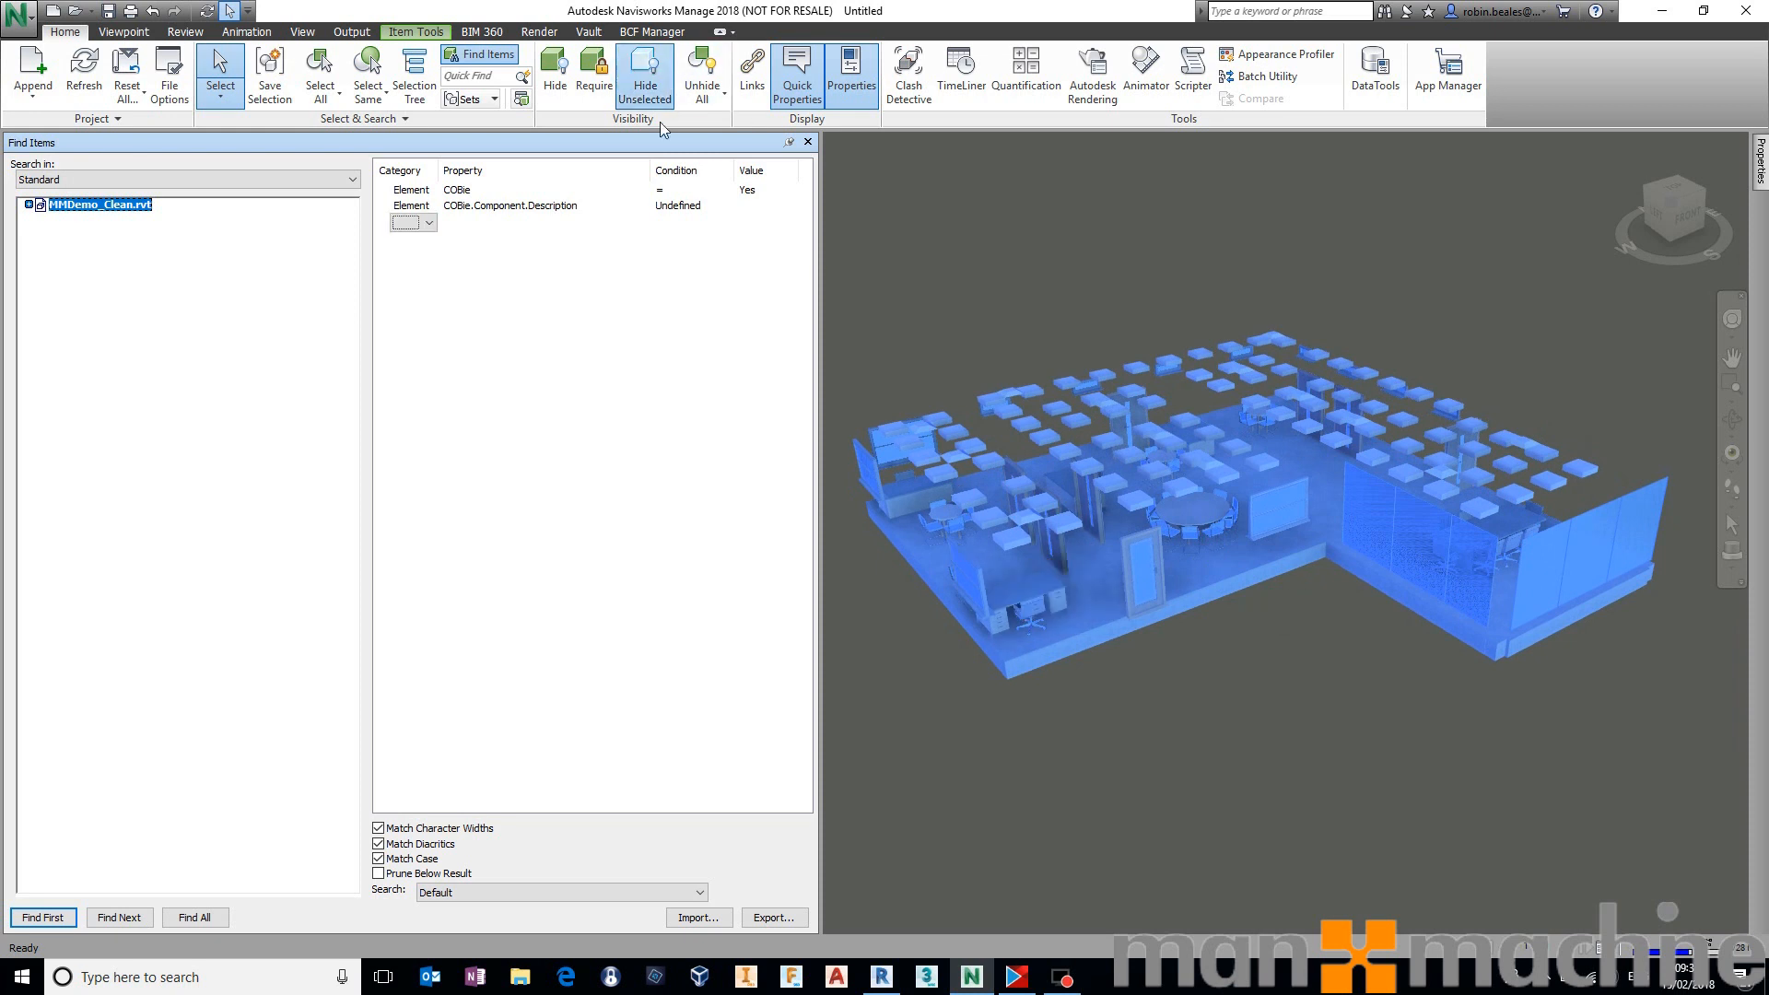
pyautogui.click(643, 75)
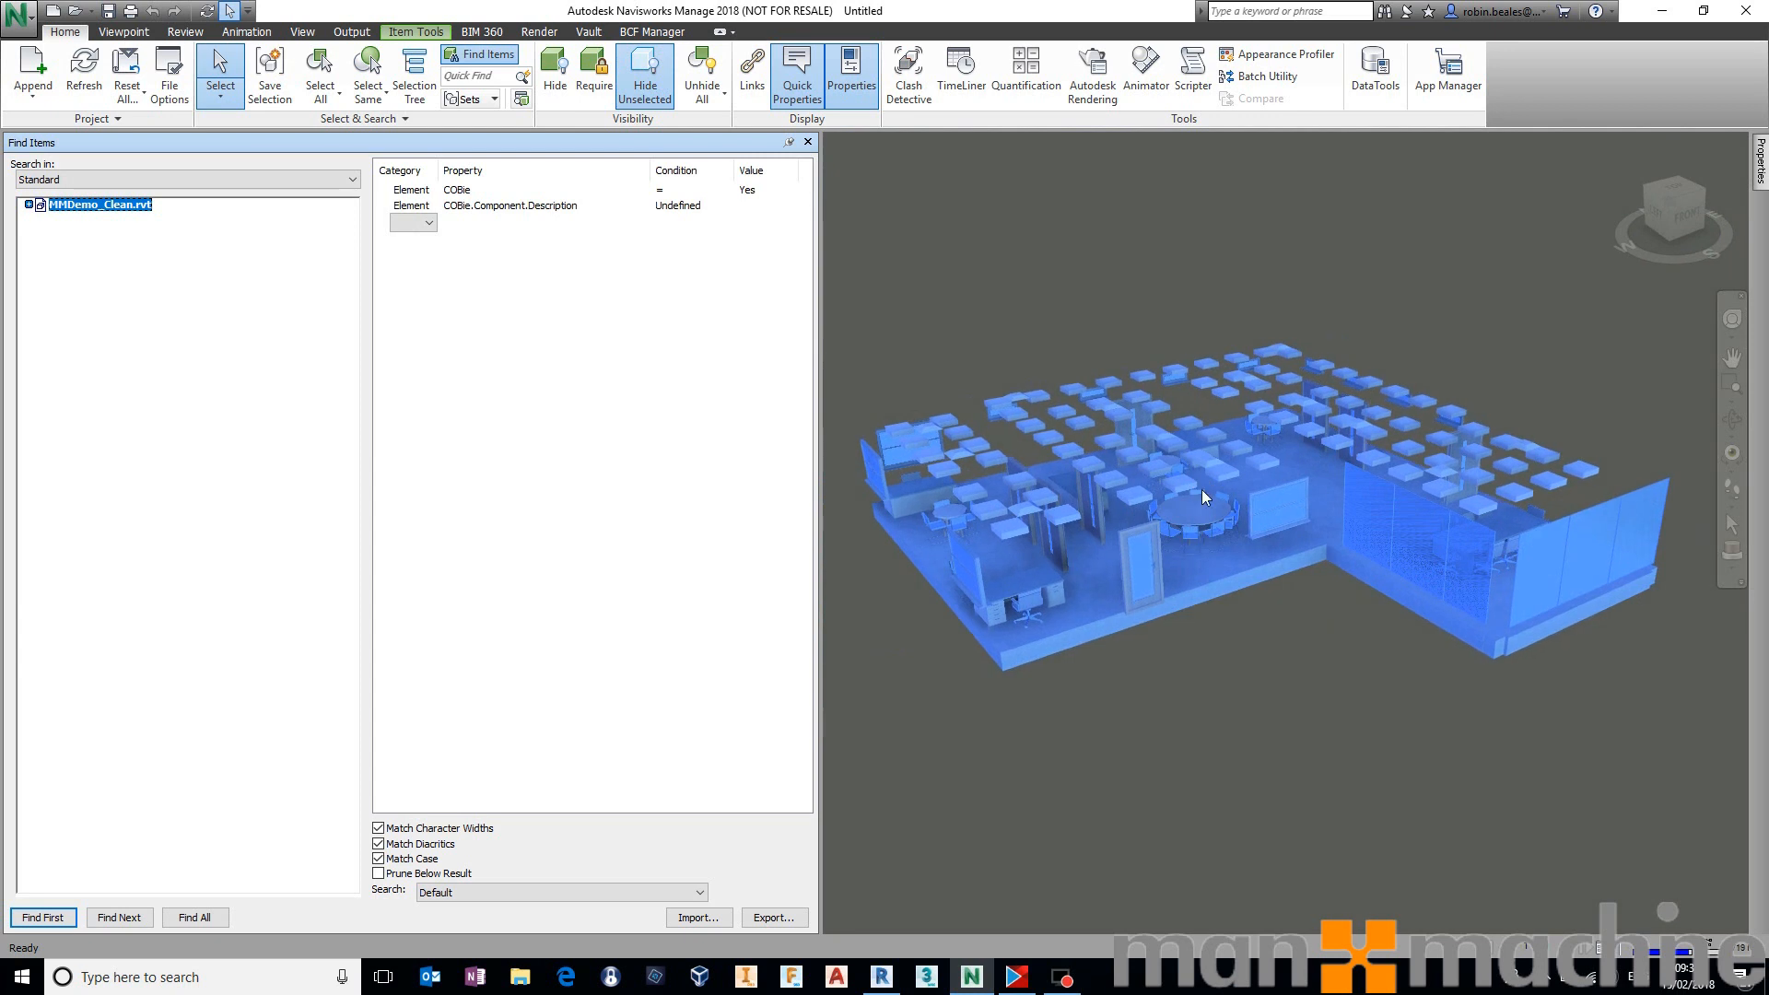
pyautogui.moveTo(1101, 564)
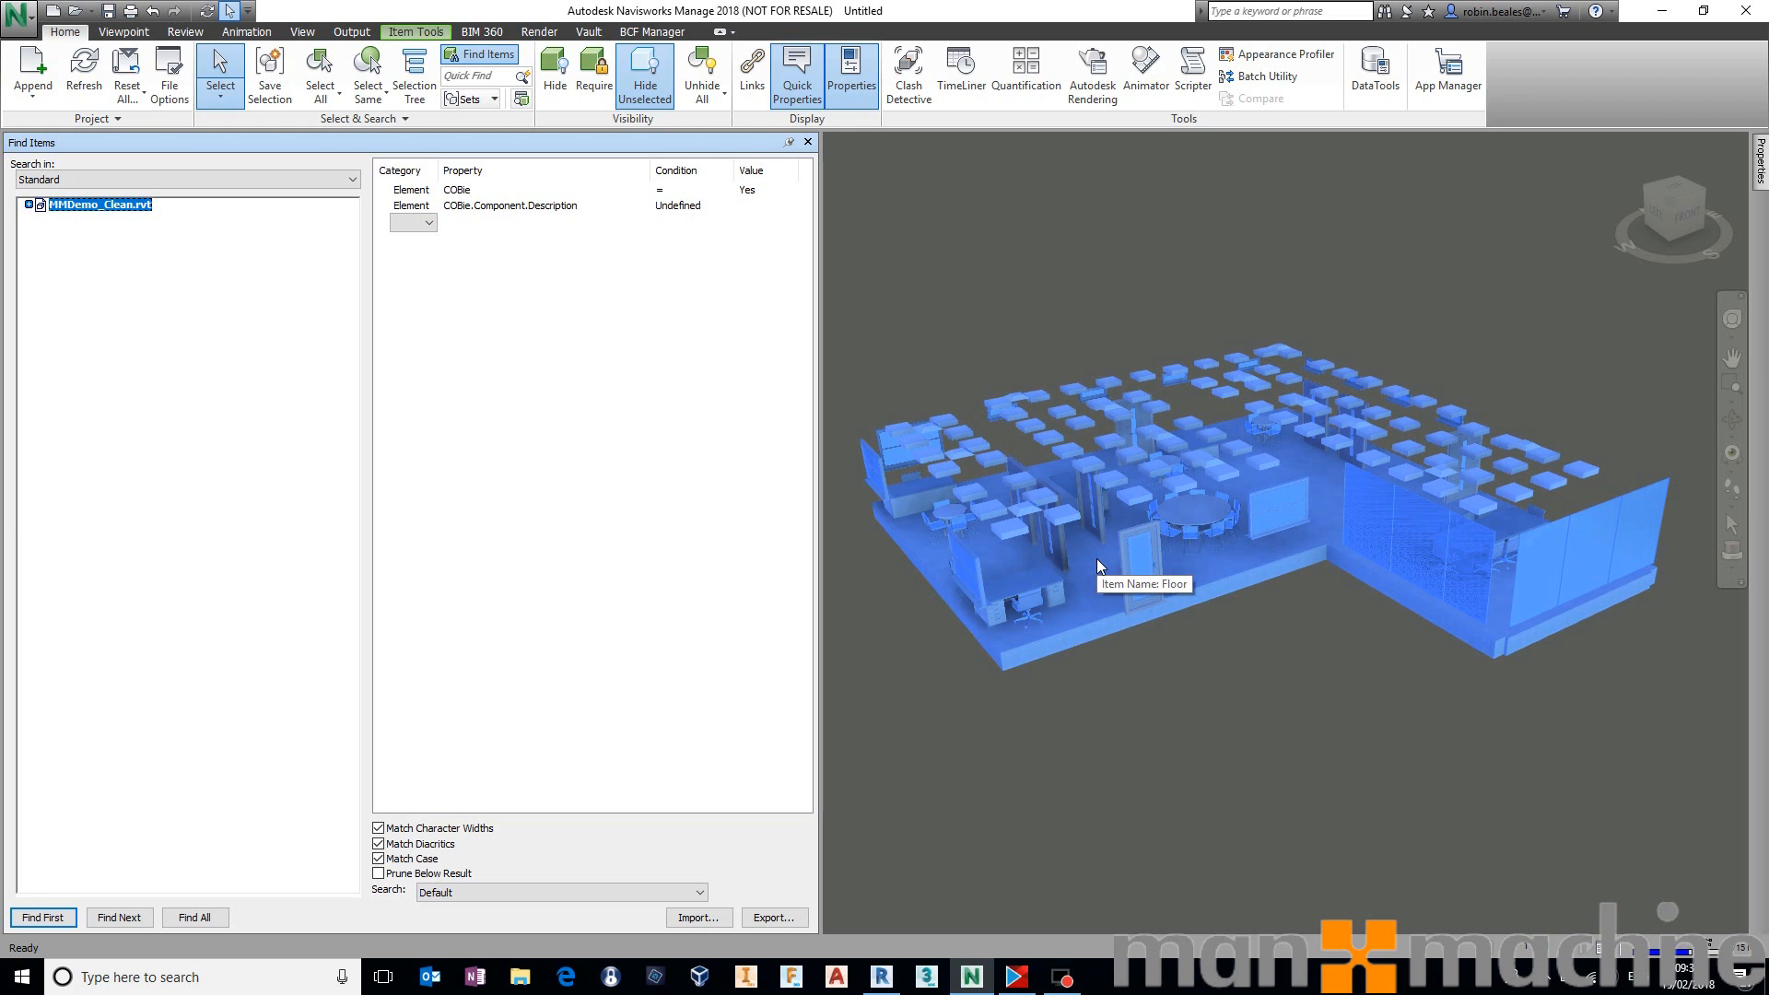
pyautogui.moveTo(677, 233)
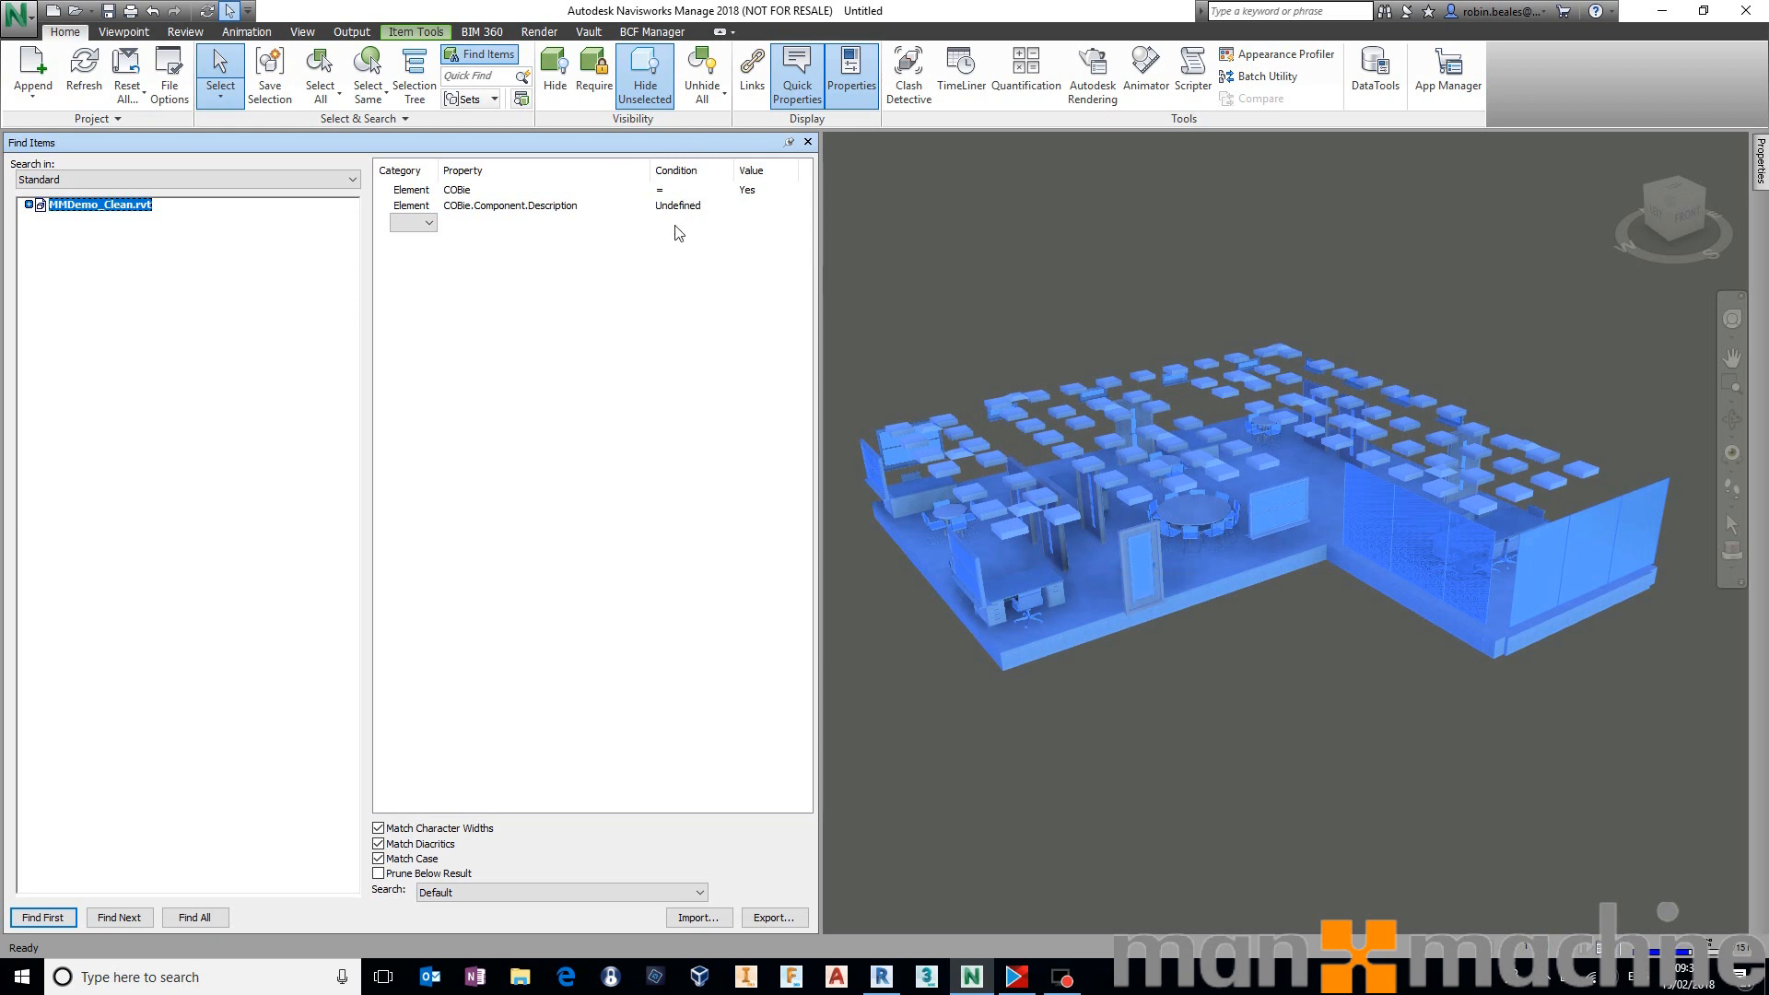
pyautogui.moveTo(673, 237)
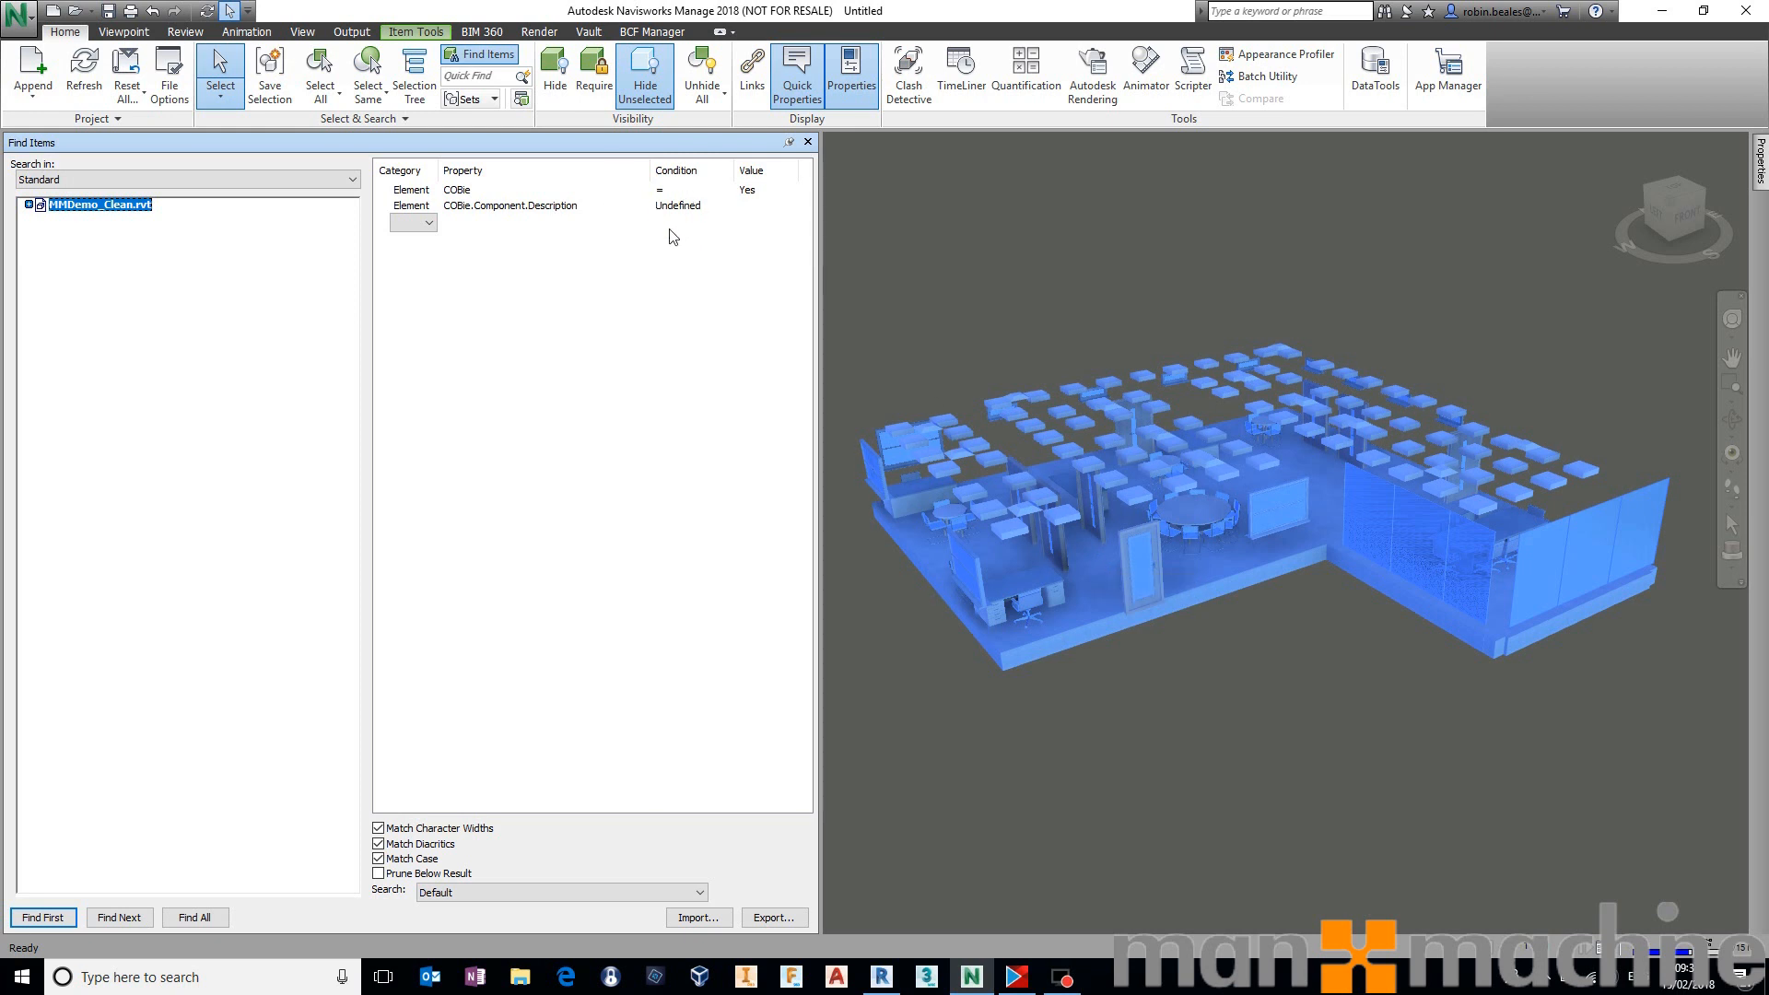
pyautogui.moveTo(728, 221)
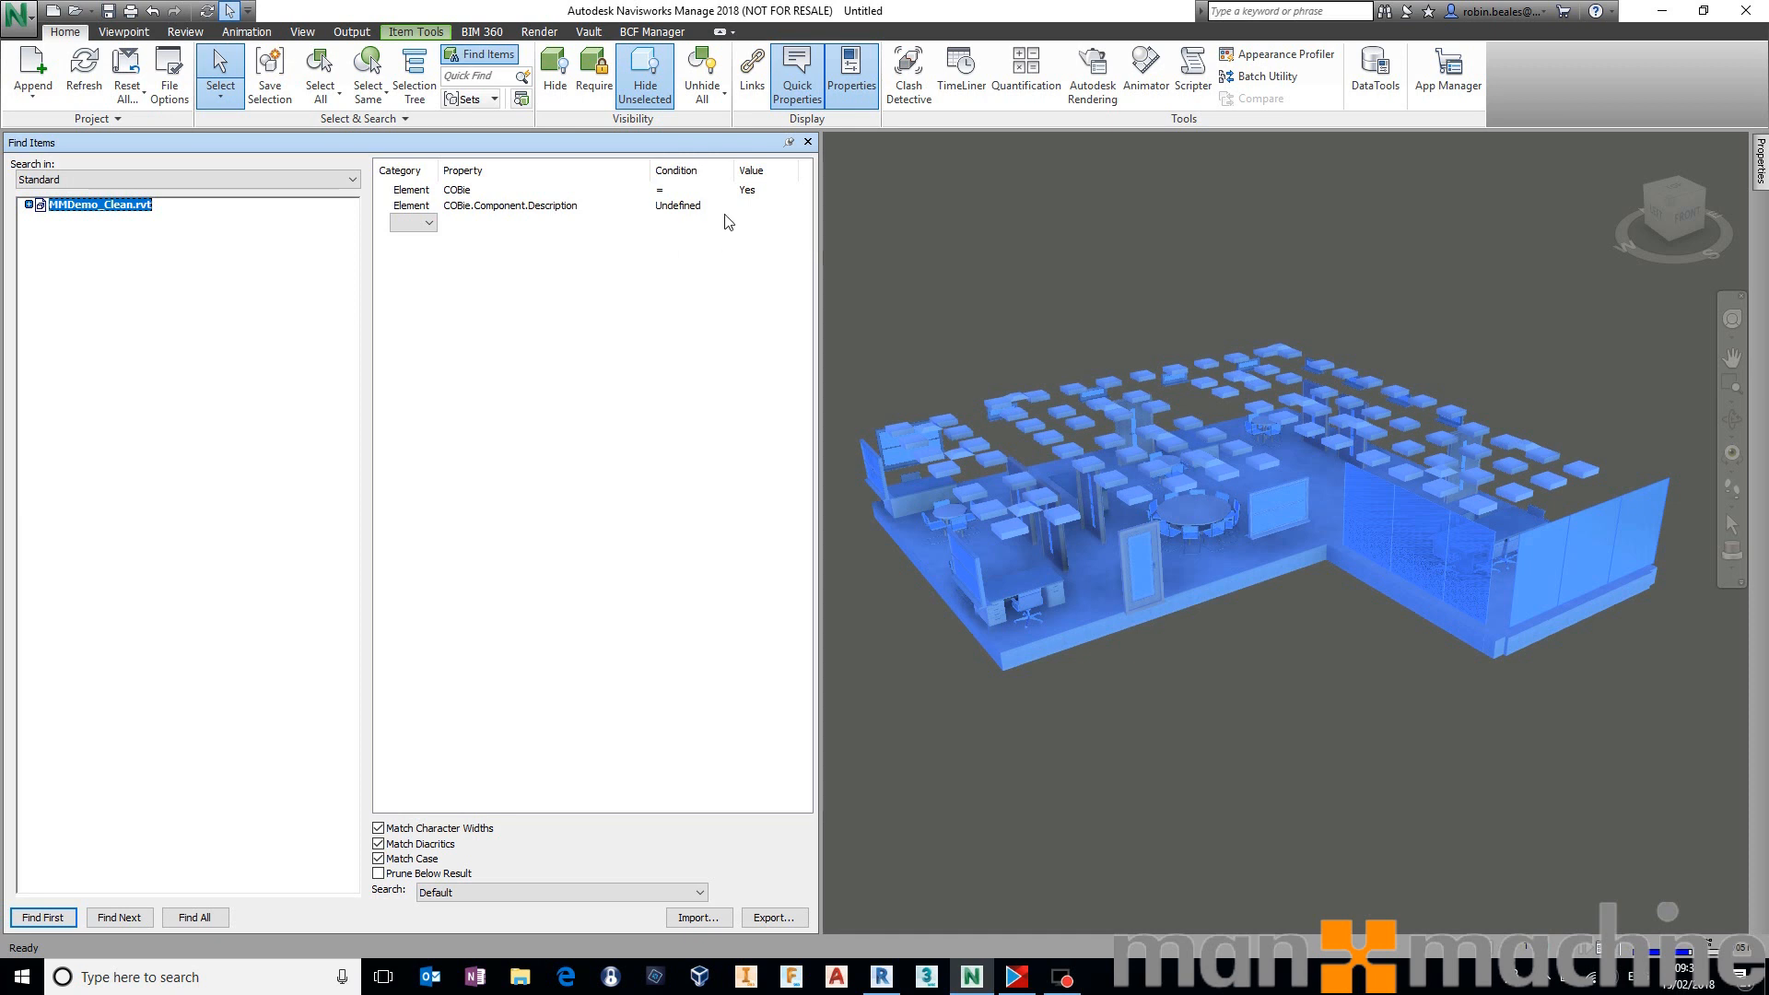
pyautogui.moveTo(705, 215)
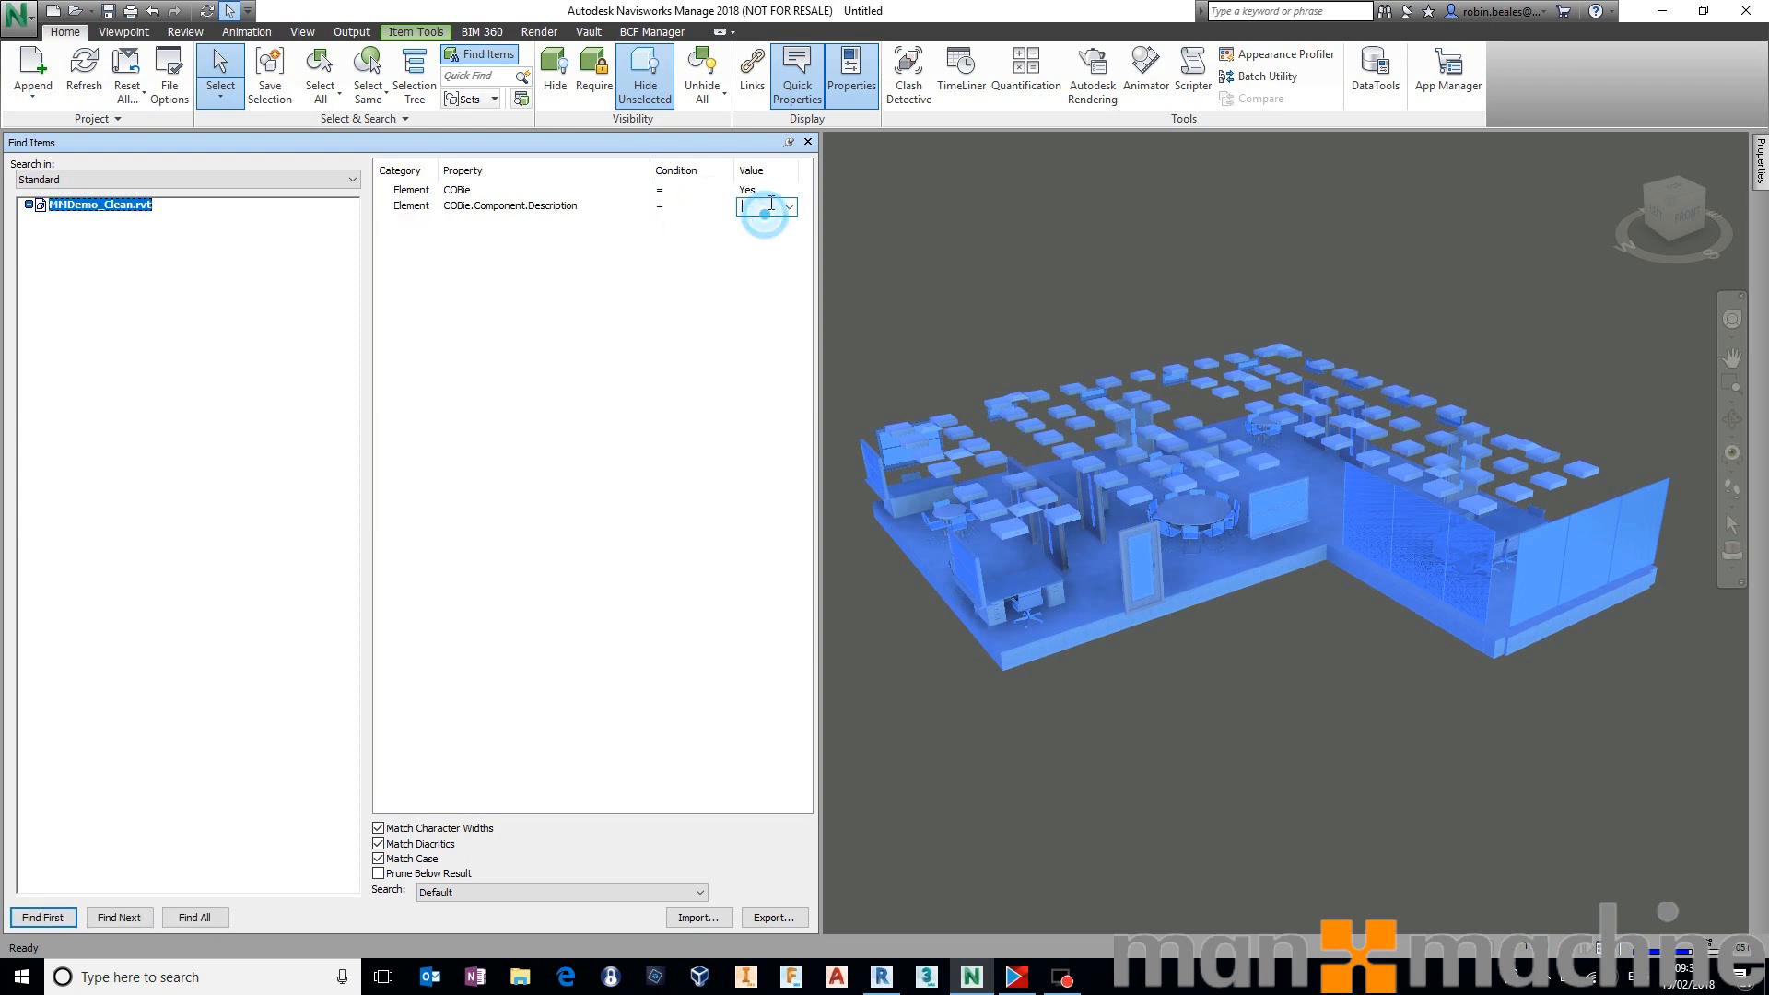
# Search for description n/a and dismiss the 'No objects found' message.
pyautogui.write('n/a')
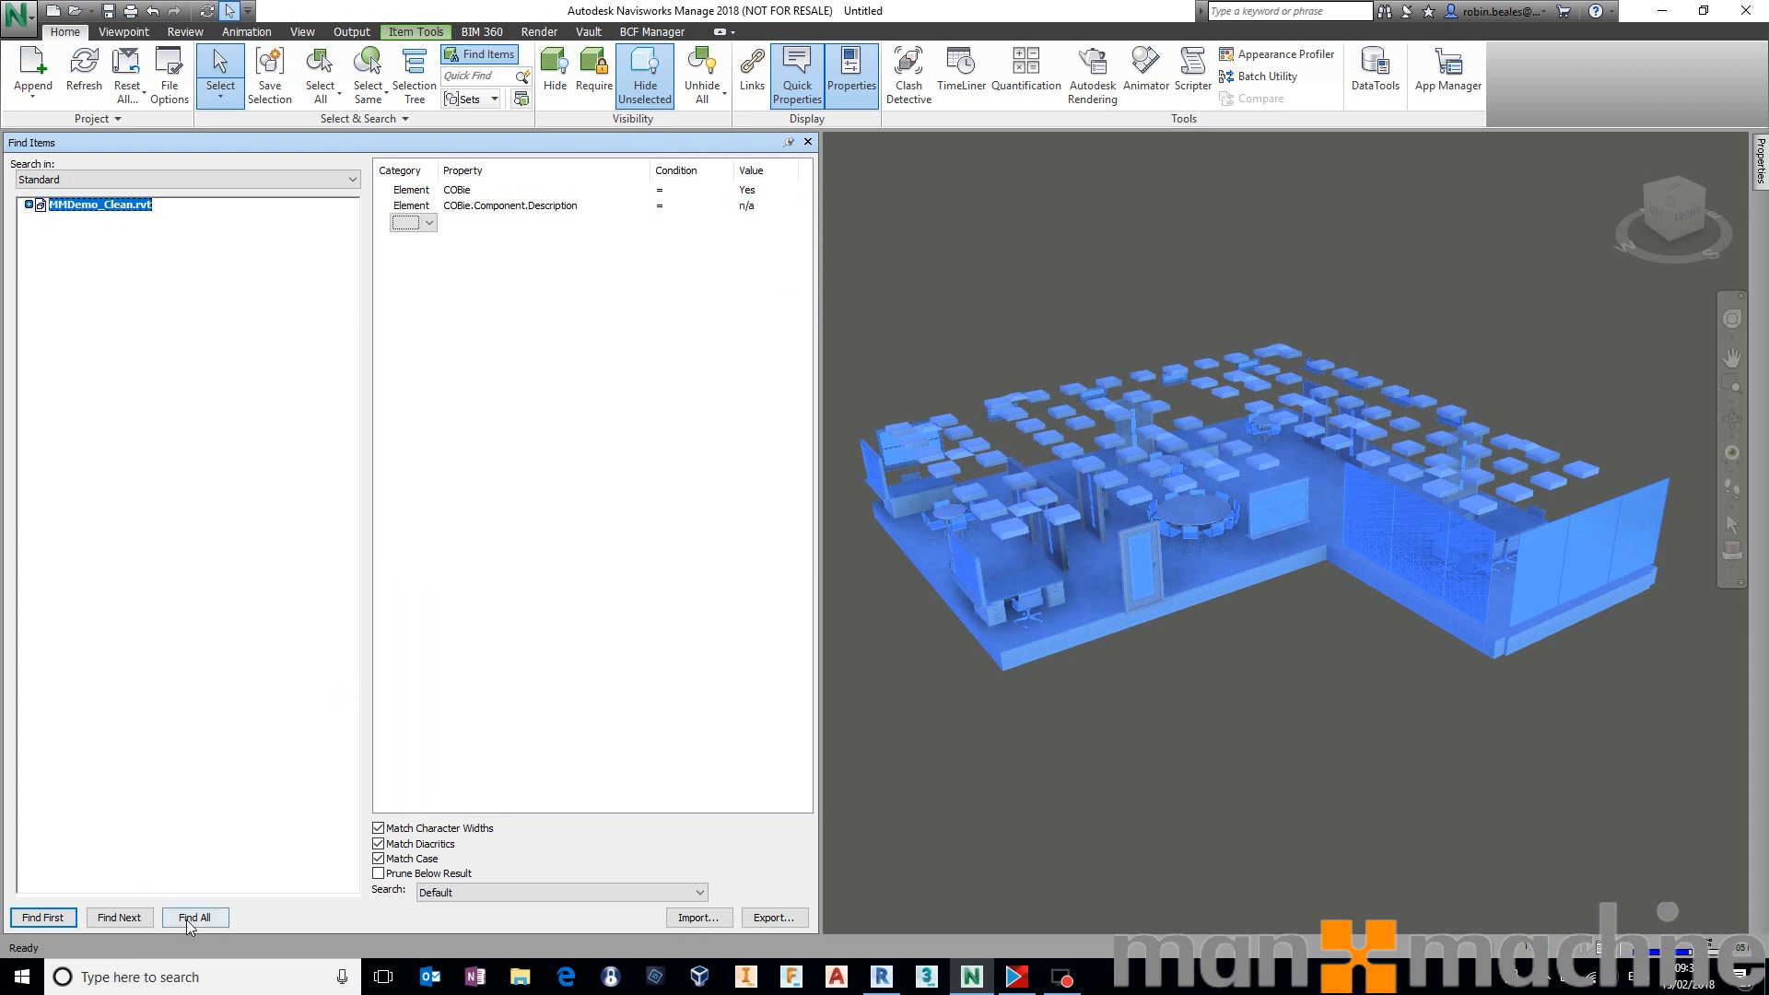
pyautogui.click(194, 918)
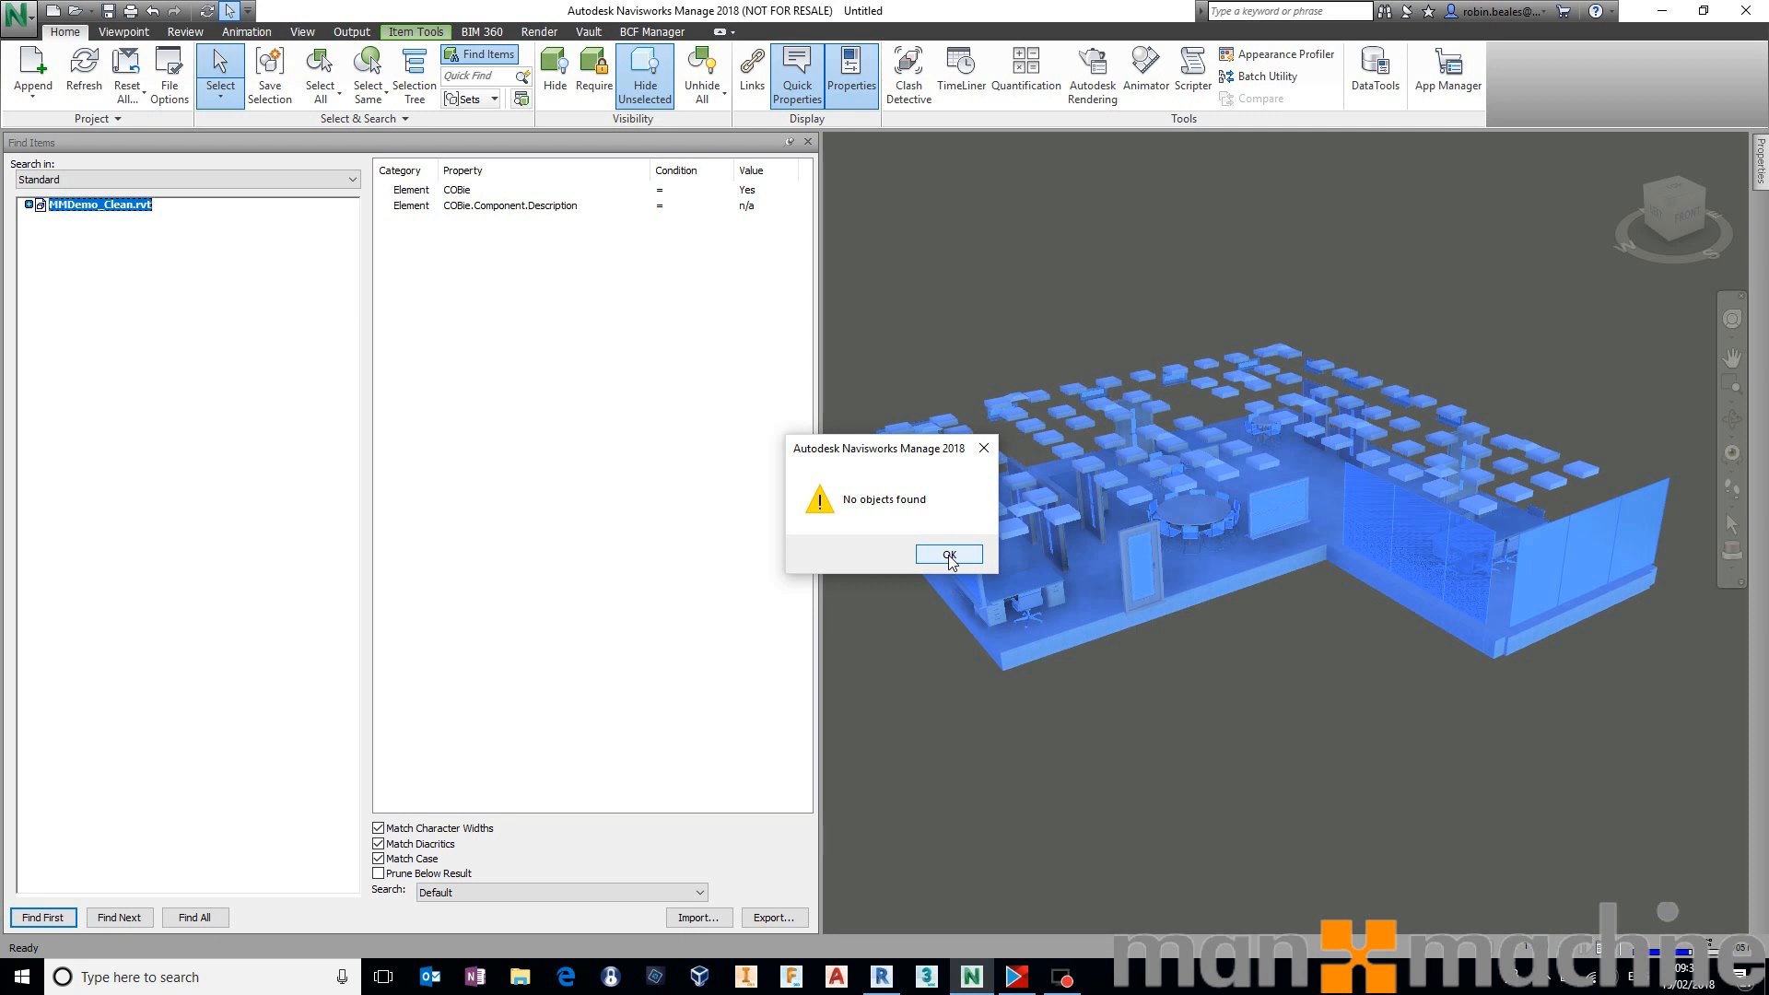
pyautogui.click(948, 554)
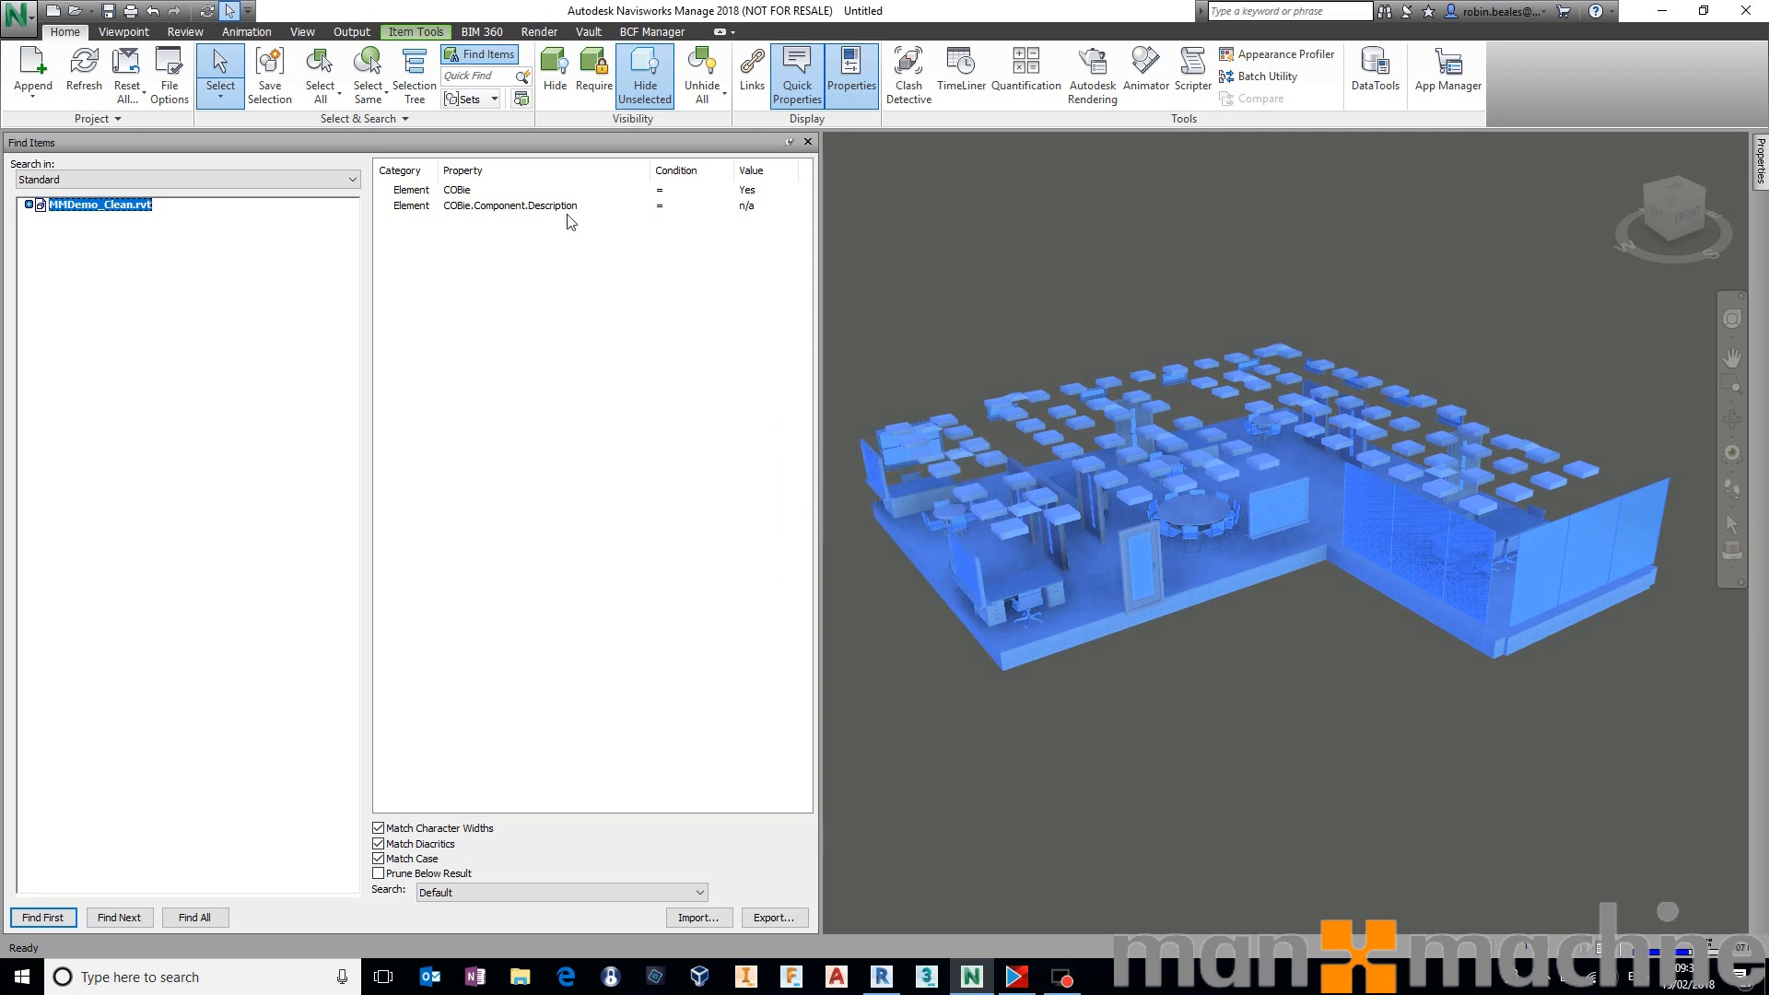
# Cancel the search export and close the Find Items panel.
pyautogui.click(774, 917)
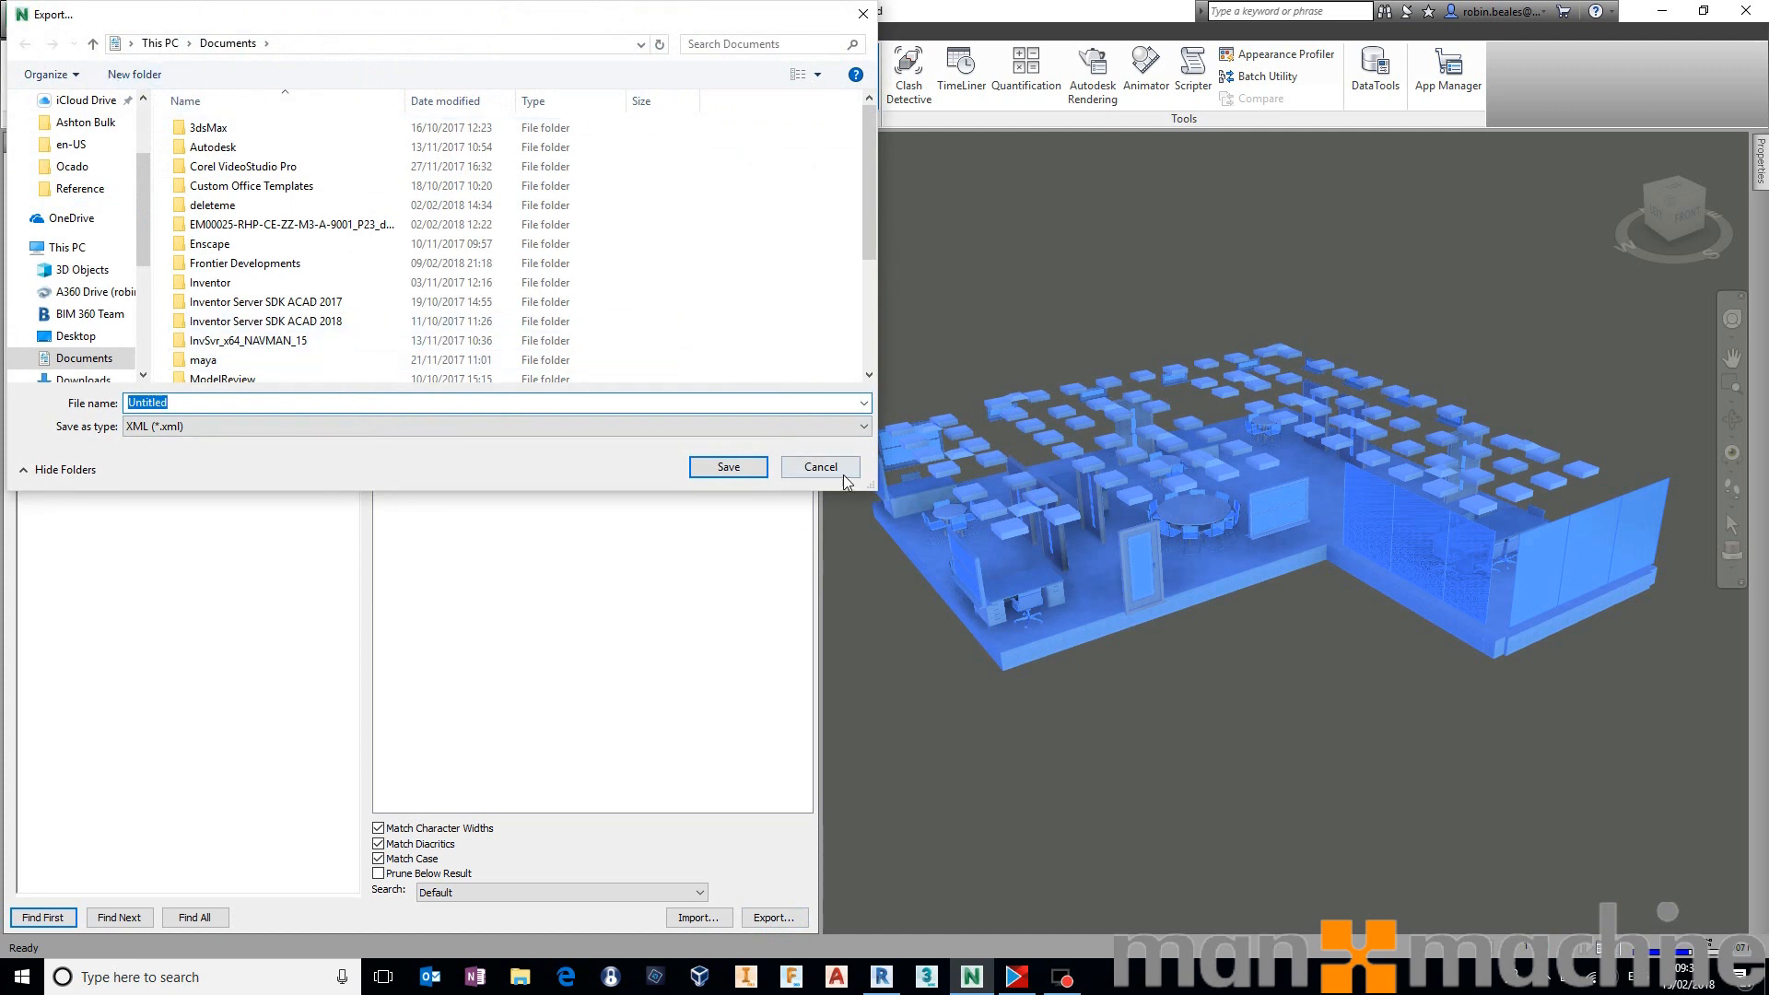
pyautogui.click(820, 466)
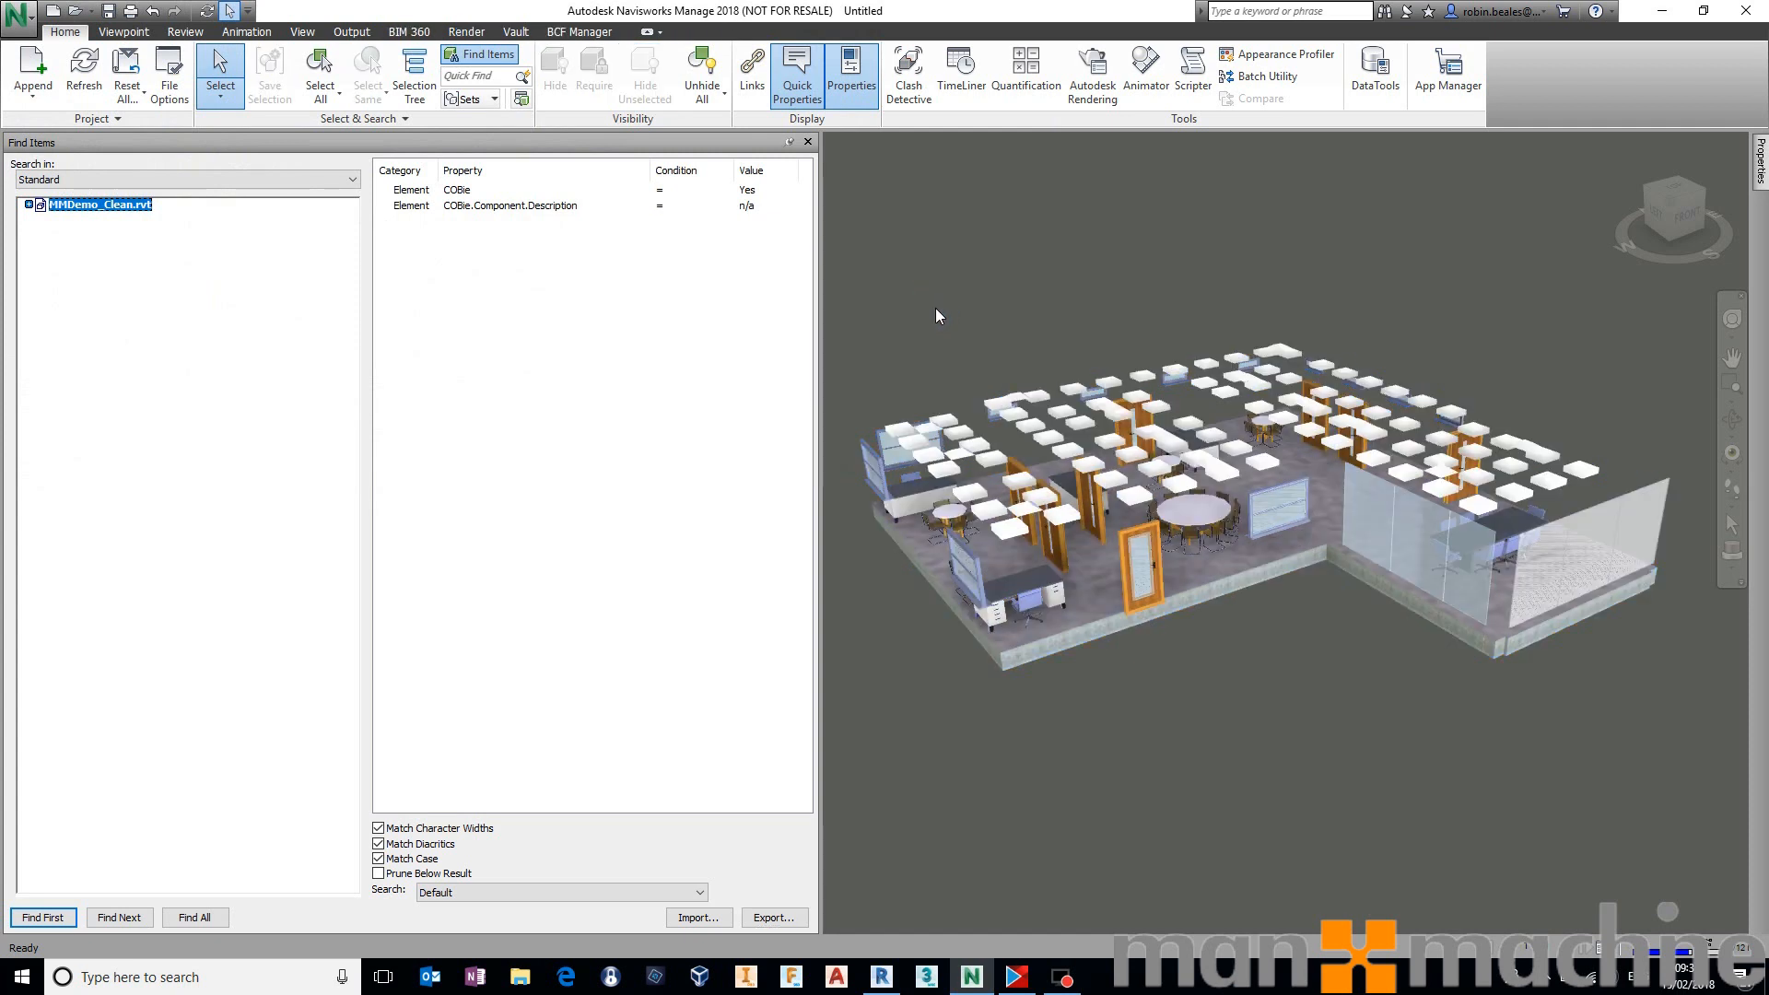
pyautogui.moveTo(810, 212)
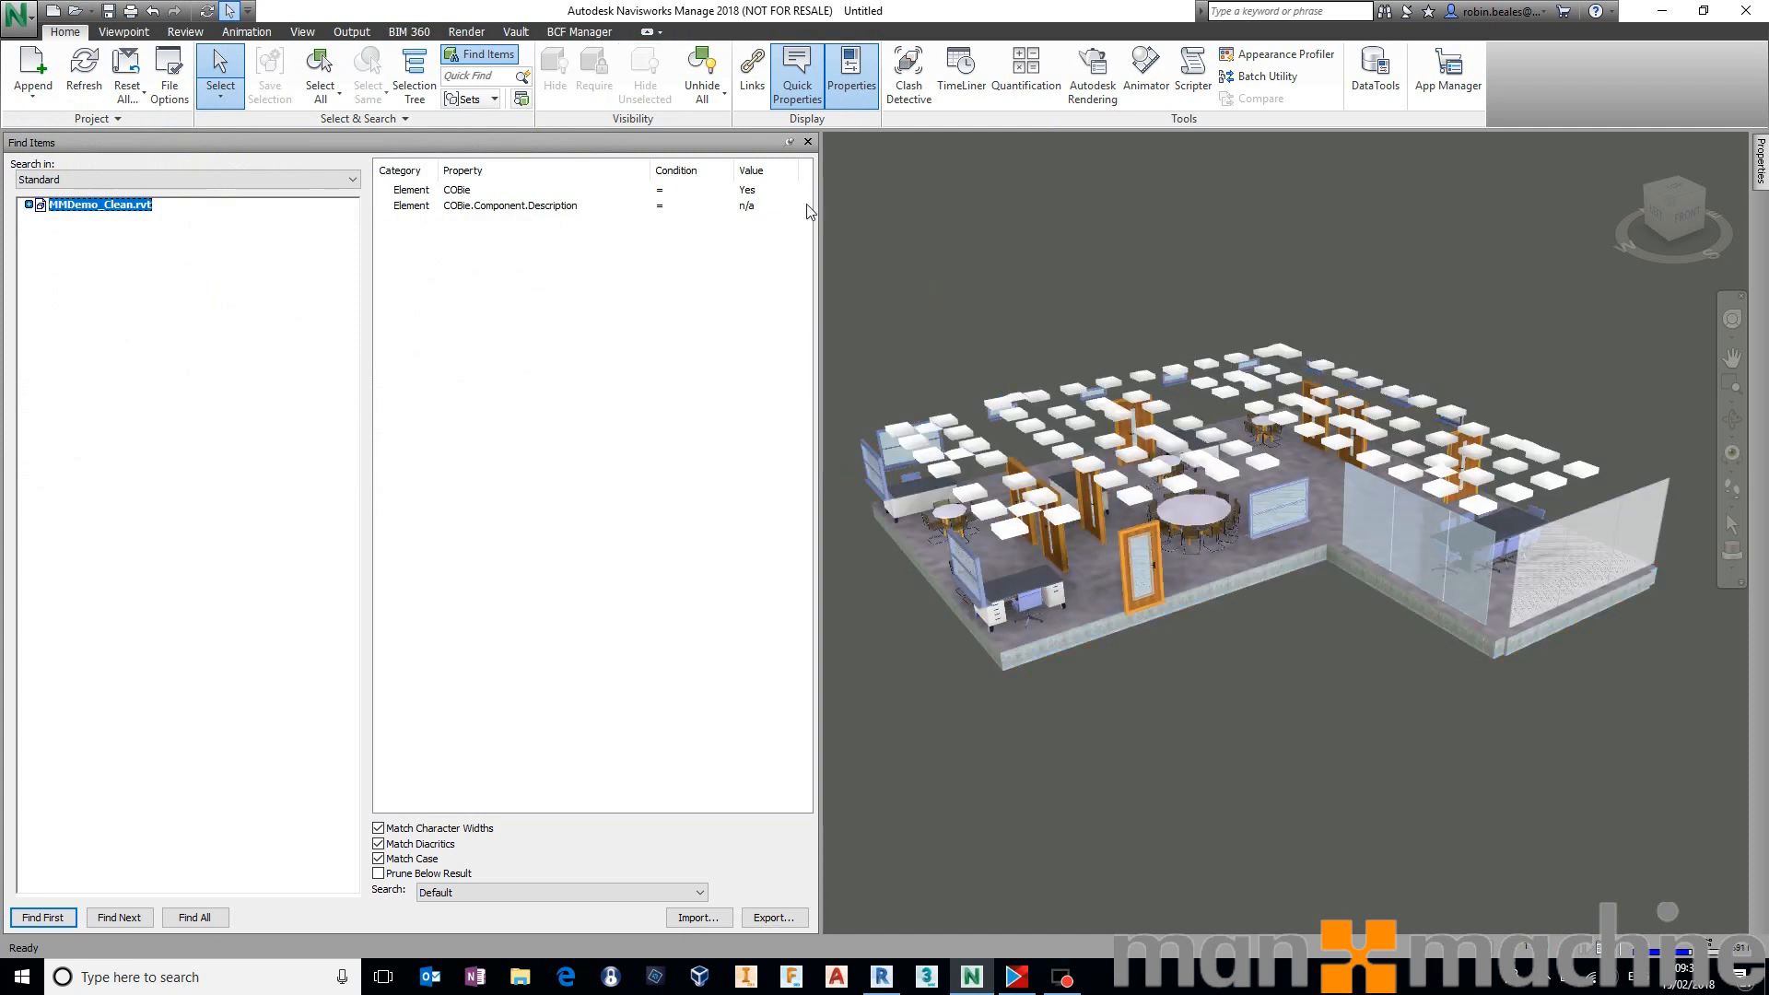
pyautogui.click(808, 141)
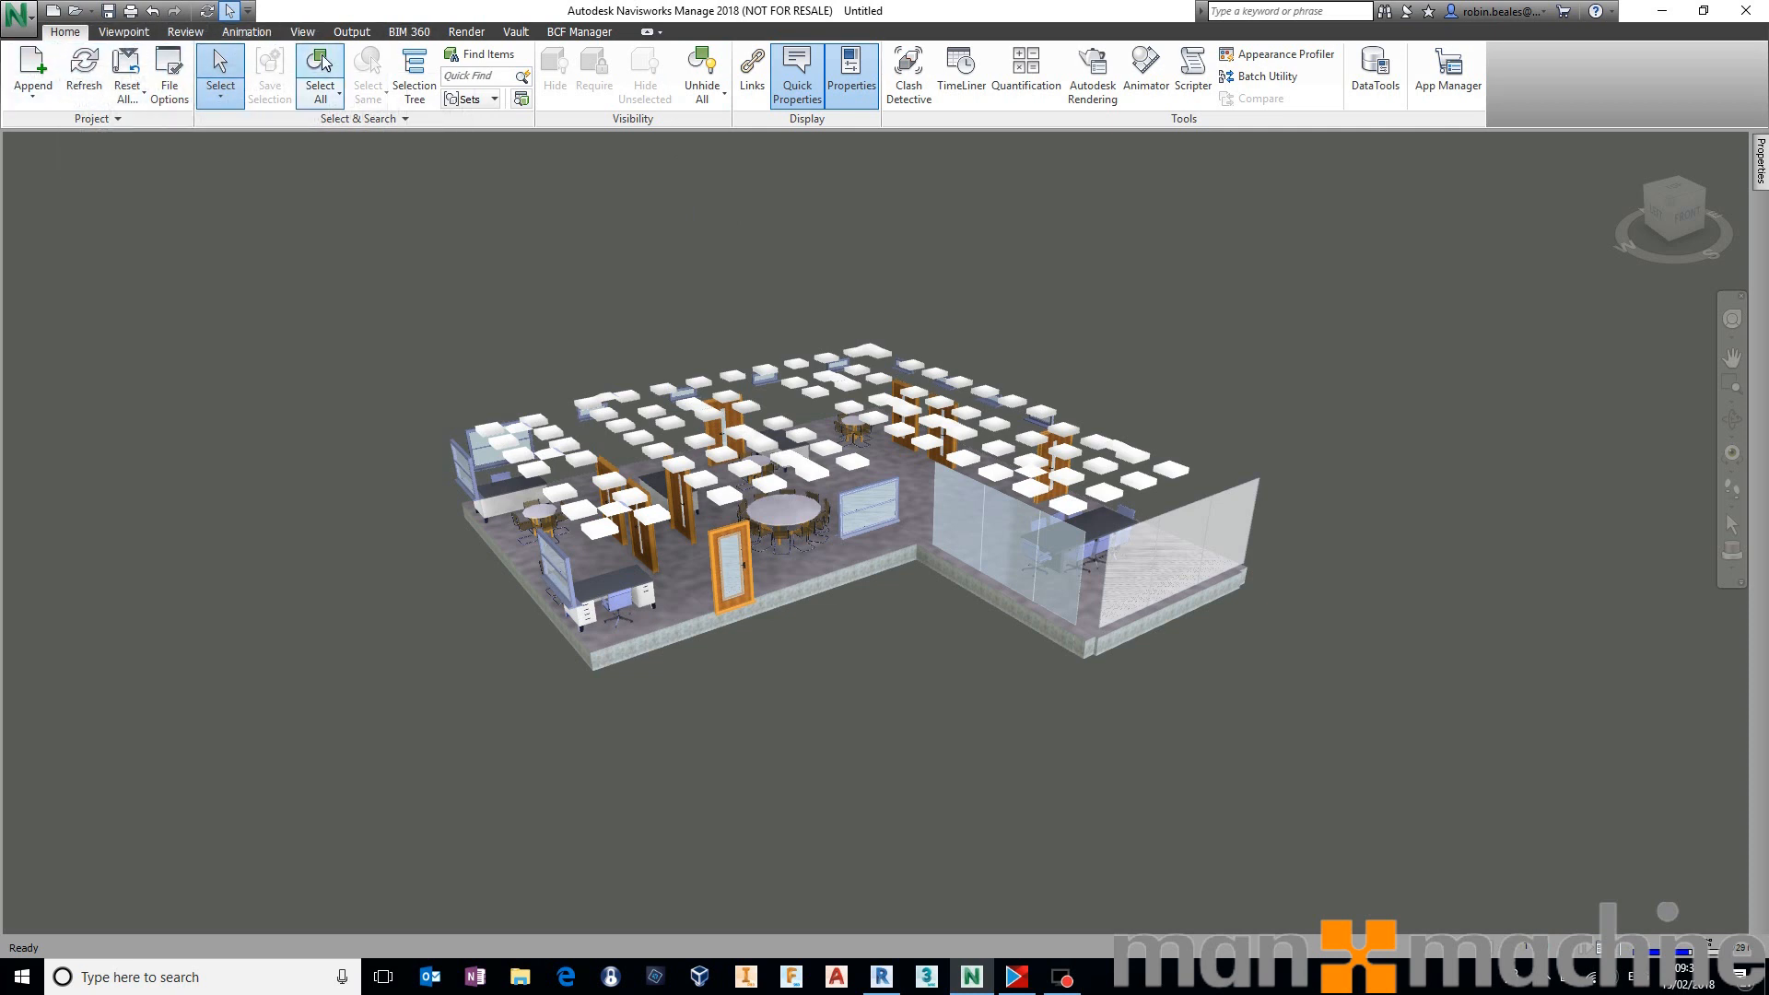
# Zoom to the exterior door and review its Element and Revit Type COBie properties.
pyautogui.click(414, 75)
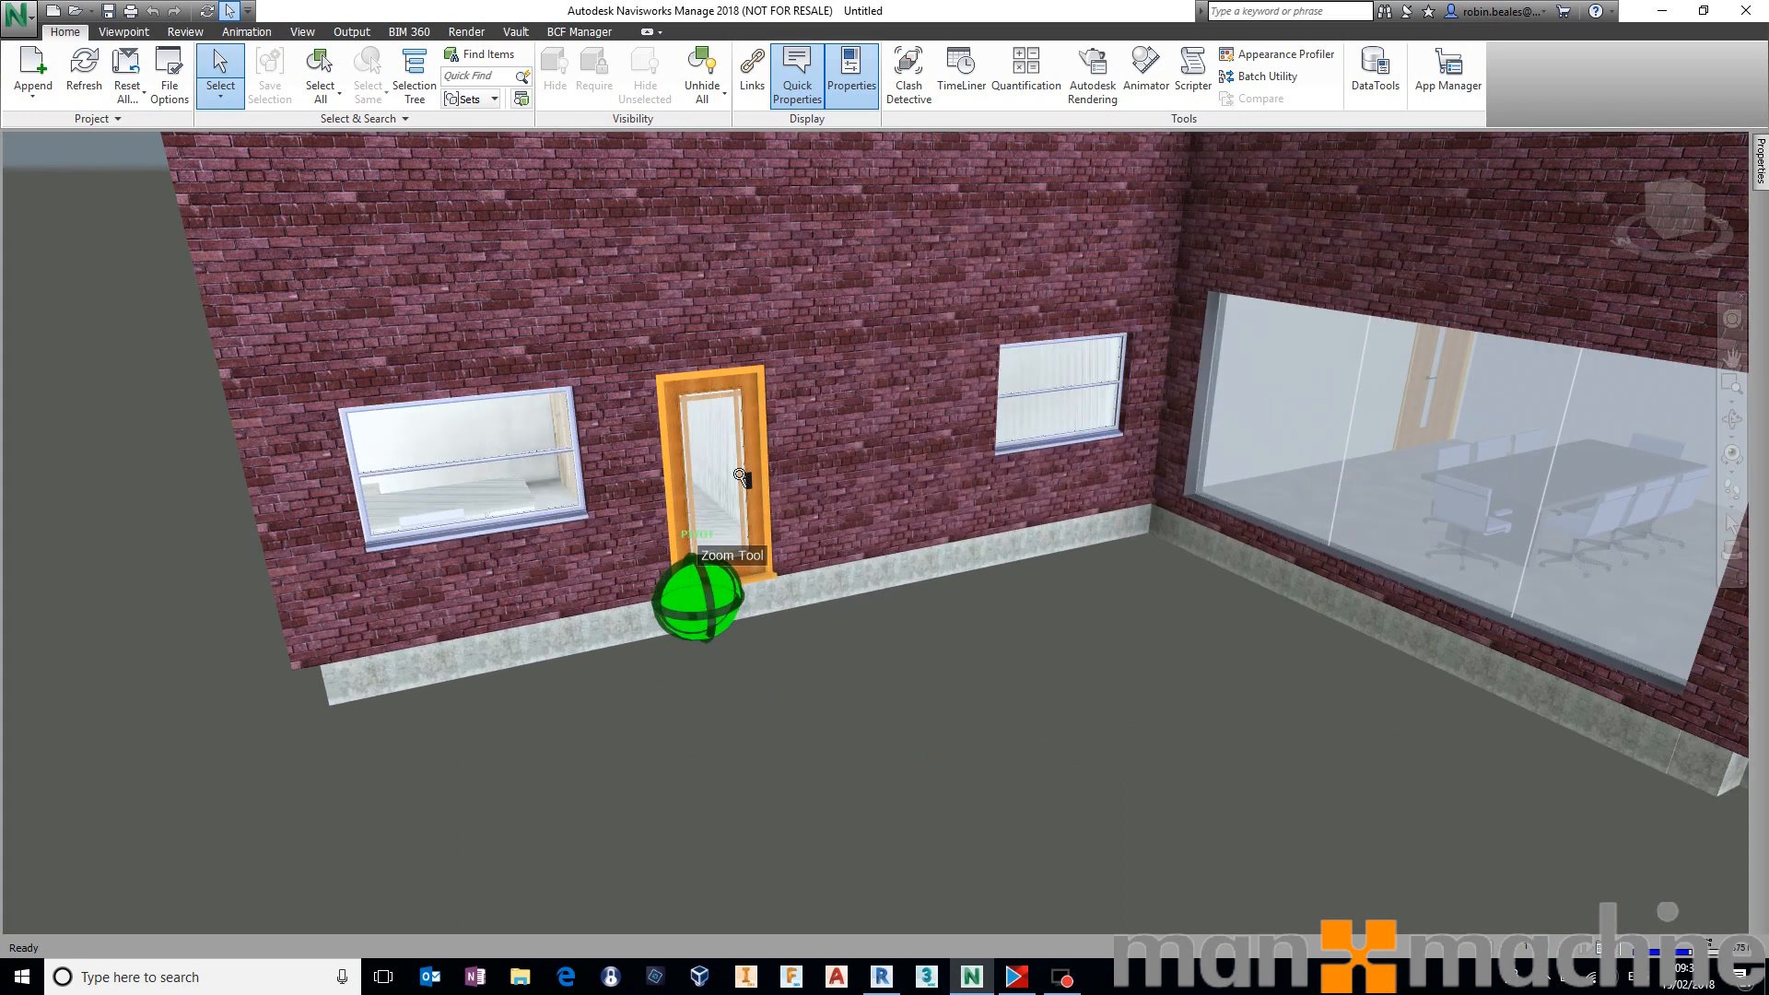
pyautogui.click(710, 473)
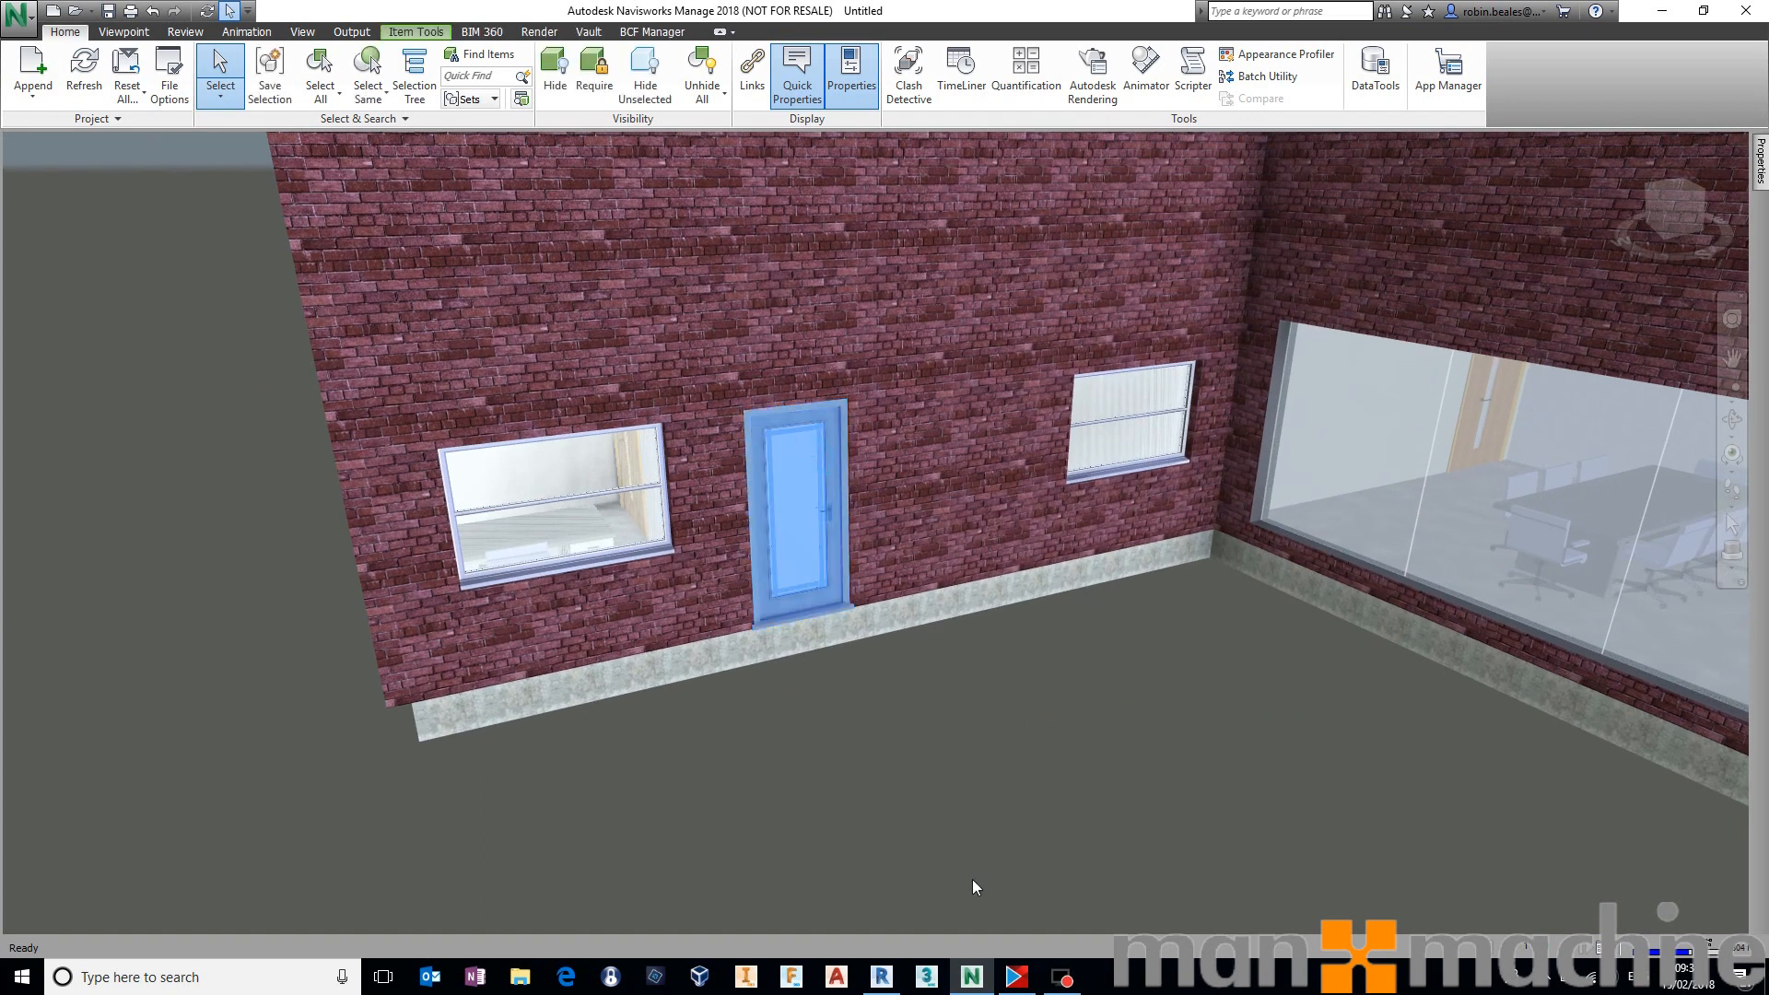
pyautogui.click(850, 75)
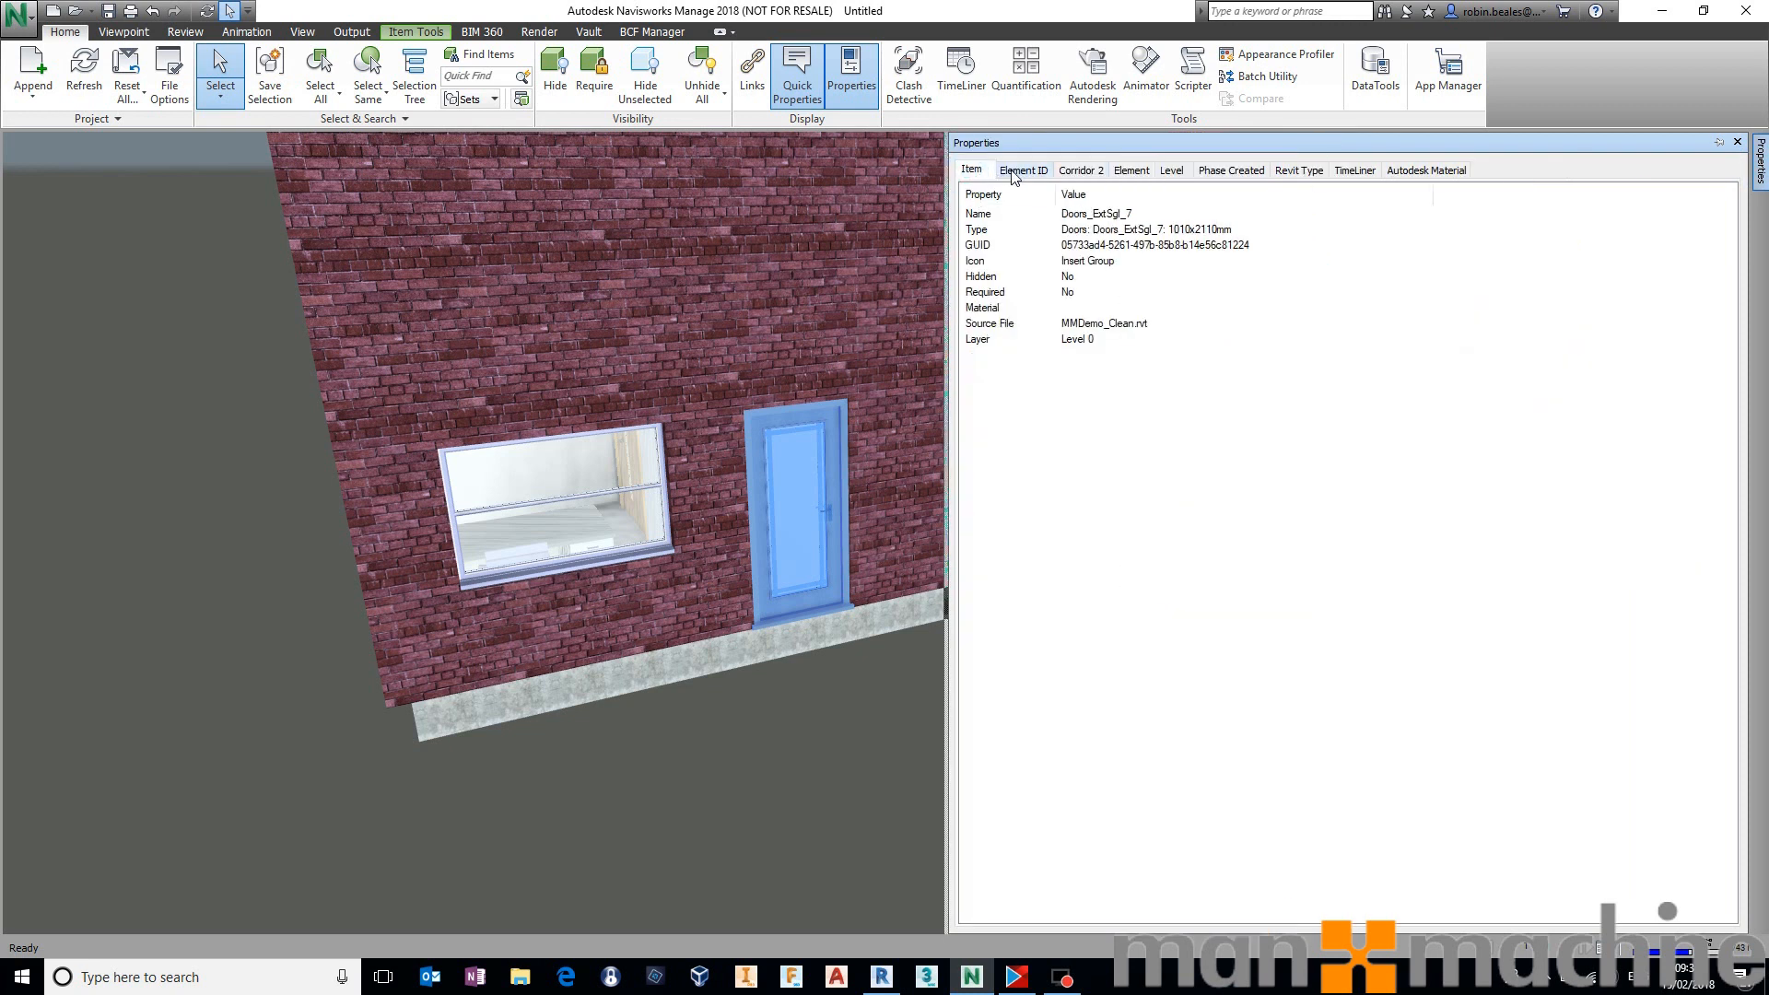
pyautogui.click(1132, 169)
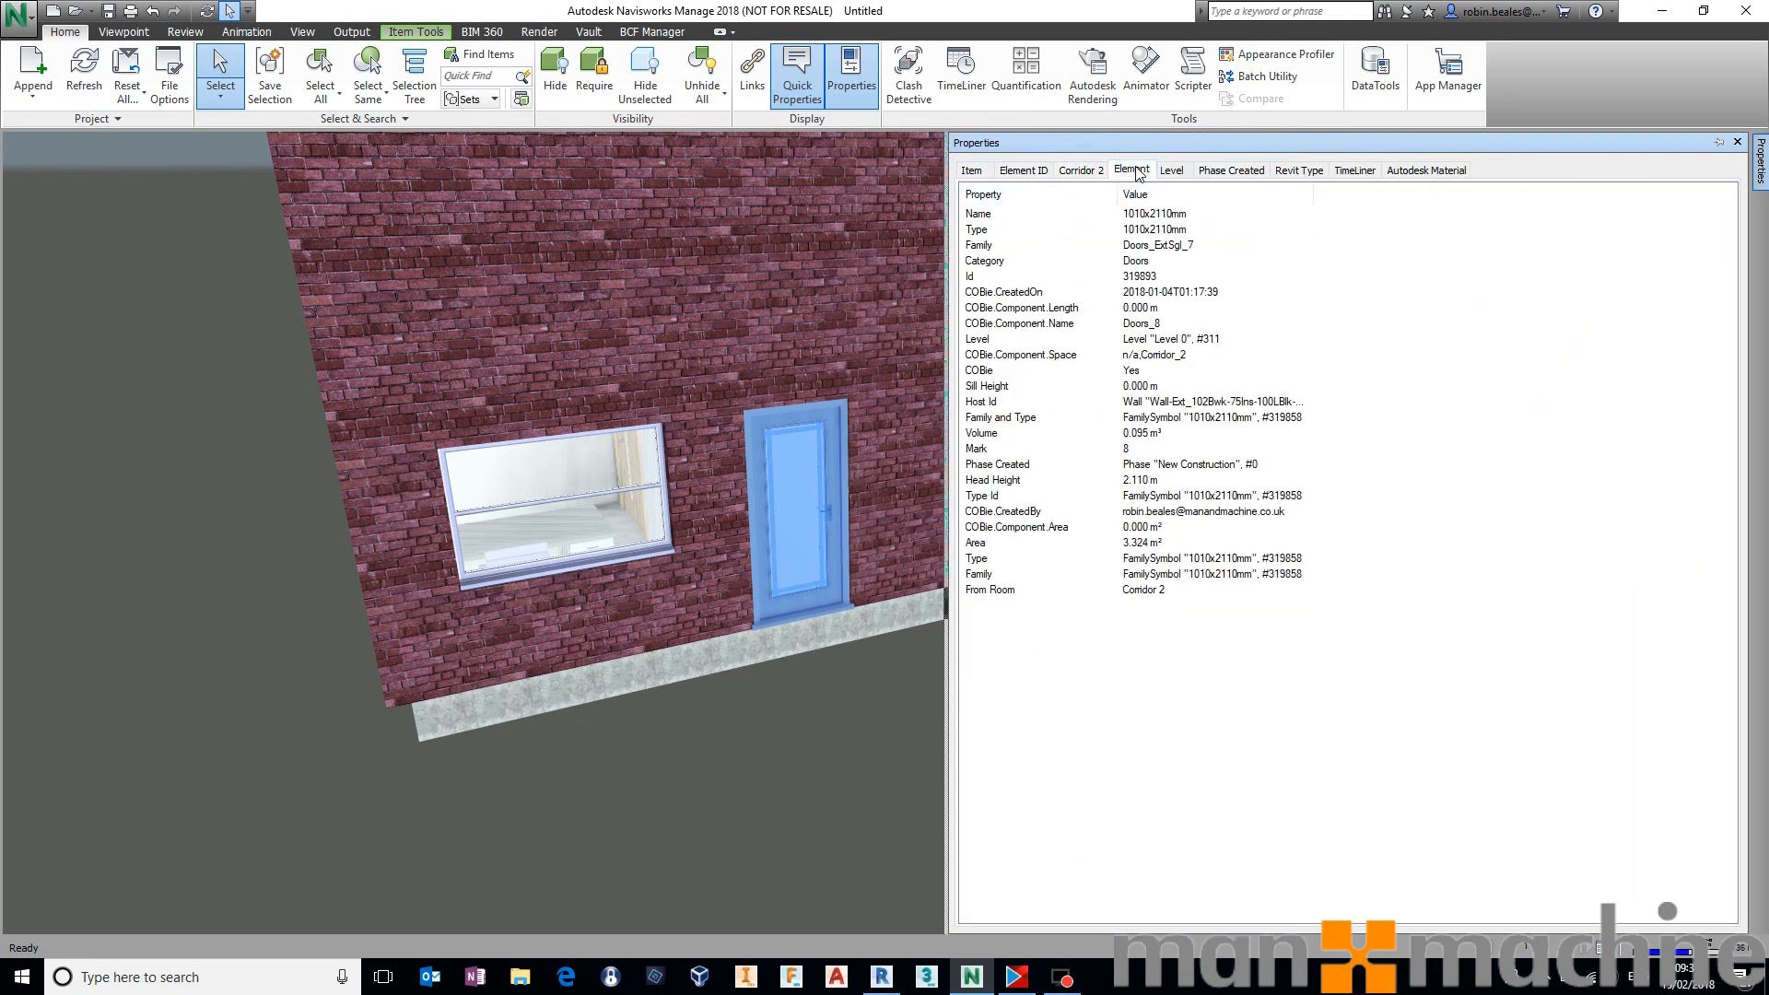
pyautogui.click(1021, 307)
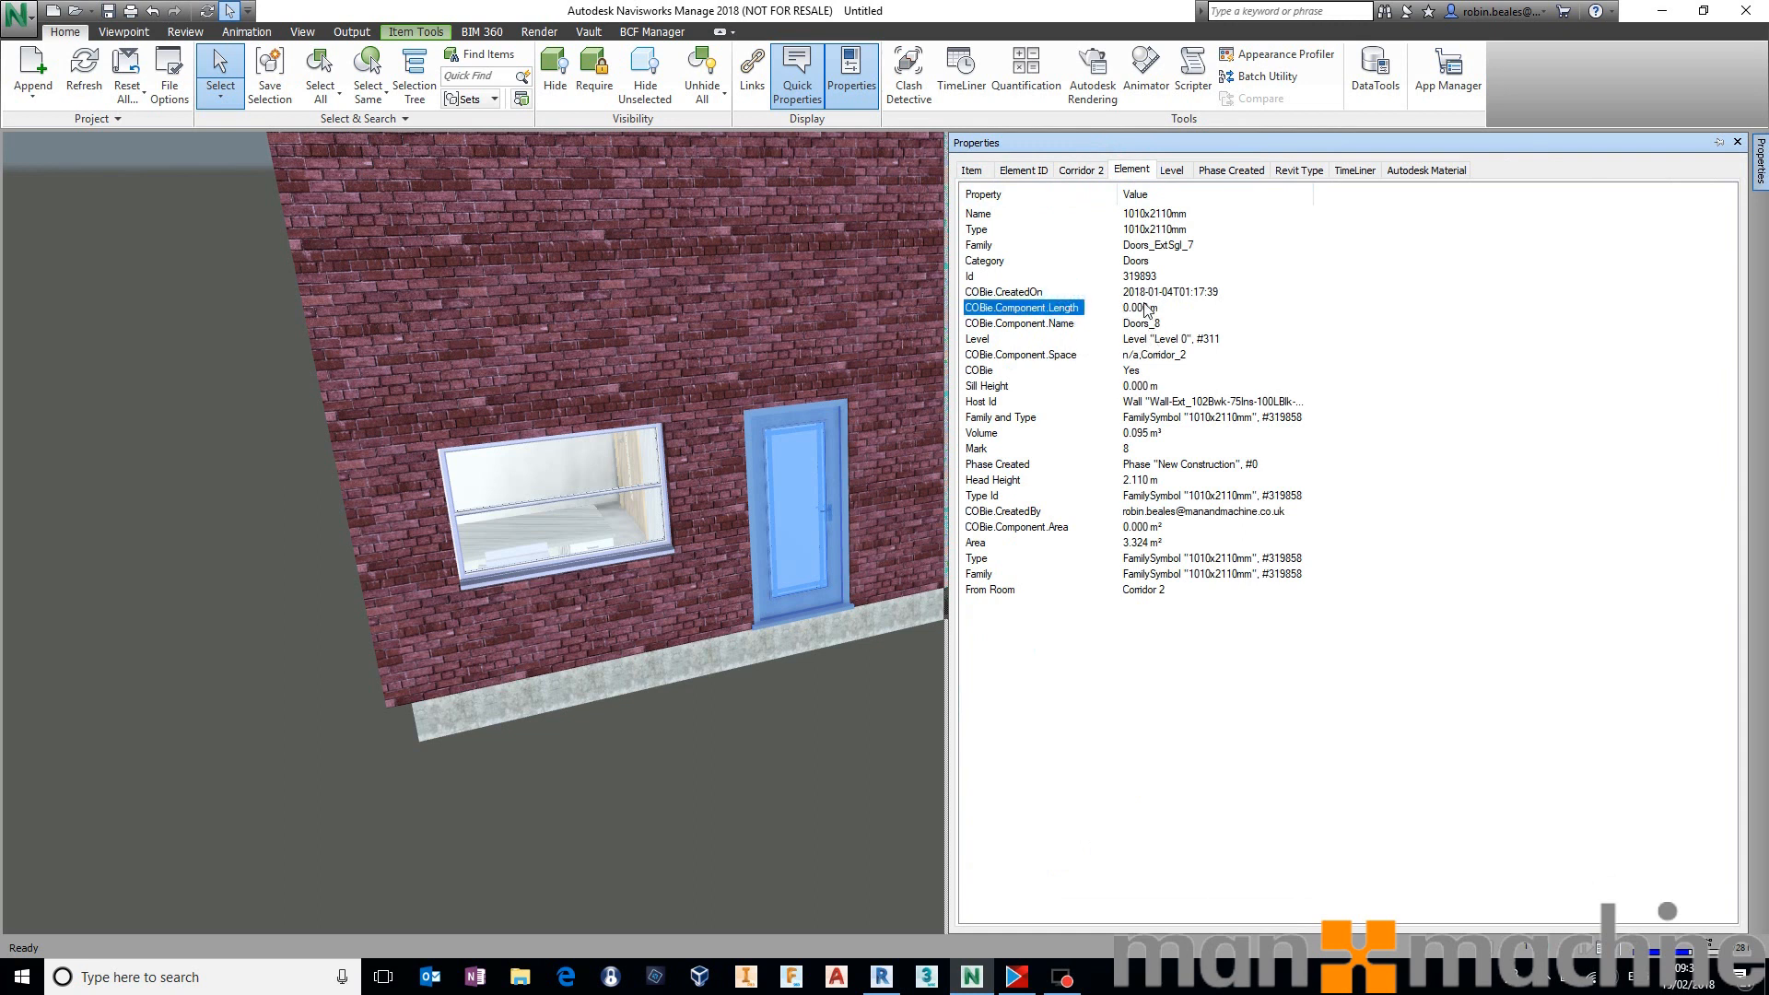
pyautogui.moveTo(1076, 532)
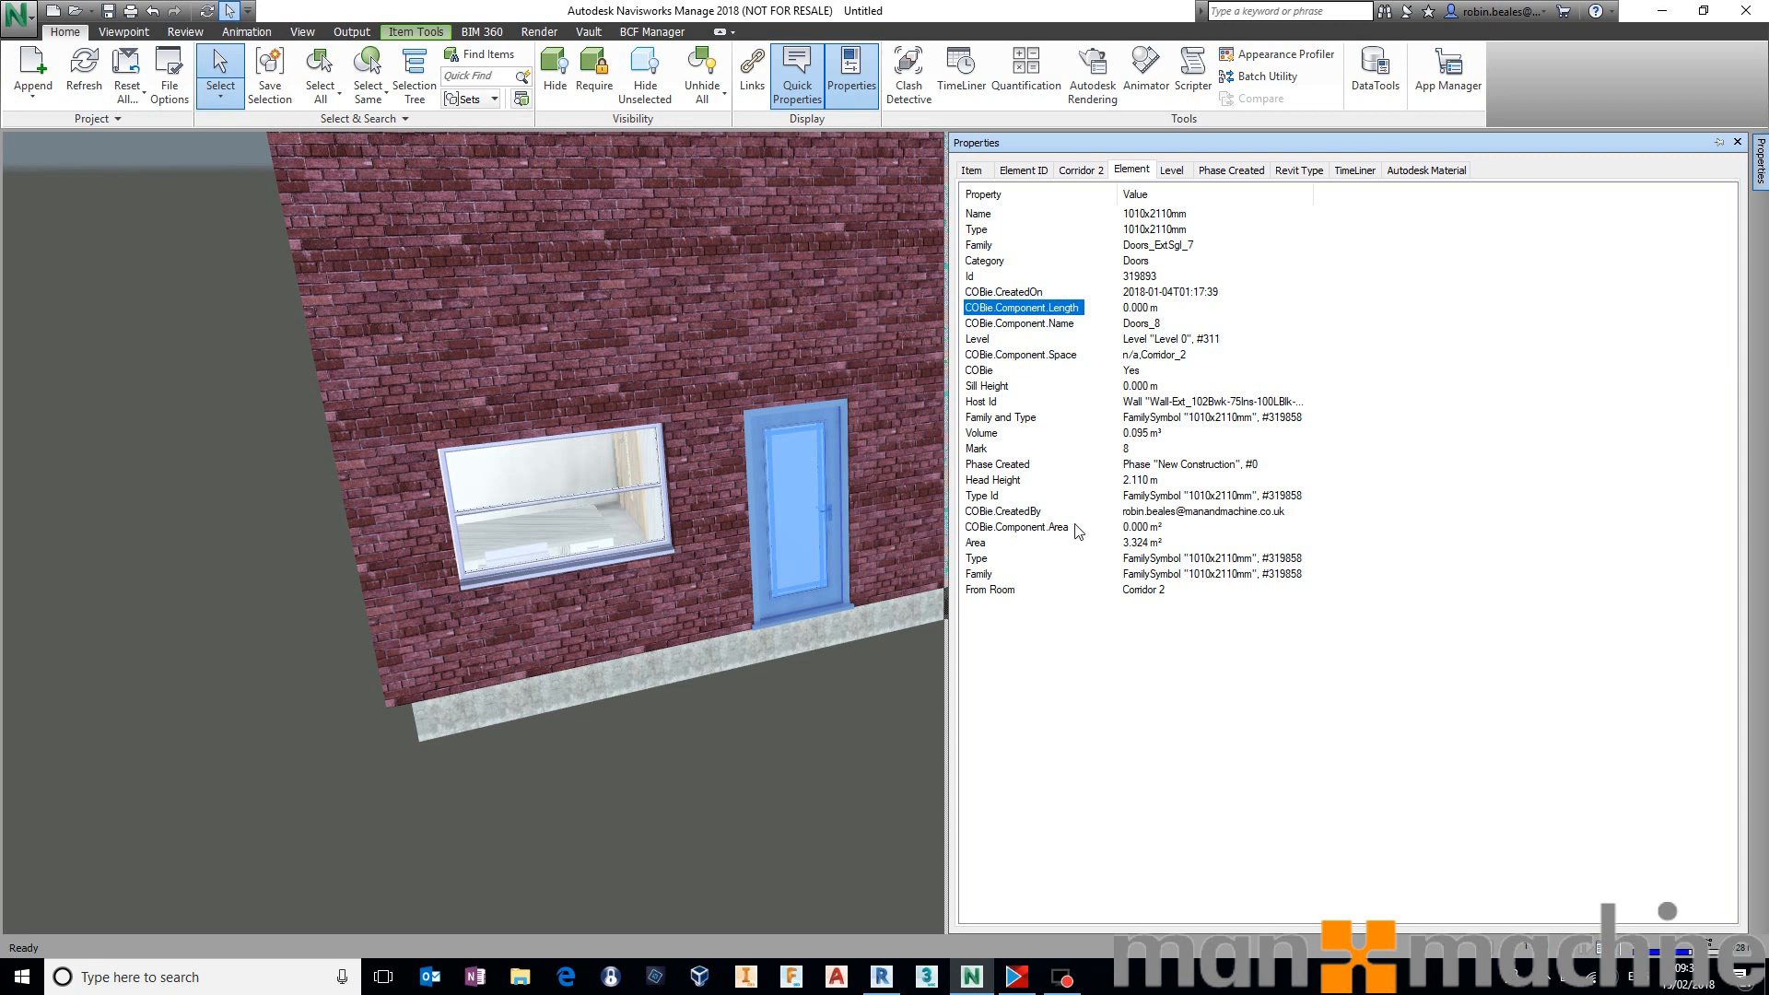
pyautogui.moveTo(1026, 327)
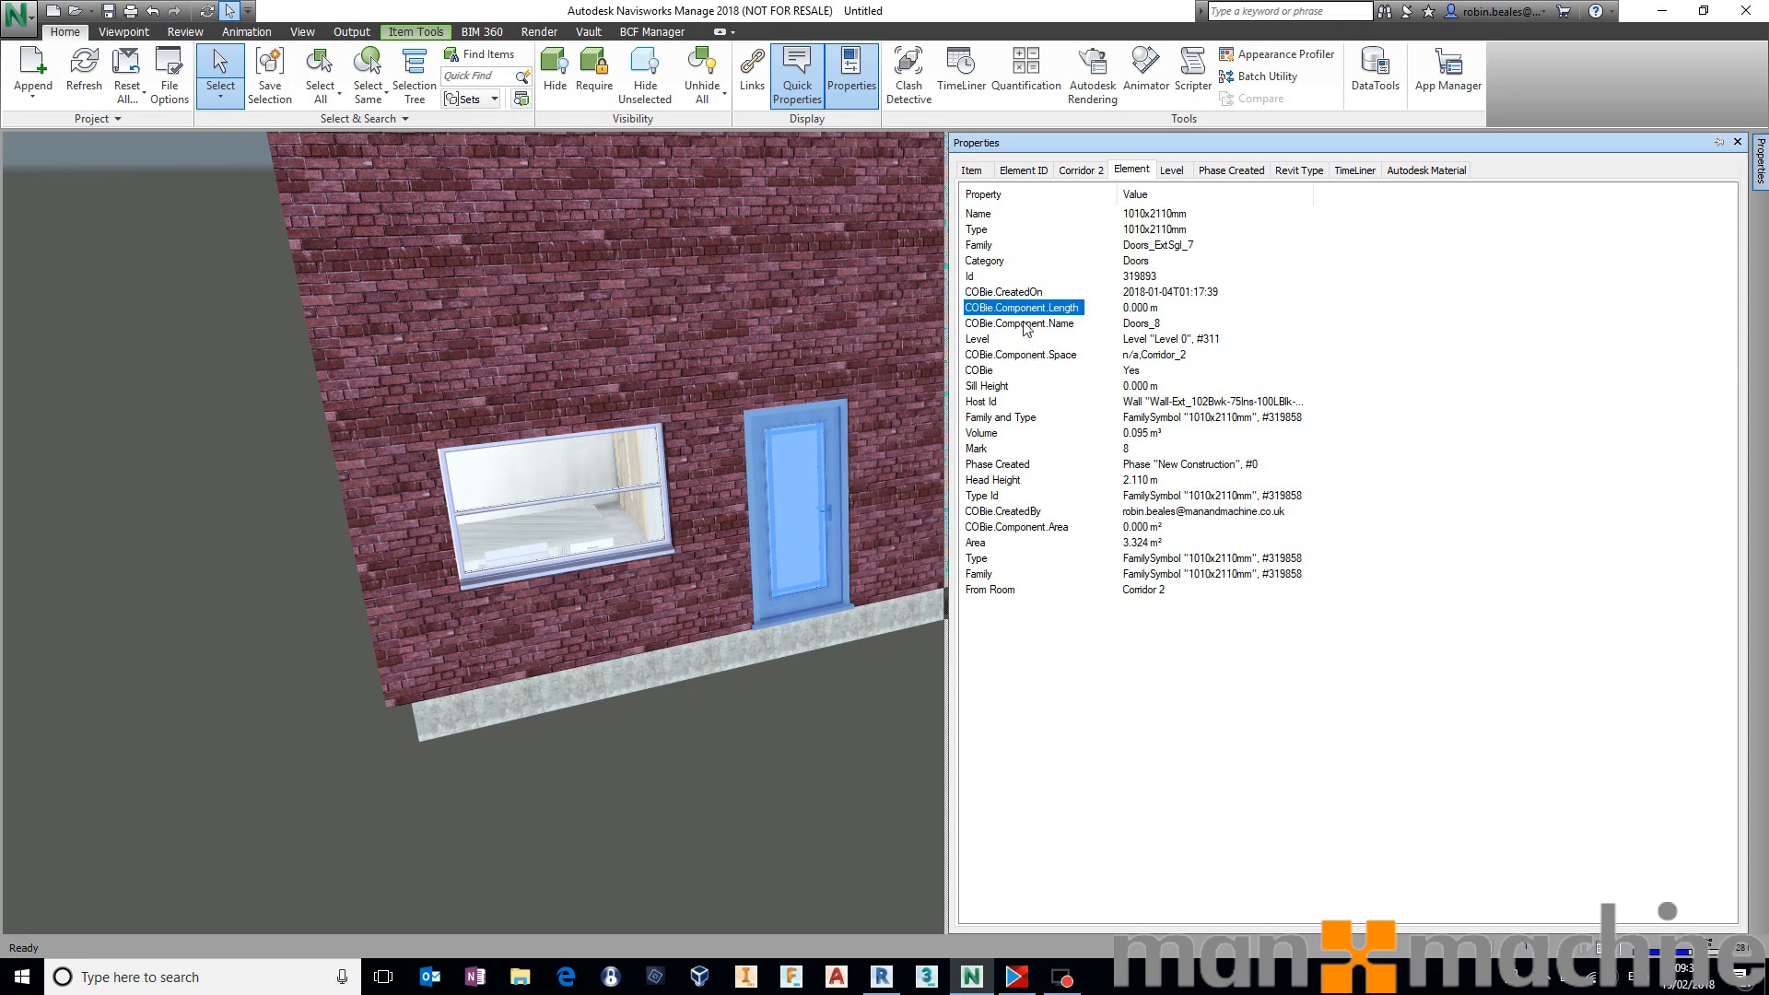
pyautogui.moveTo(1117, 188)
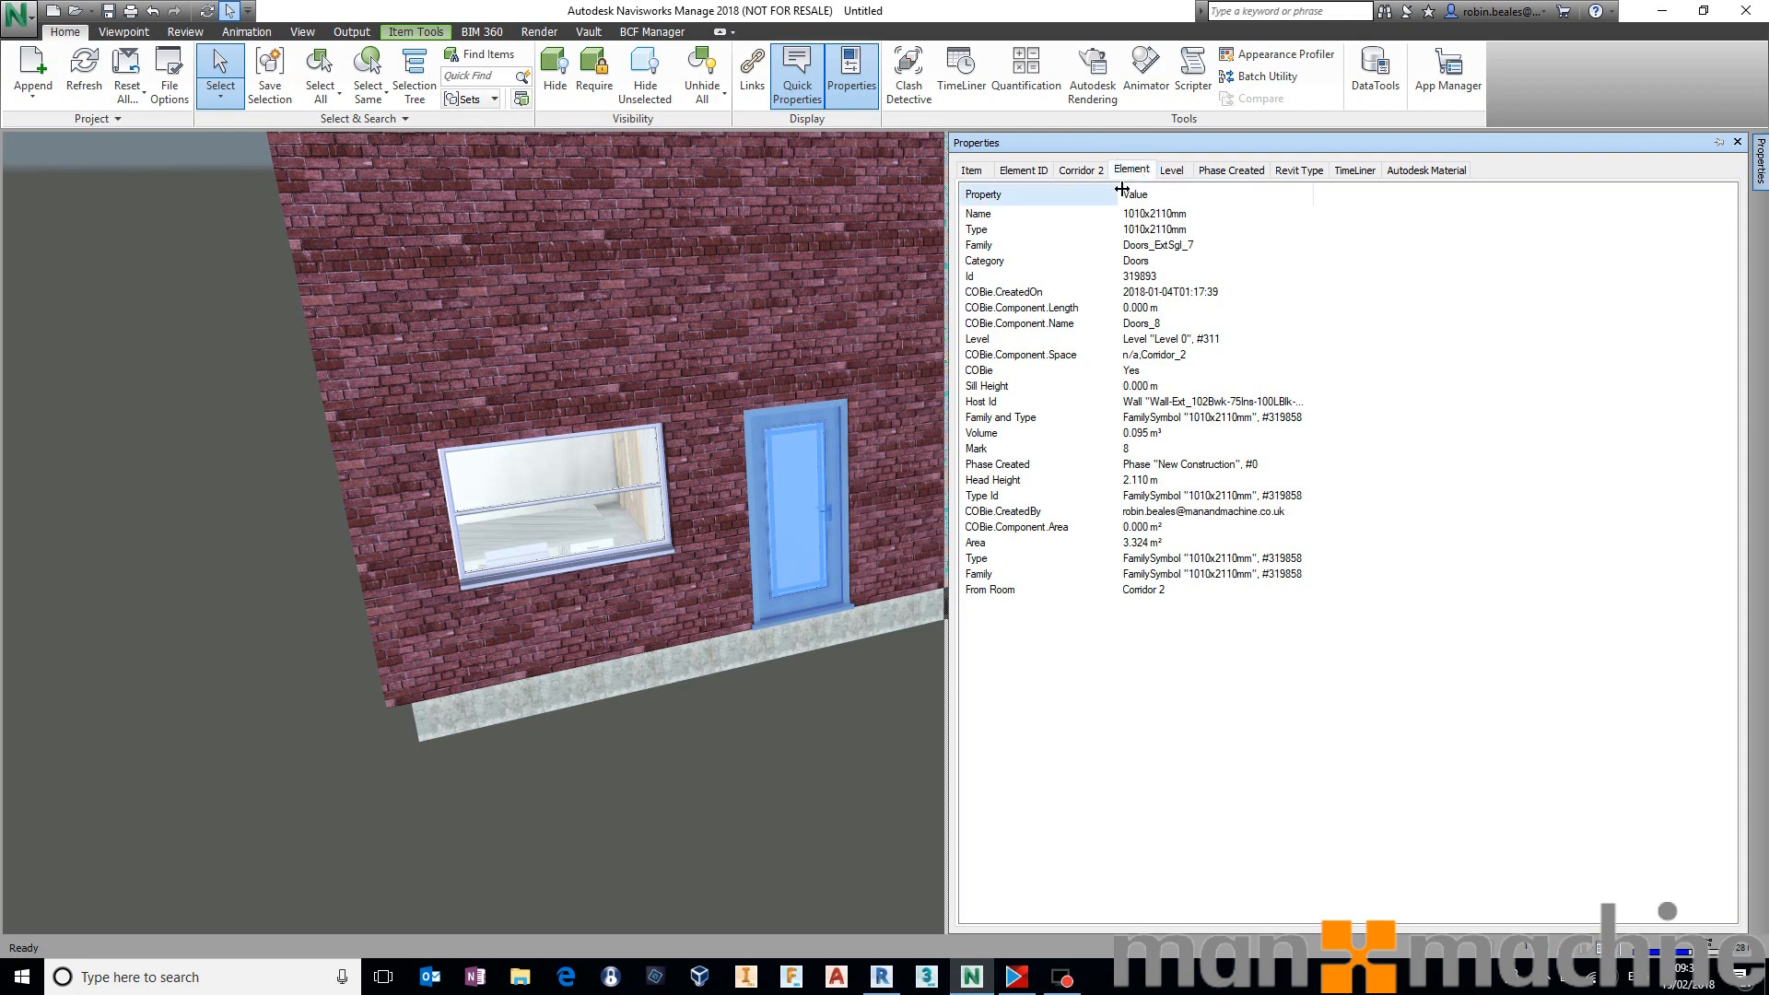
pyautogui.click(1297, 169)
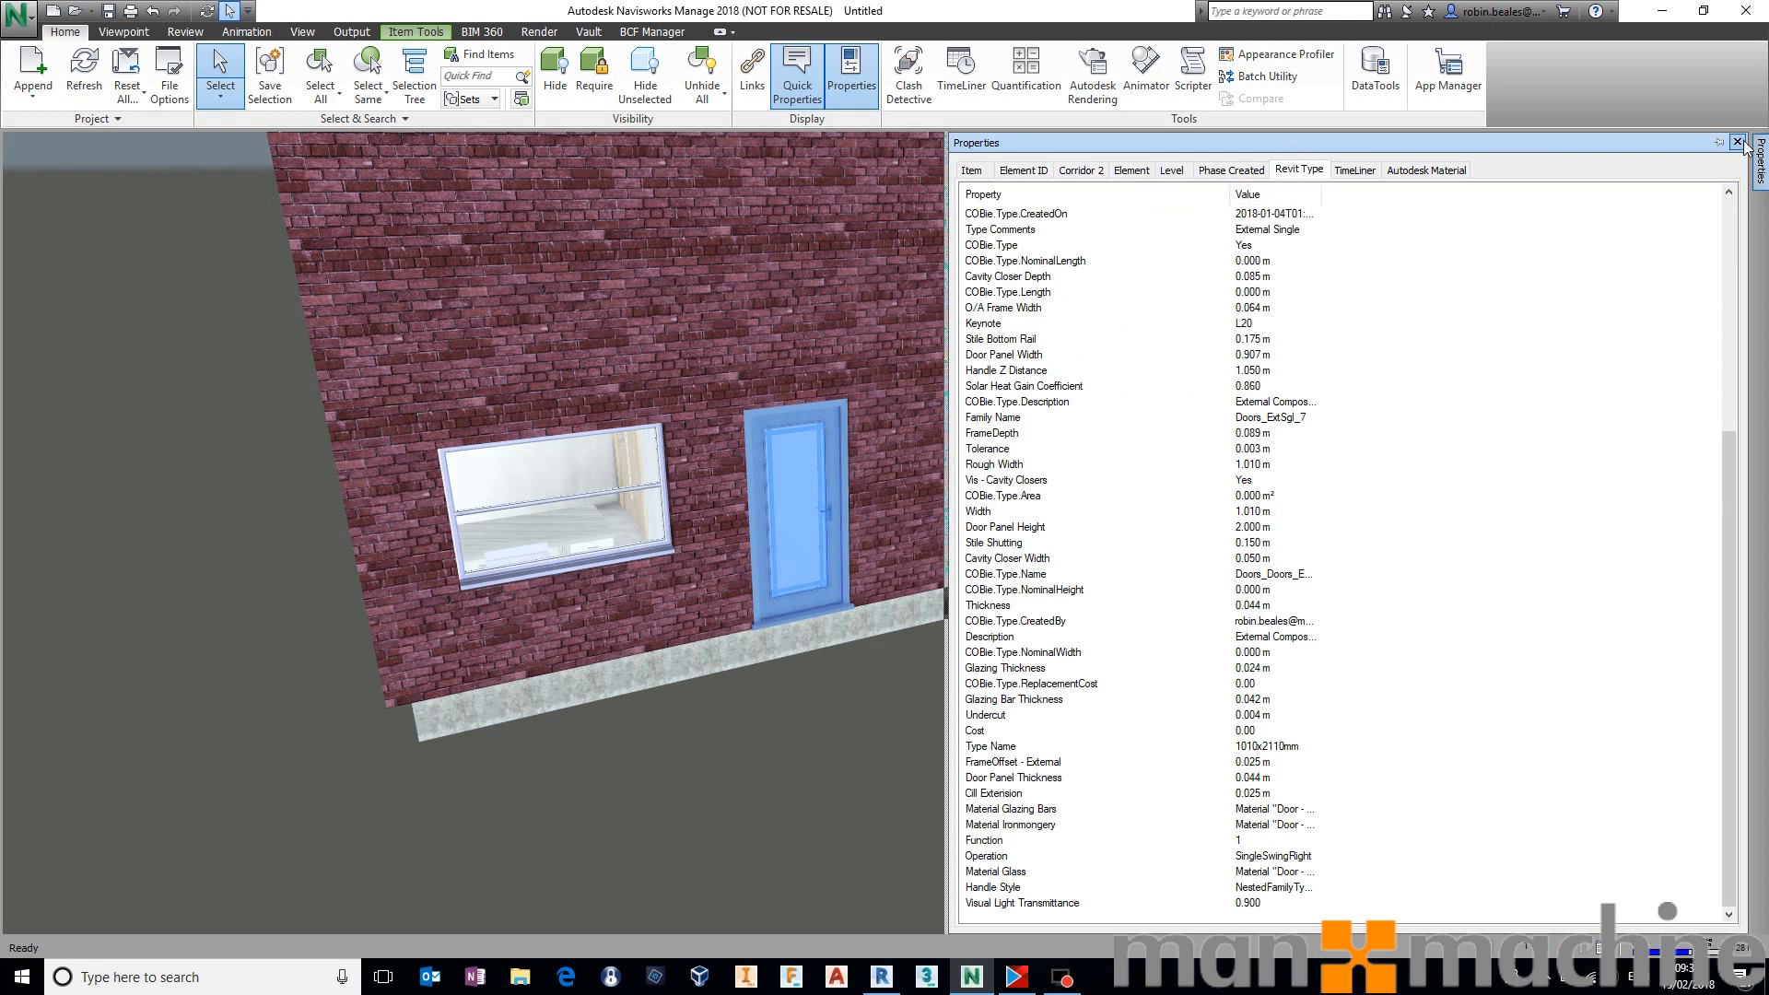
pyautogui.click(1755, 142)
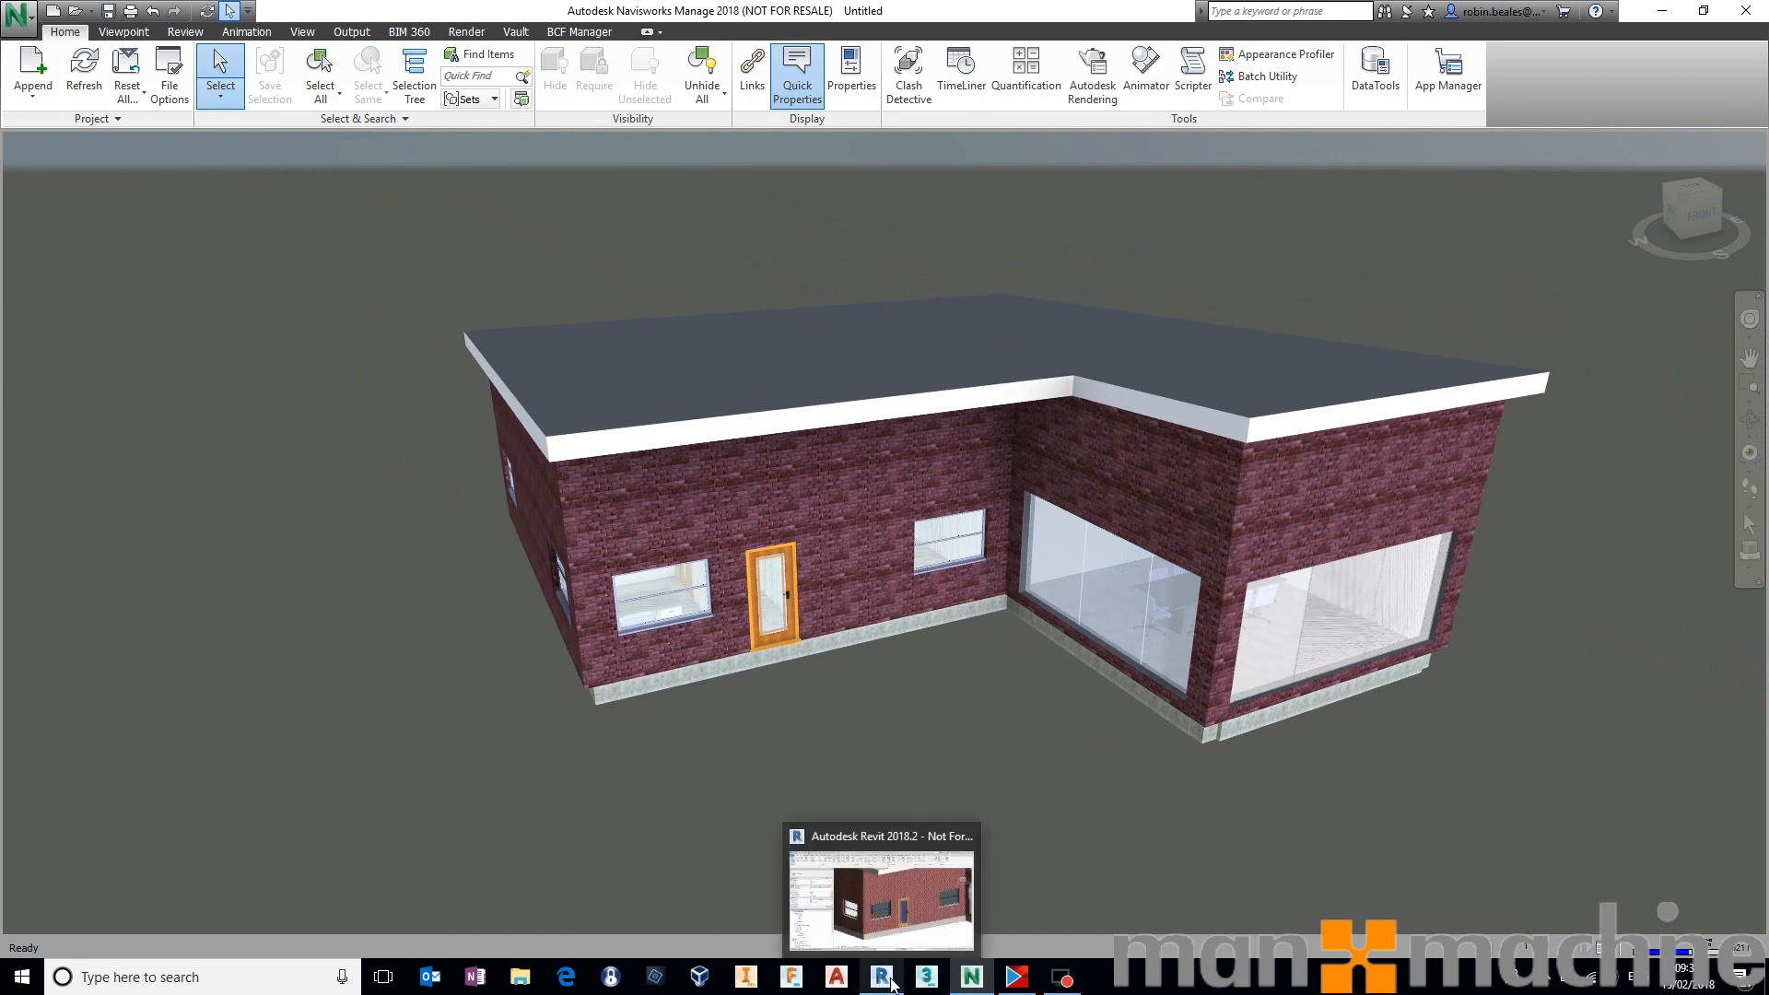
pyautogui.moveTo(968, 619)
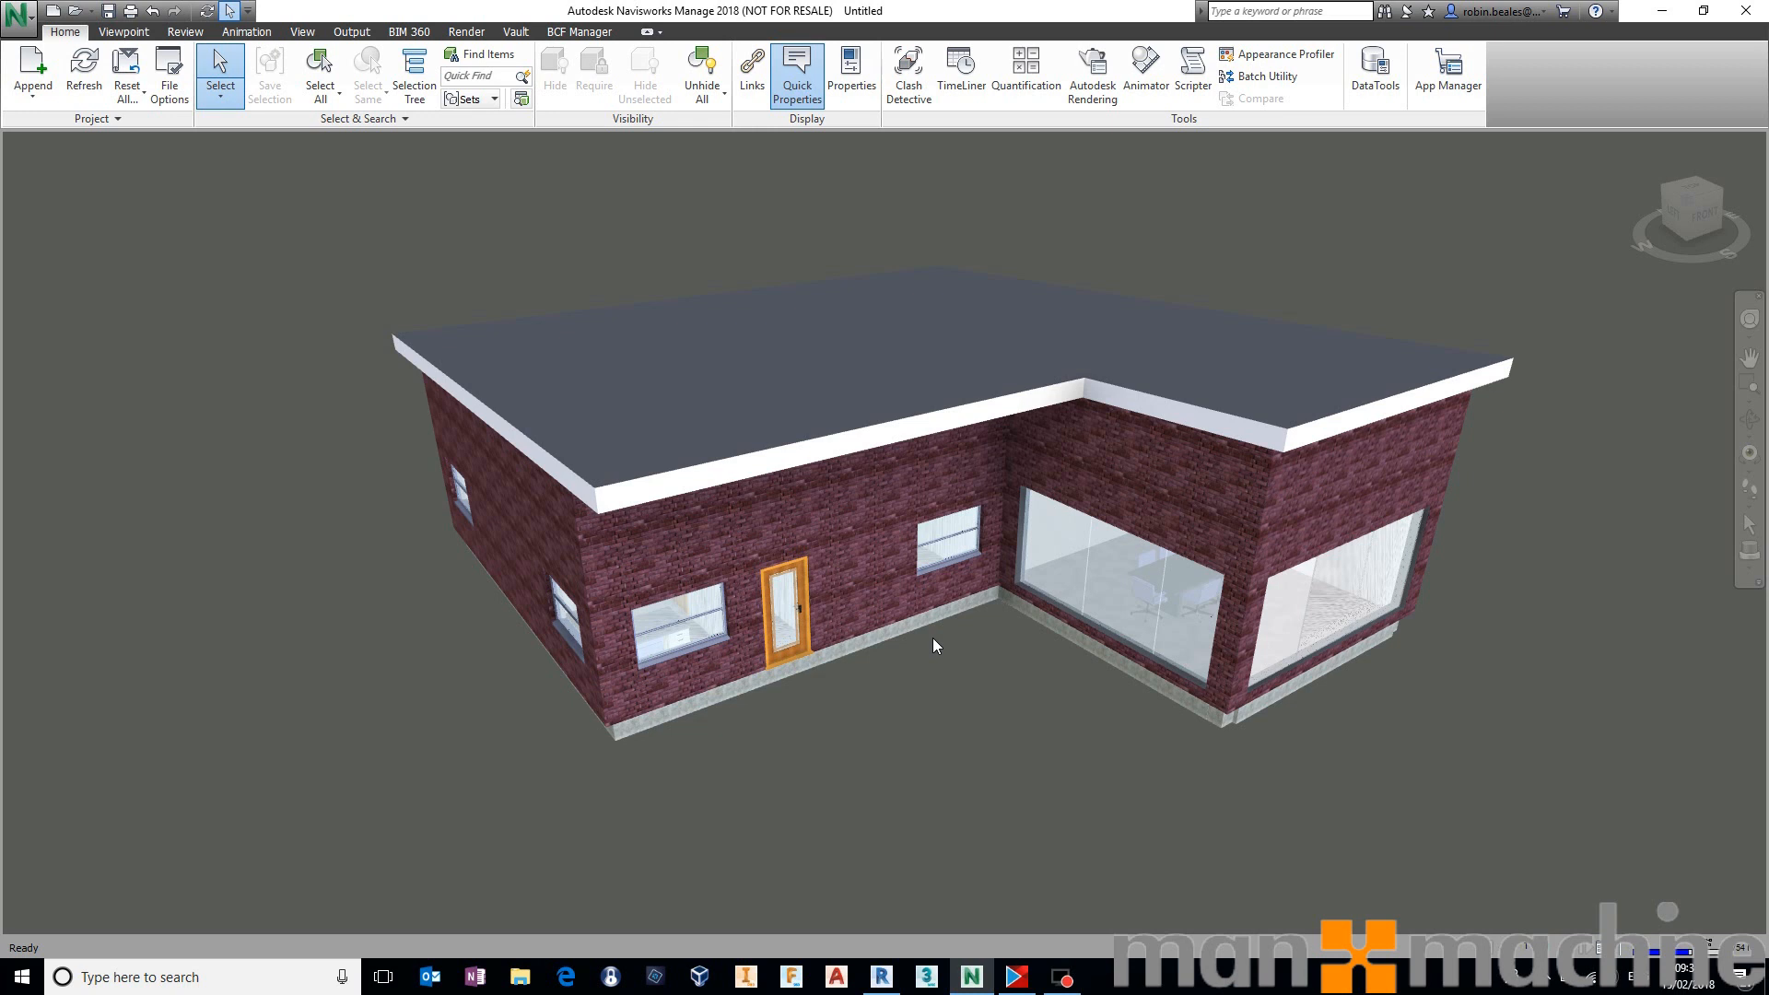
pyautogui.moveTo(980, 673)
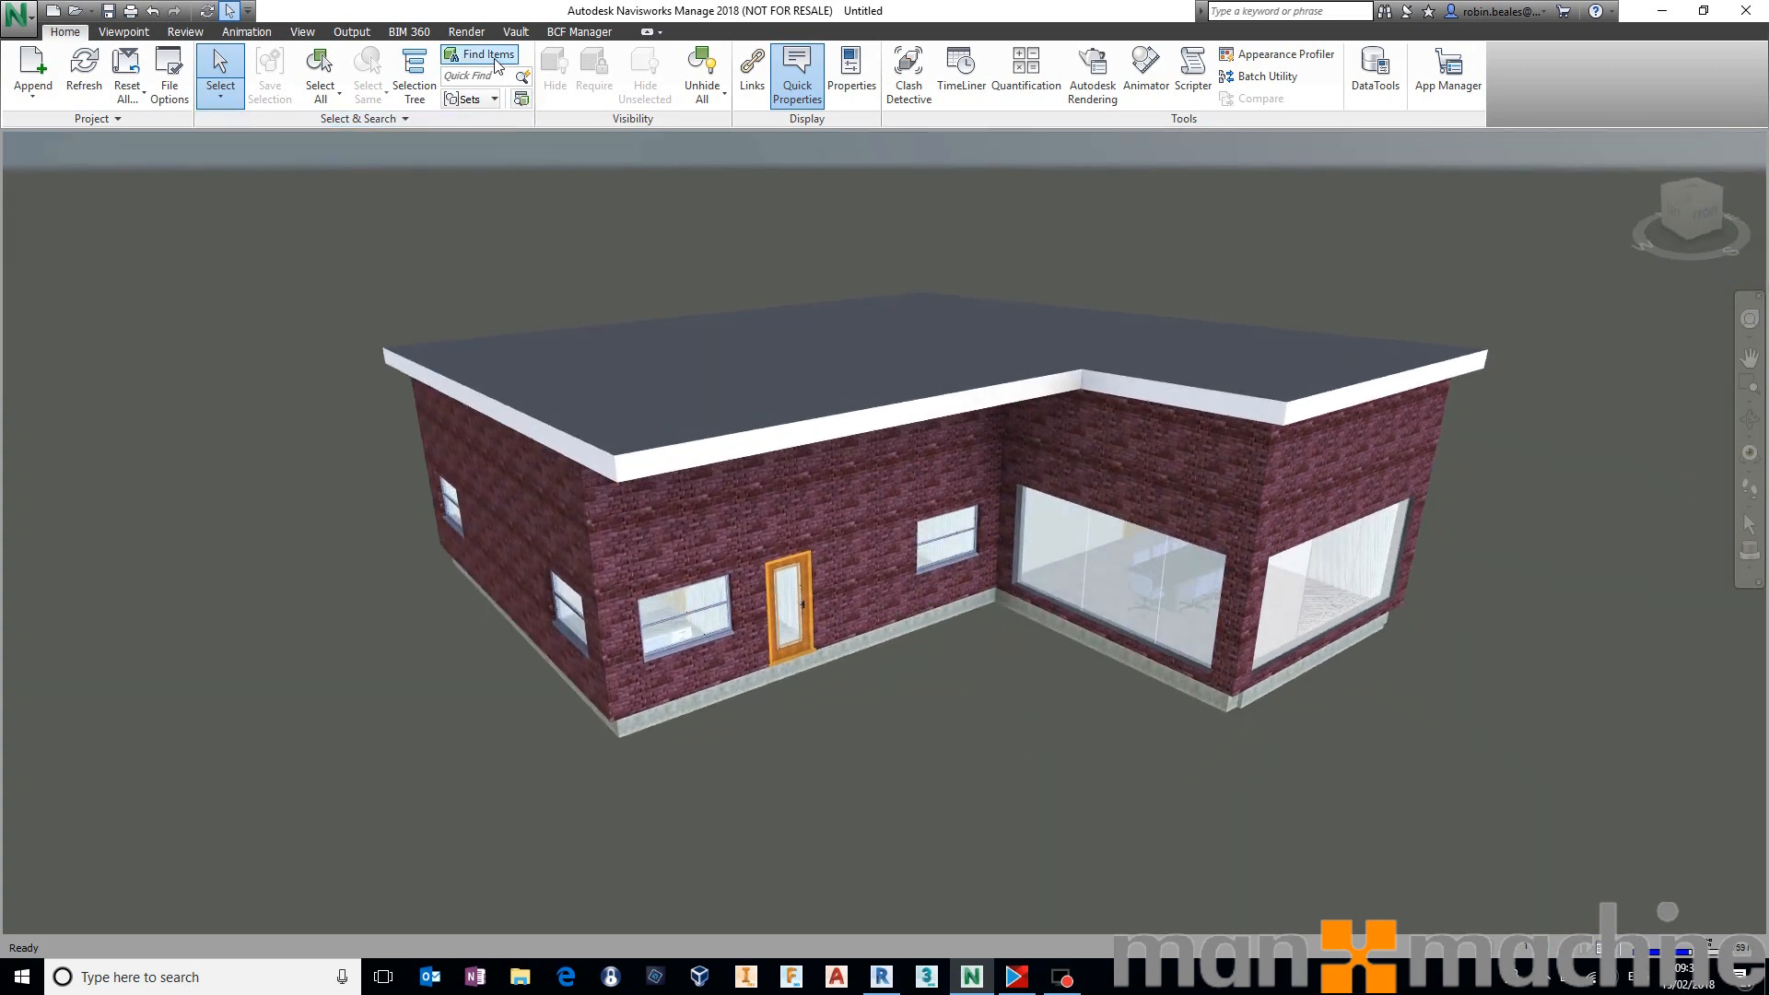
pyautogui.moveTo(486, 54)
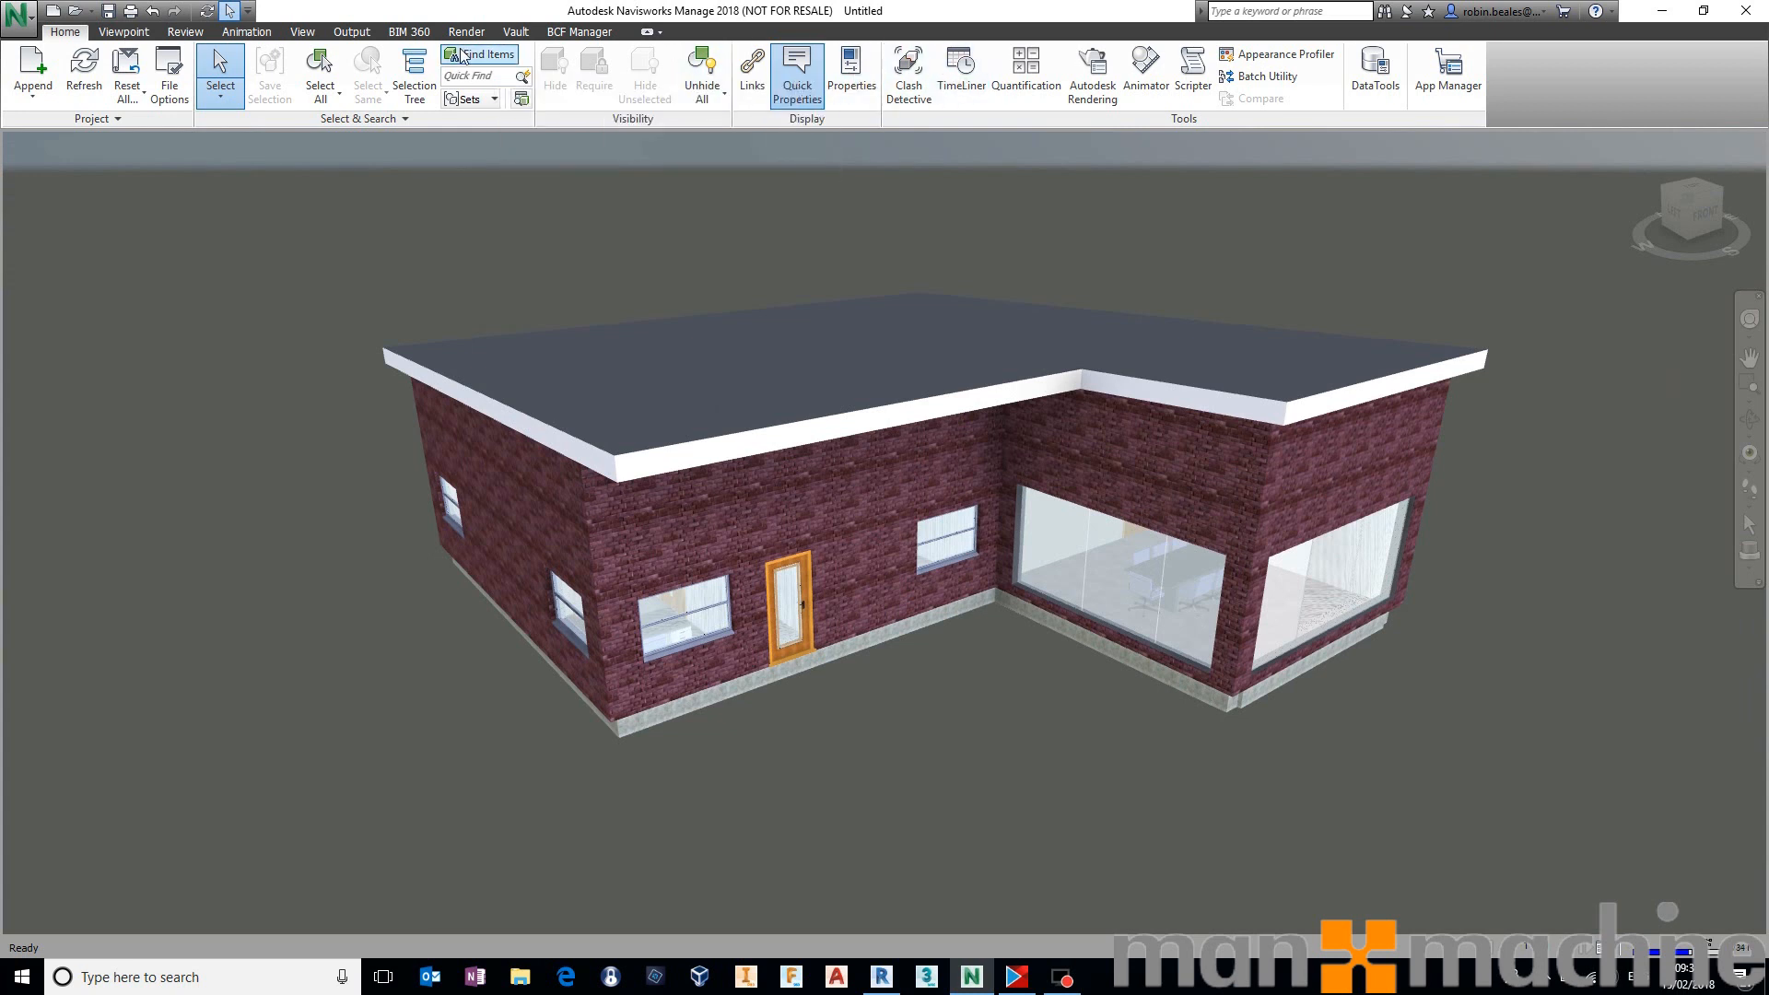
pyautogui.moveTo(482, 55)
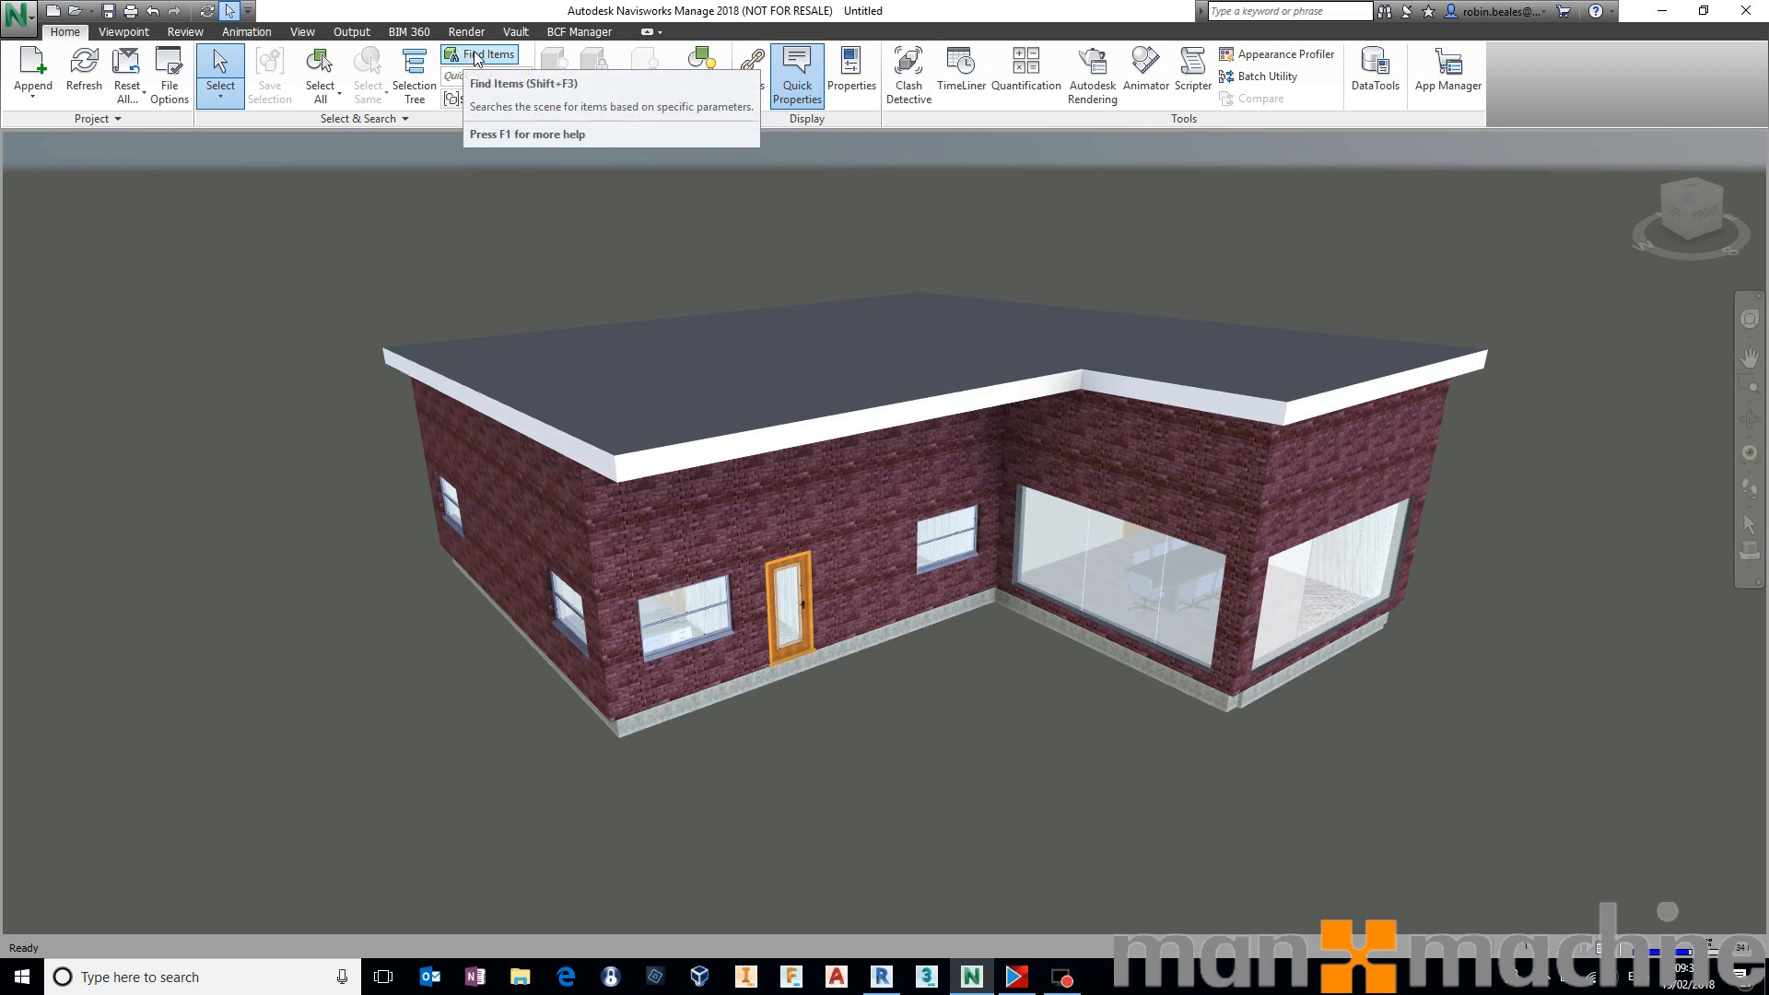
# Find COBie items whose COBie.Component.Description is Undefined, then close the search panel.
pyautogui.click(487, 55)
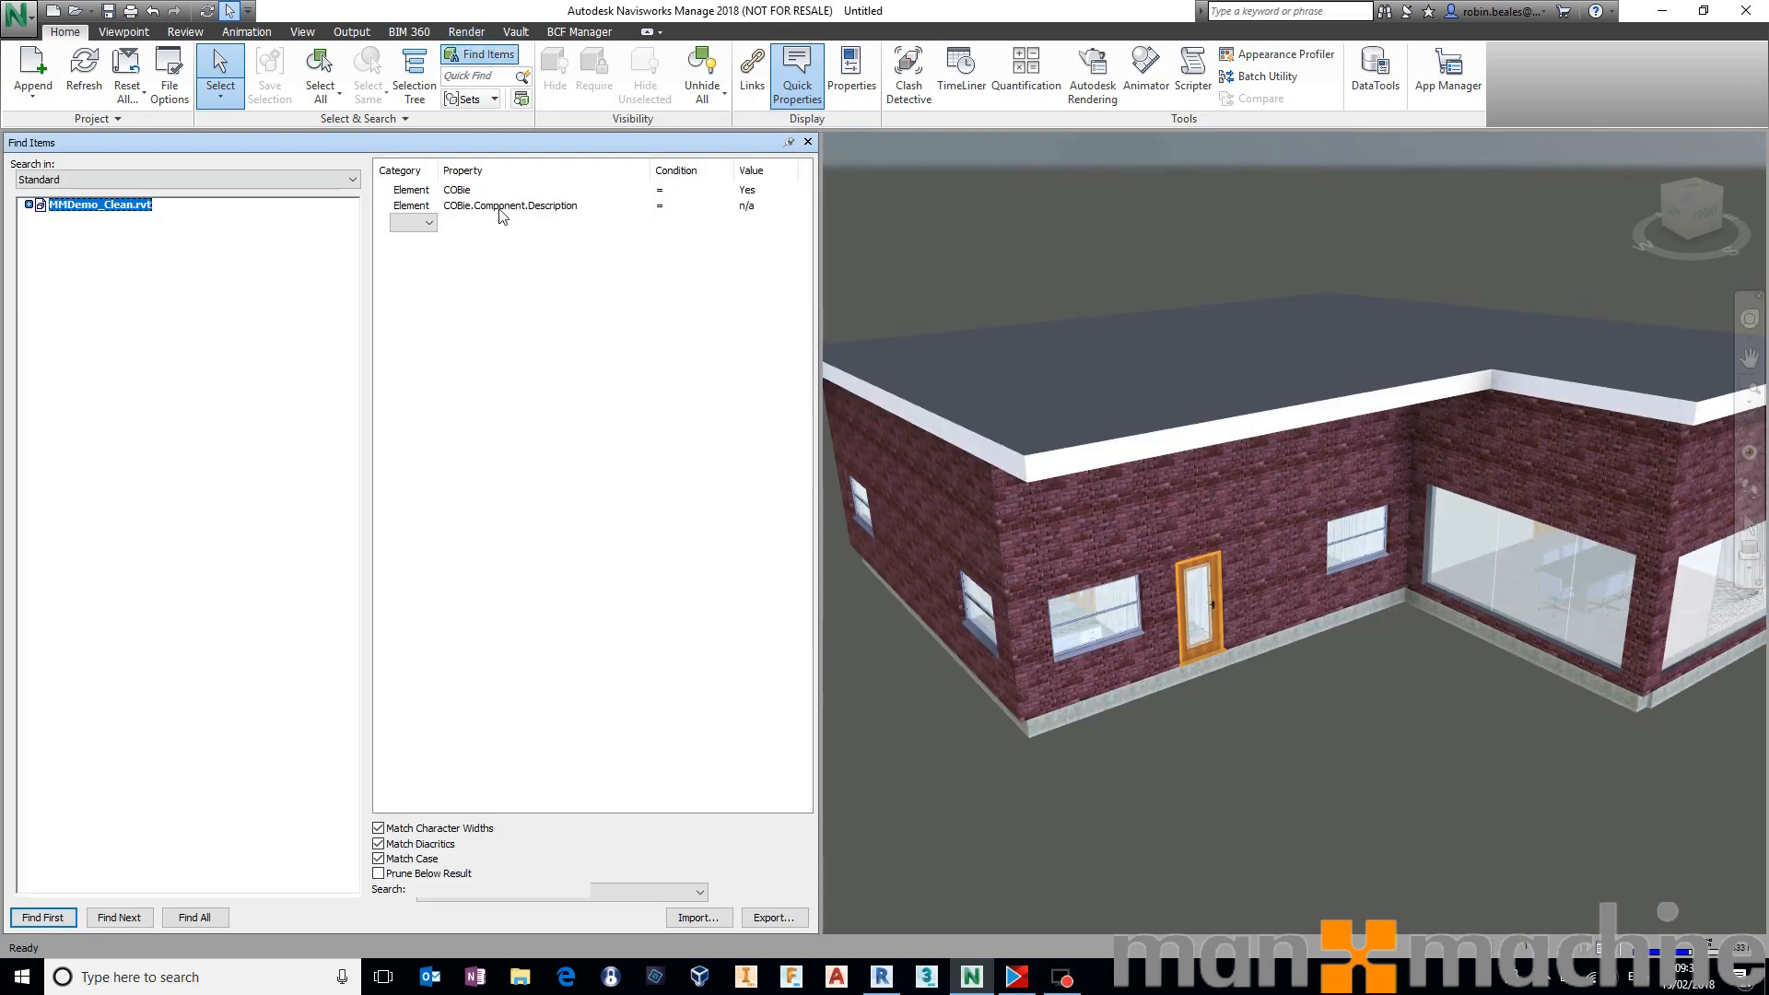
pyautogui.click(688, 209)
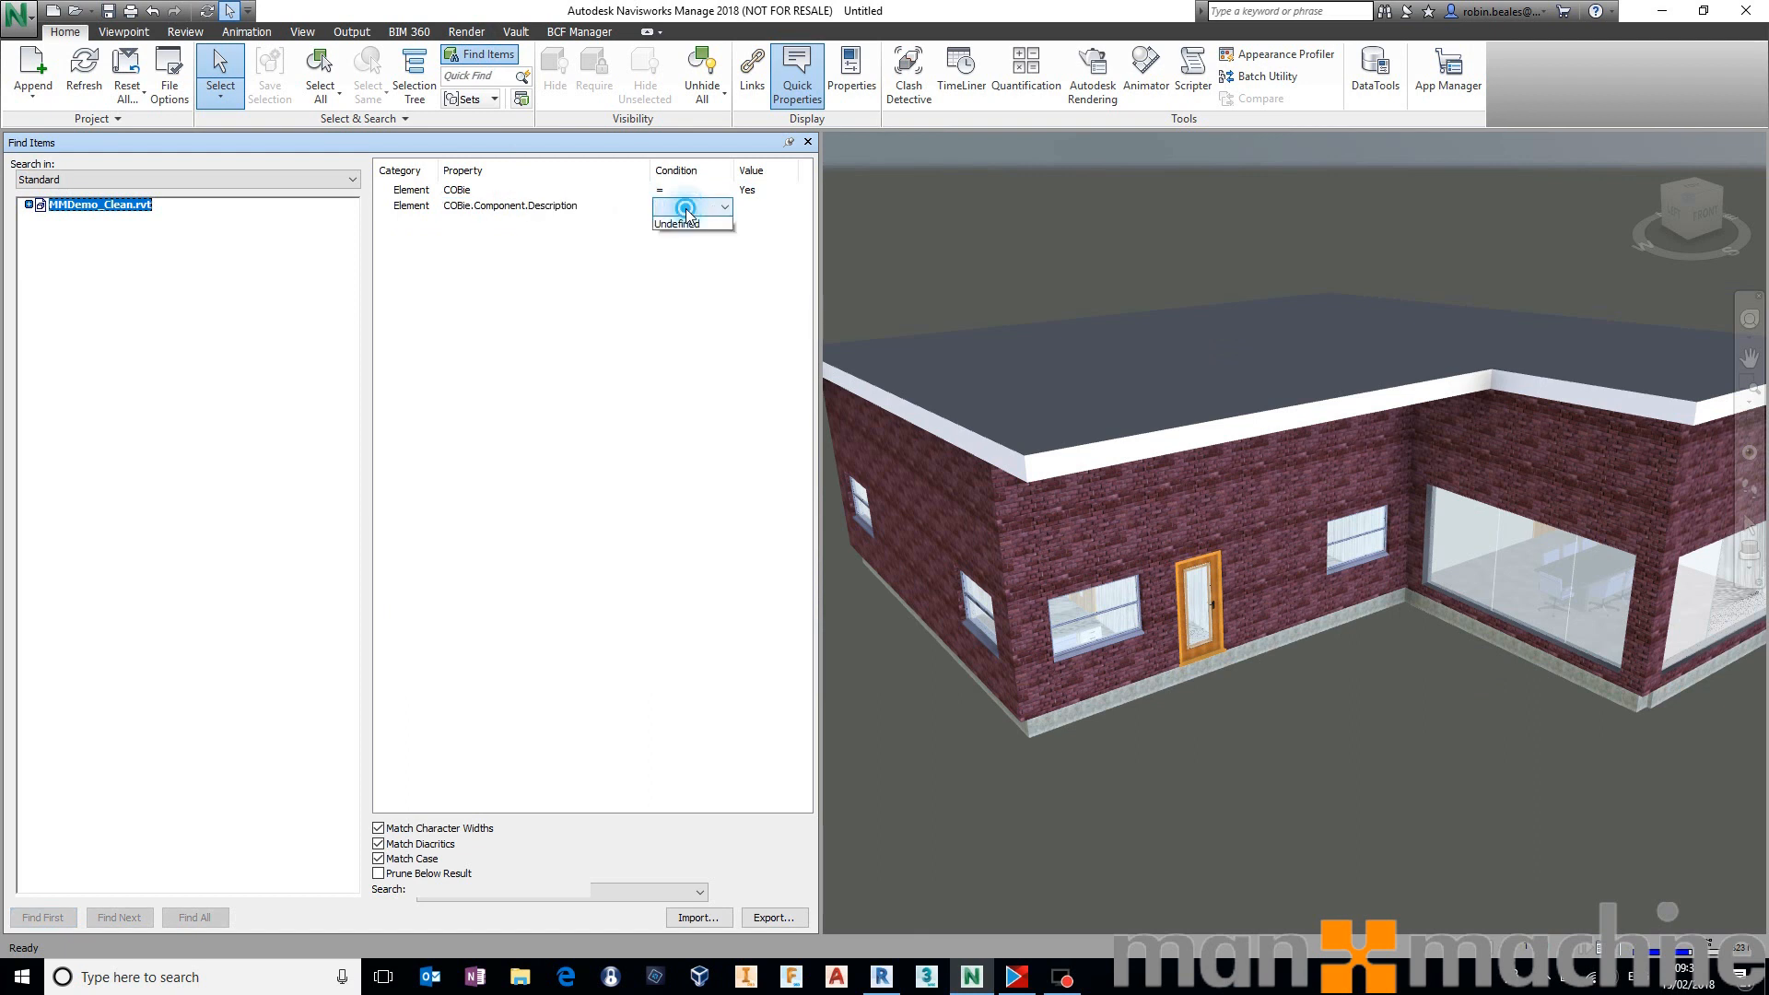
pyautogui.click(675, 222)
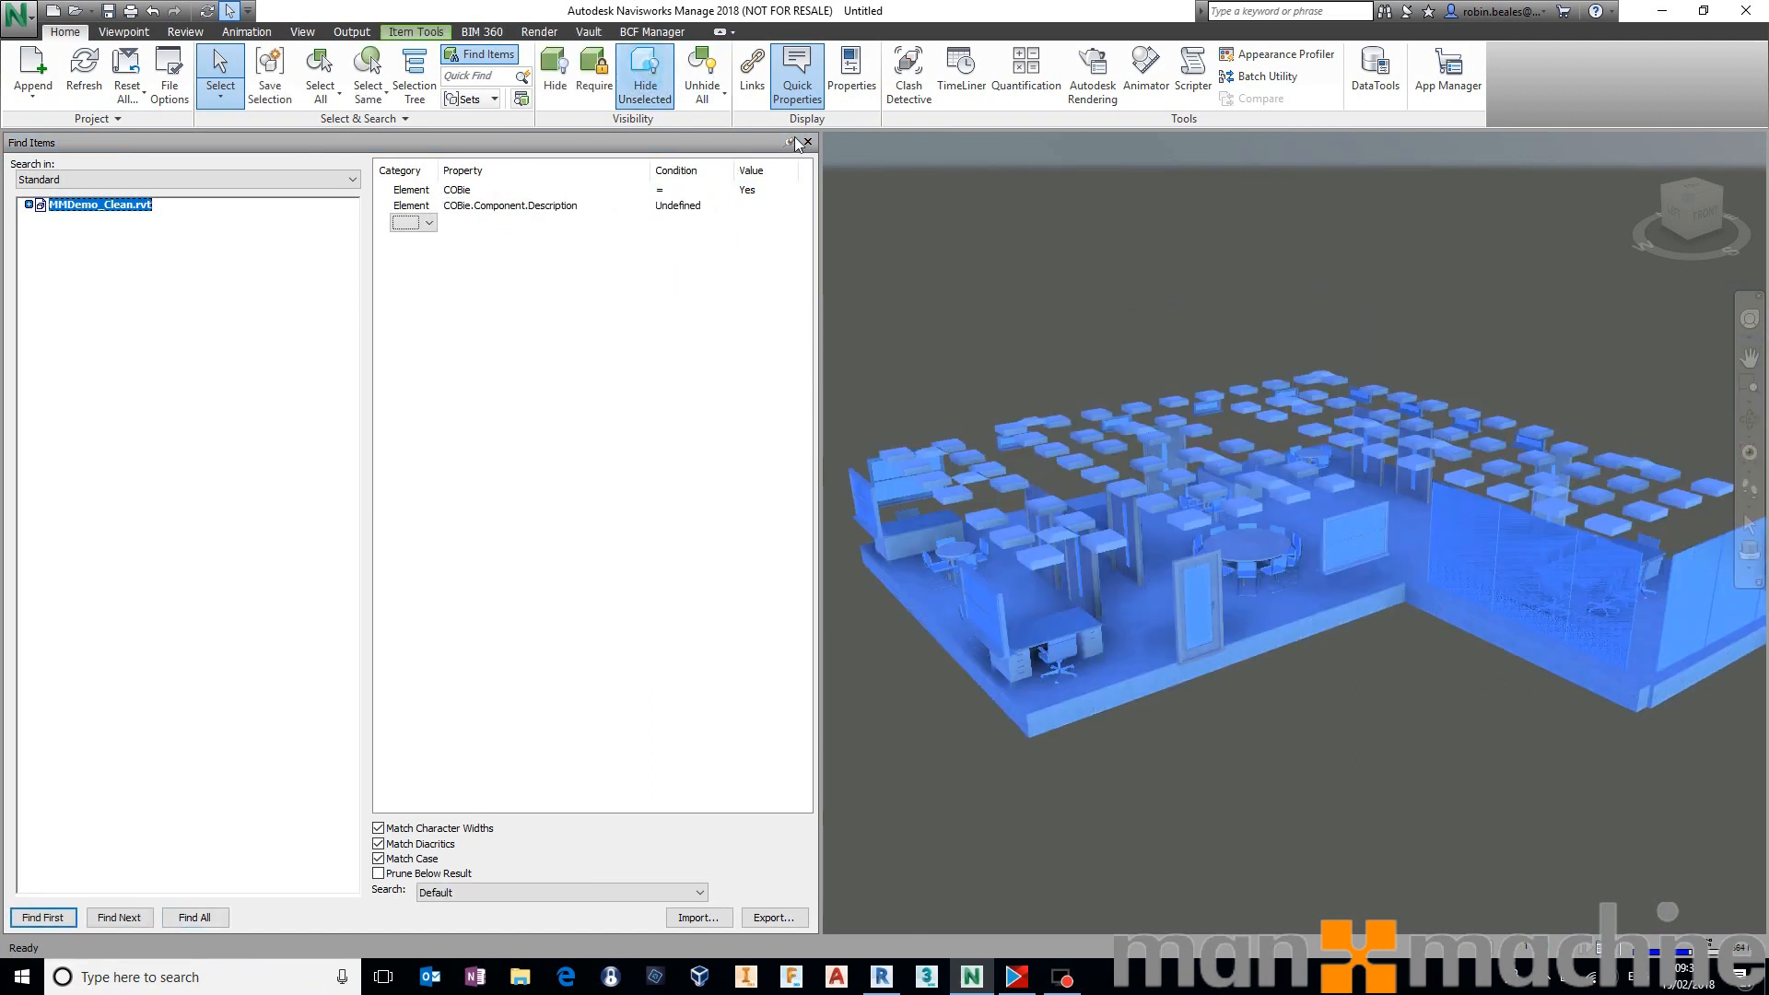
pyautogui.click(807, 142)
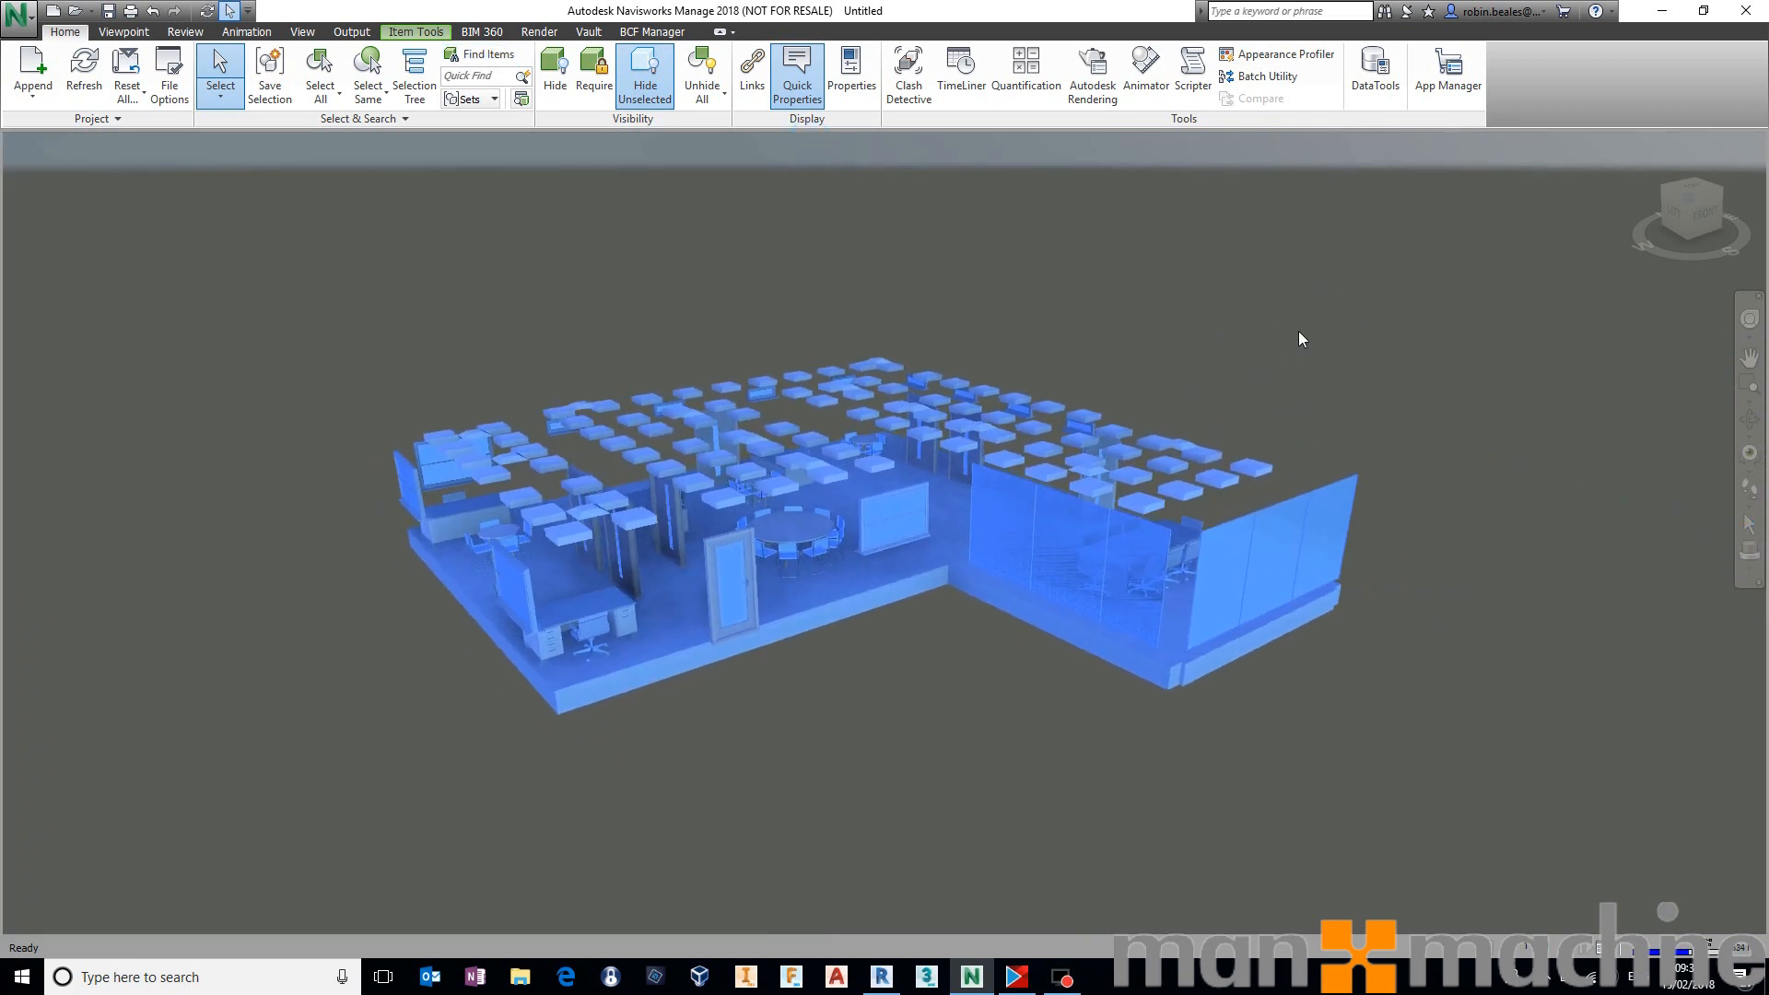
pyautogui.click(184, 32)
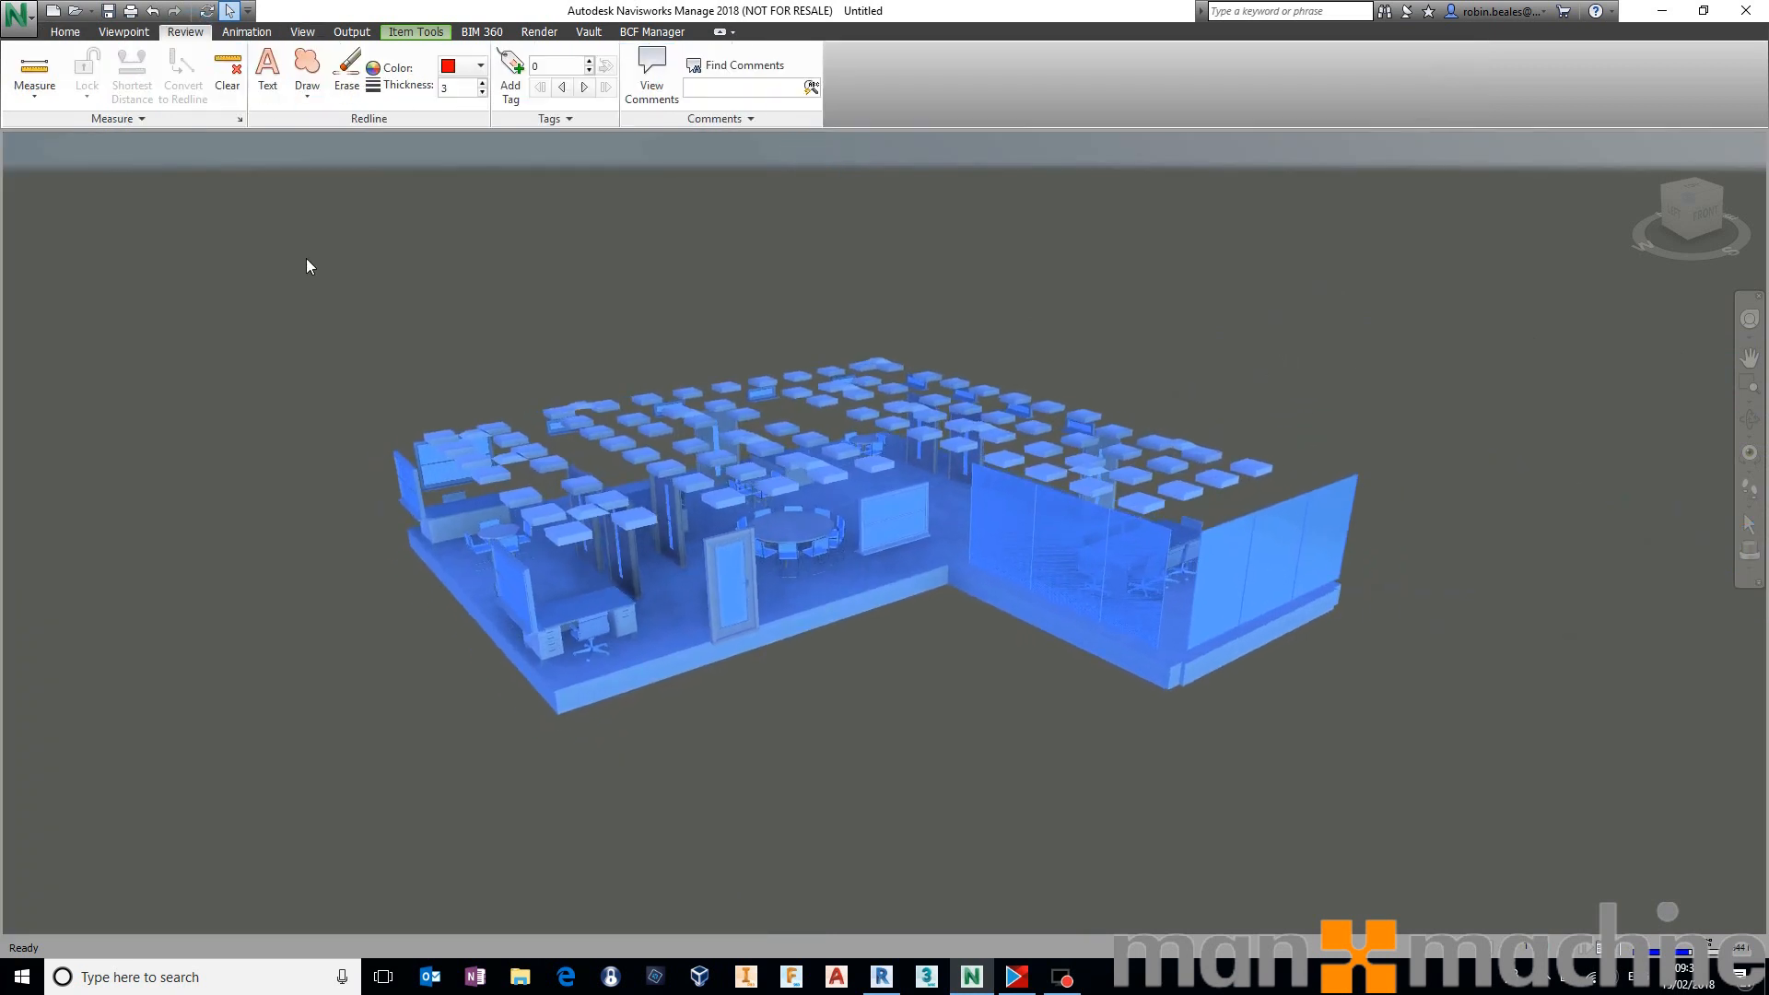
# Draw a red cloud around the model and add the note 'No COBie.Component.Description defined at all...'.
pyautogui.moveTo(344, 395); pyautogui.dragTo(574, 250)
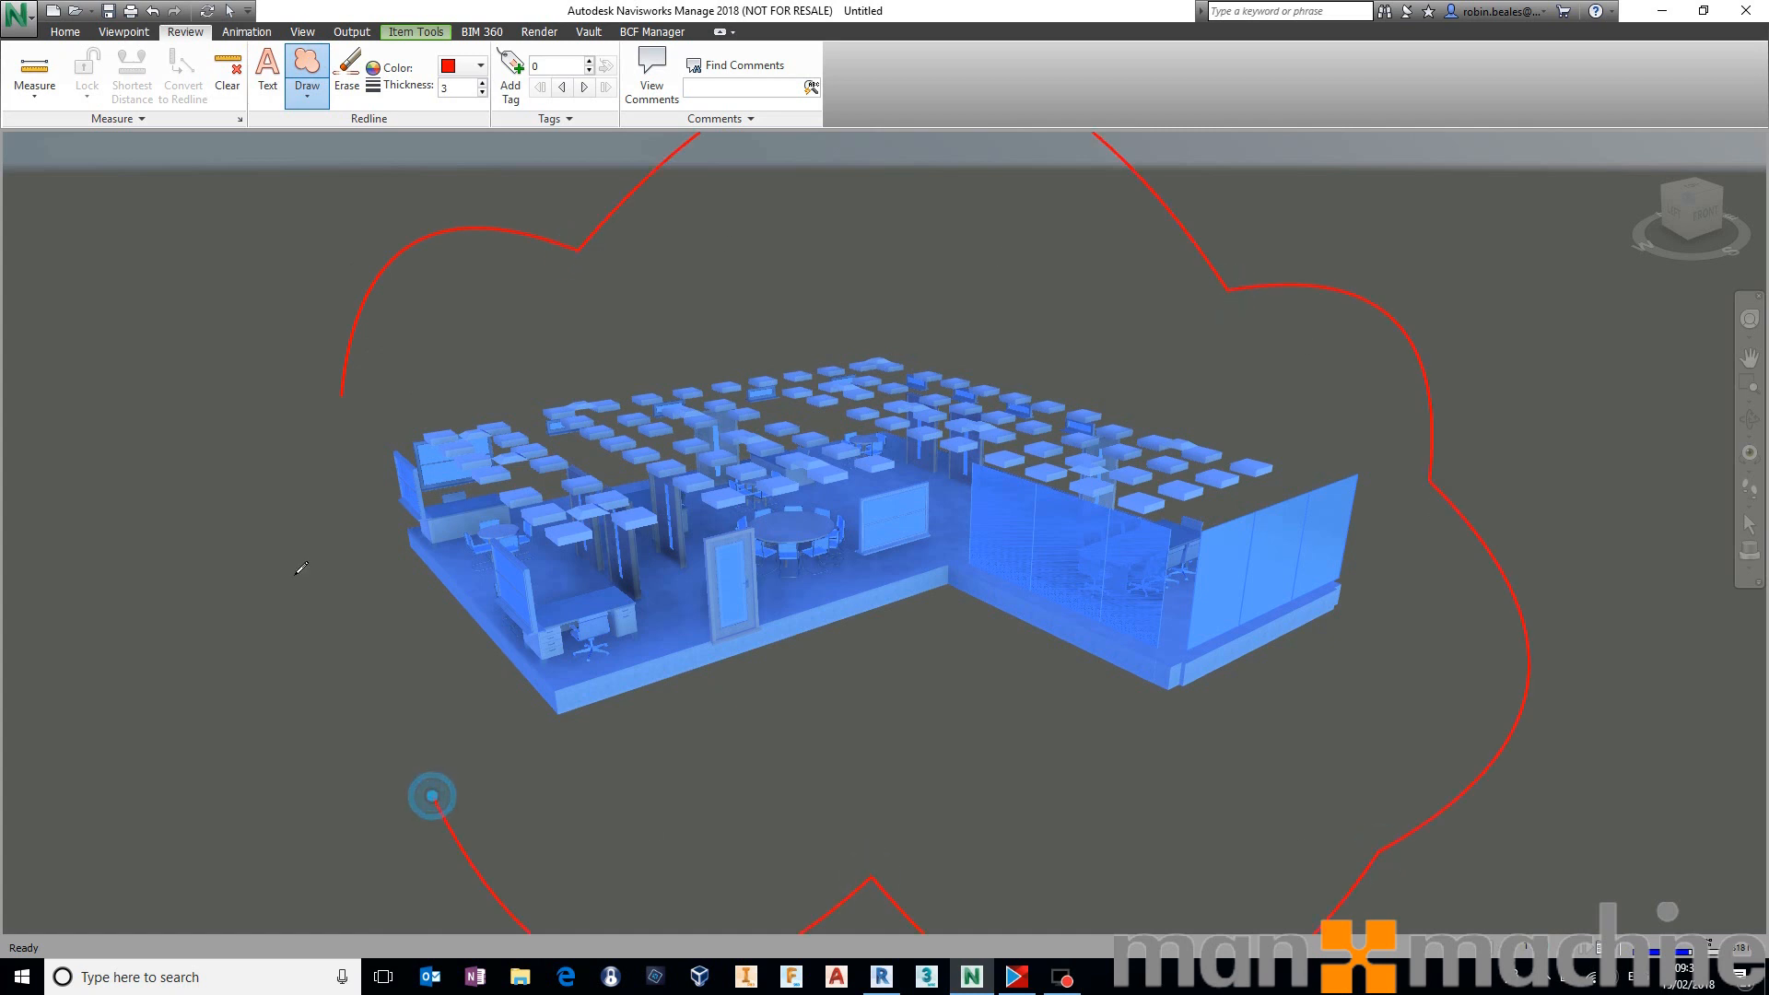
pyautogui.click(267, 70)
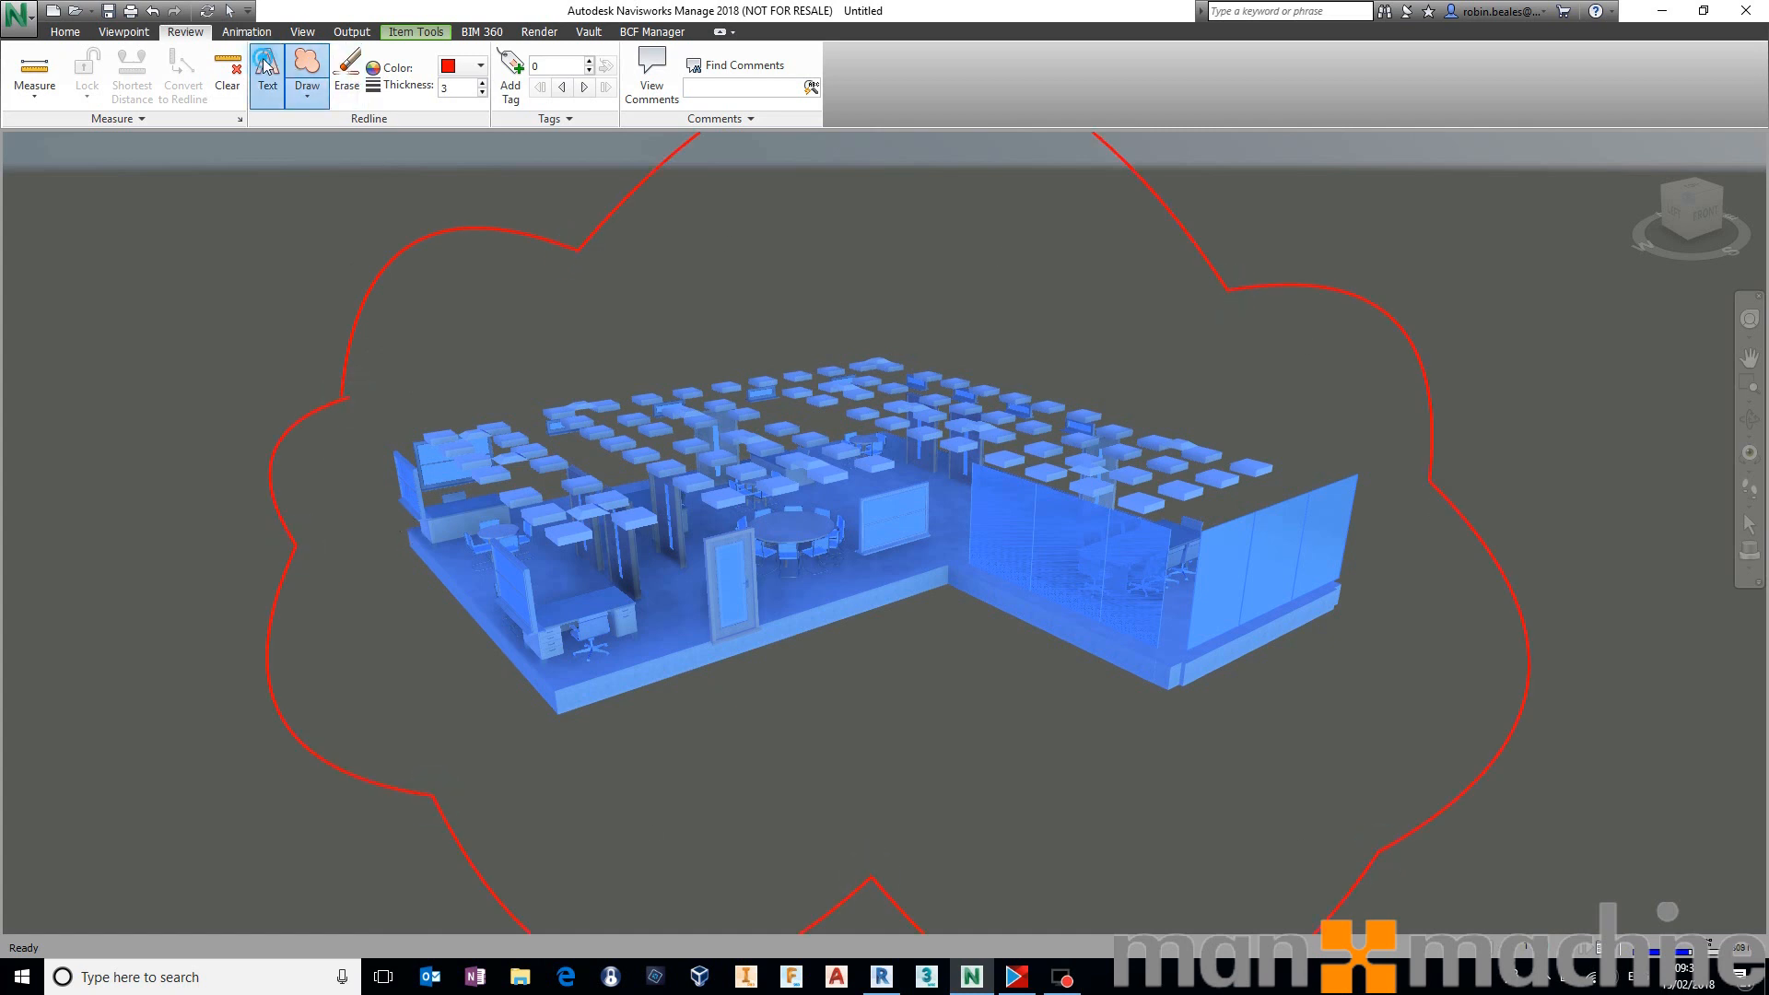
pyautogui.click(267, 76)
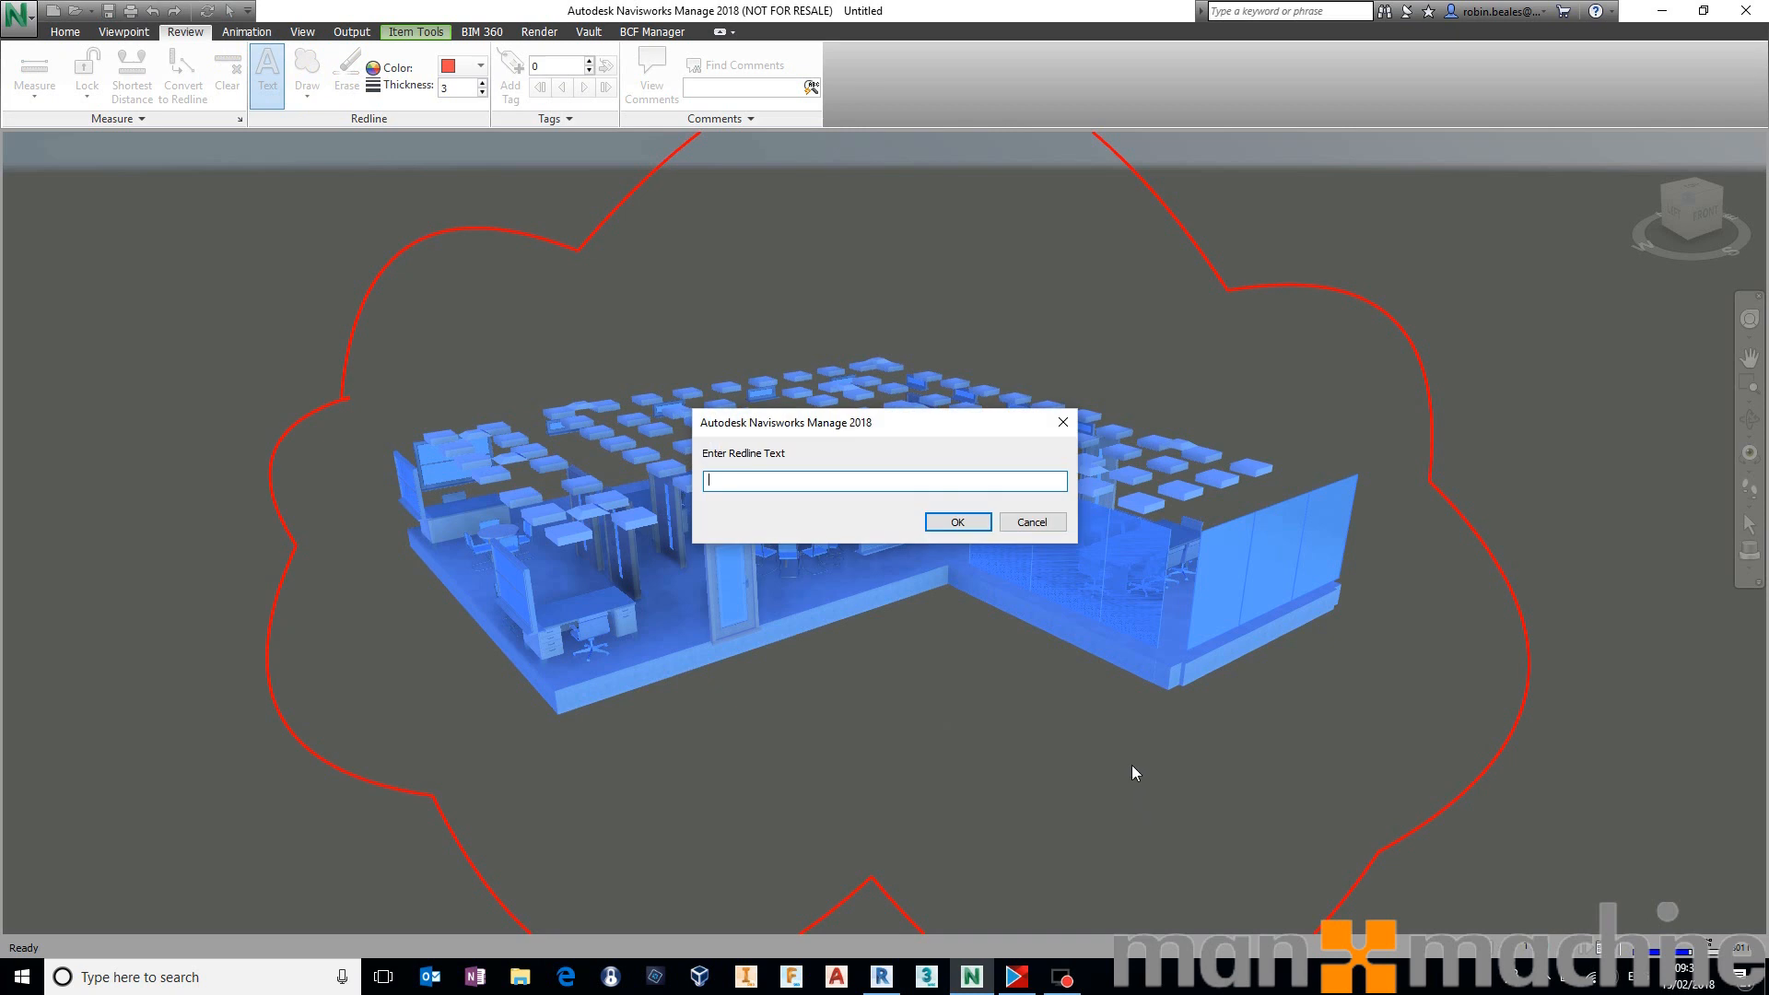
pyautogui.write('No COBie.Component.')
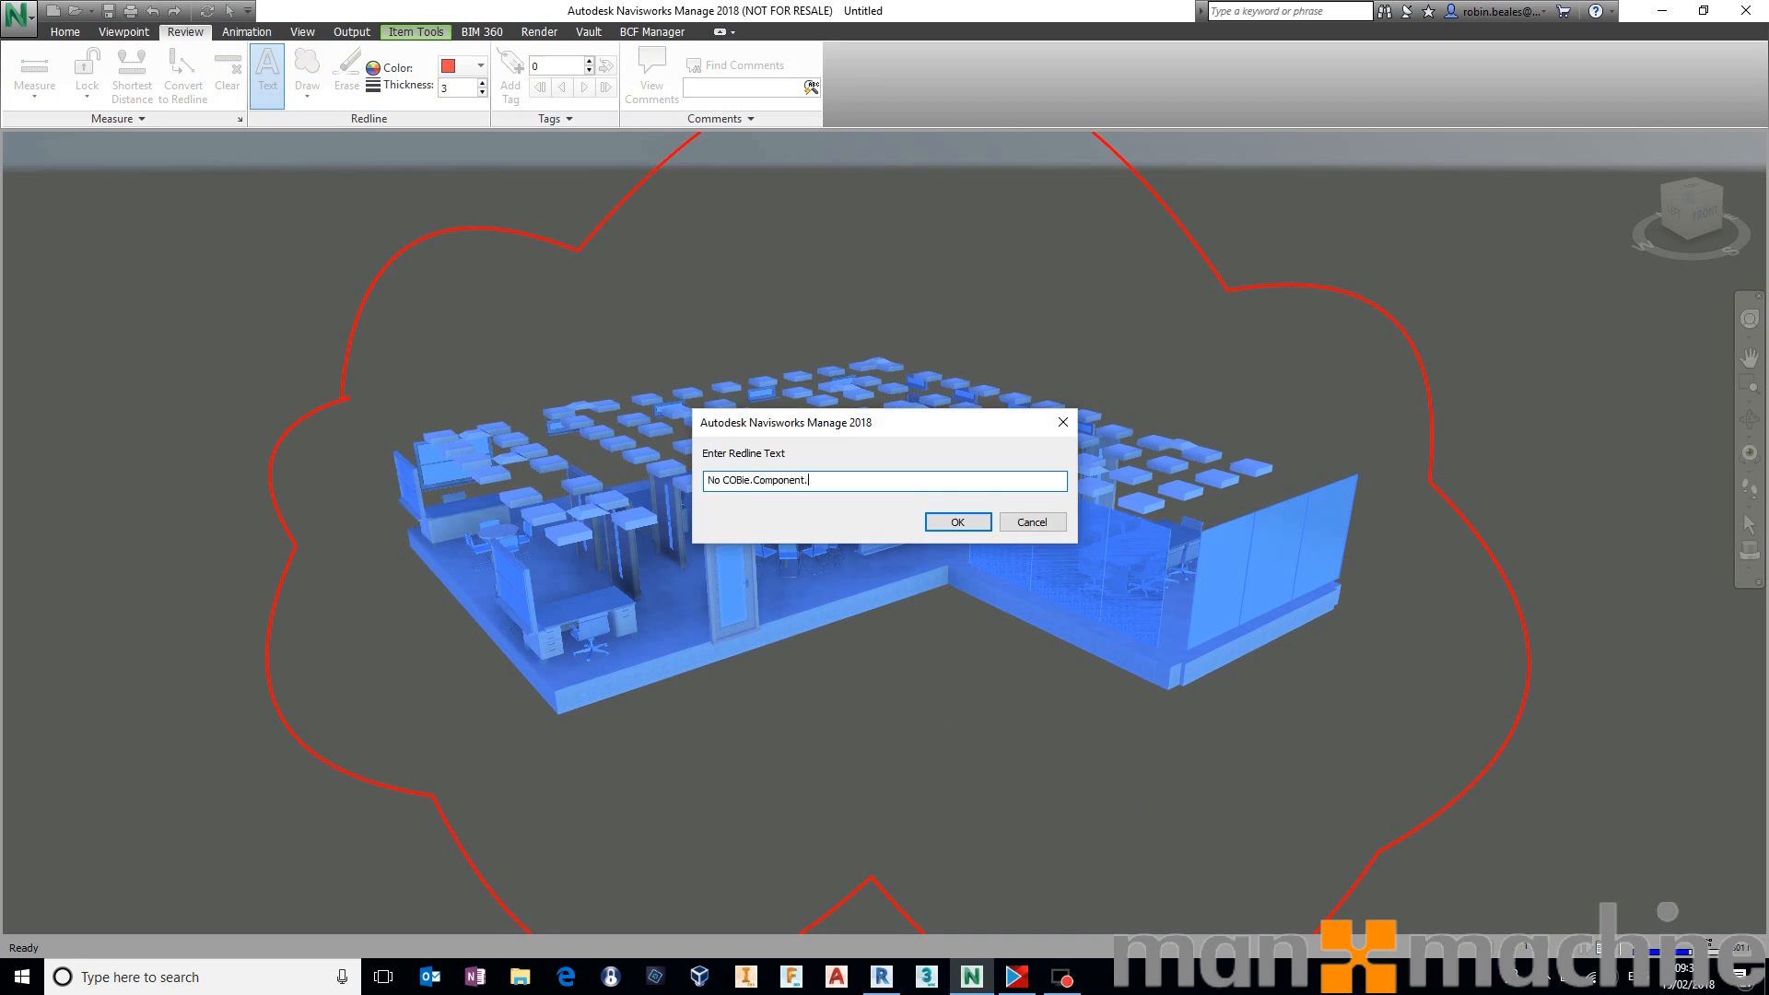
pyautogui.write('Descri')
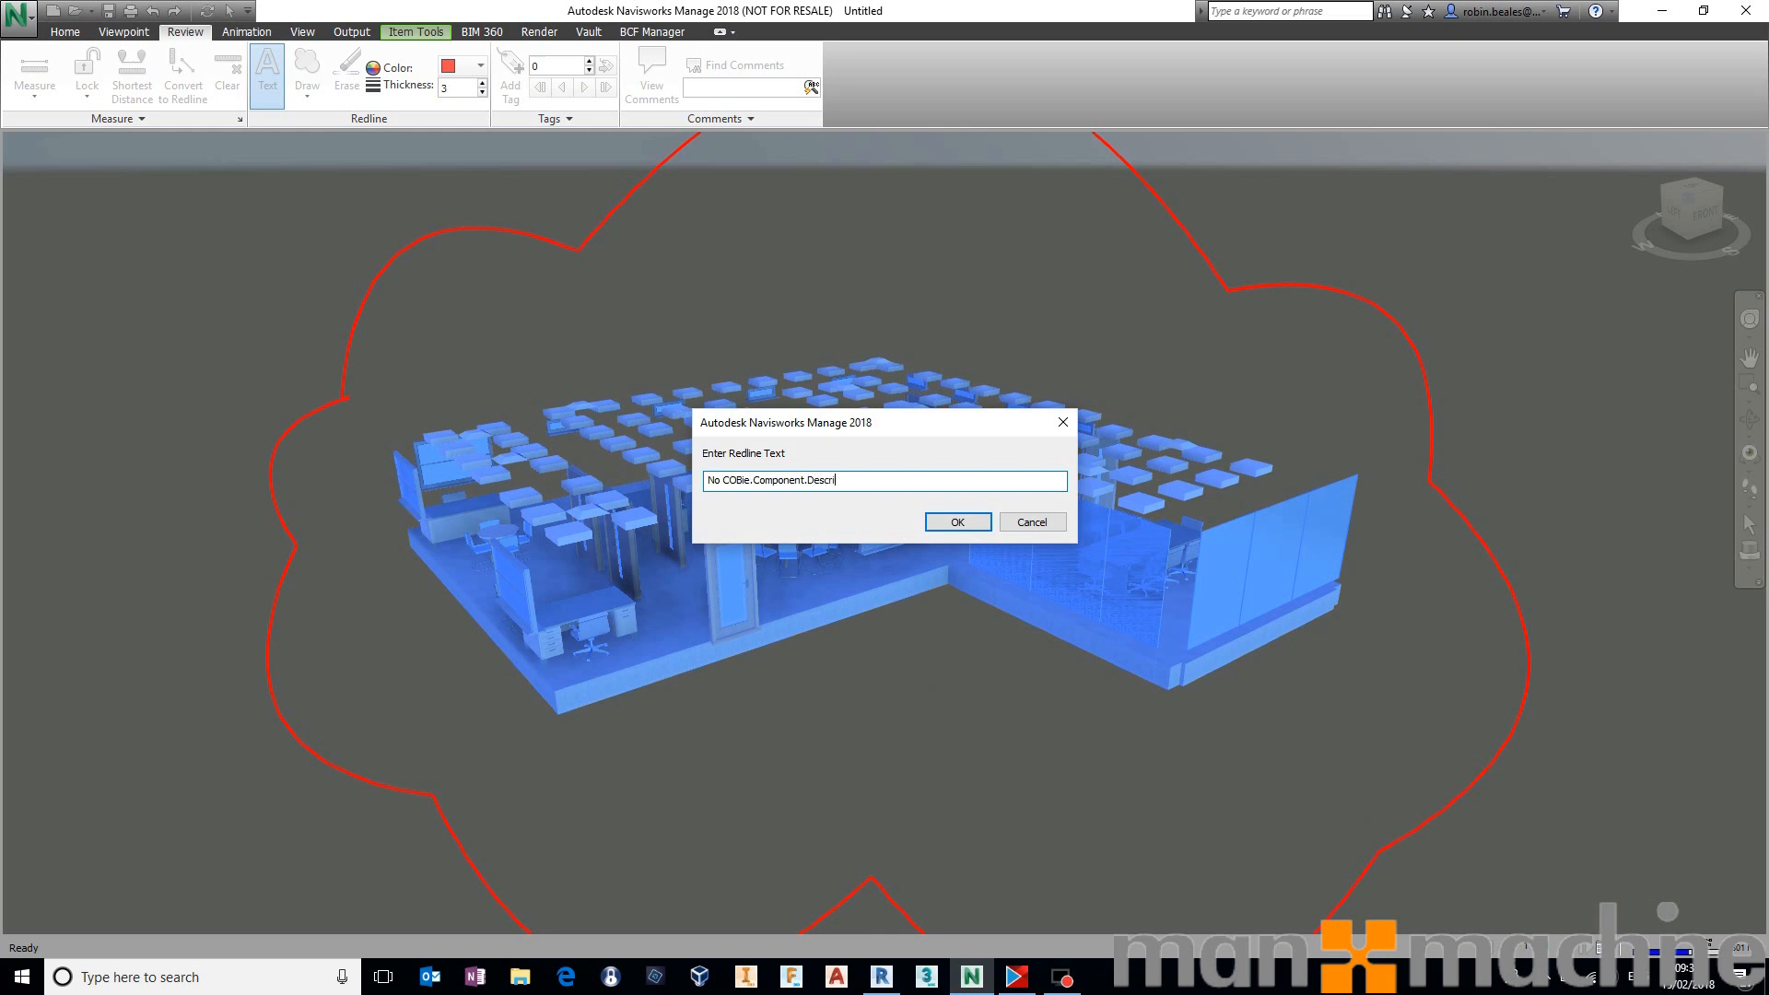
pyautogui.write('ption defined at')
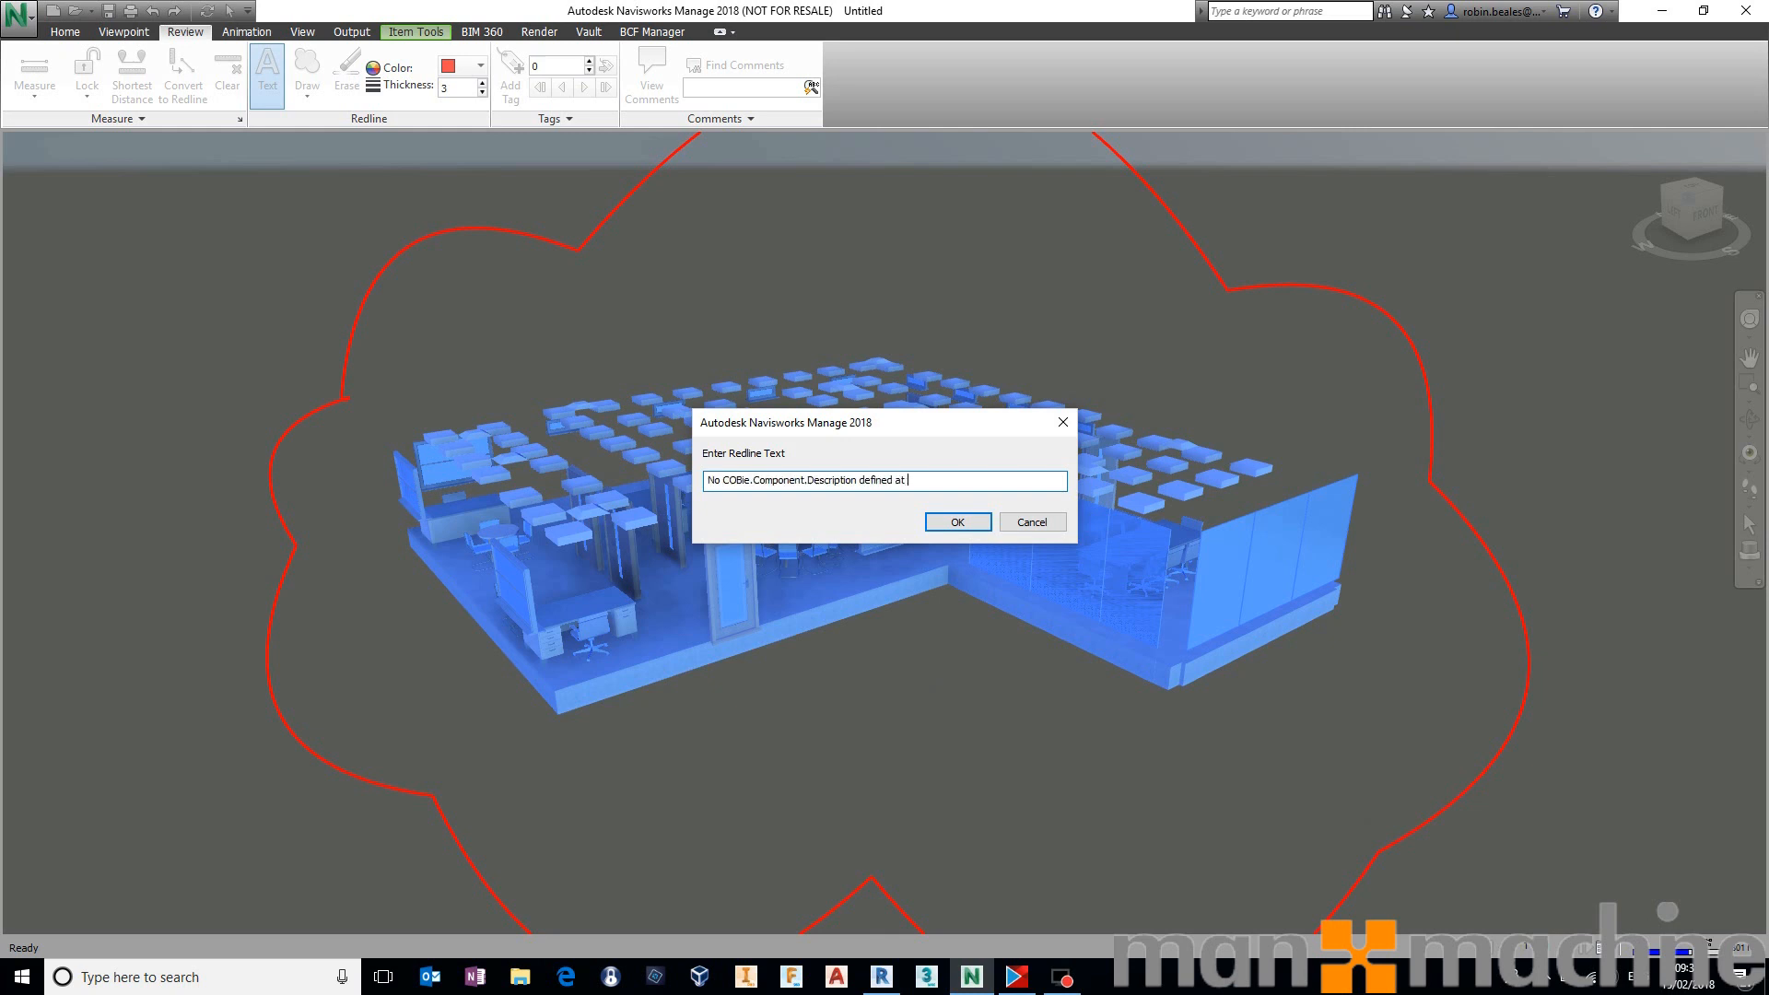
pyautogui.write('all...')
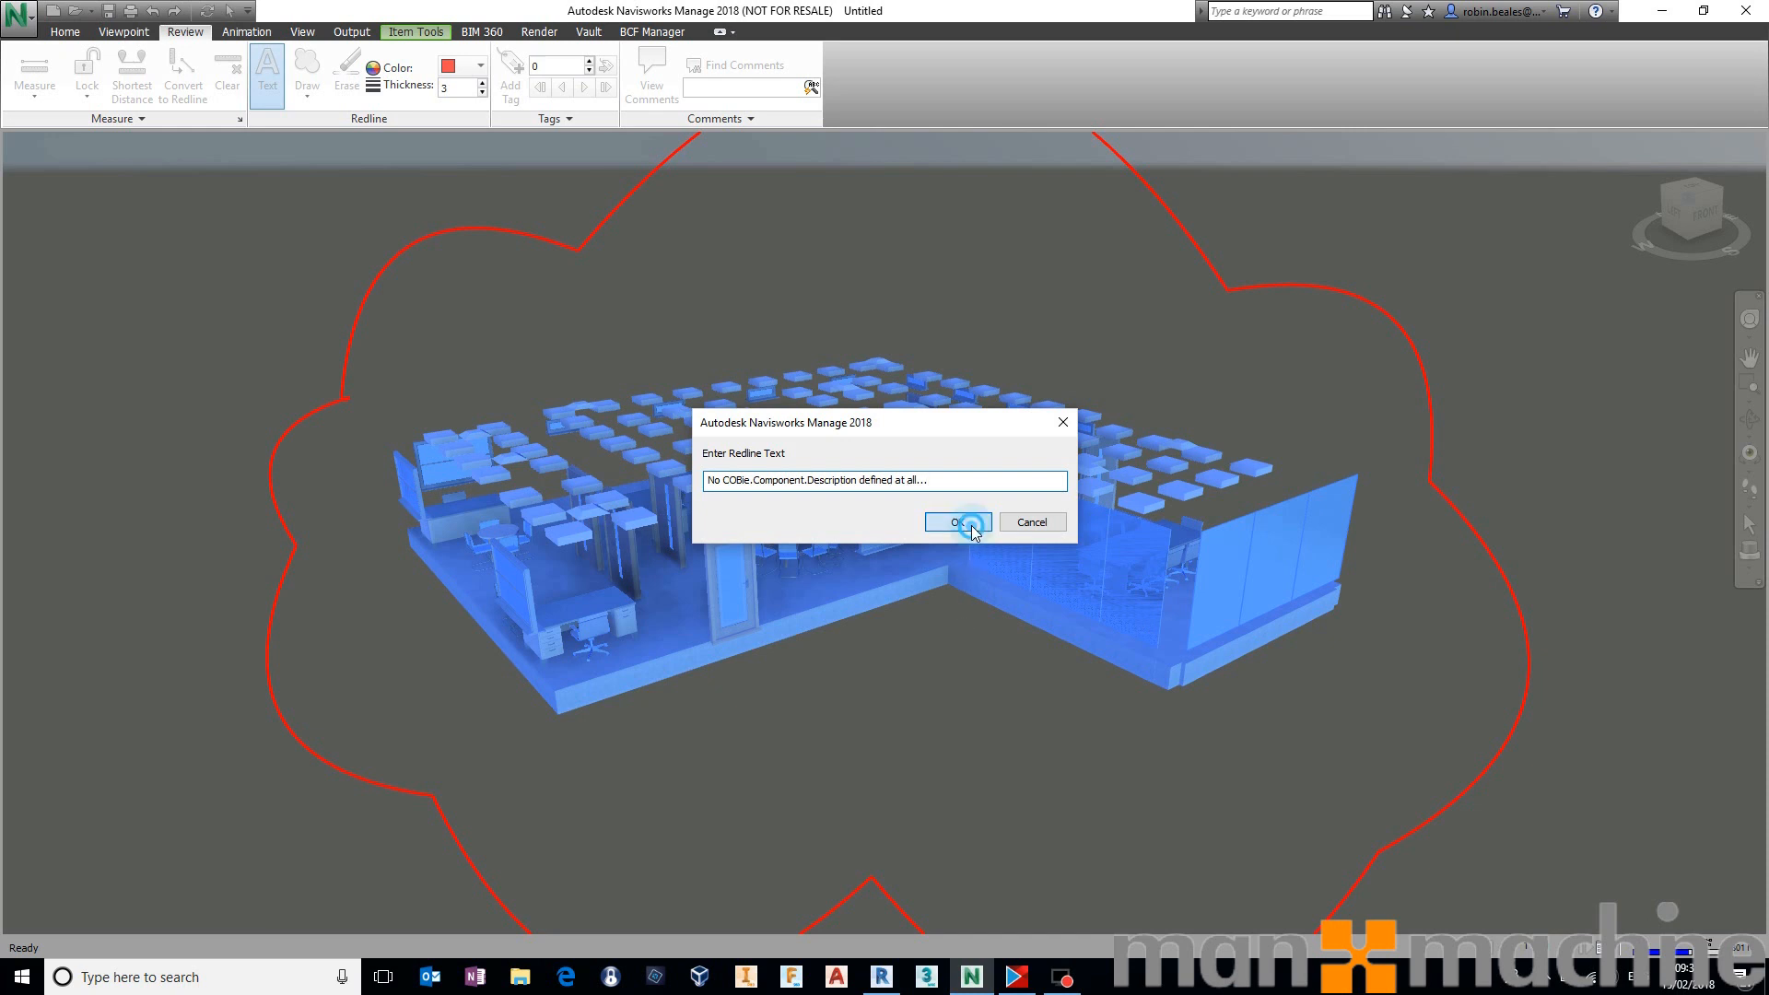
pyautogui.click(955, 522)
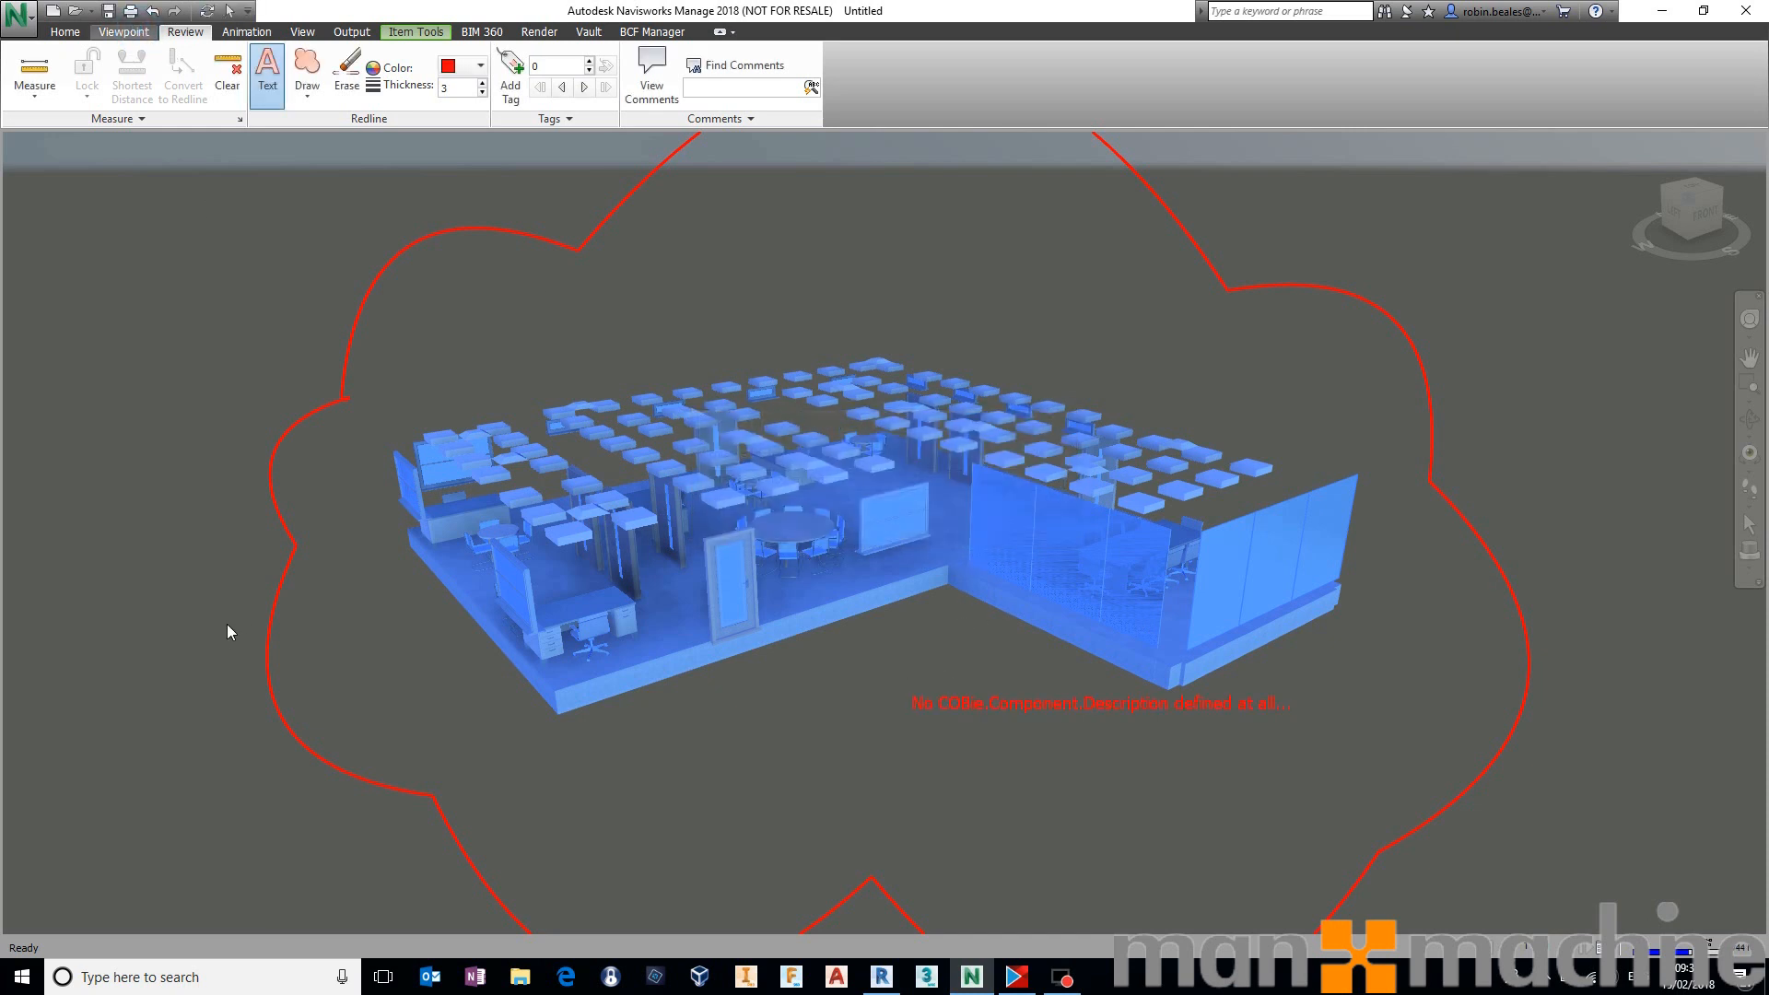
# Save the redlined view as viewpoint 'COBie.Component.Description' in the 'COBie Validation' folder.
pyautogui.click(121, 31)
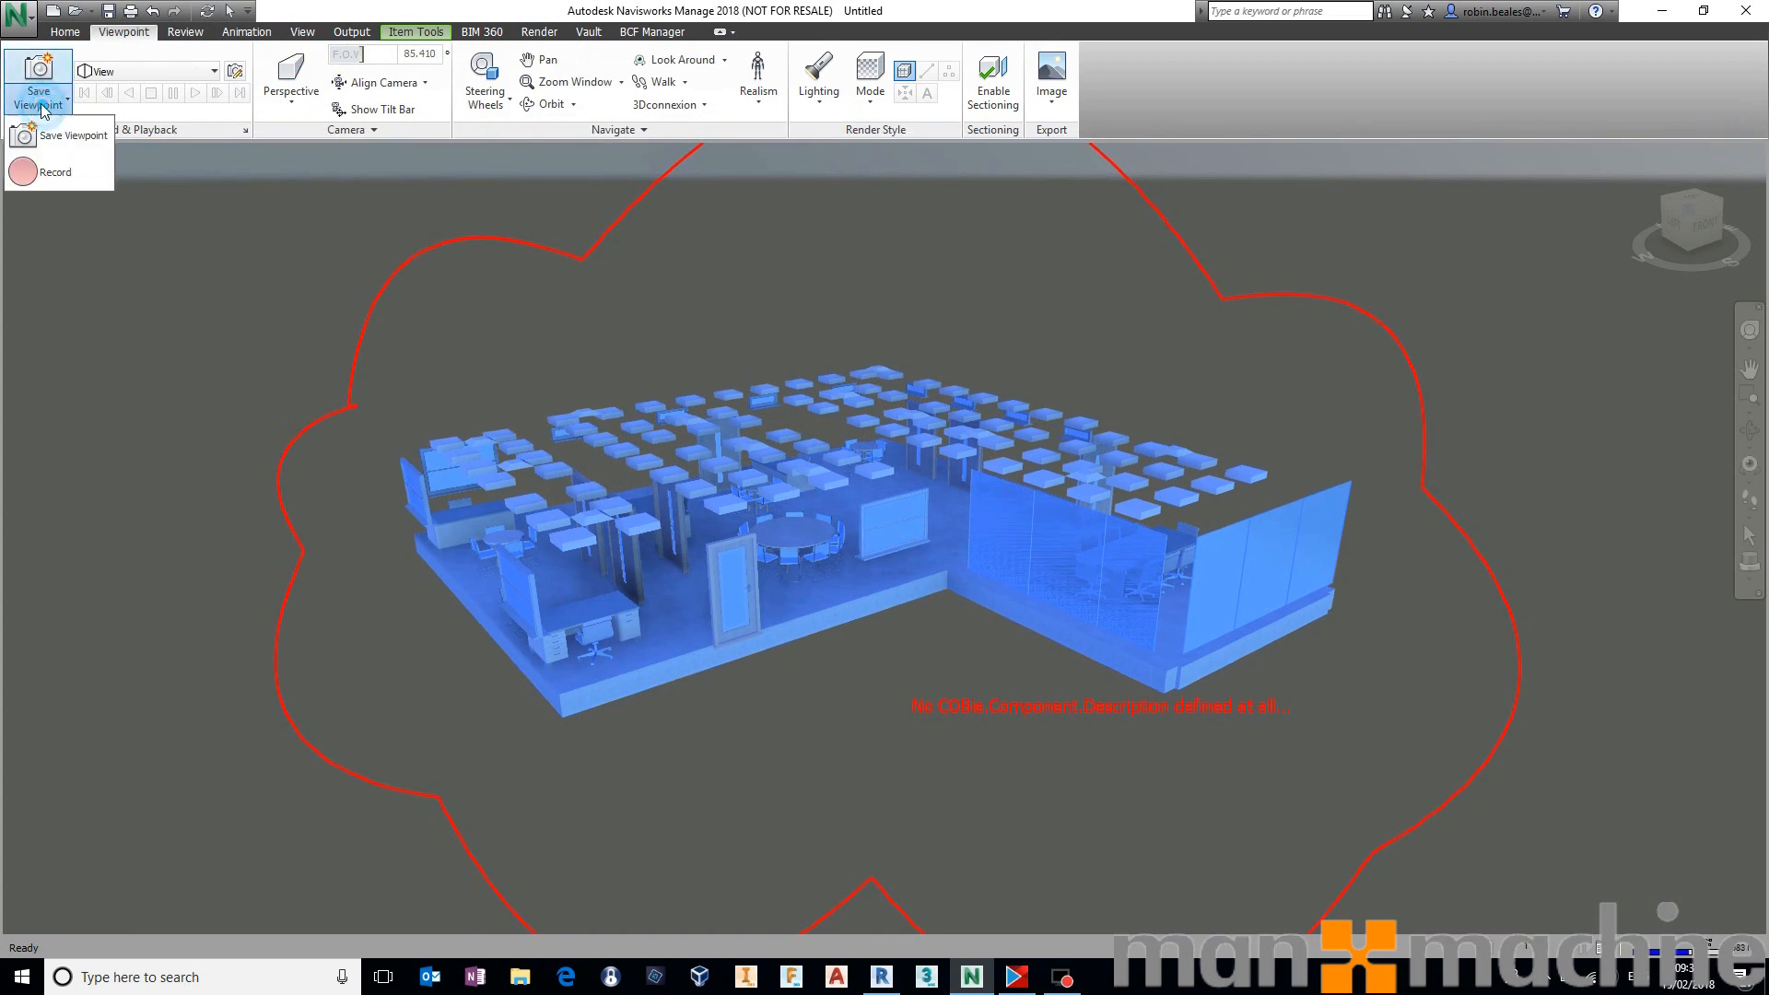
pyautogui.click(70, 134)
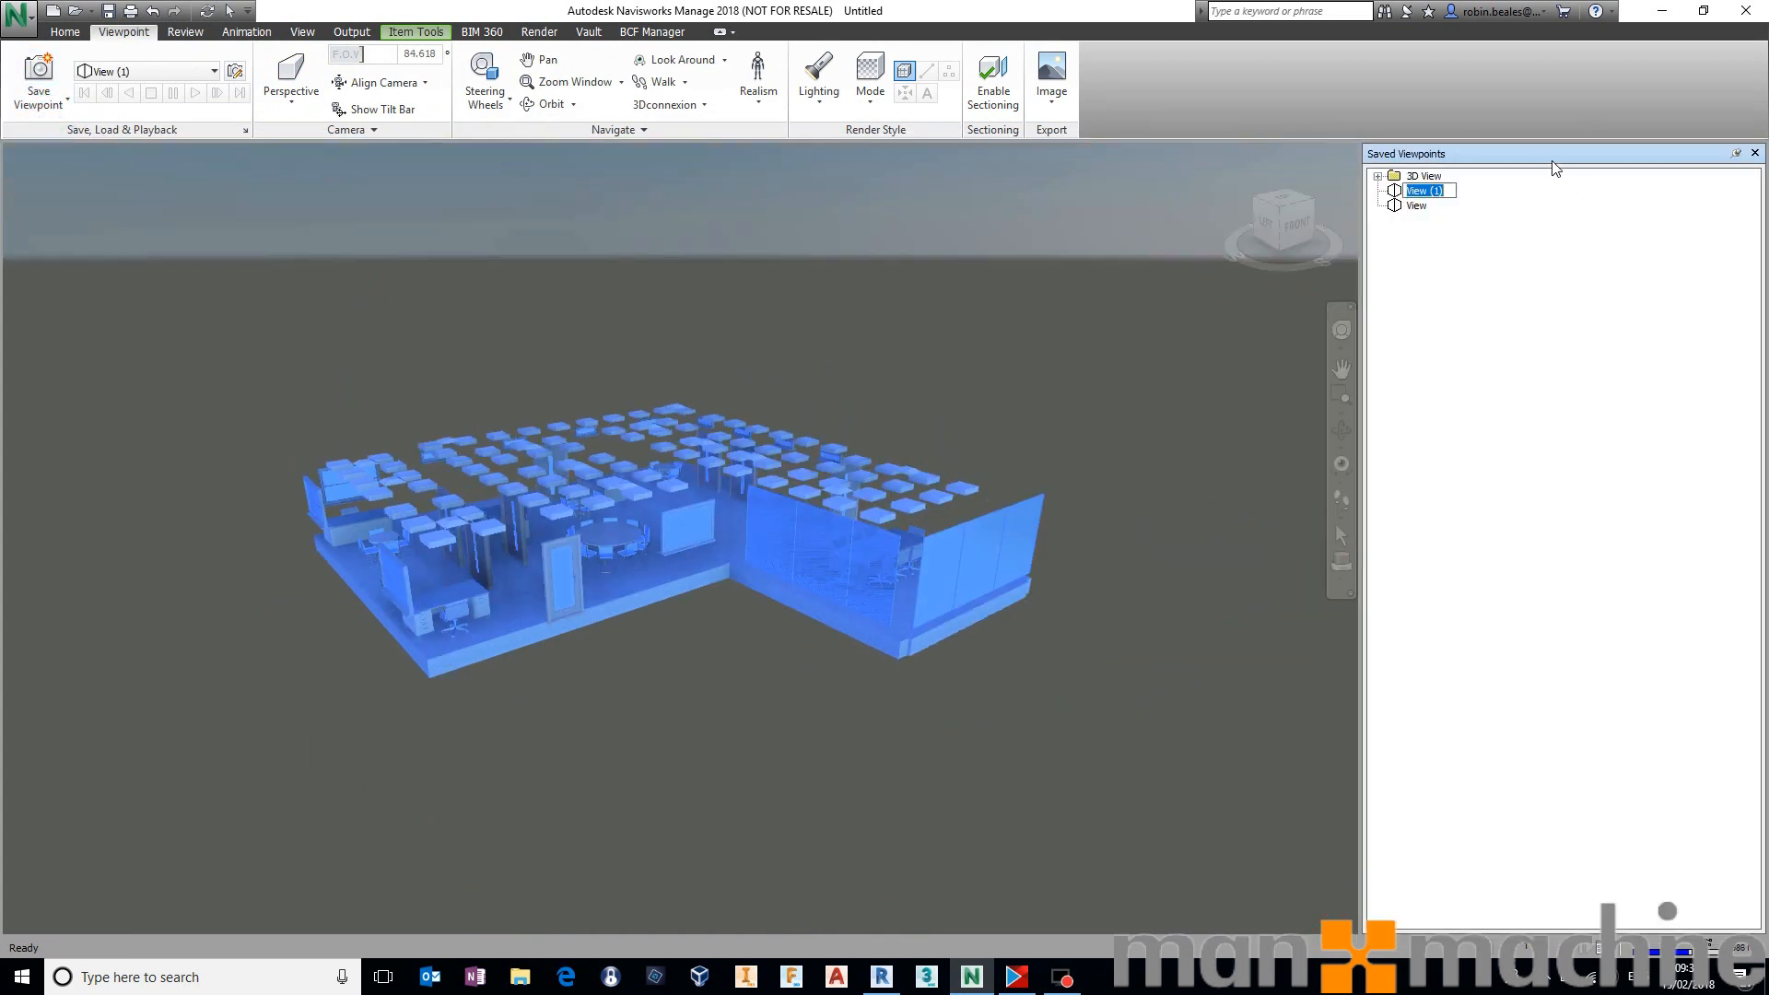
pyautogui.write('COBie.Component.Description')
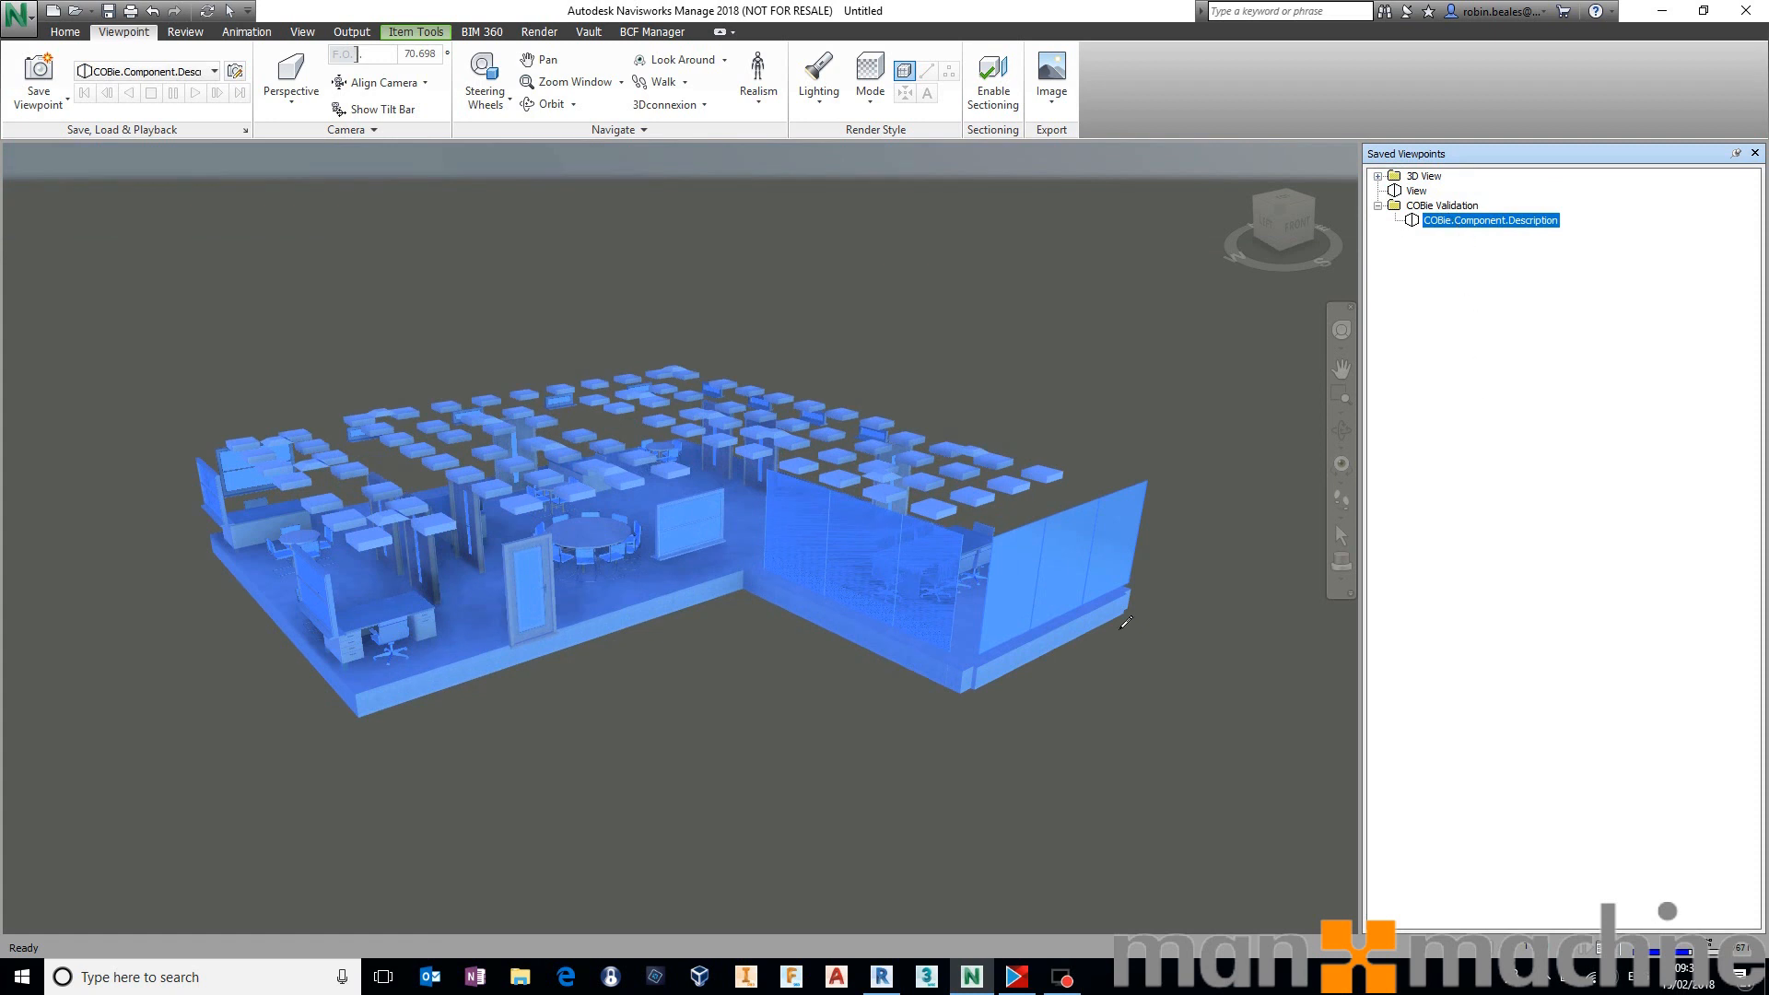
pyautogui.moveTo(813, 603)
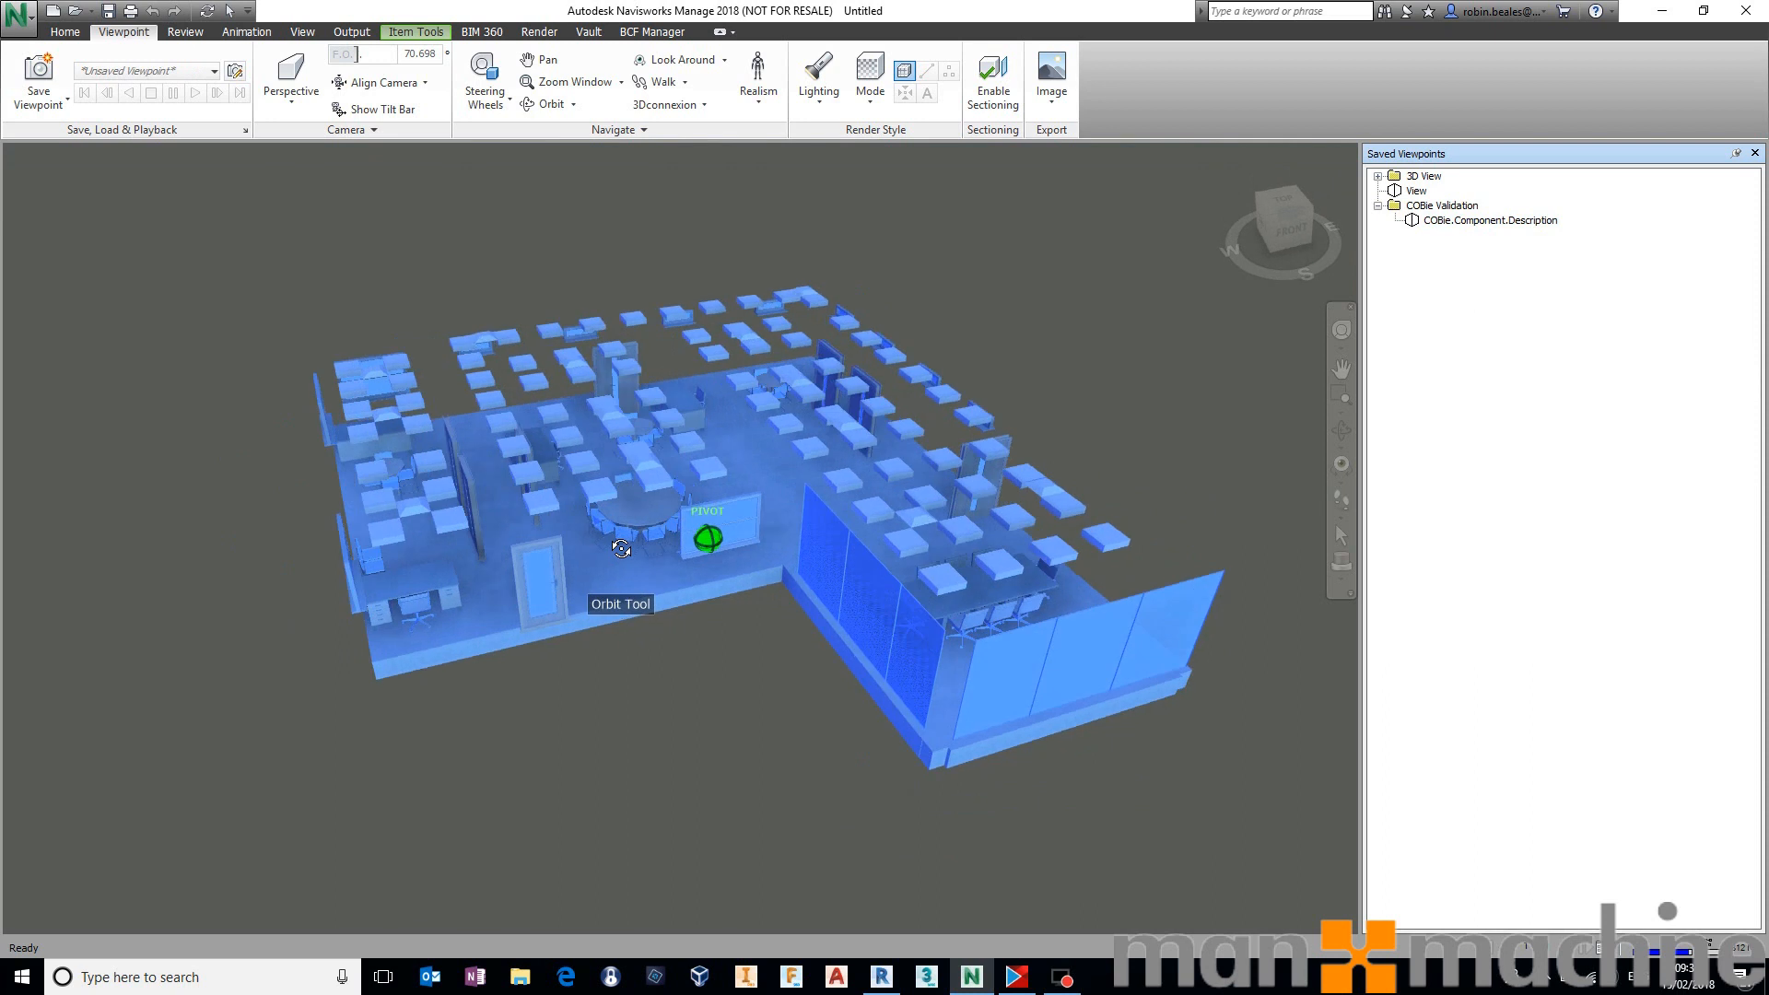
pyautogui.click(1488, 220)
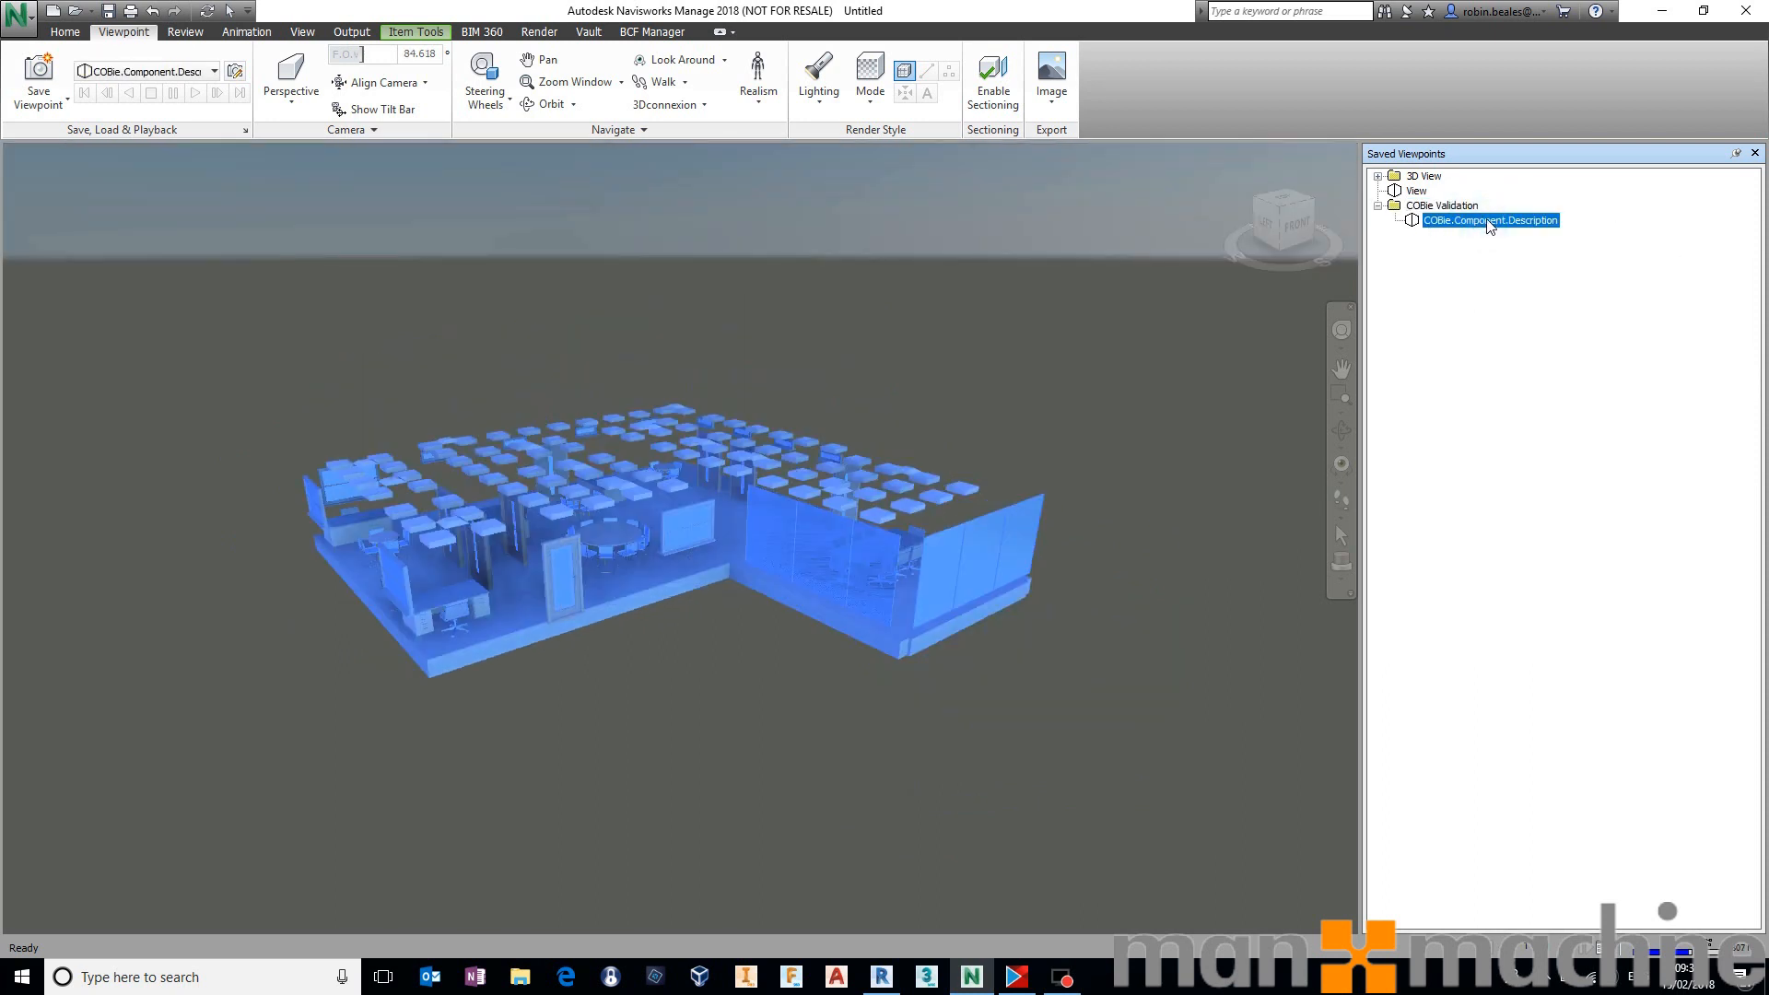
pyautogui.moveTo(1086, 260)
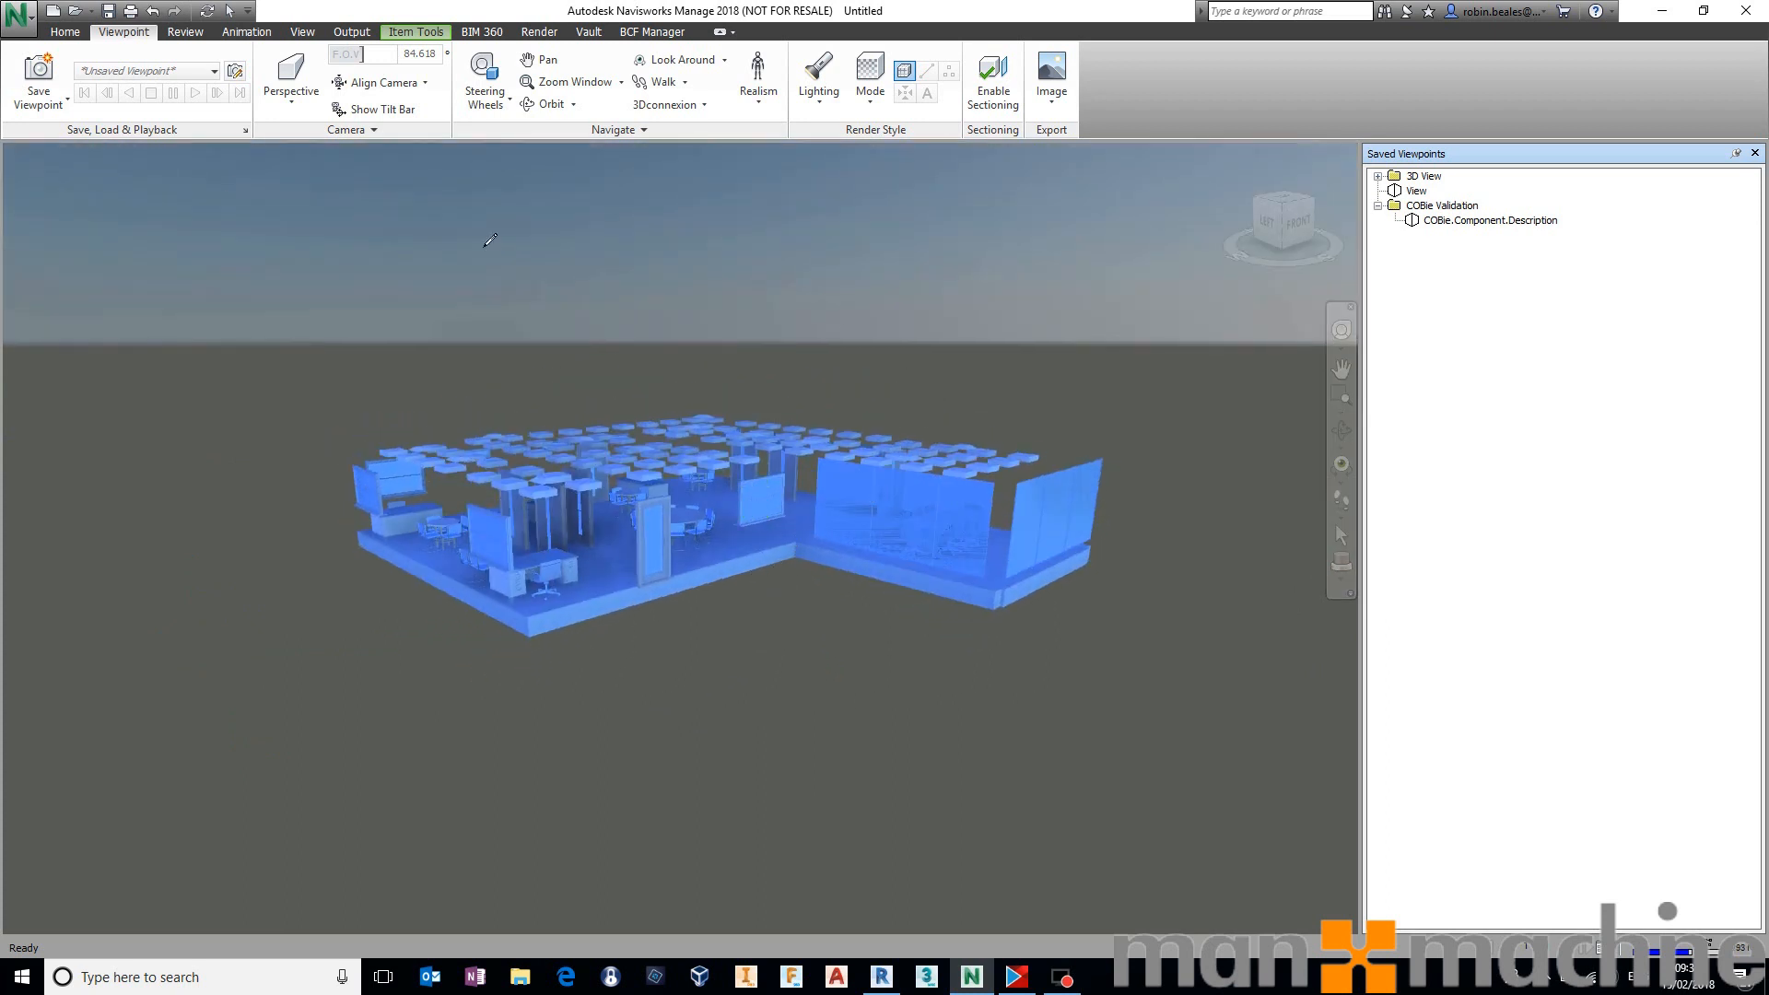
# Return to the Home ribbon tools with the missing-description assets still isolated.
pyautogui.click(65, 32)
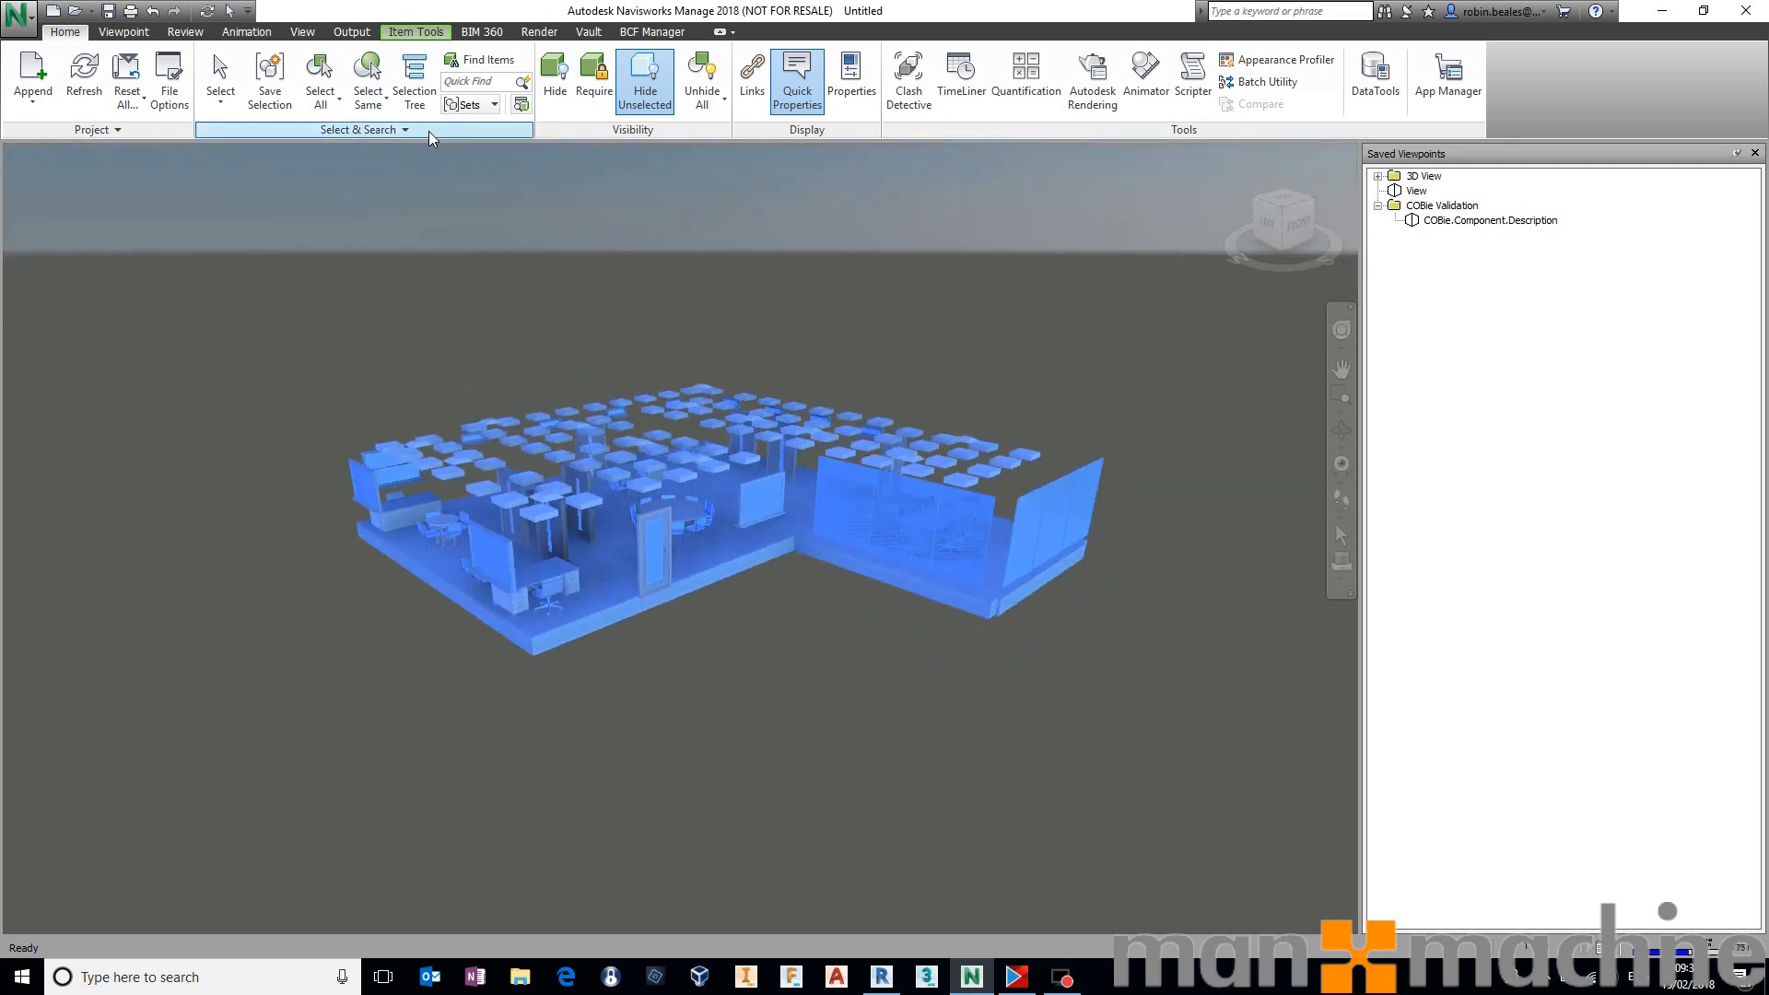
pyautogui.moveTo(677, 275)
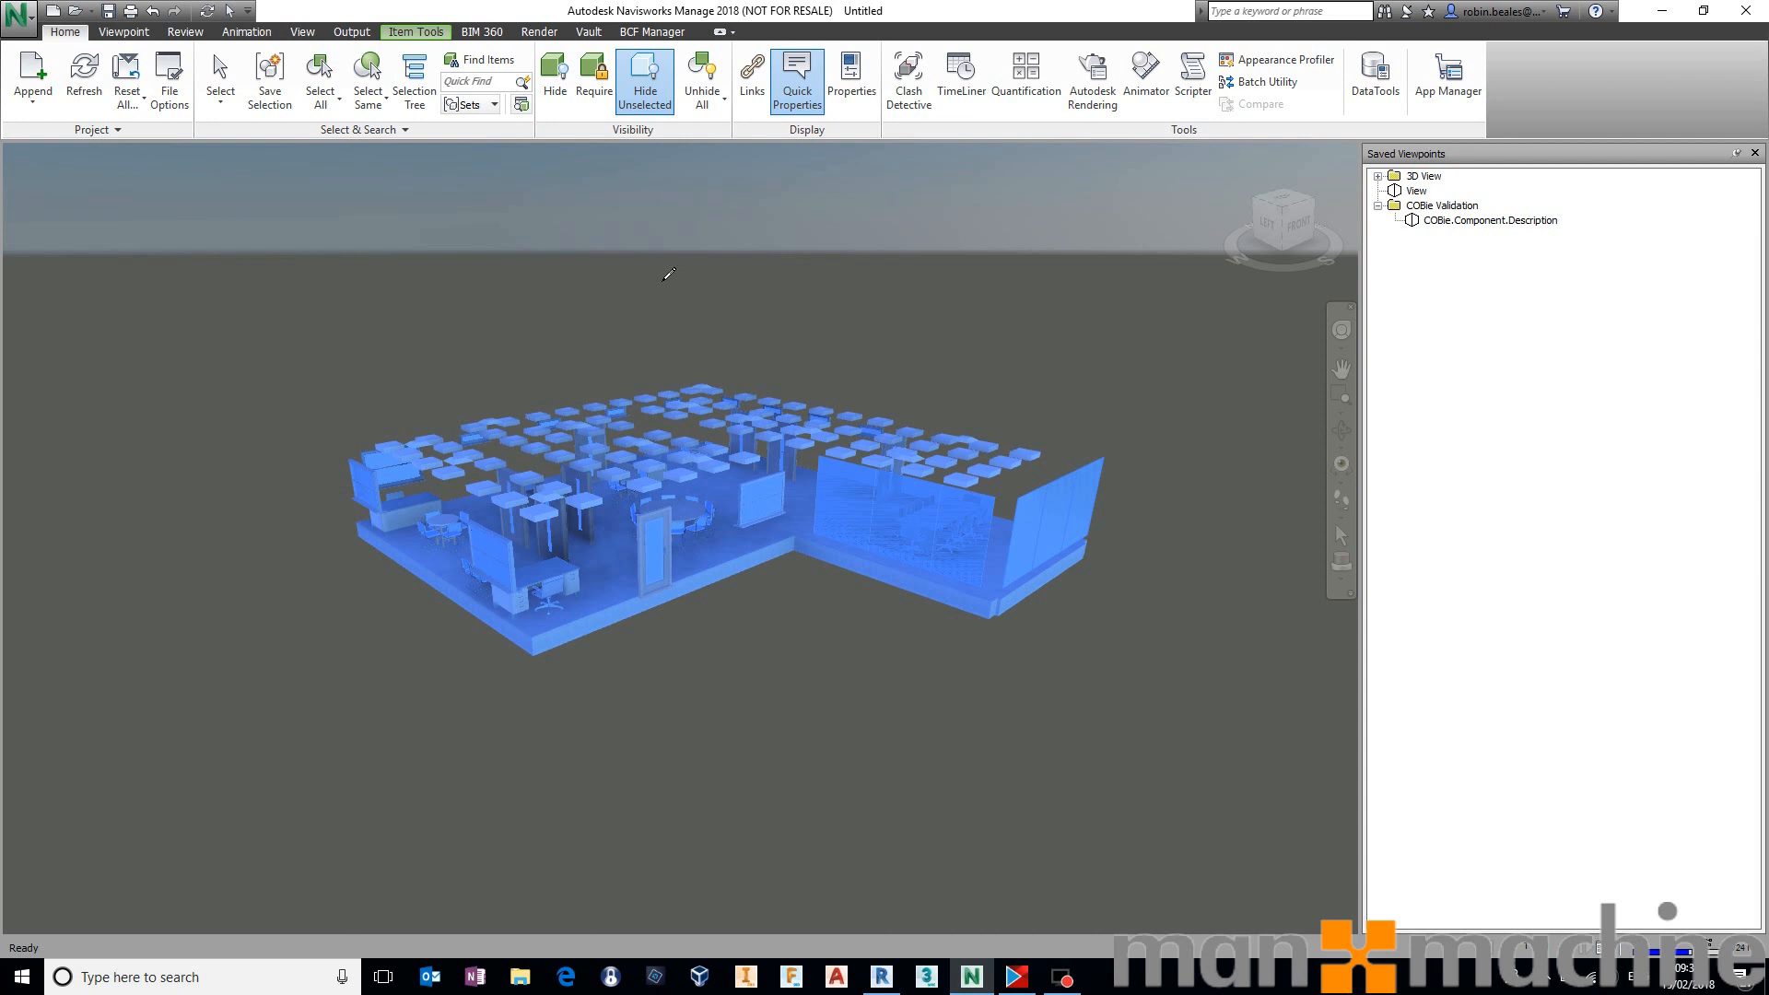
pyautogui.moveTo(718, 328)
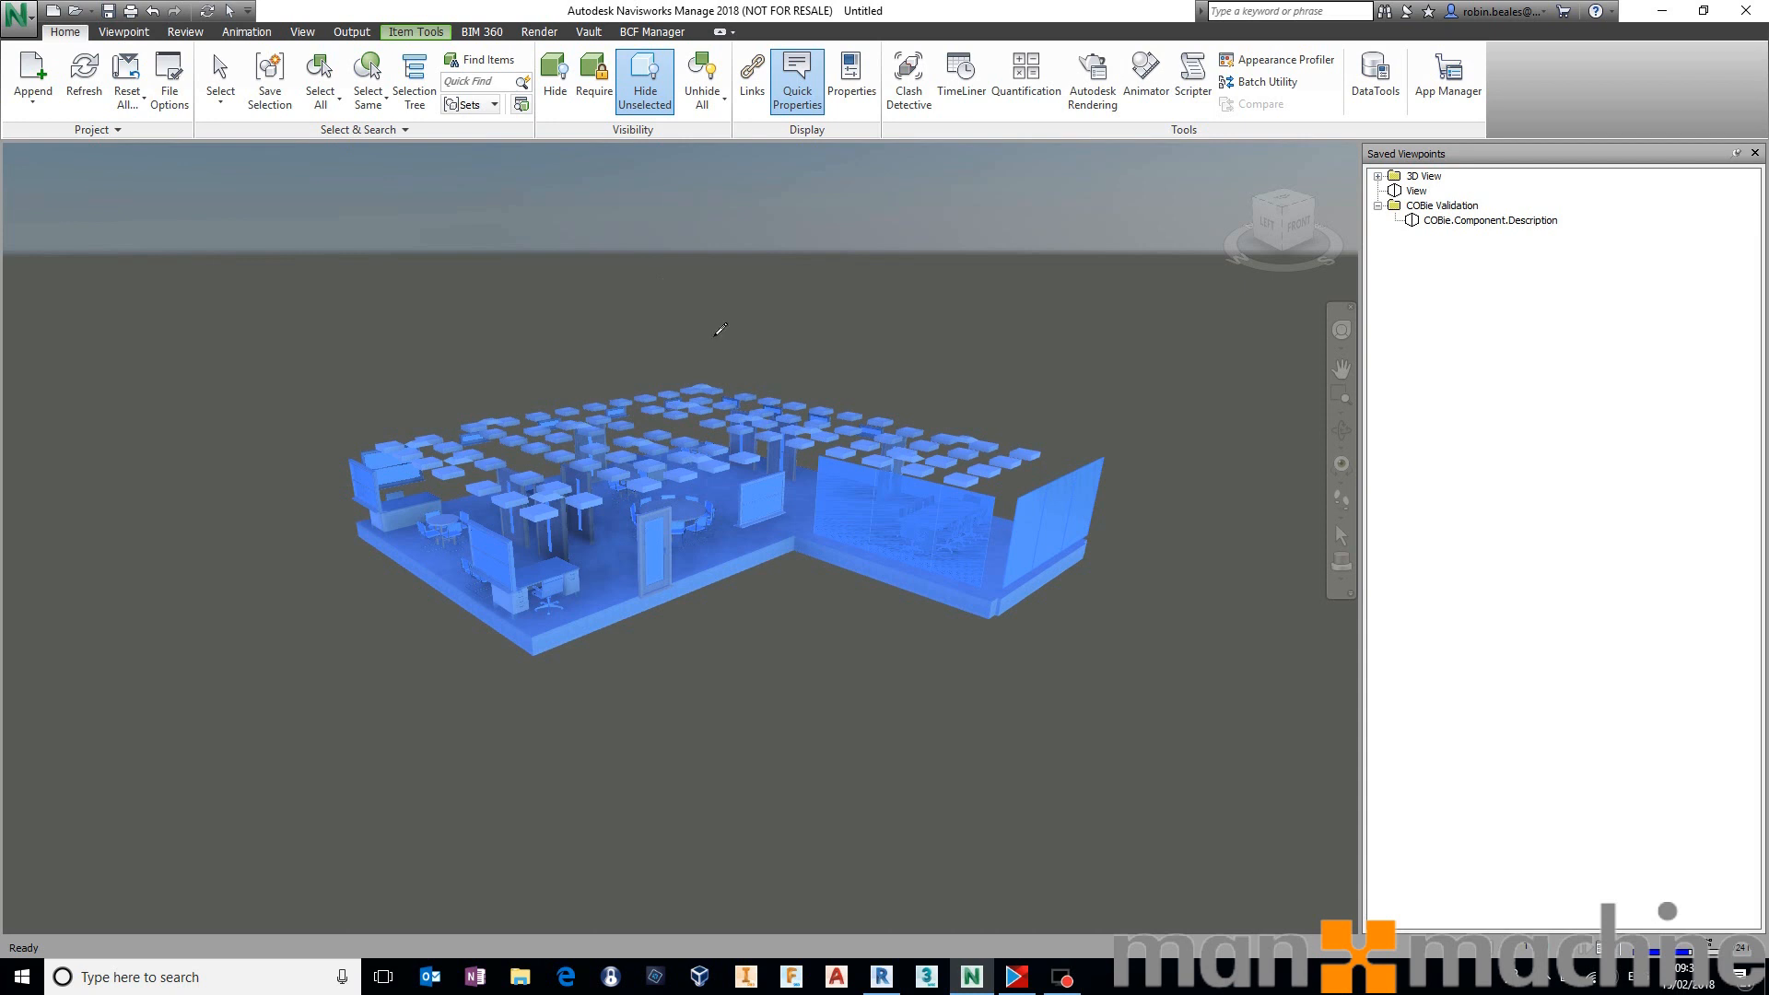